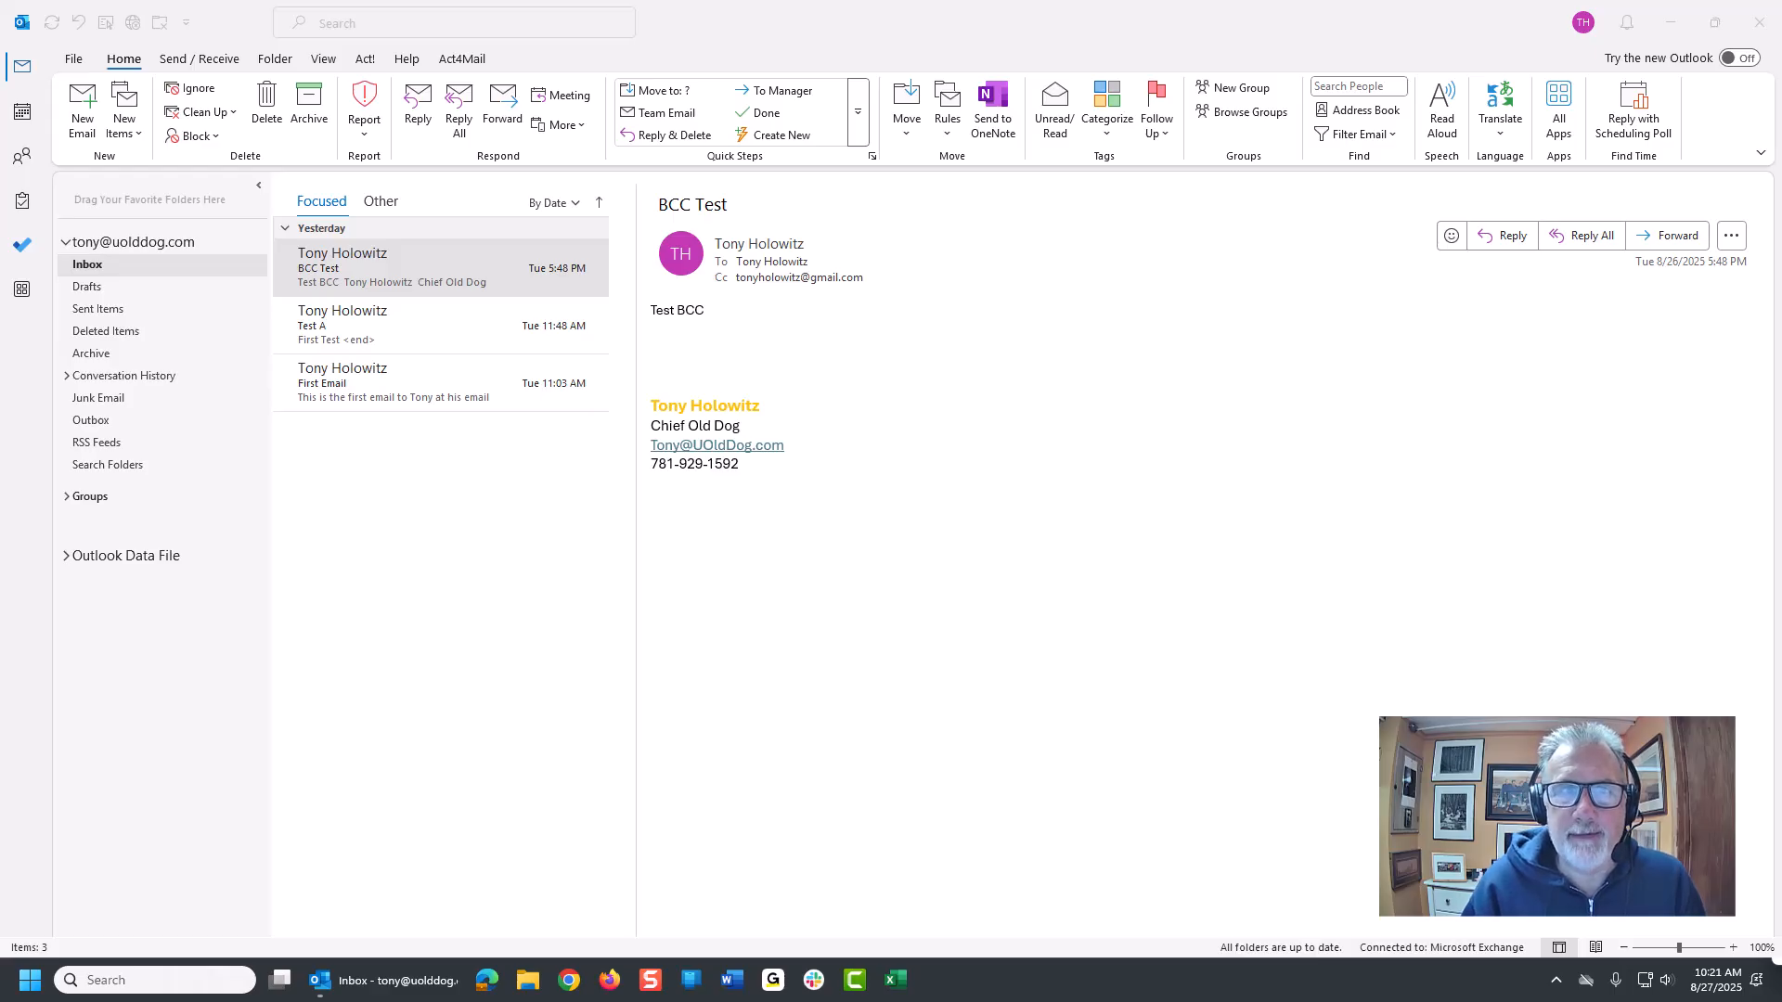
{"action": "mouse_move", "coordinate": [444, 382]}
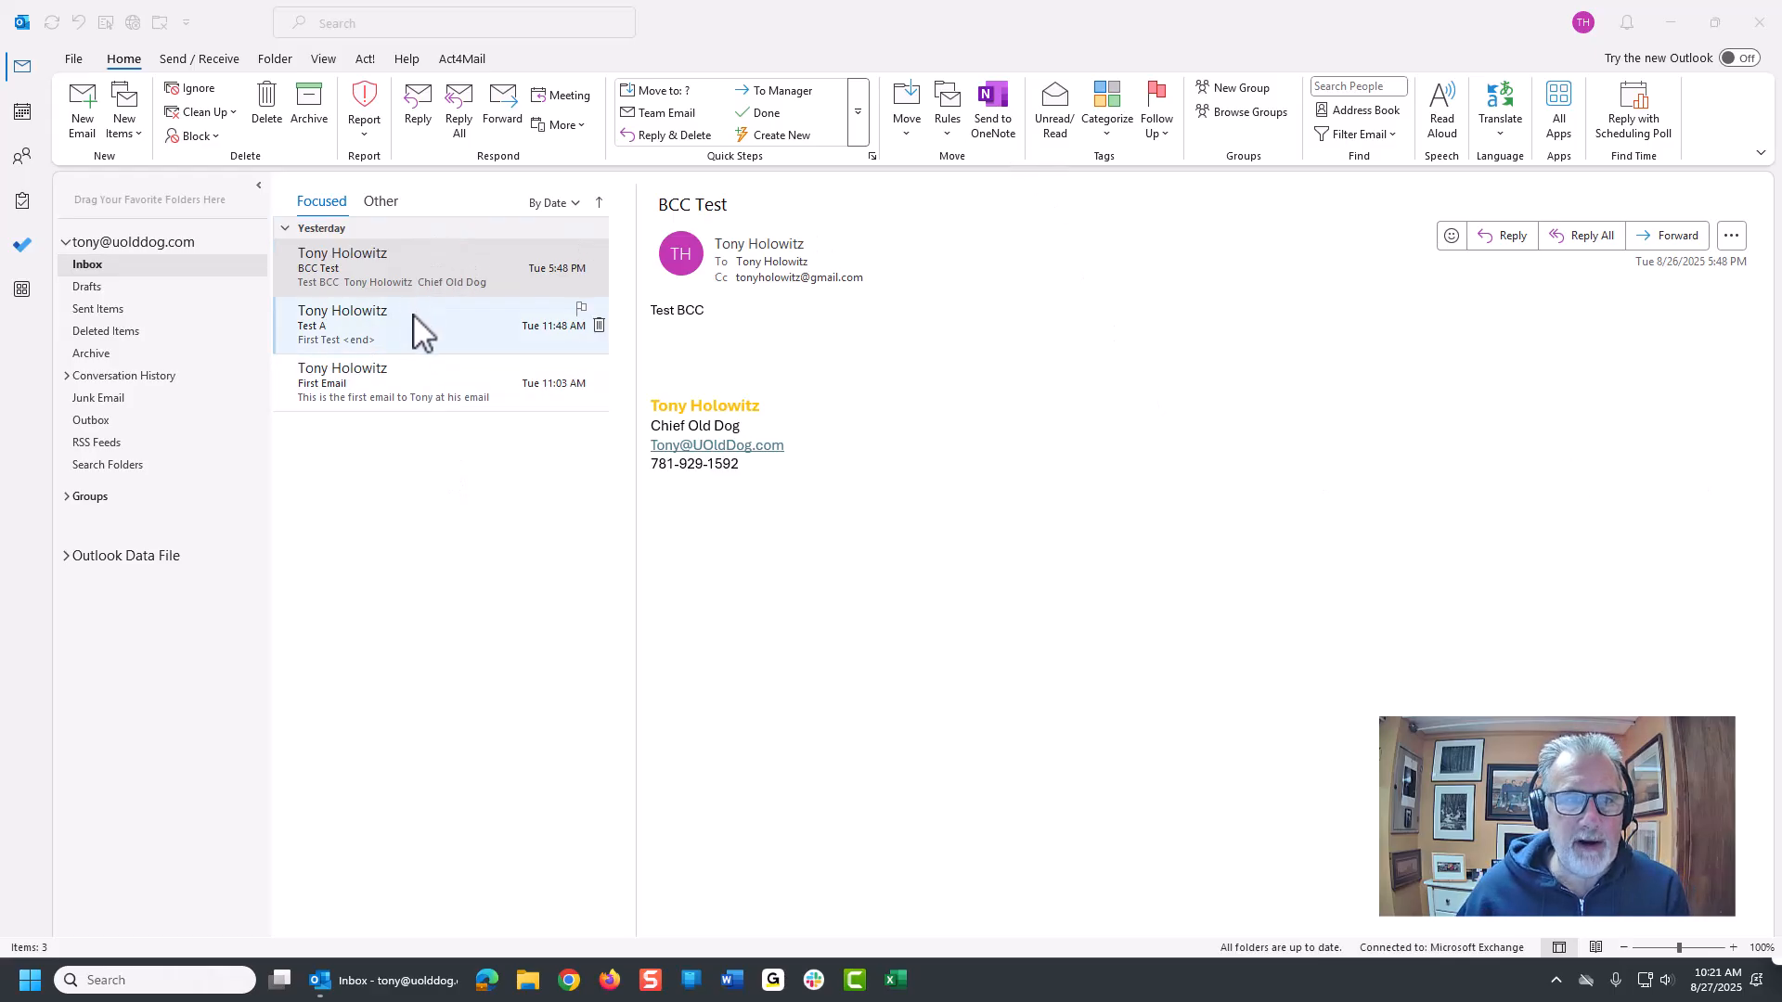
{"action": "mouse_move", "coordinate": [625, 279]}
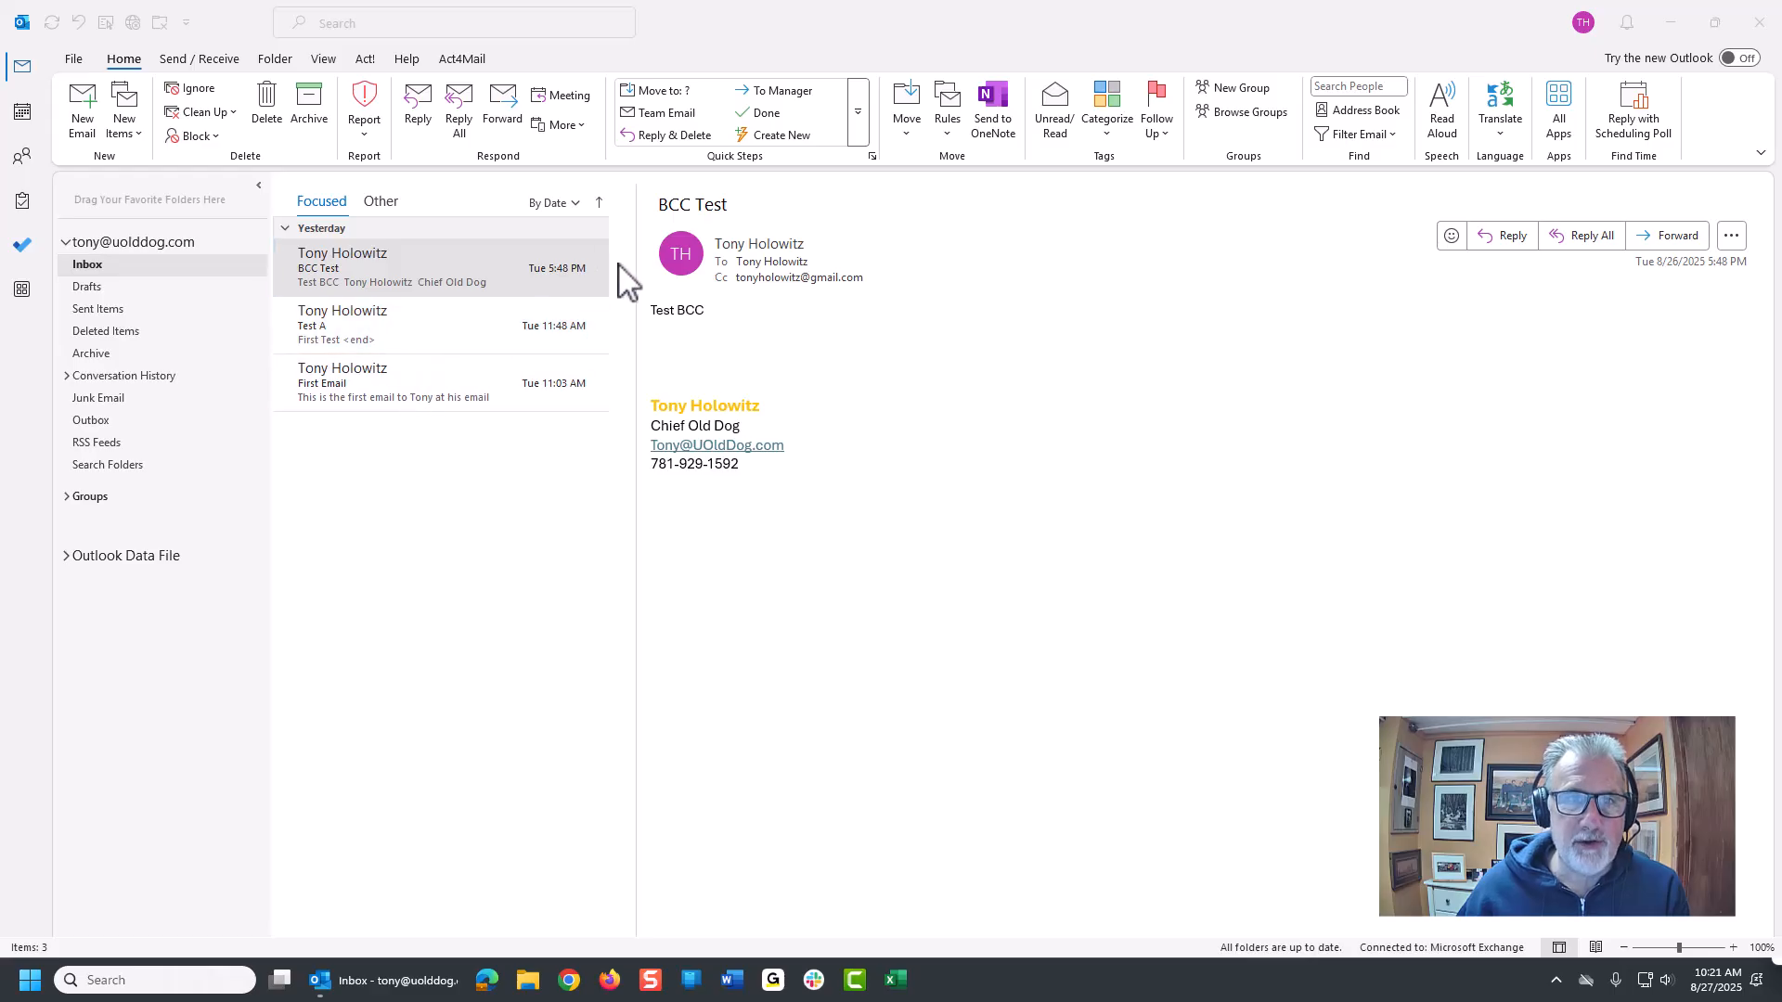
{"action": "mouse_move", "coordinate": [632, 282]}
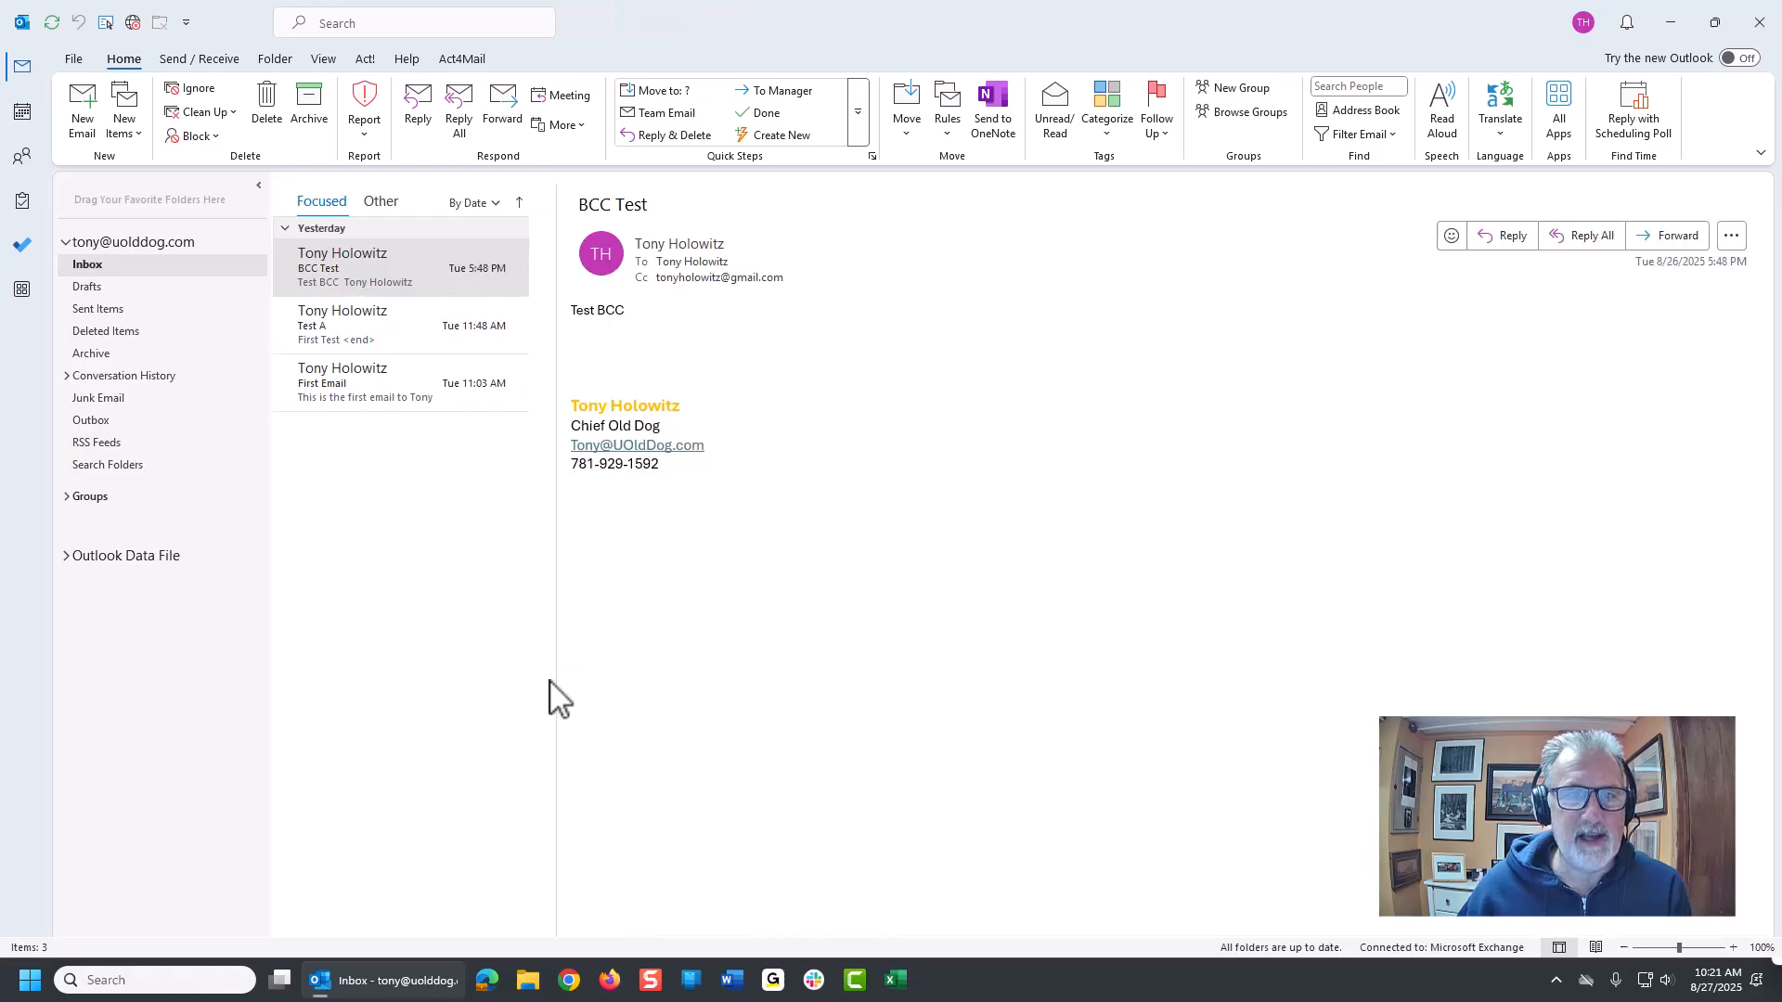
{"action": "mouse_move", "coordinate": [556, 460]}
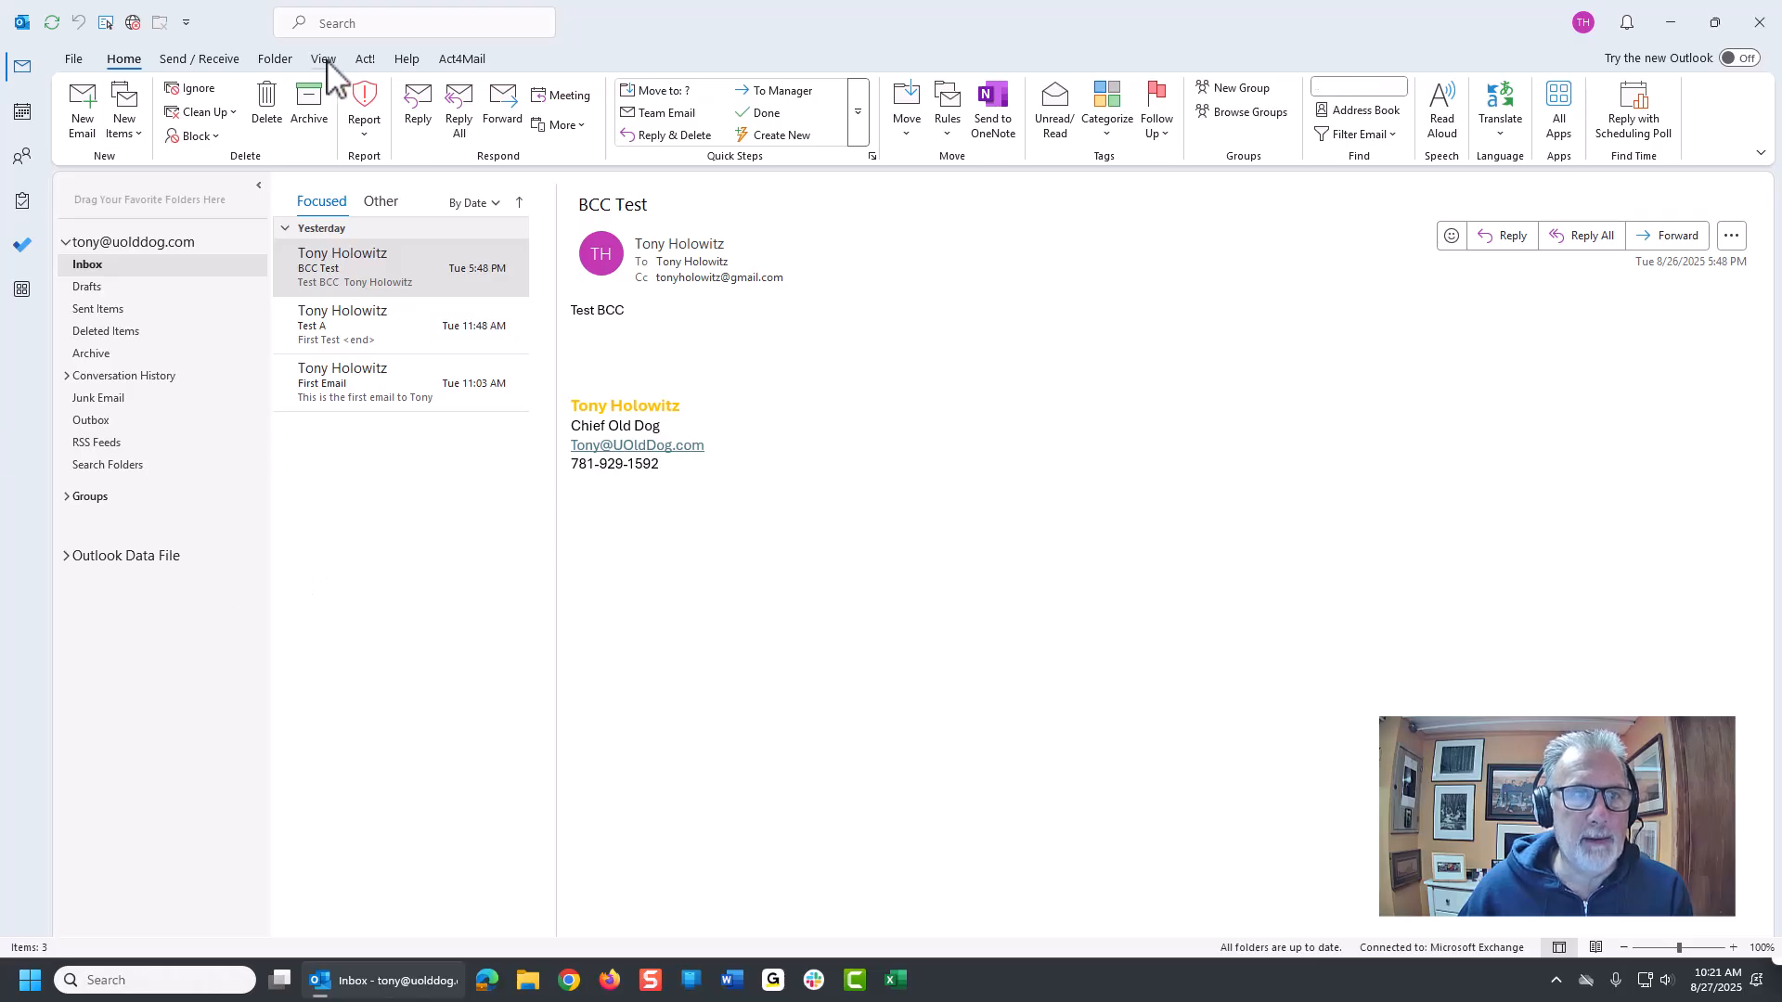
- Set the reading pane position to Bottom from the View tab's Reading Pane menu
{"action": "left_click", "coordinate": [323, 58]}
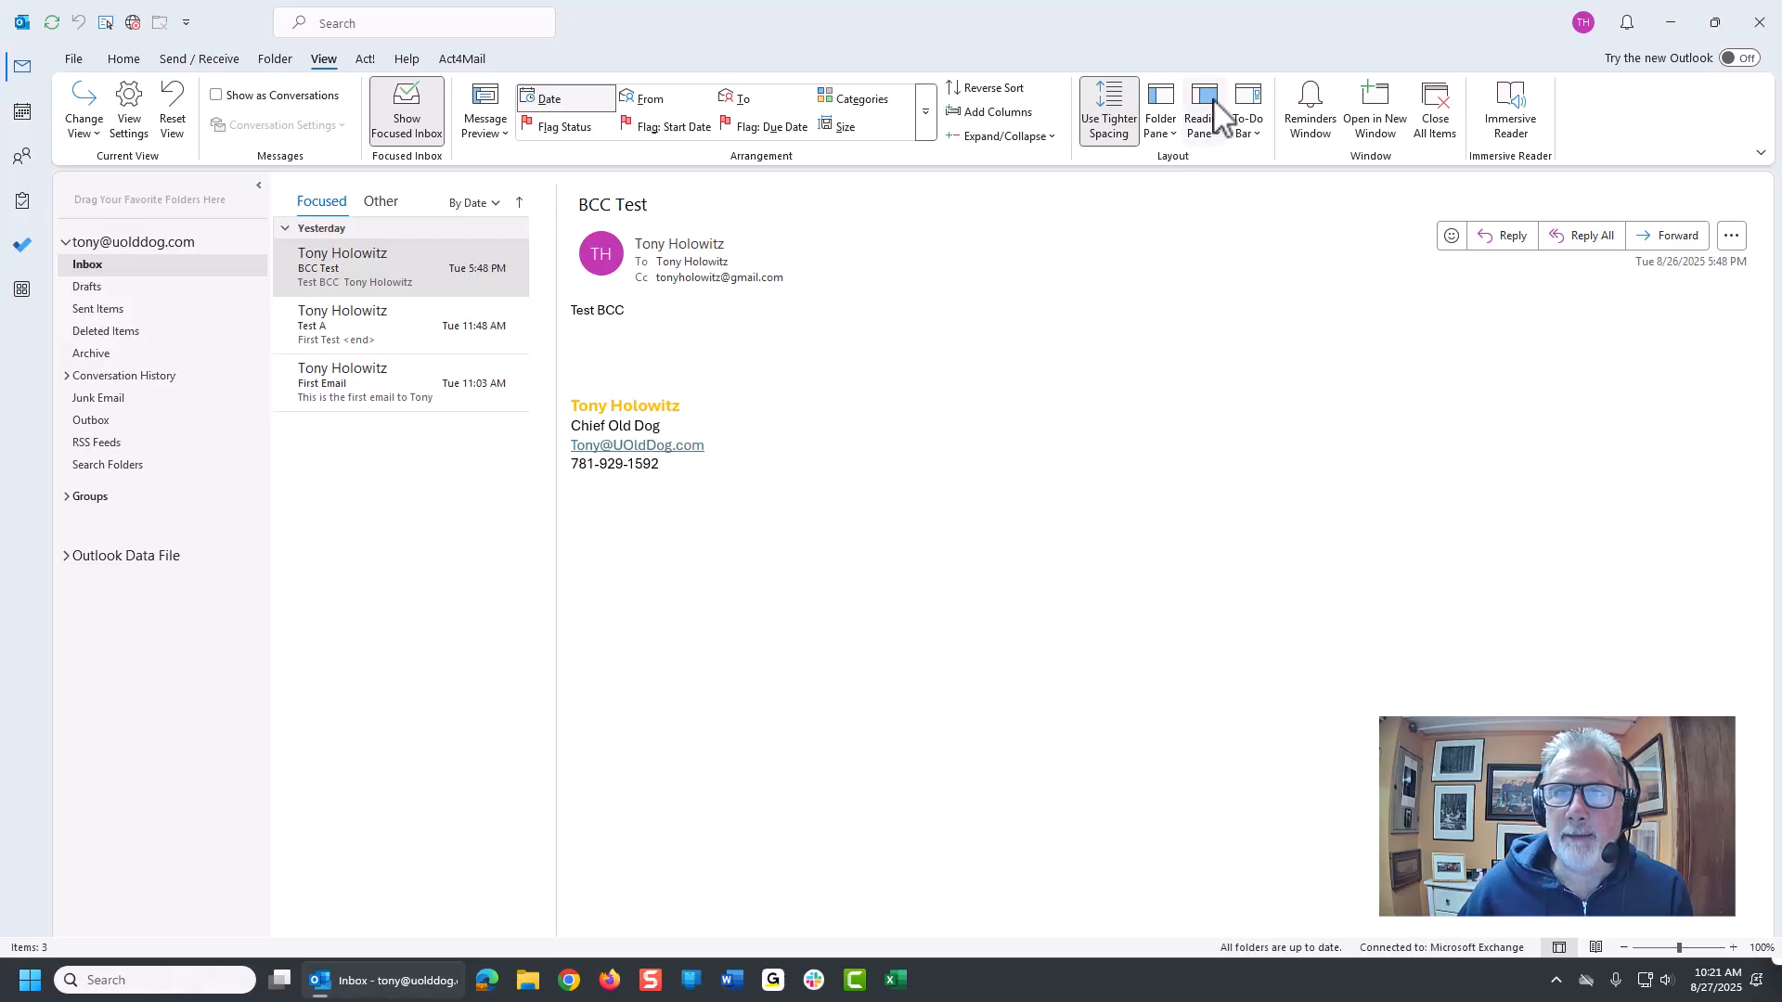
{"action": "left_click", "coordinate": [1204, 108]}
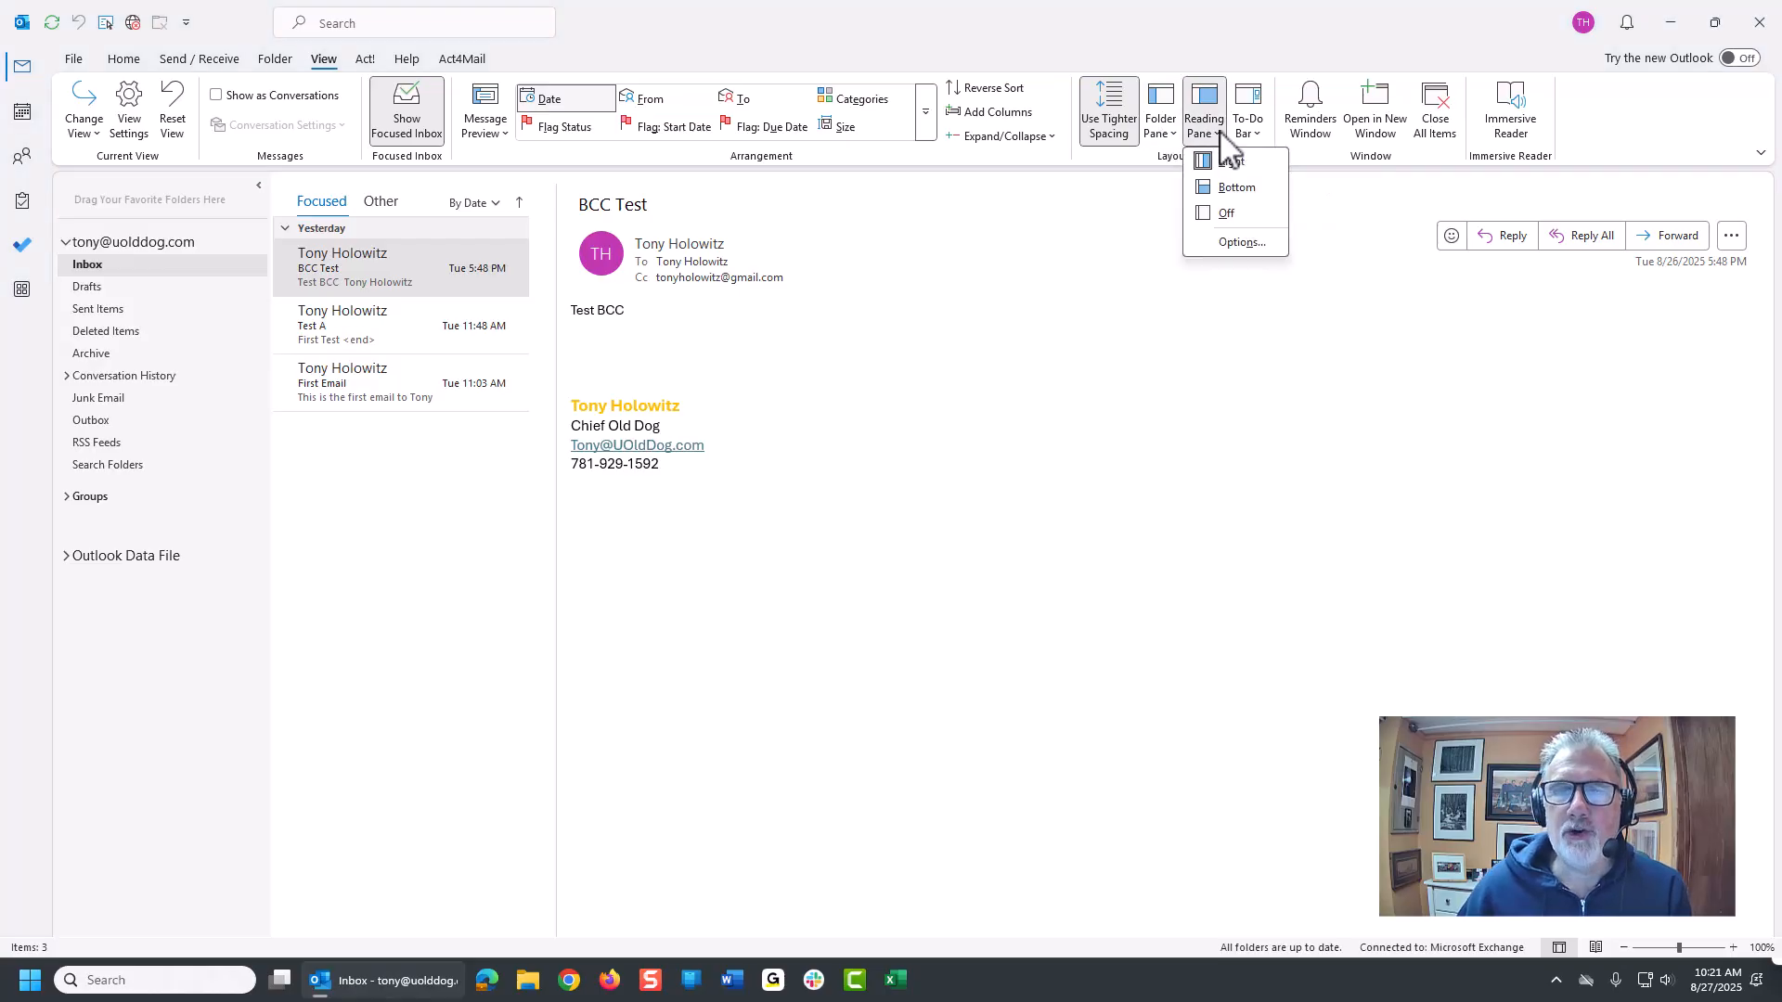
{"action": "mouse_move", "coordinate": [1230, 161]}
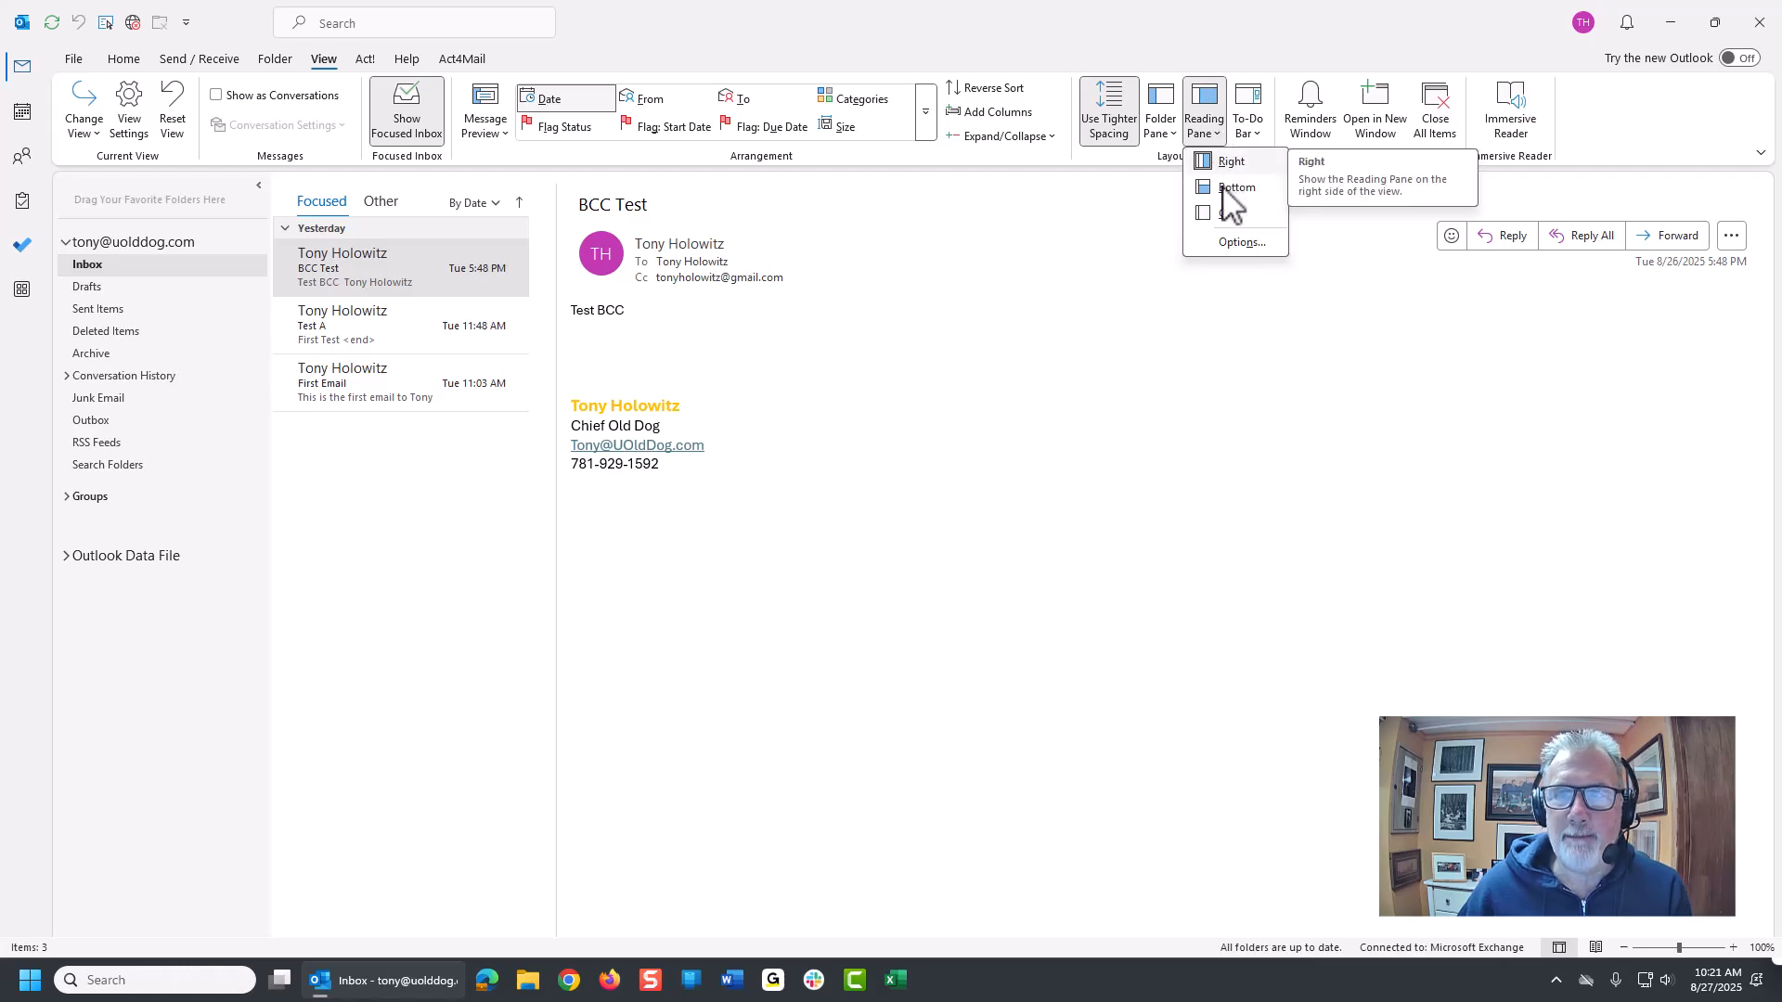
{"action": "left_click", "coordinate": [1236, 187]}
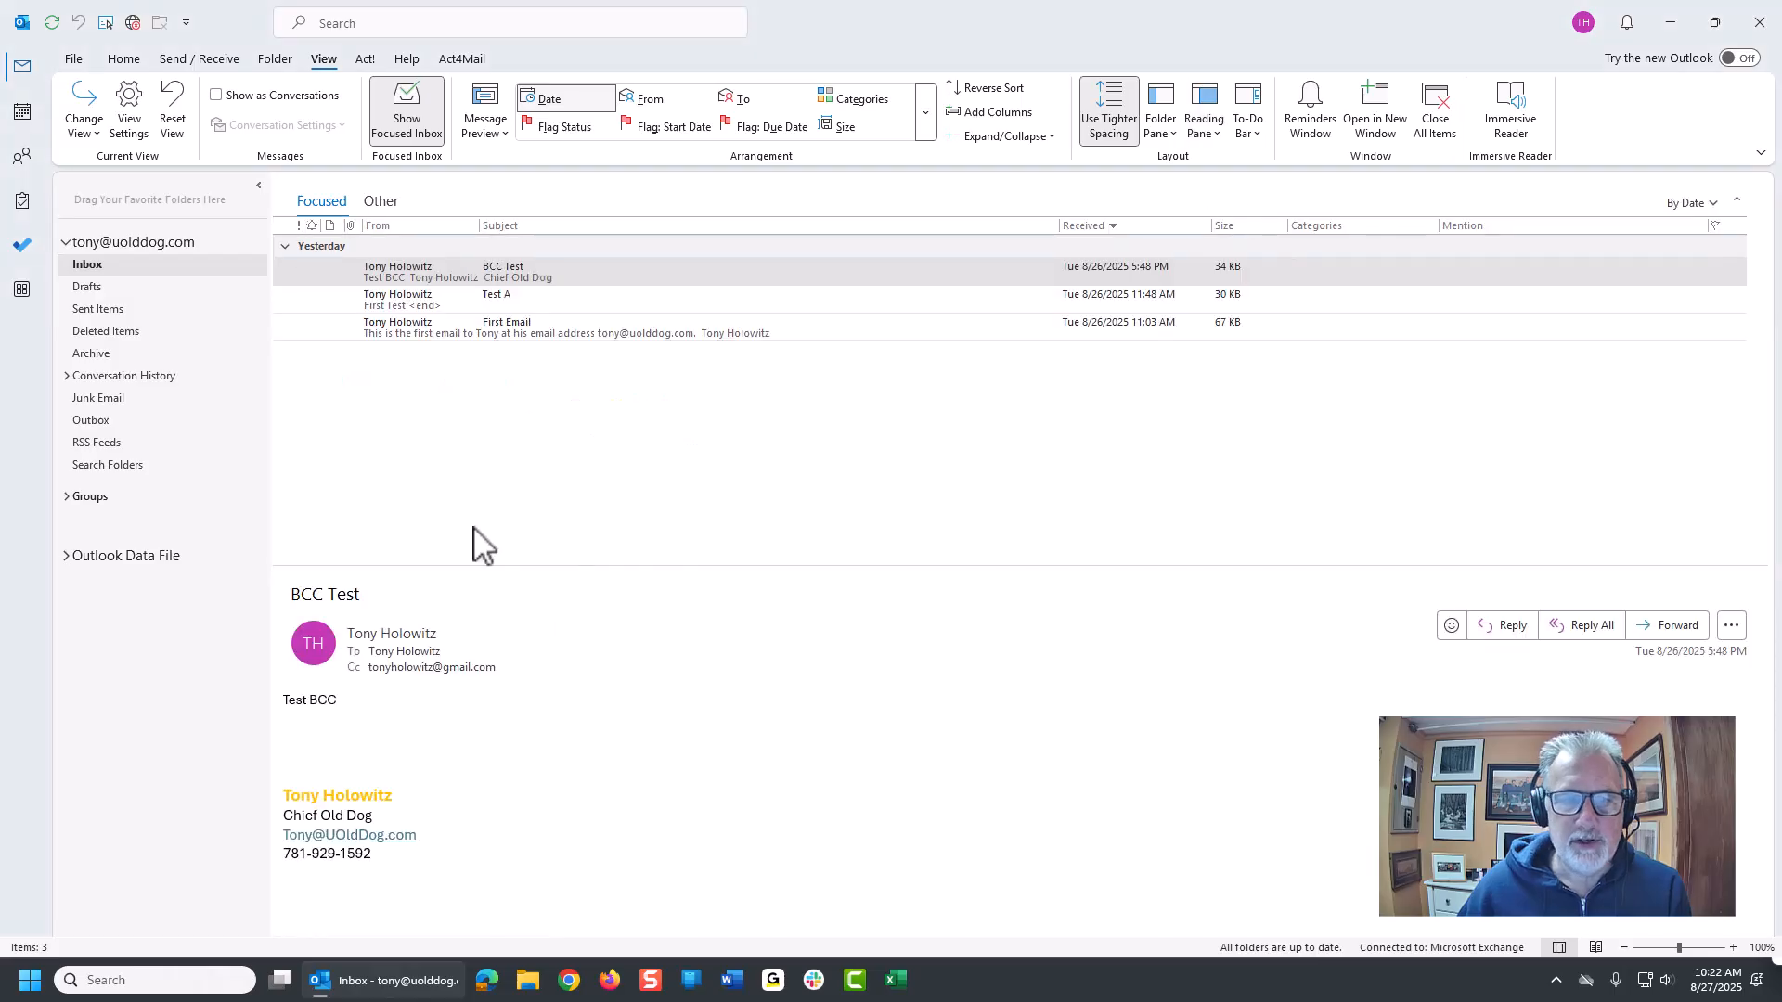
{"action": "mouse_move", "coordinate": [622, 779]}
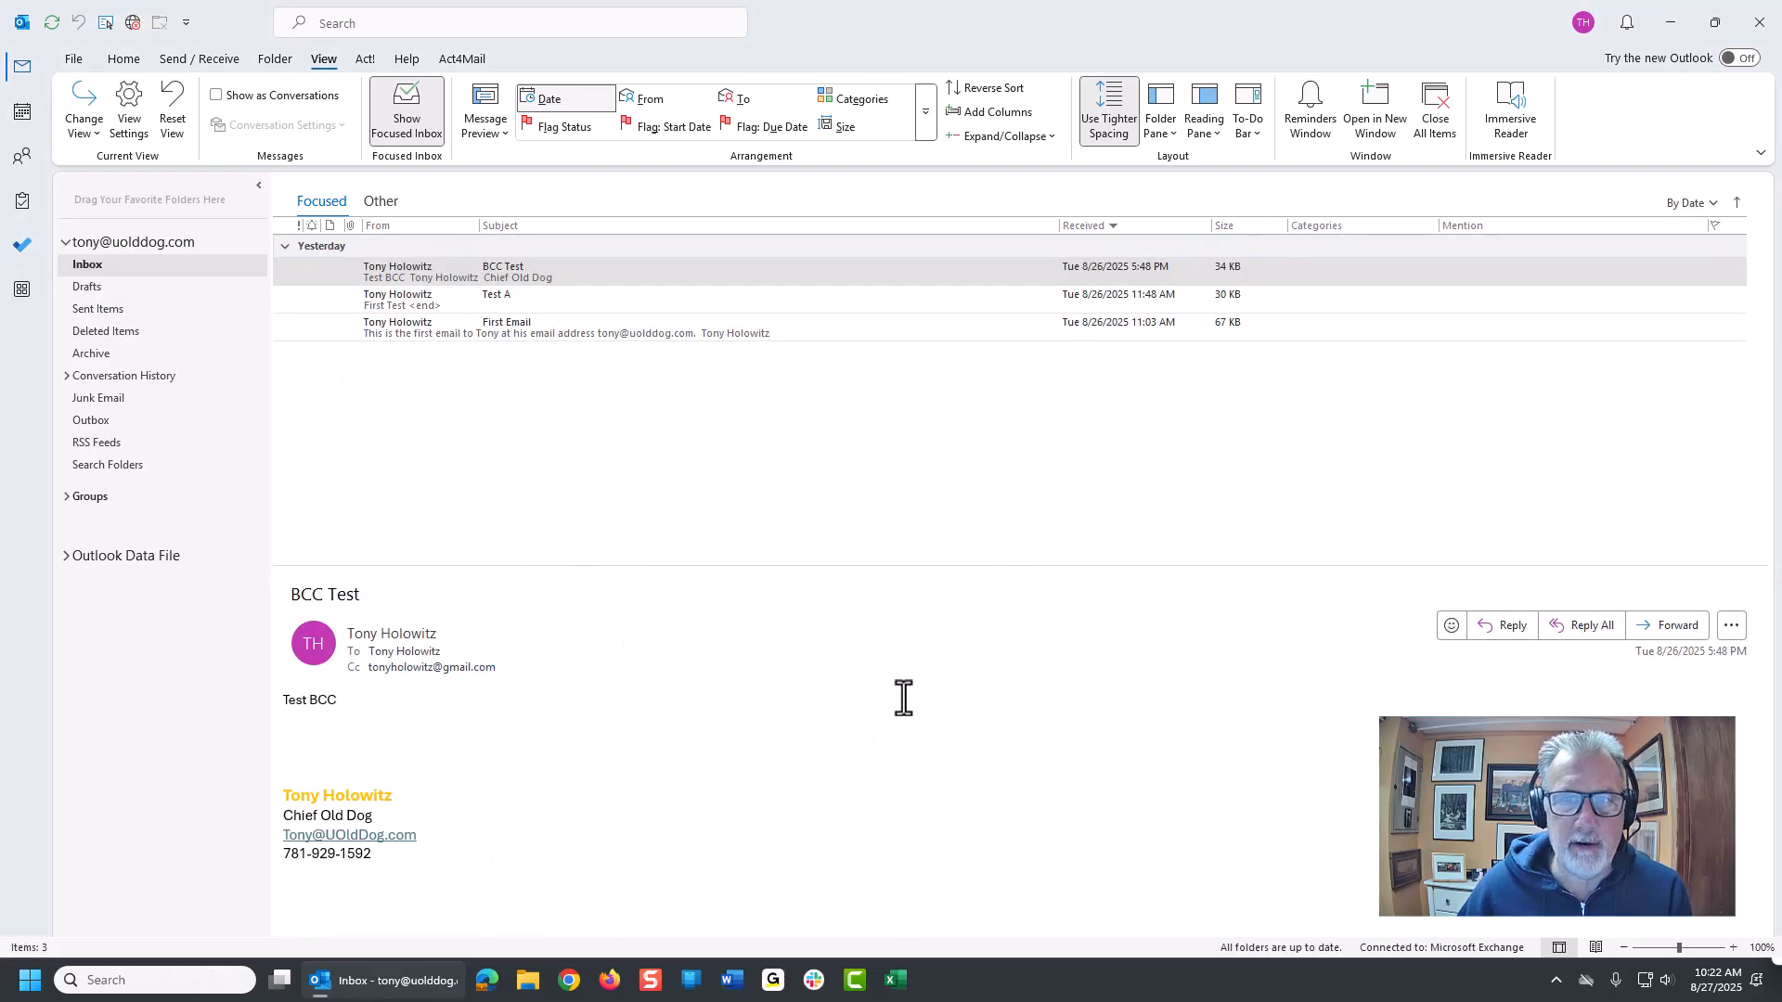
{"action": "mouse_move", "coordinate": [517, 284]}
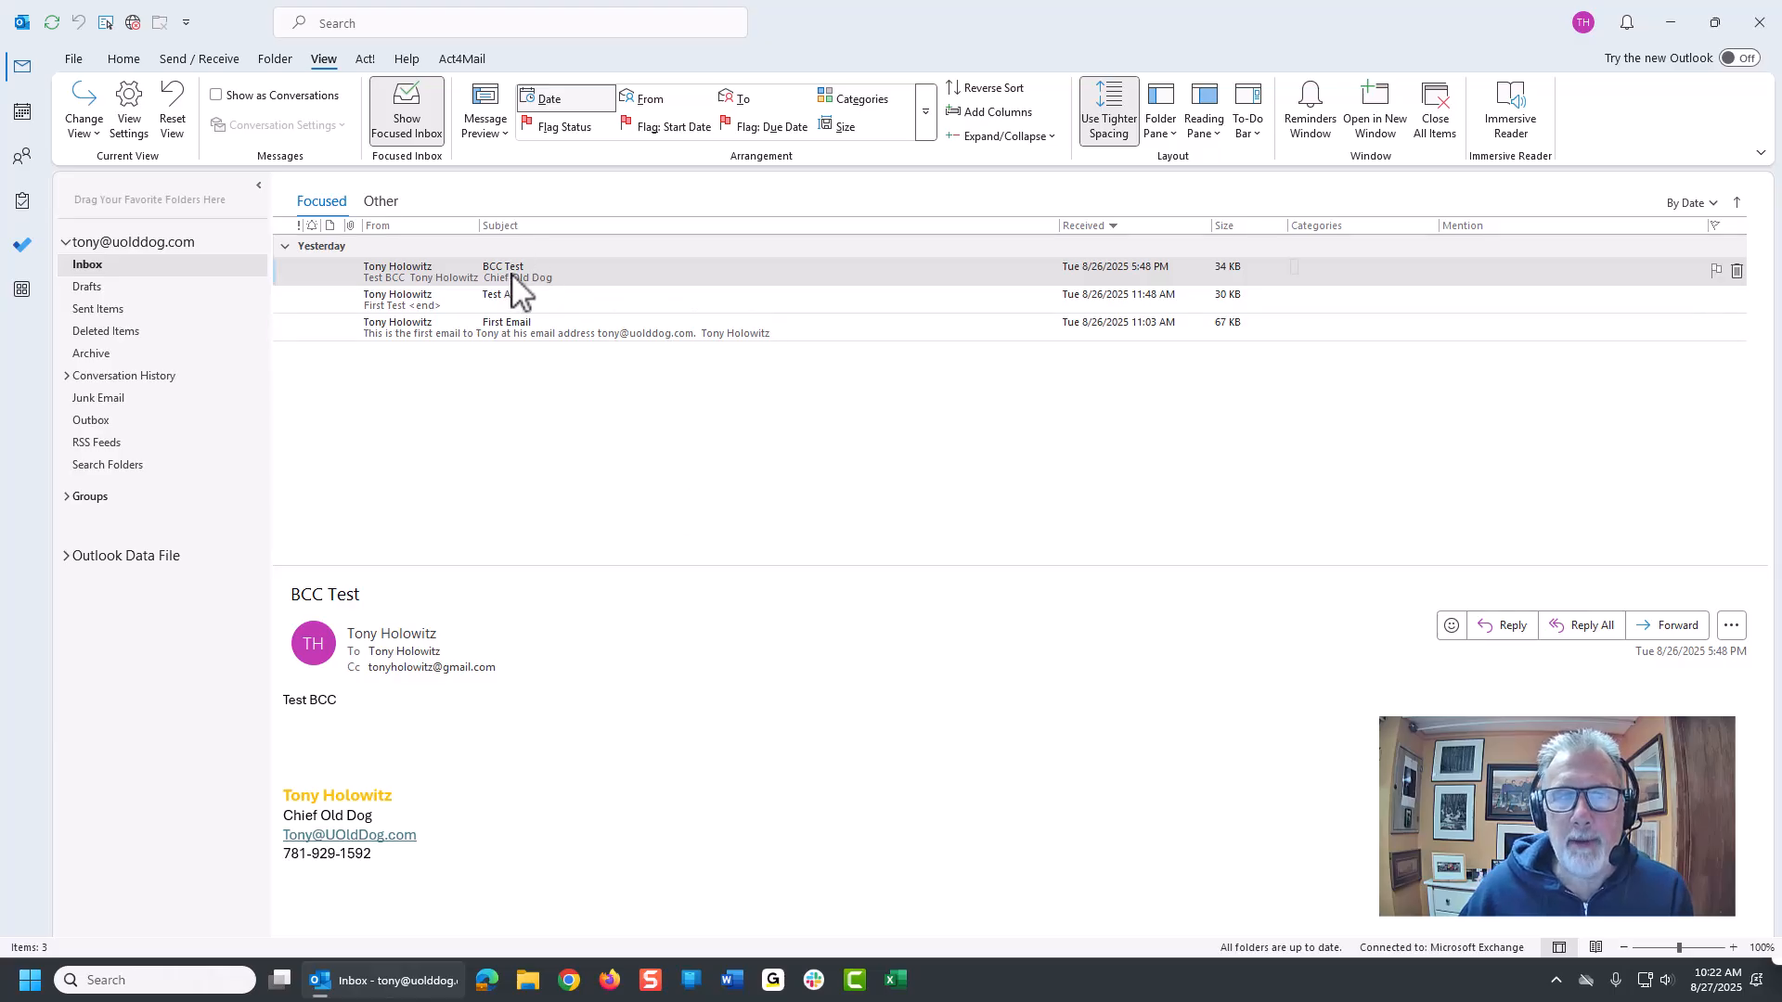
{"action": "mouse_move", "coordinate": [432, 299]}
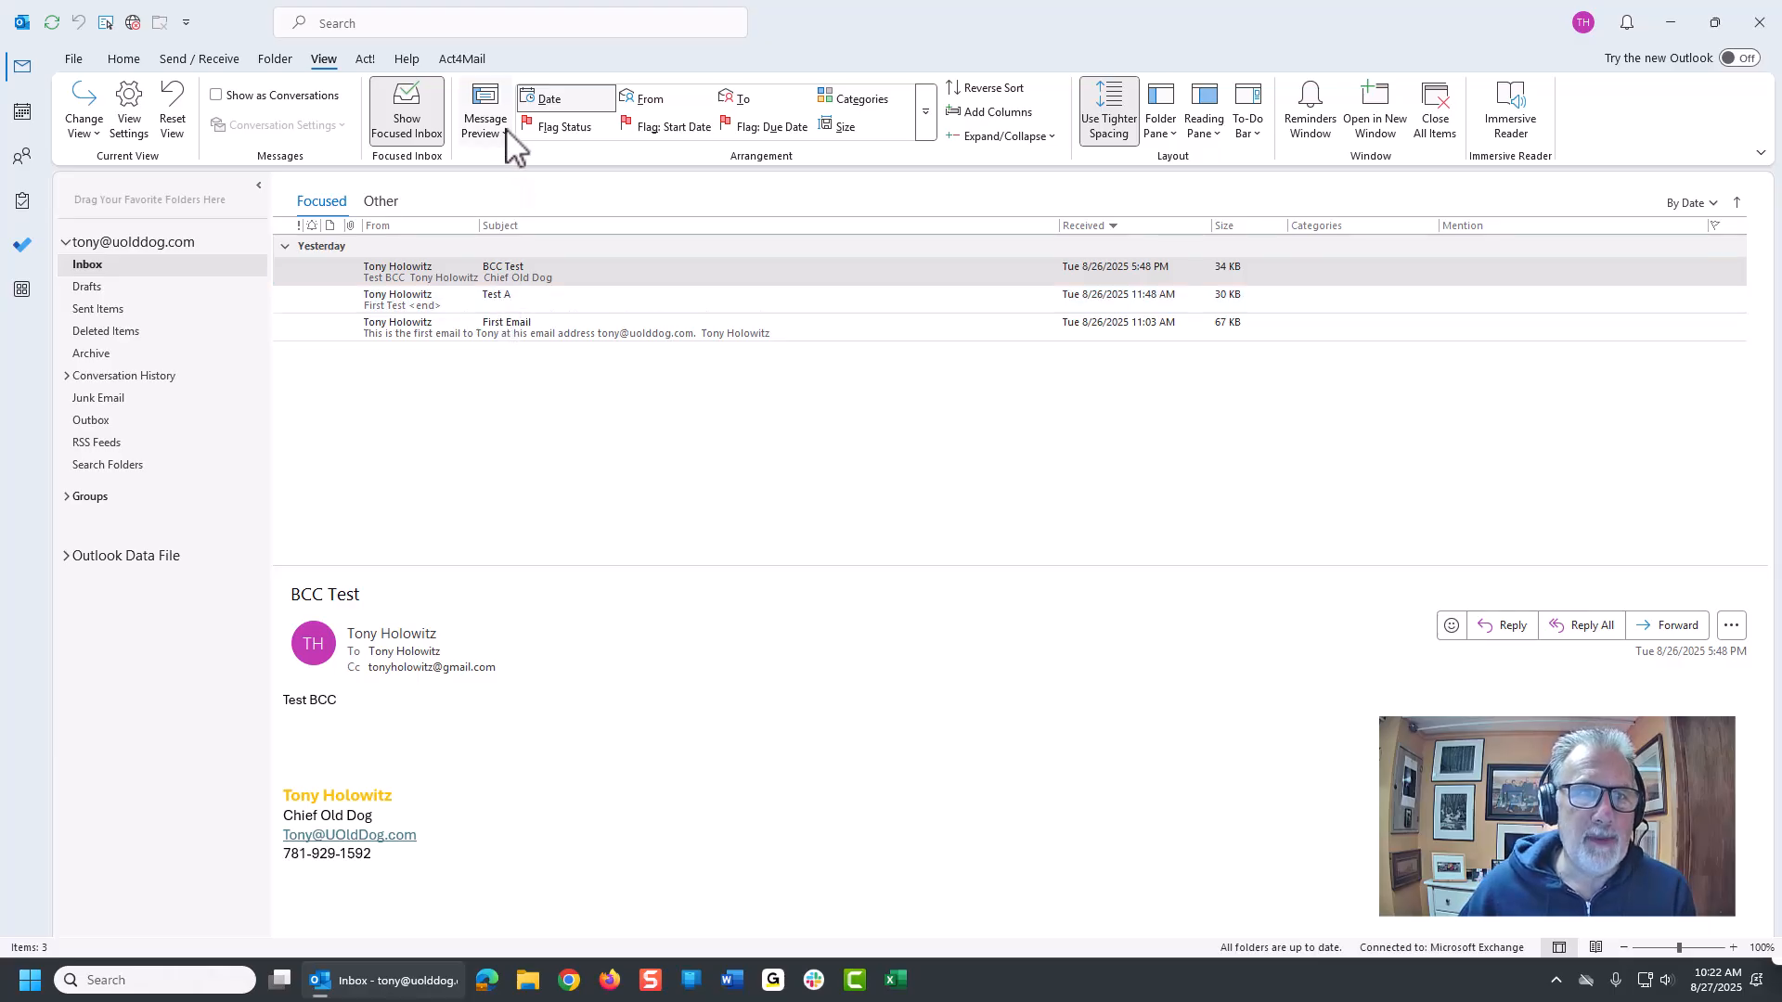
- Set Message Preview to 3 Lines, applied to this folder only
{"action": "left_click", "coordinate": [482, 108]}
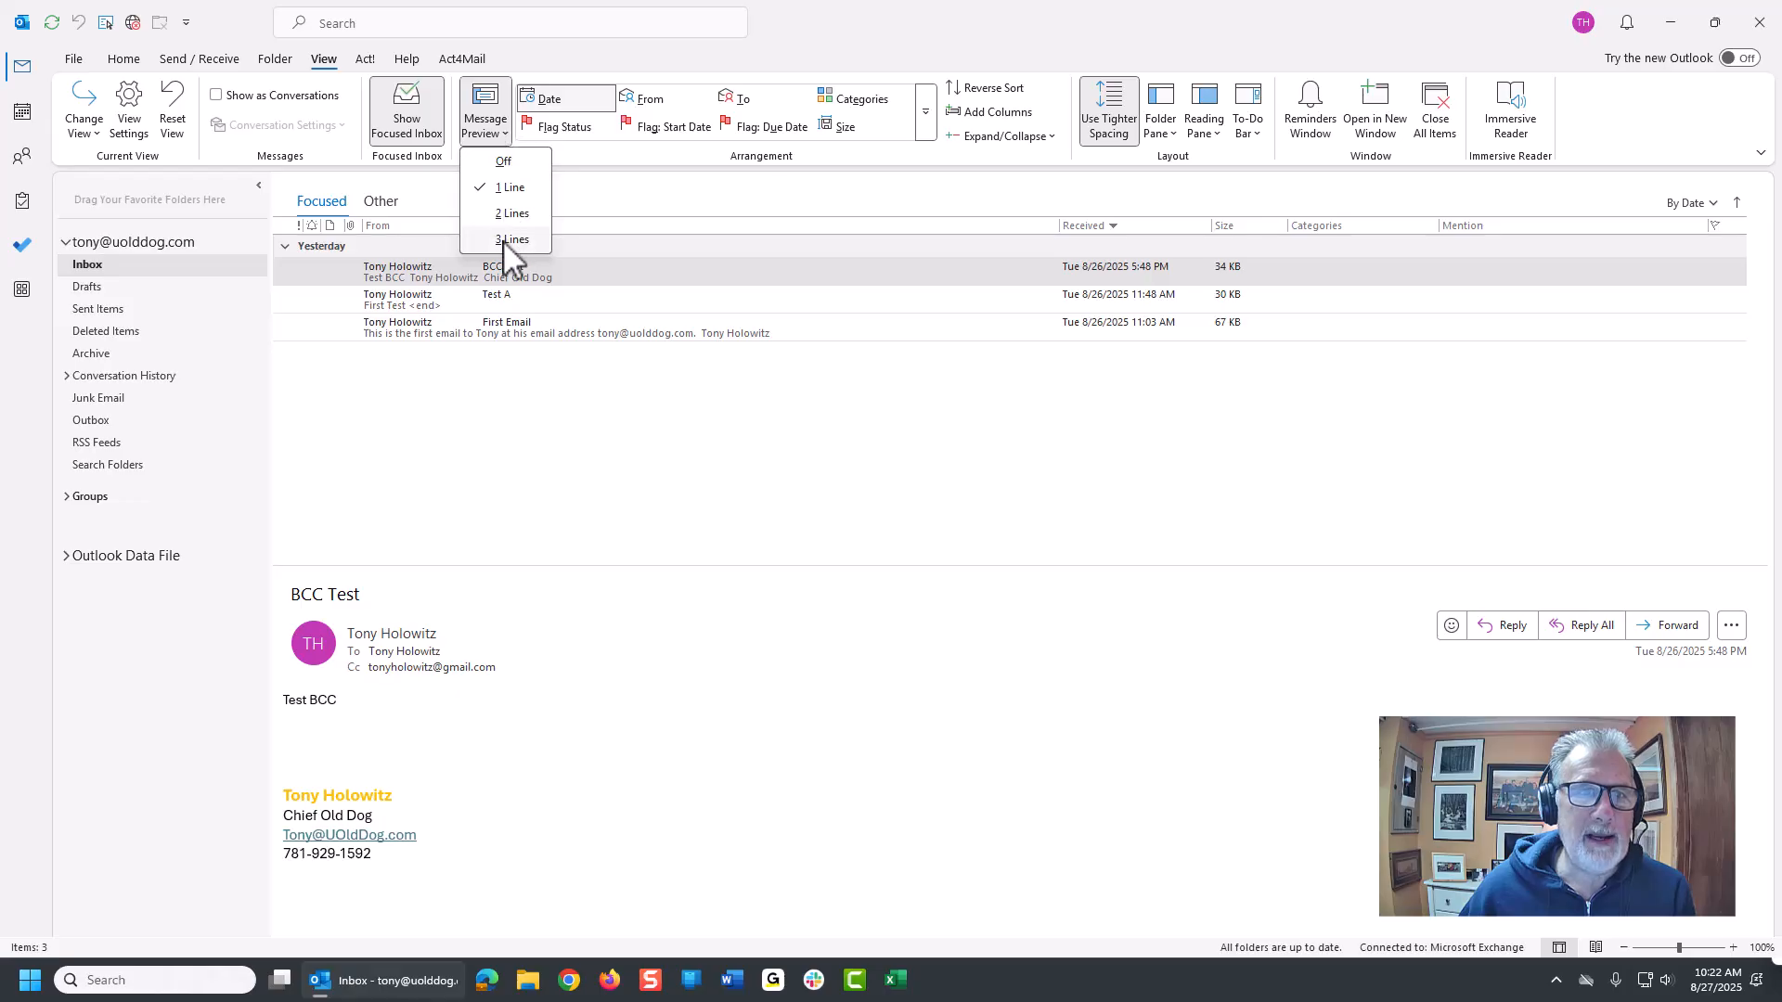
{"action": "mouse_move", "coordinate": [511, 238]}
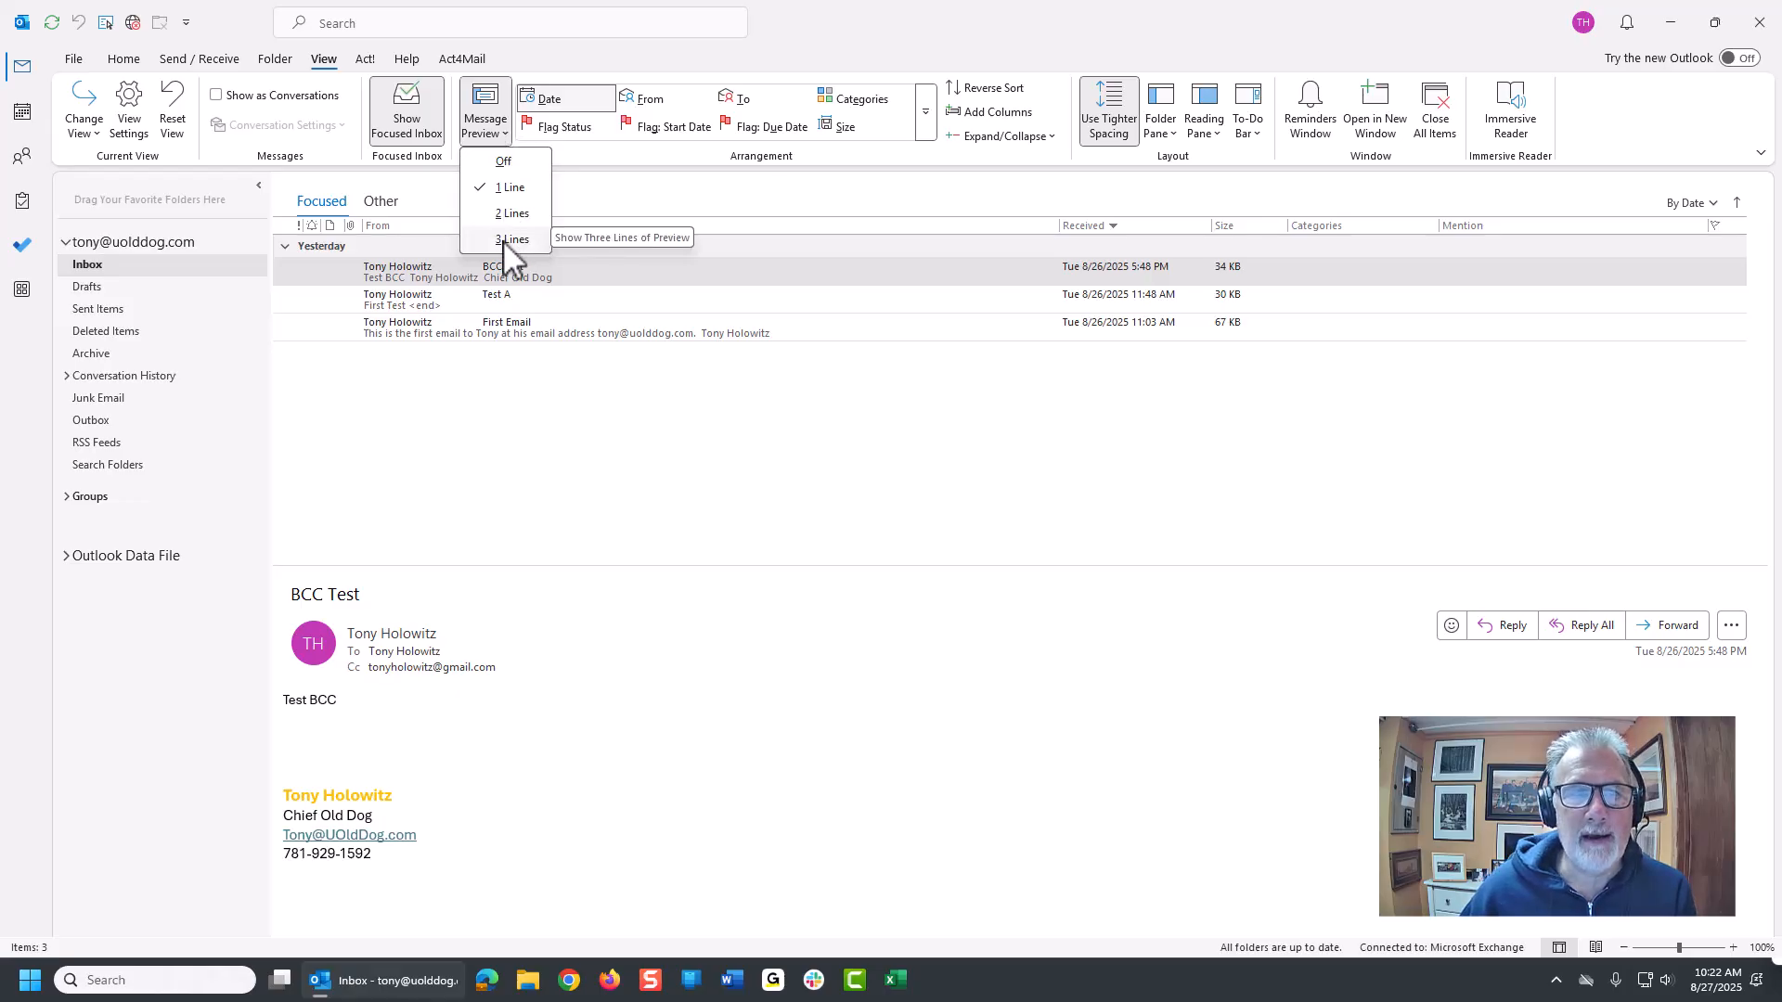
{"action": "left_click", "coordinate": [512, 238]}
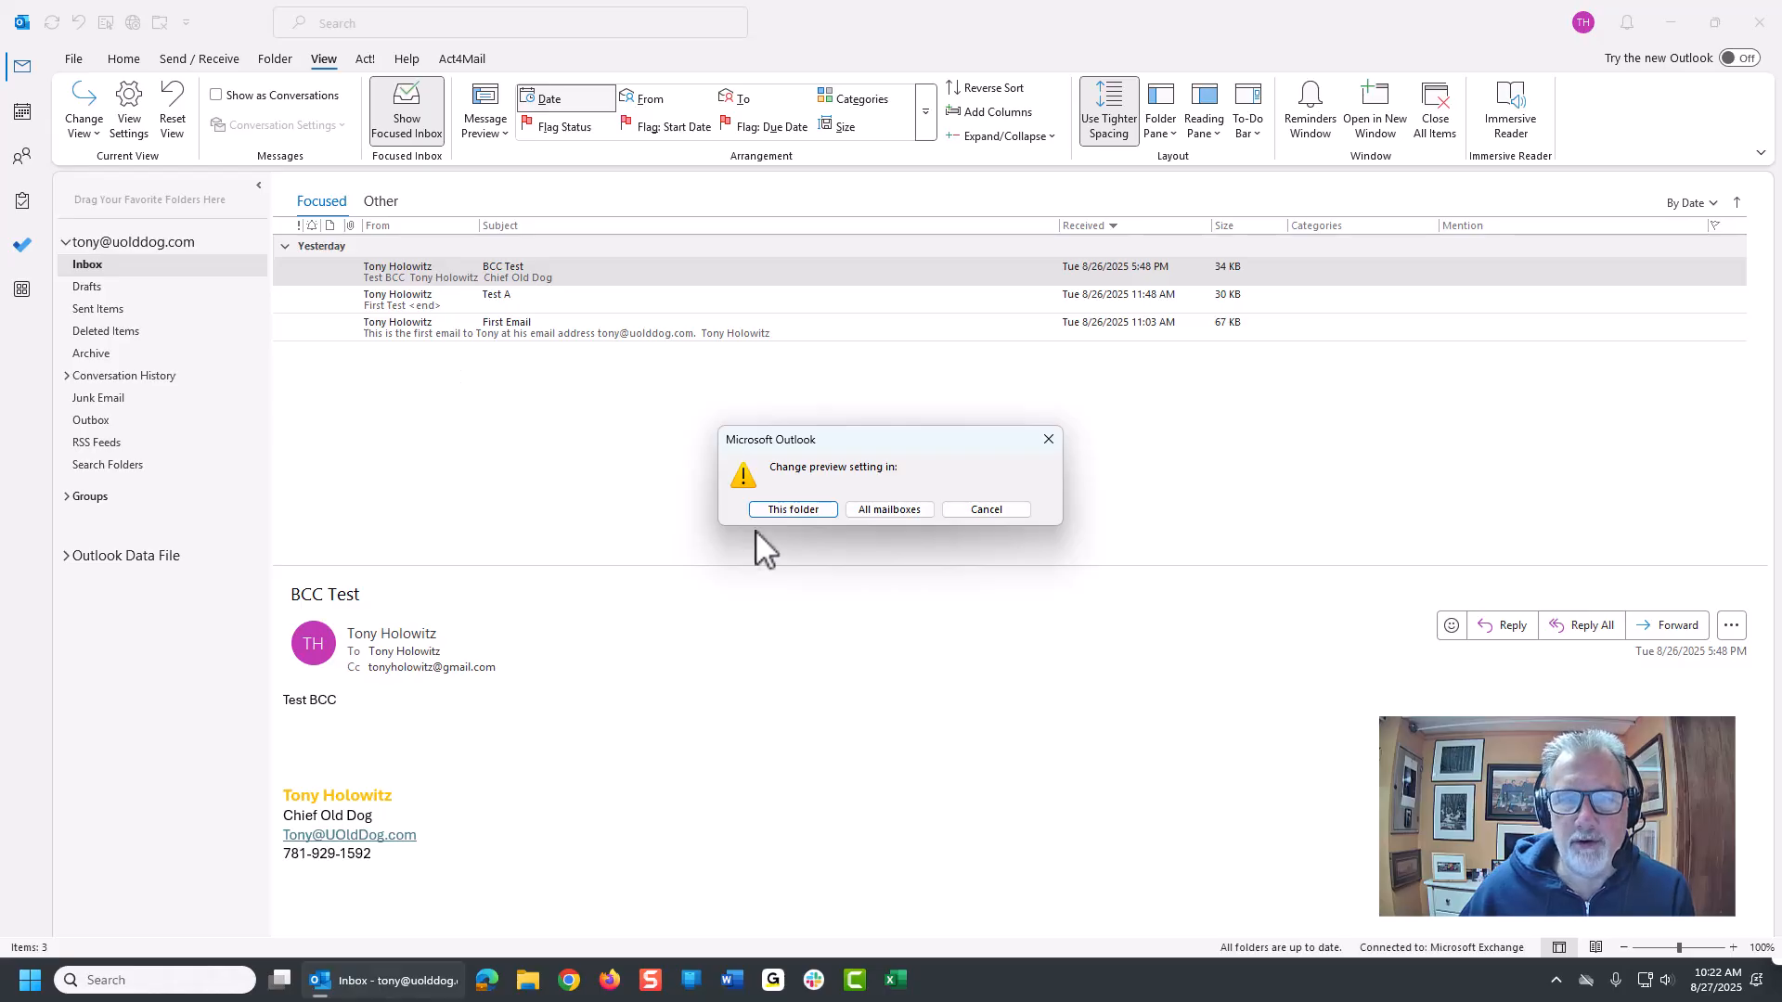
{"action": "left_click", "coordinate": [794, 508]}
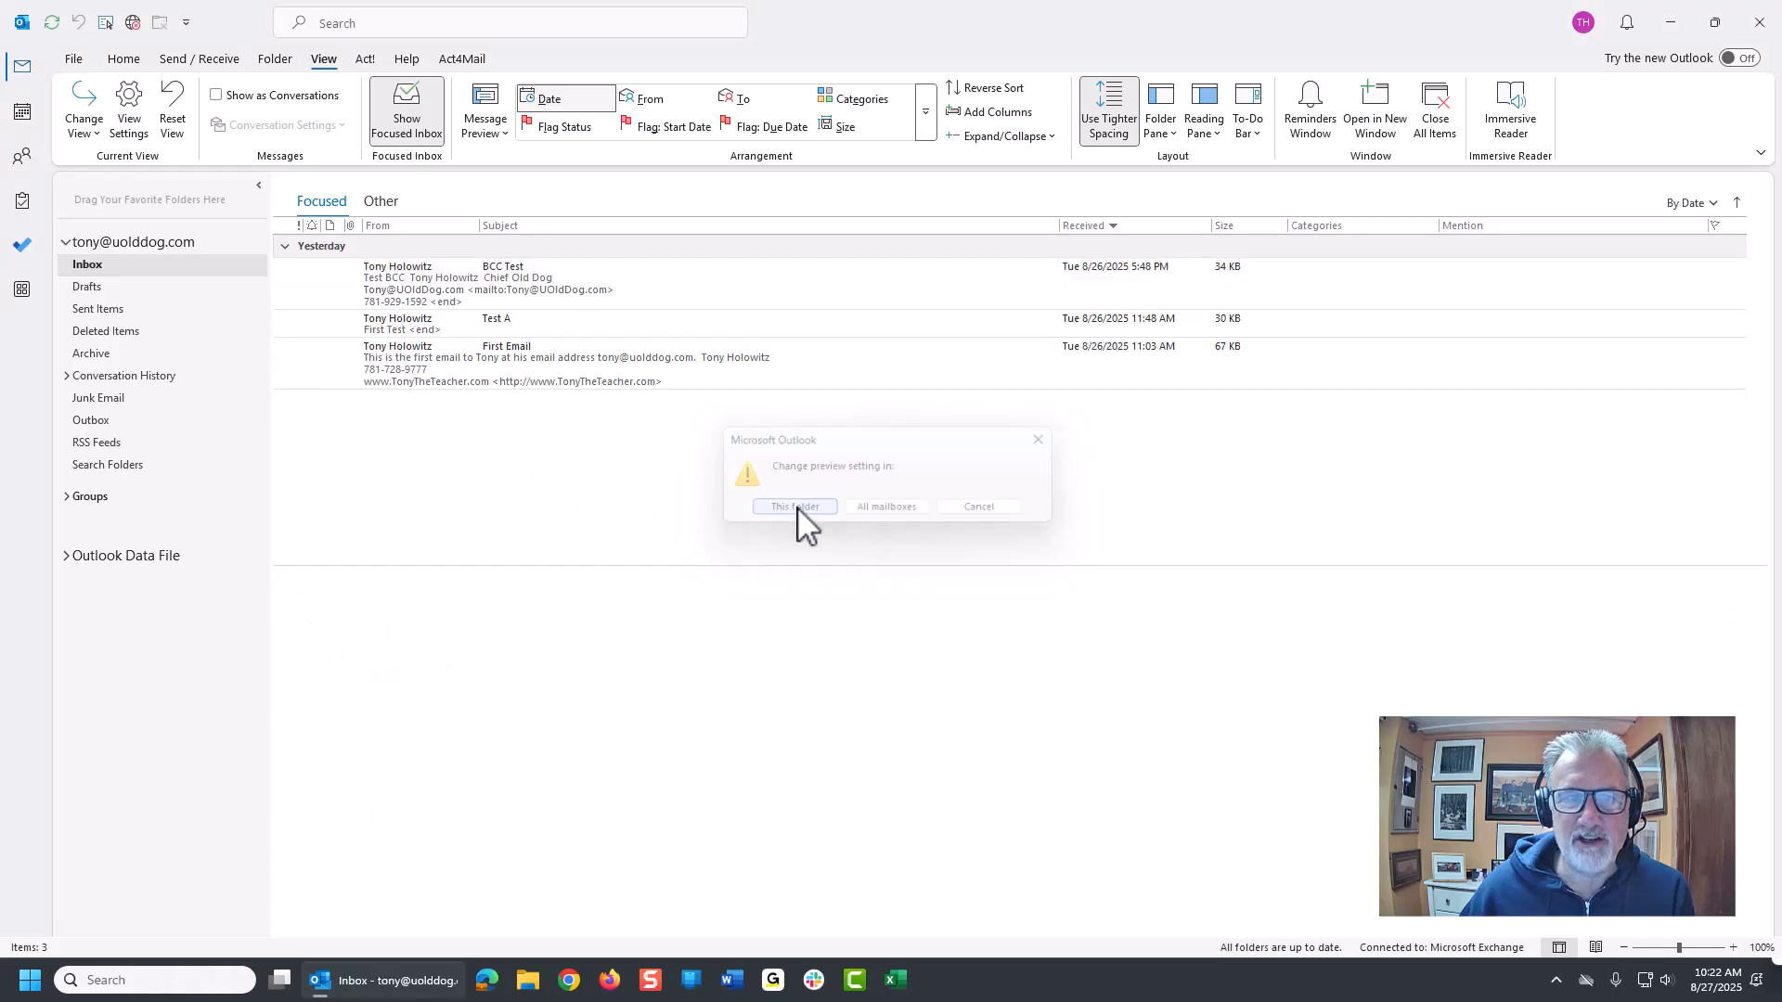
{"action": "left_click", "coordinate": [793, 506]}
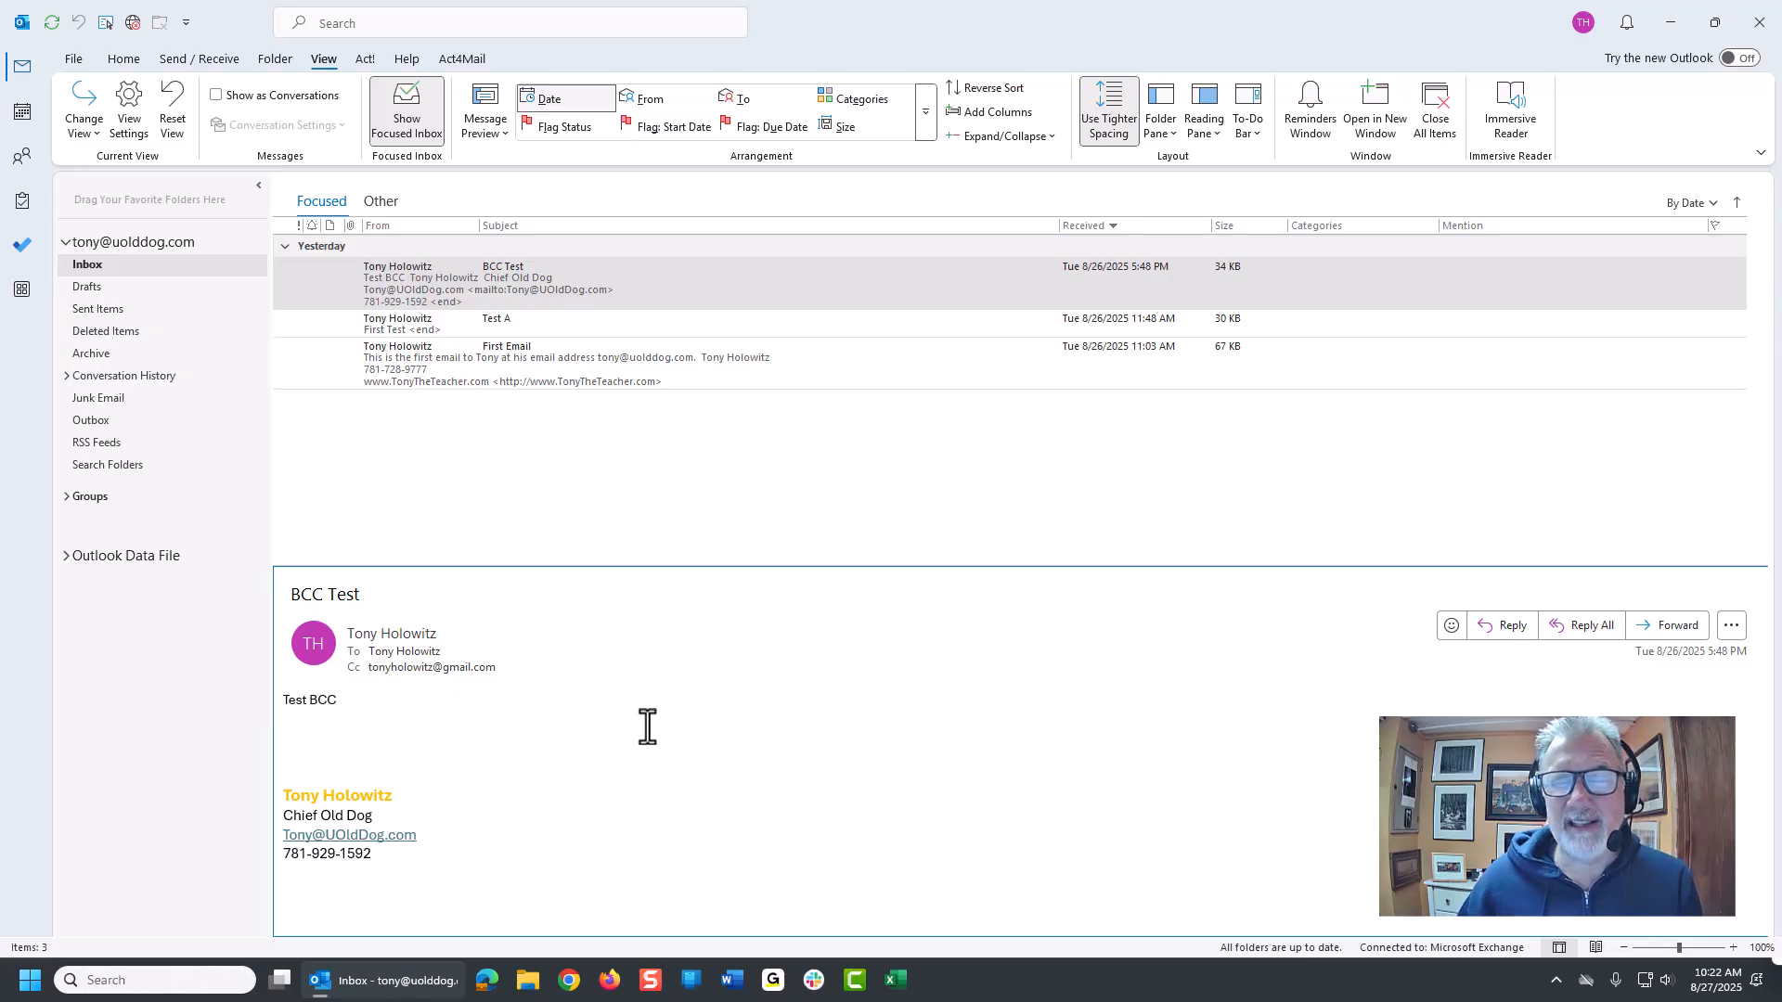
{"action": "mouse_move", "coordinate": [755, 652]}
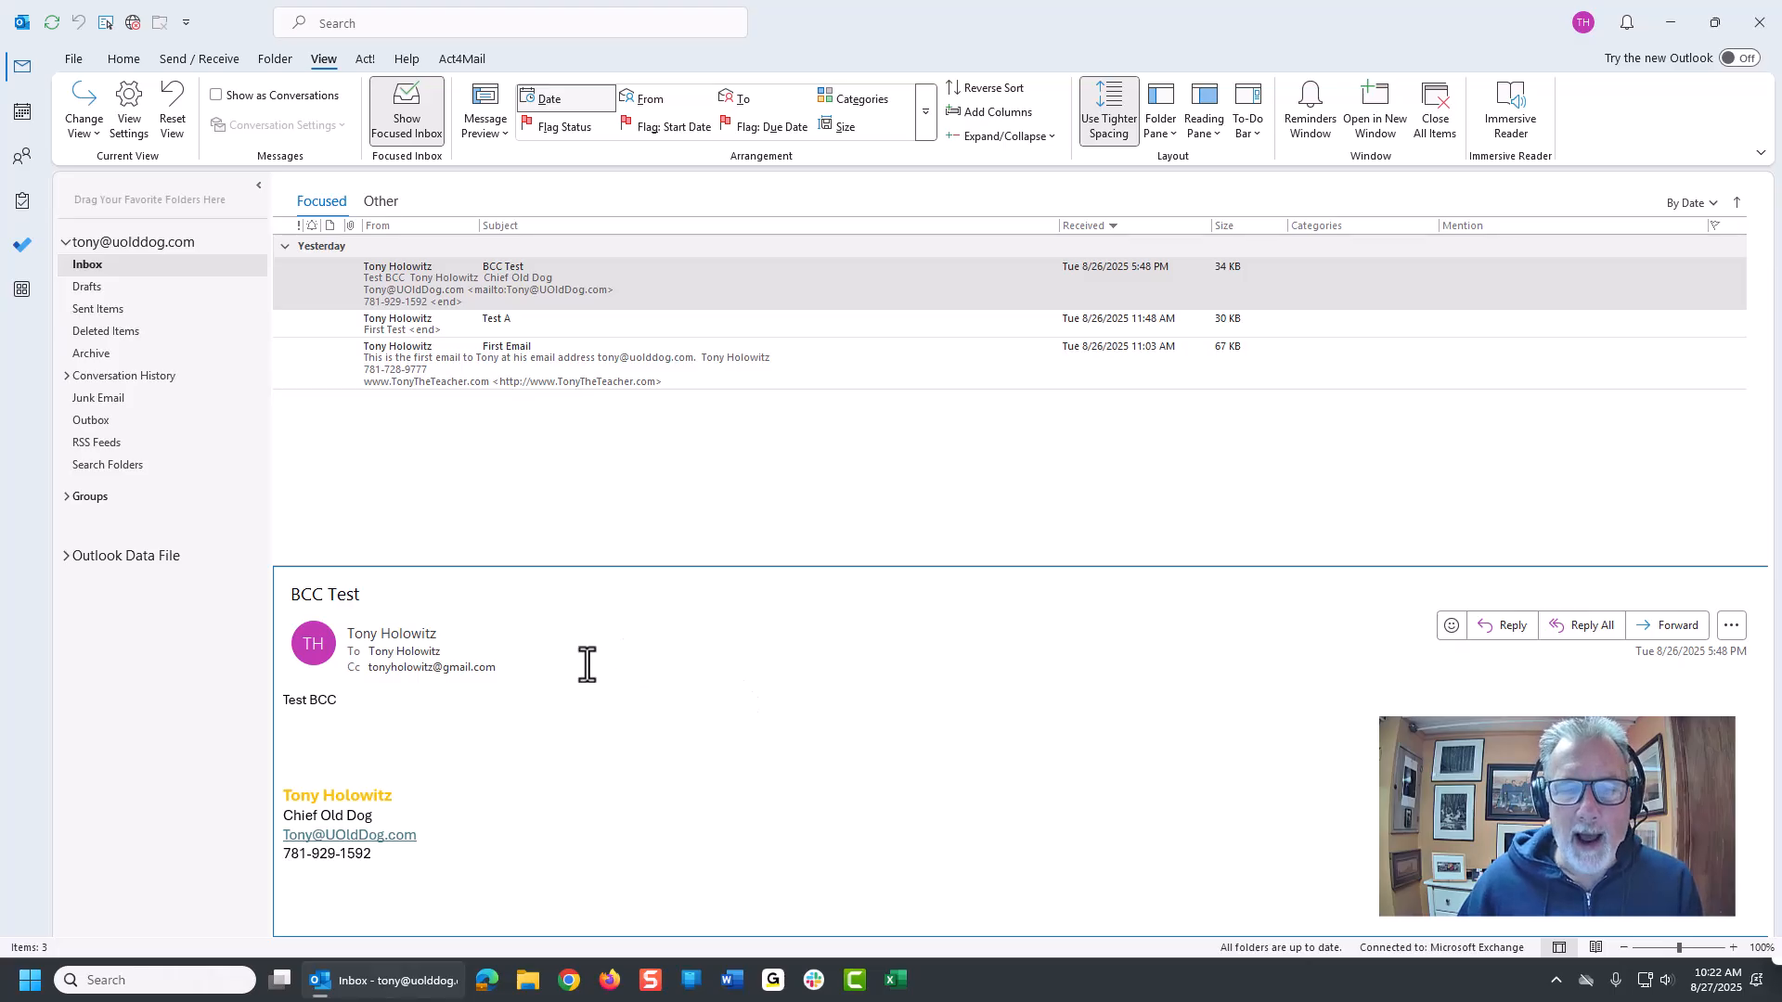
{"action": "mouse_move", "coordinate": [551, 278]}
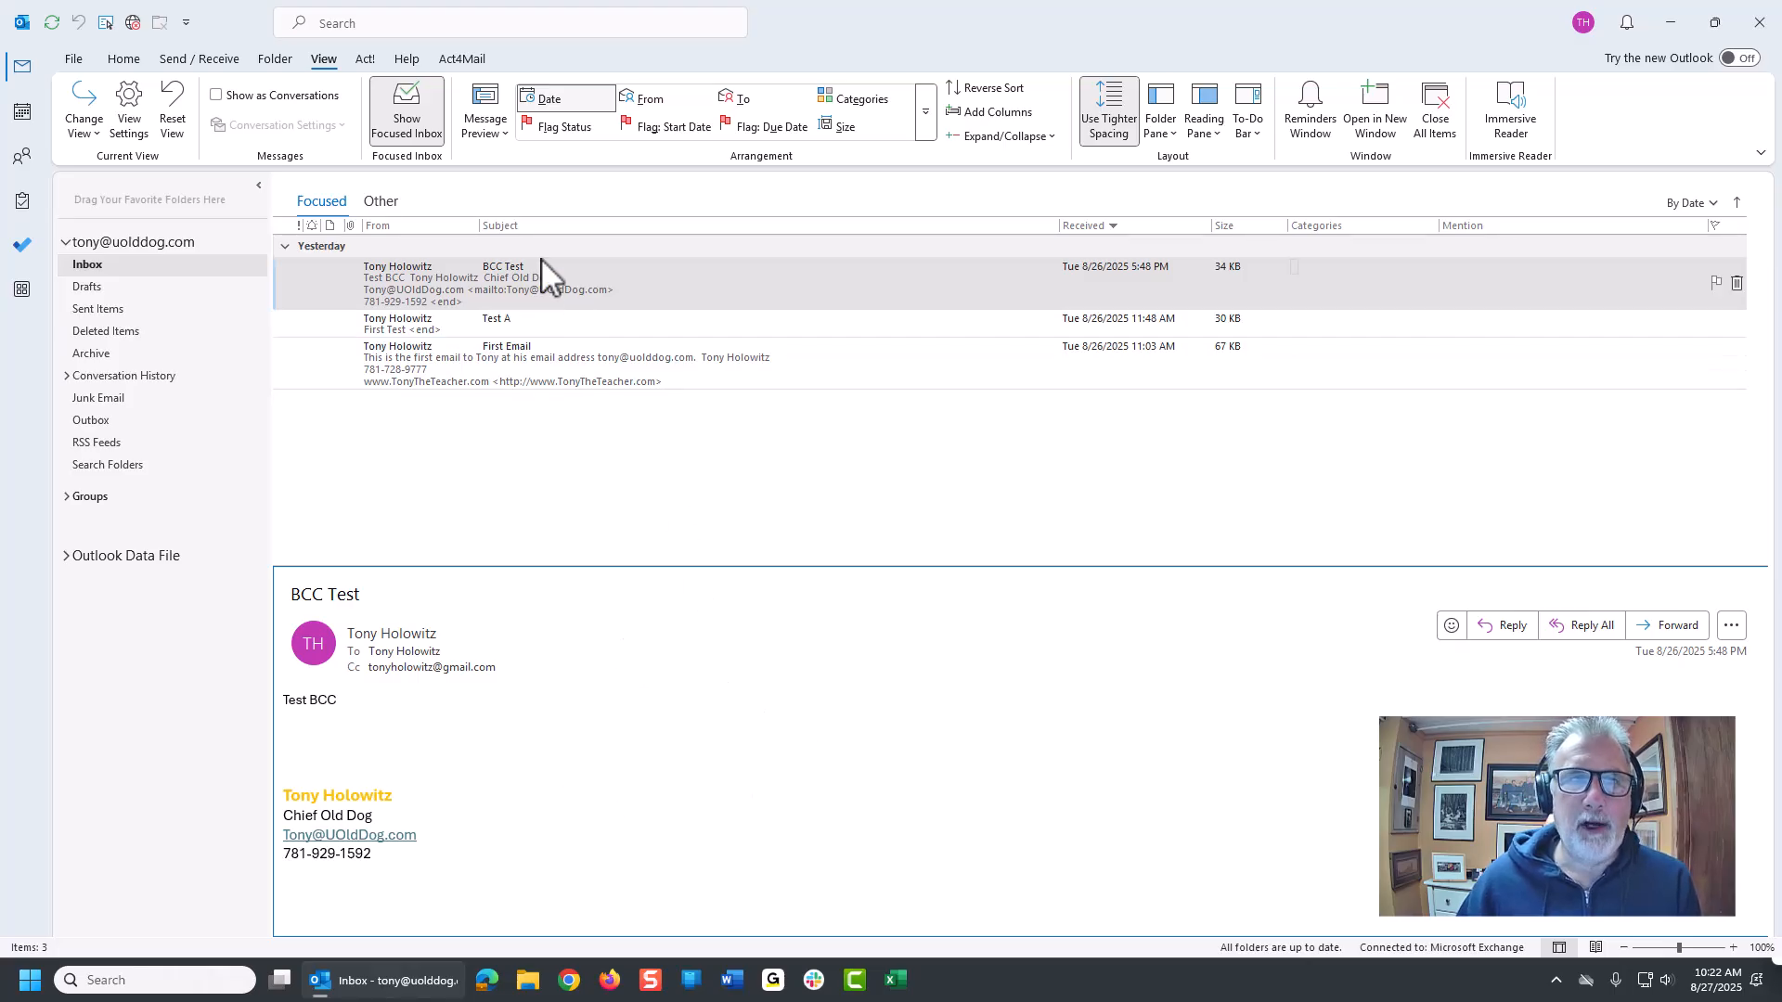
- Turn Message Preview Off for this folder only
{"action": "left_click", "coordinate": [481, 108]}
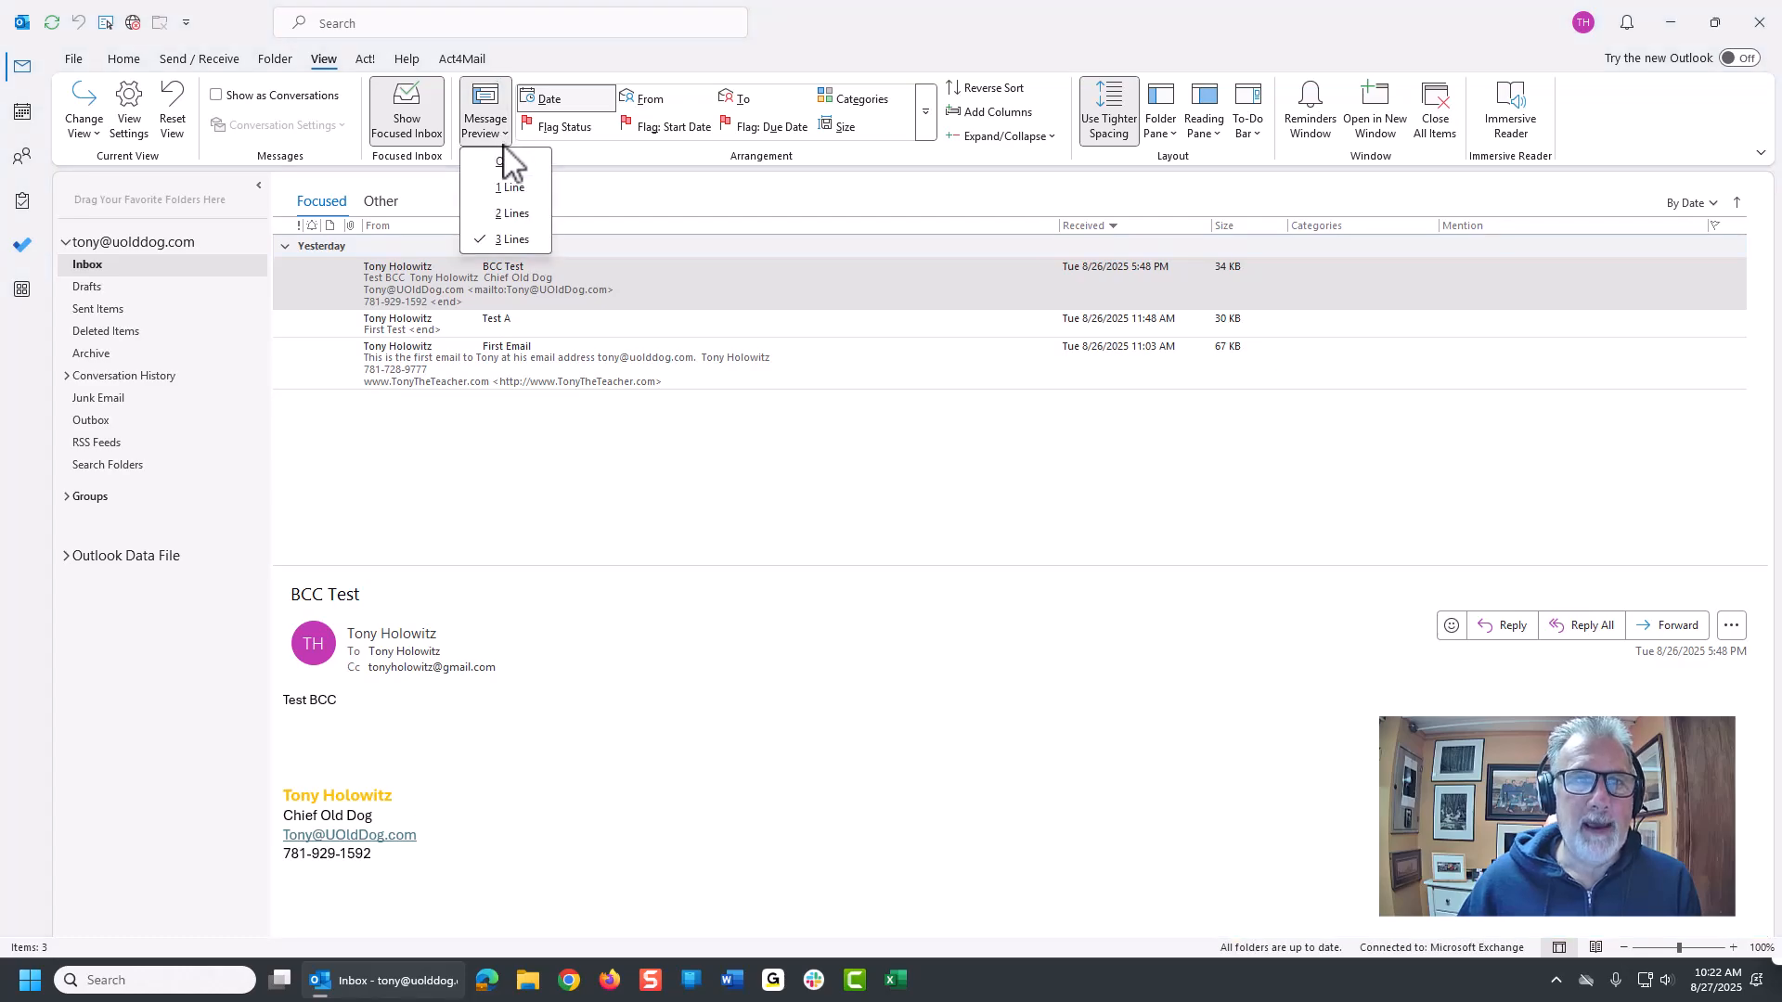
{"action": "left_click", "coordinate": [511, 188]}
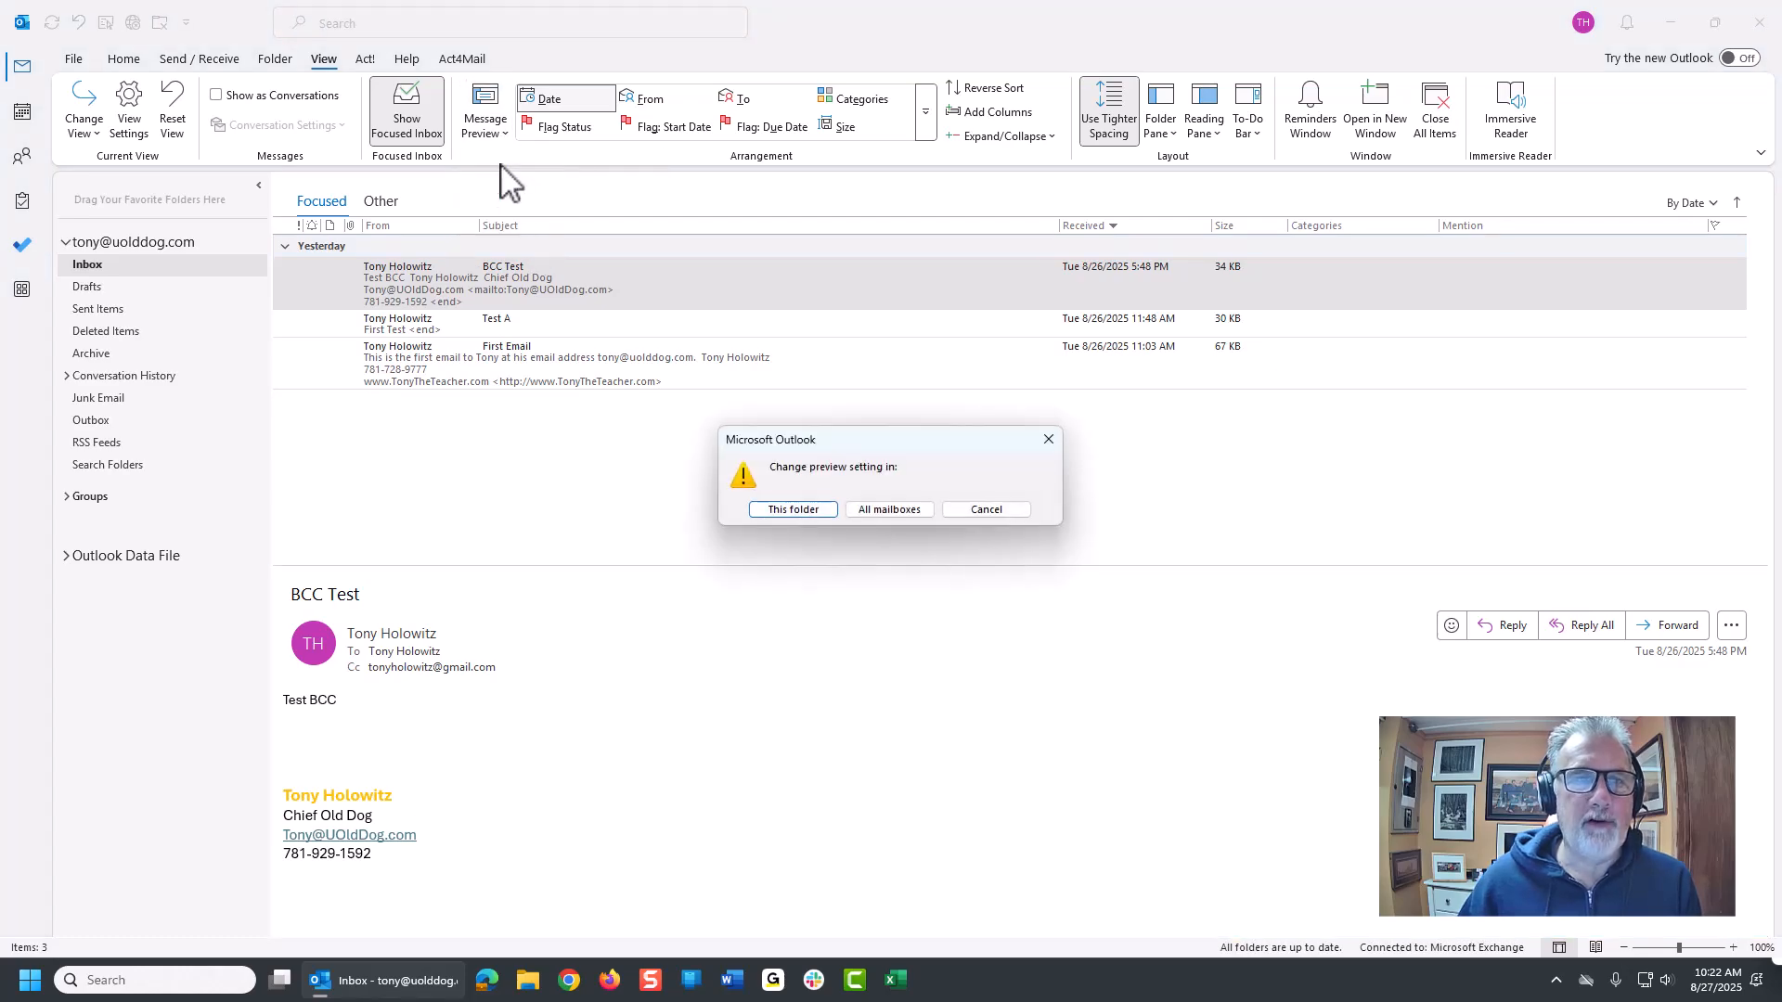
{"action": "left_click", "coordinate": [791, 508]}
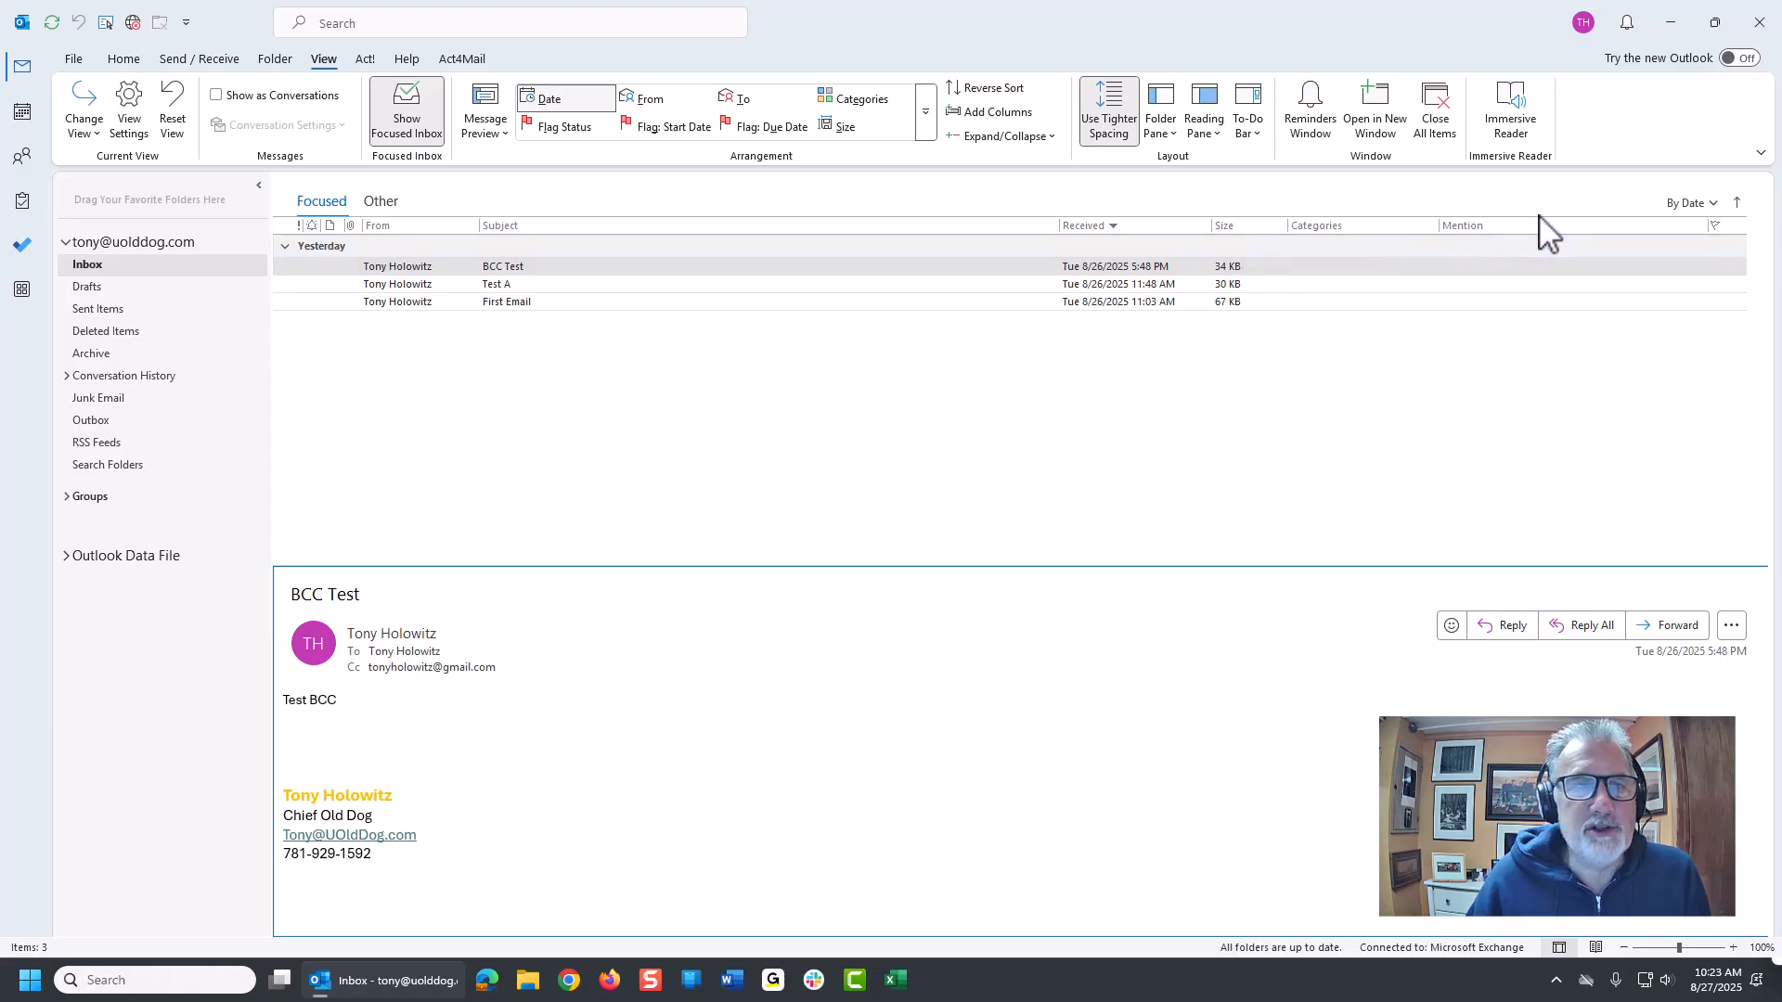
{"action": "mouse_move", "coordinate": [1488, 244]}
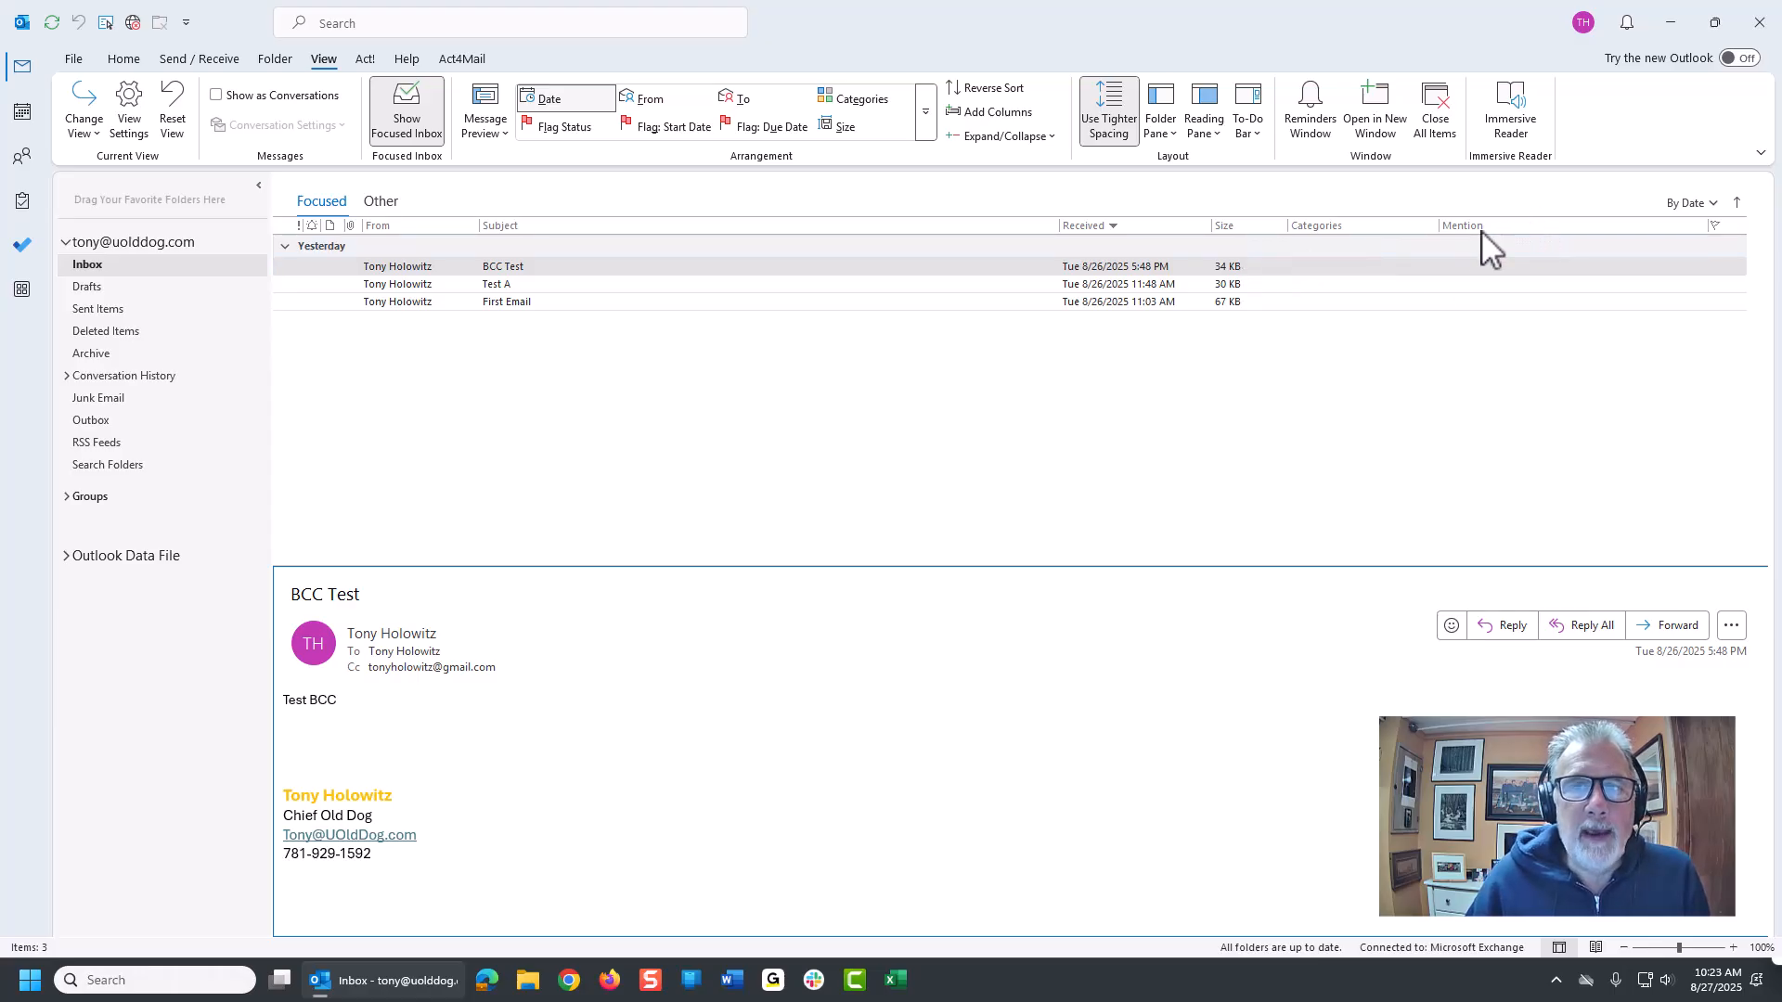
{"action": "mouse_move", "coordinate": [653, 263]}
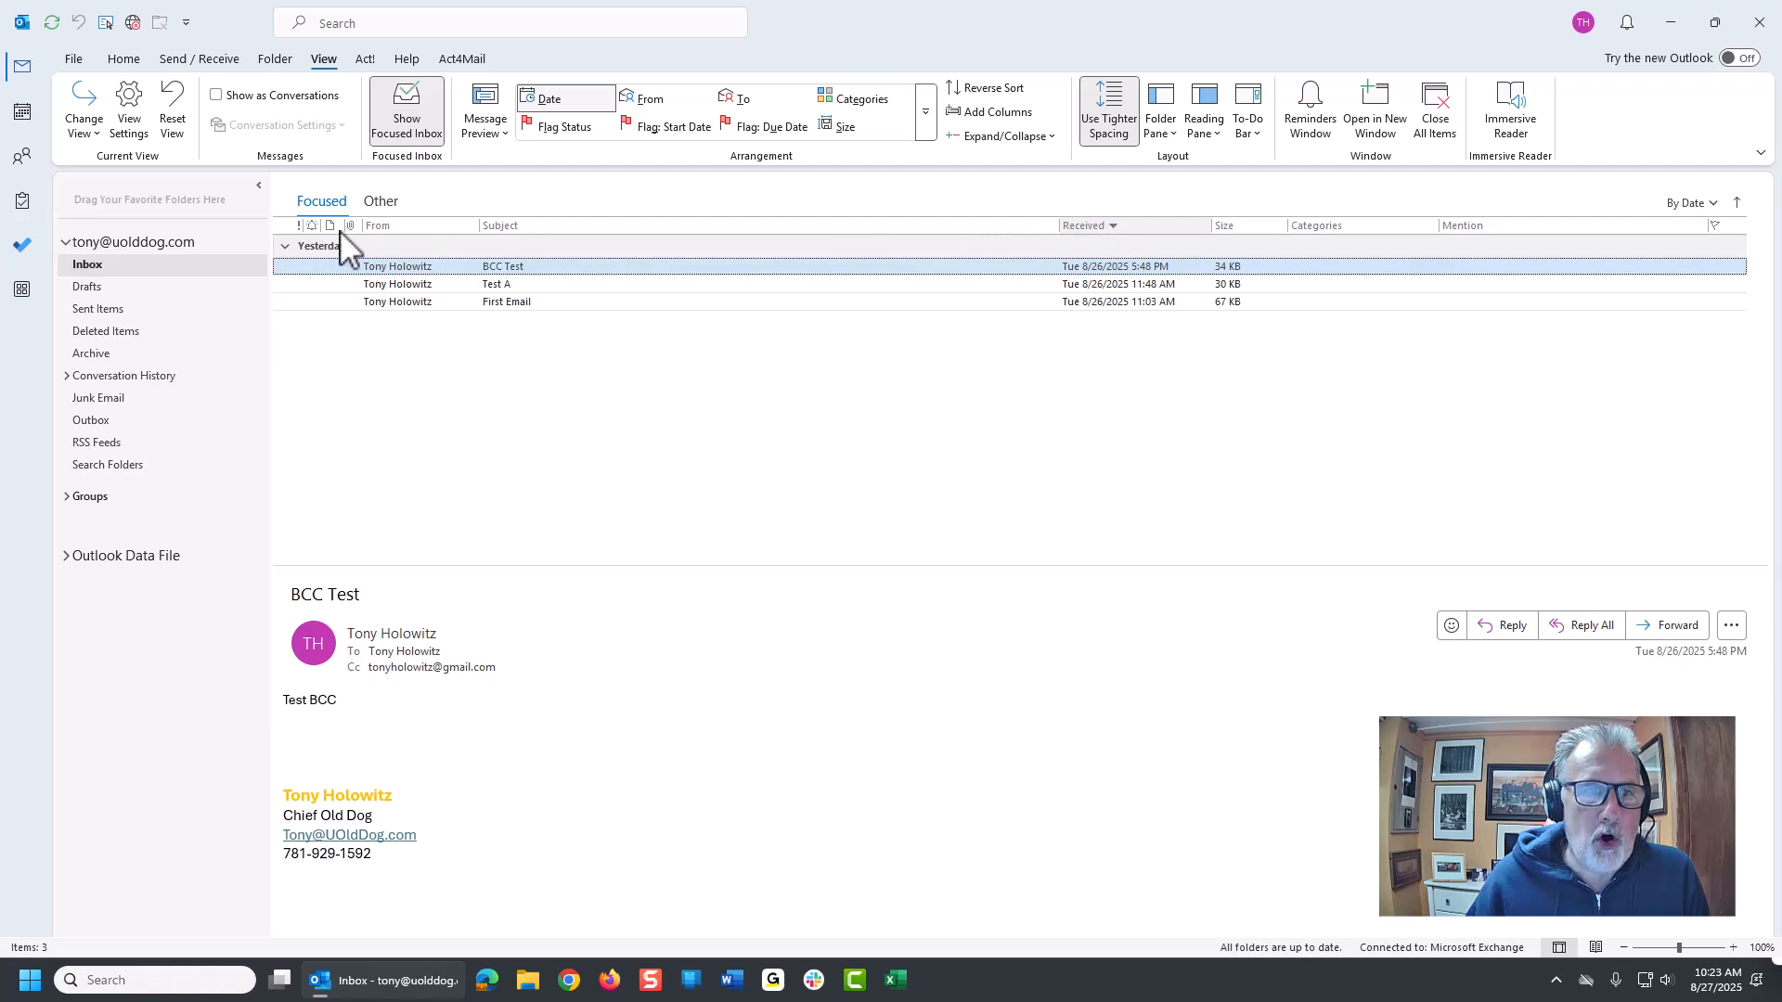
{"action": "mouse_move", "coordinate": [364, 248]}
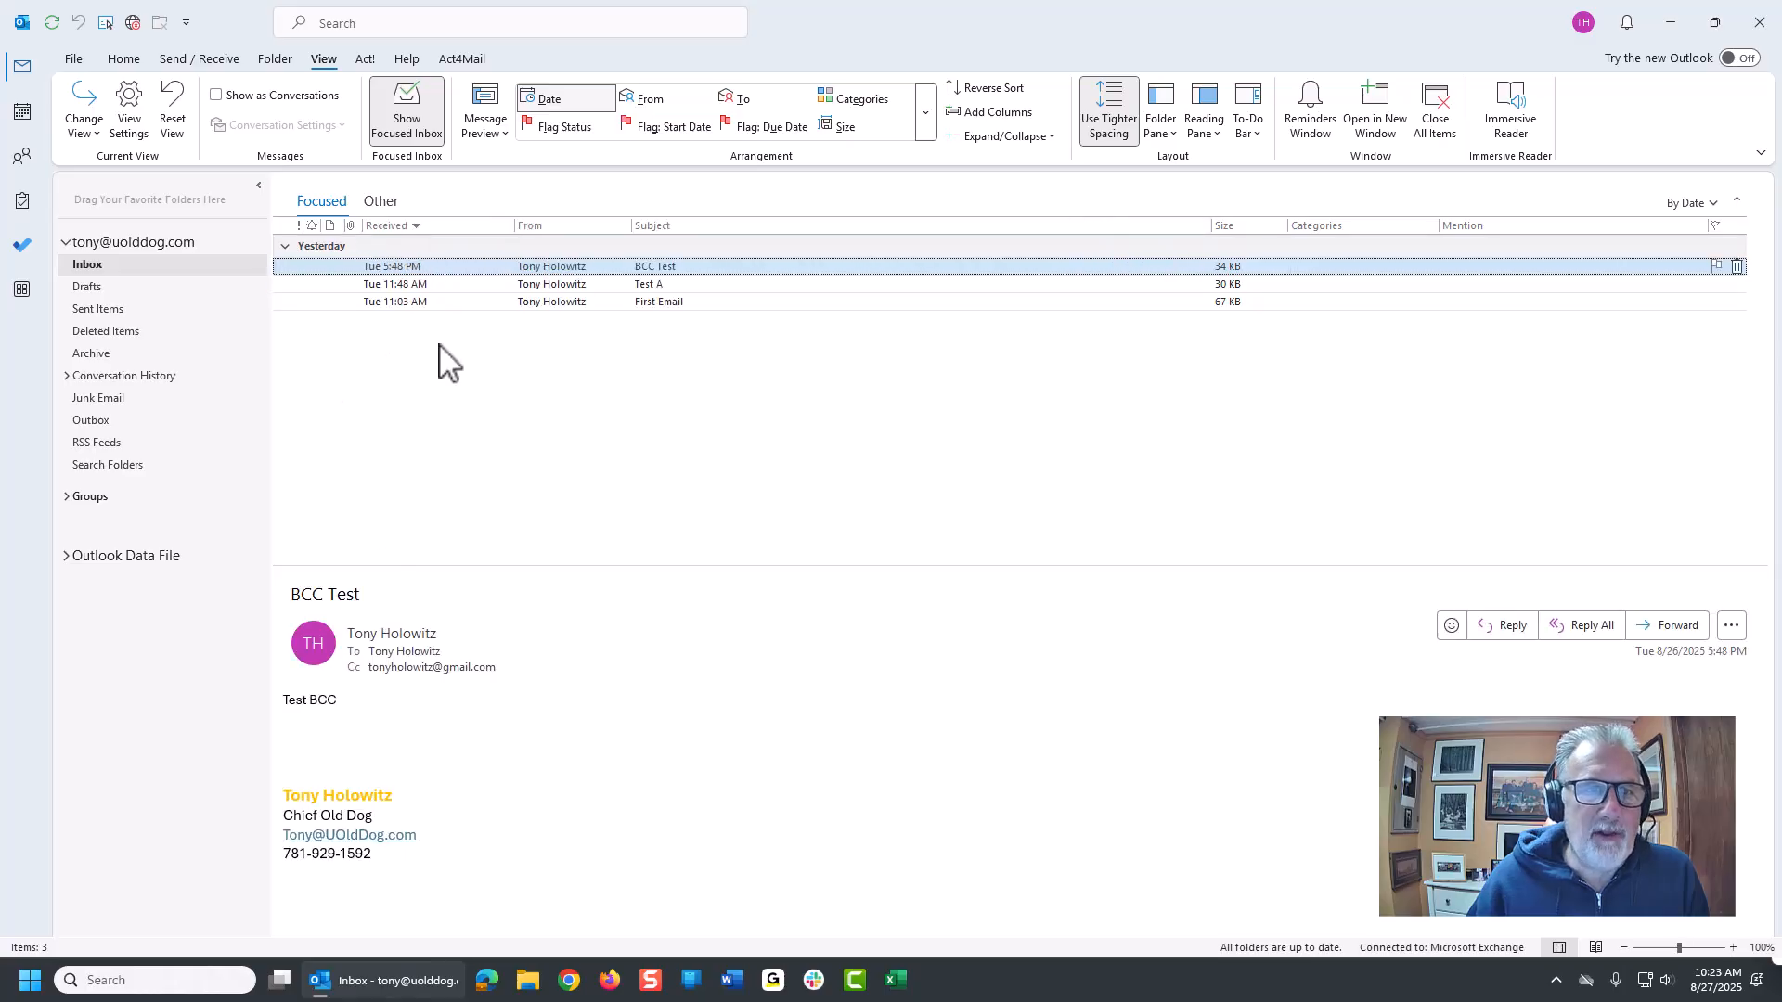
{"action": "mouse_move", "coordinate": [516, 224]}
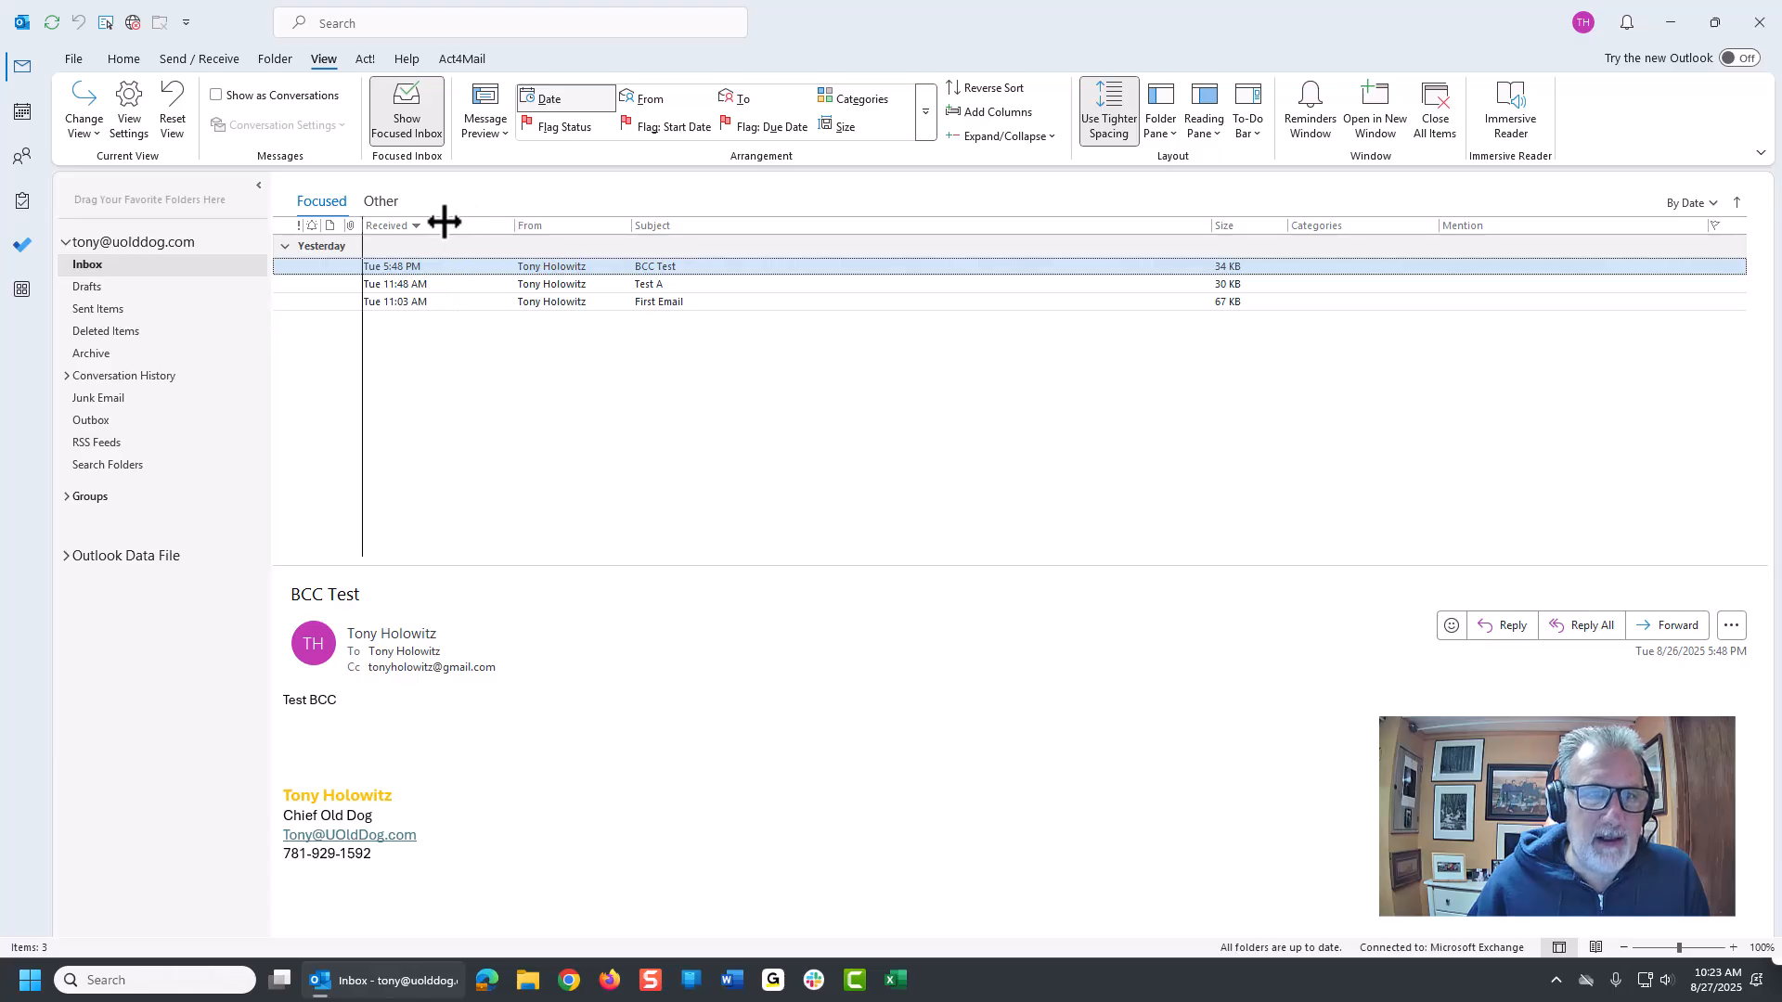
- Narrow the Received column and remove the Mention column from the header row
{"action": "left_click_drag", "start_coordinate": [444, 224], "coordinate": [364, 225]}
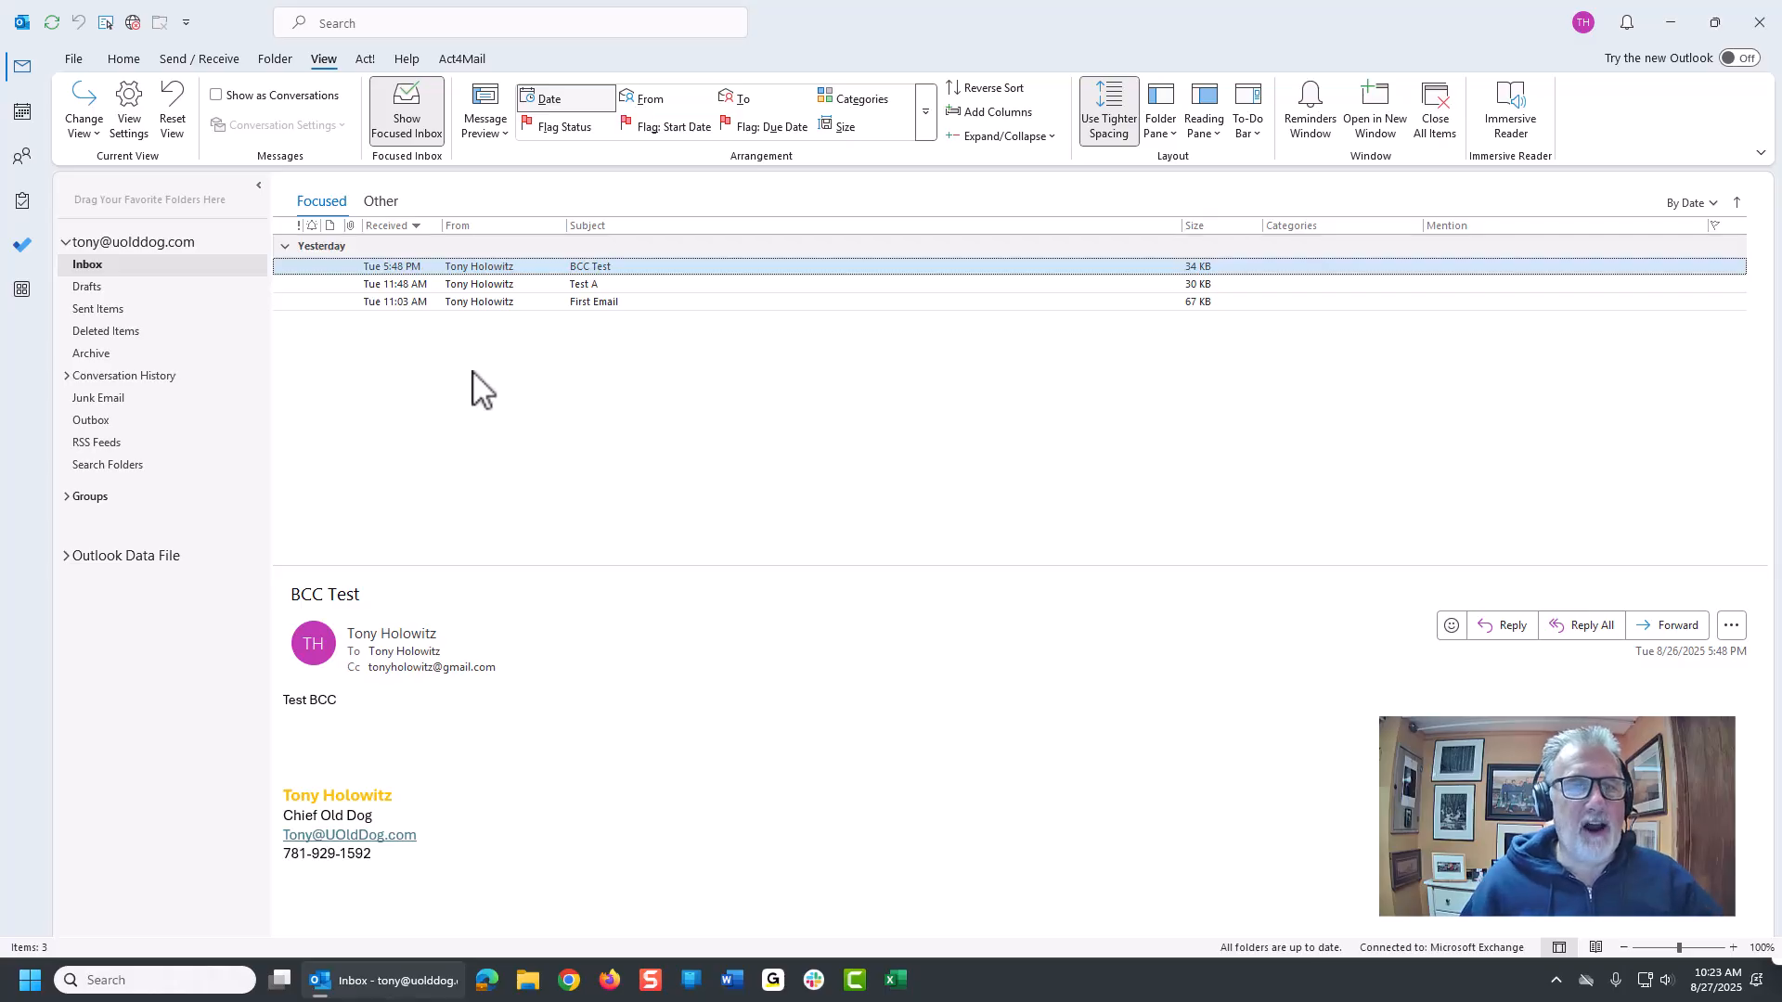
{"action": "mouse_move", "coordinate": [912, 405]}
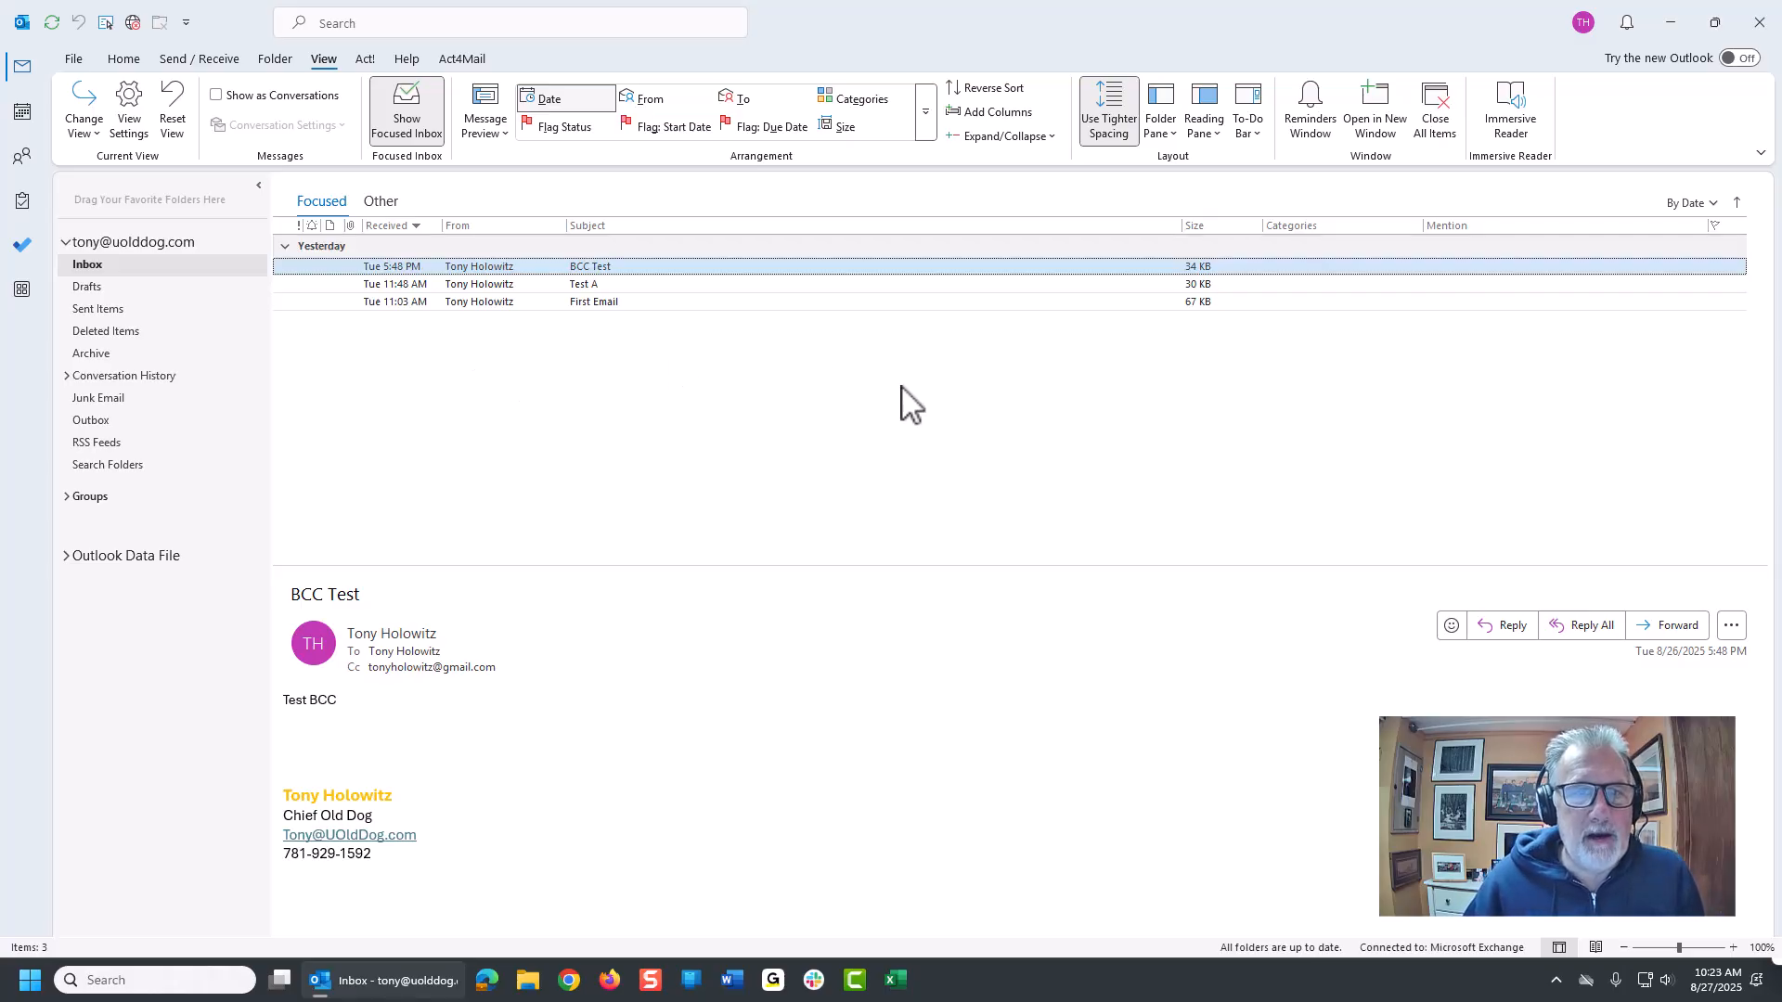
{"action": "mouse_move", "coordinate": [1225, 235]}
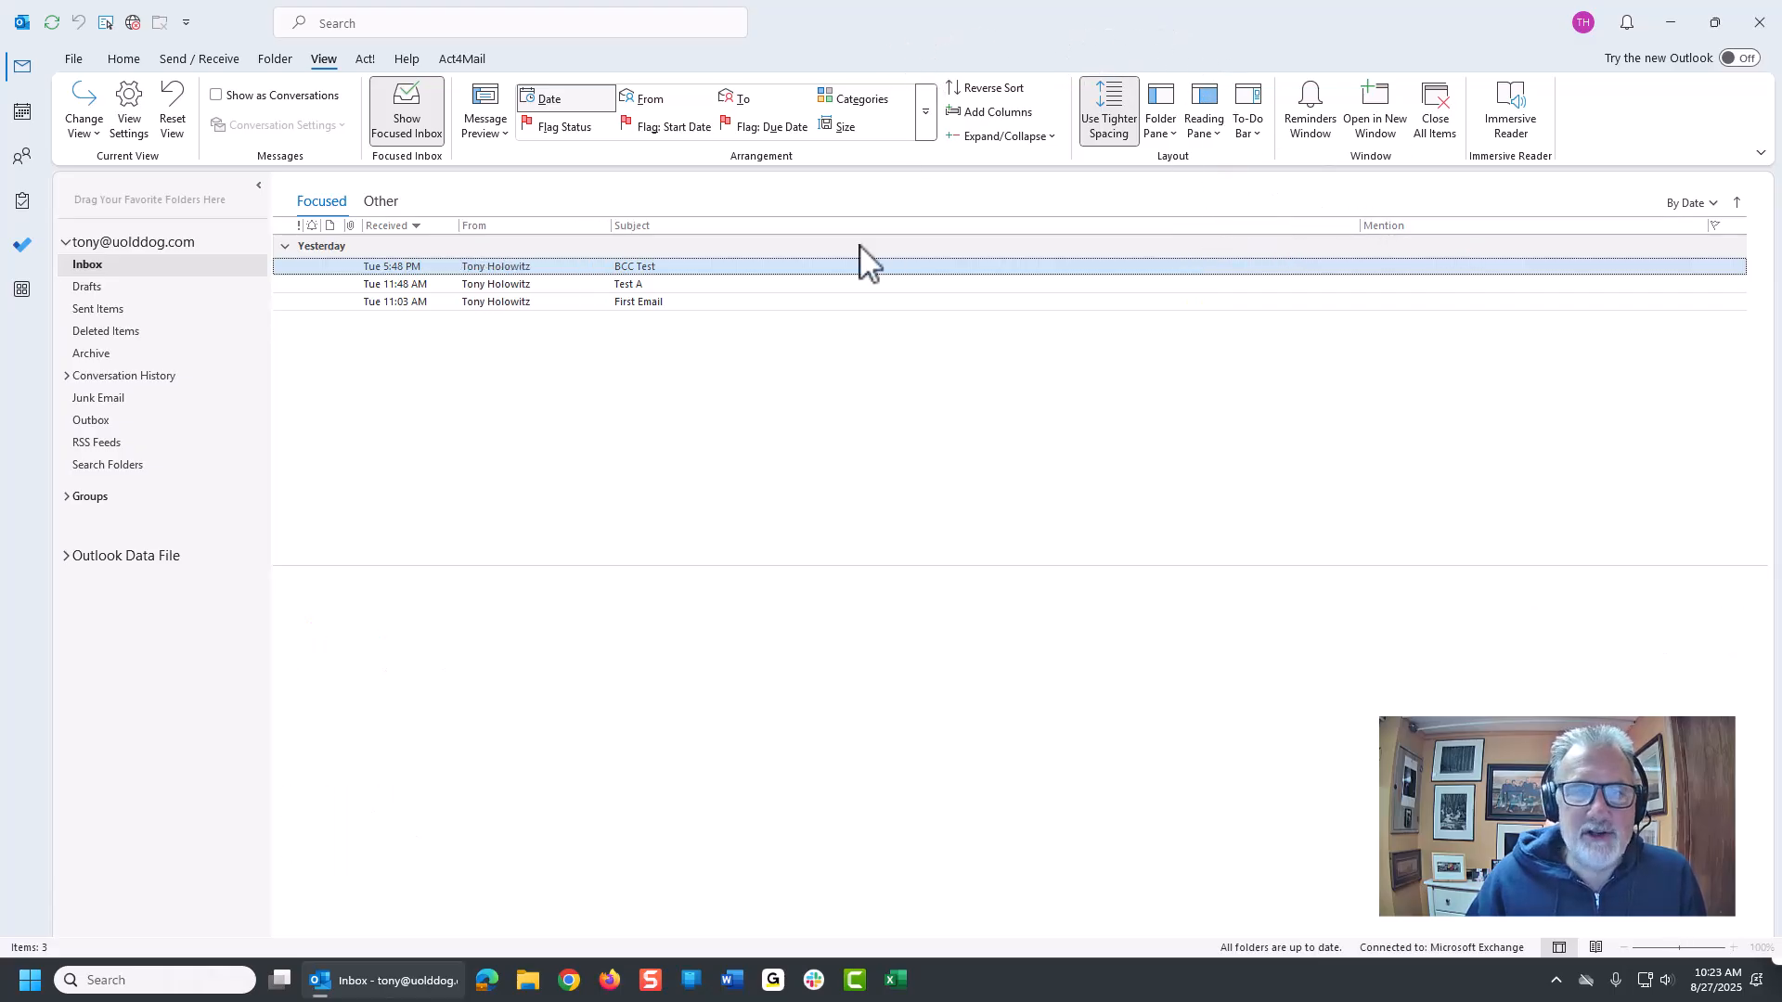
{"action": "left_click", "coordinate": [633, 266]}
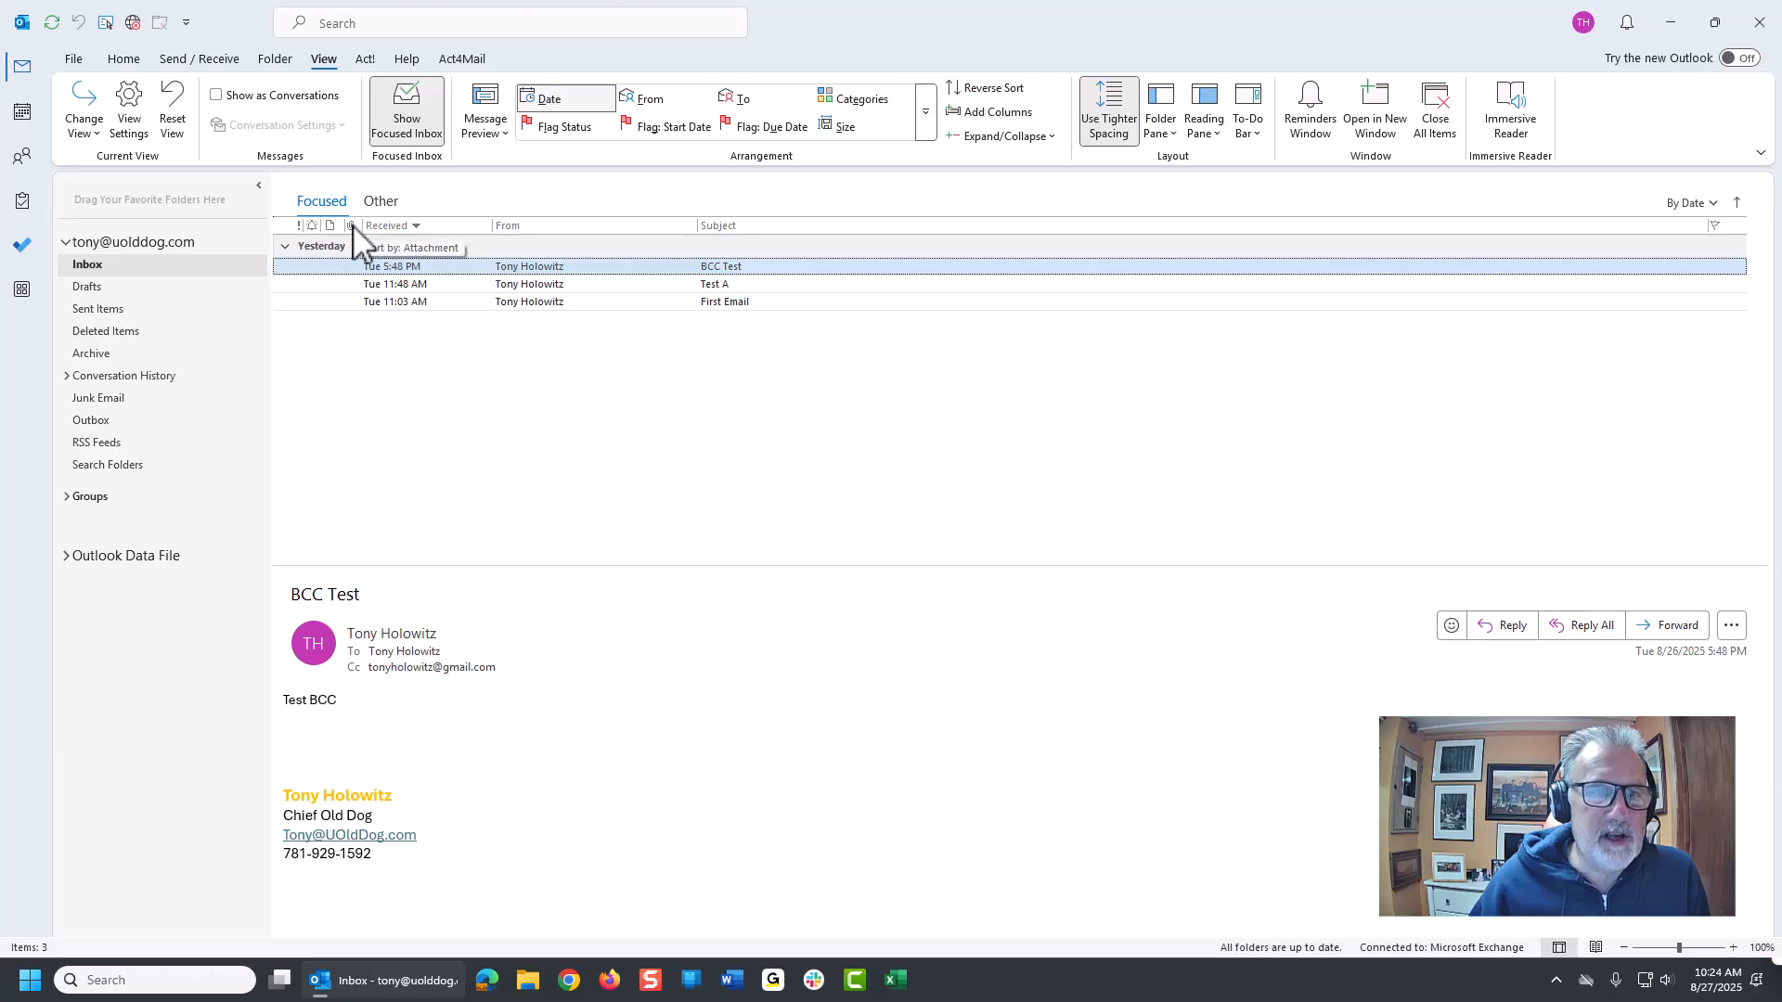
{"action": "mouse_move", "coordinate": [568, 284]}
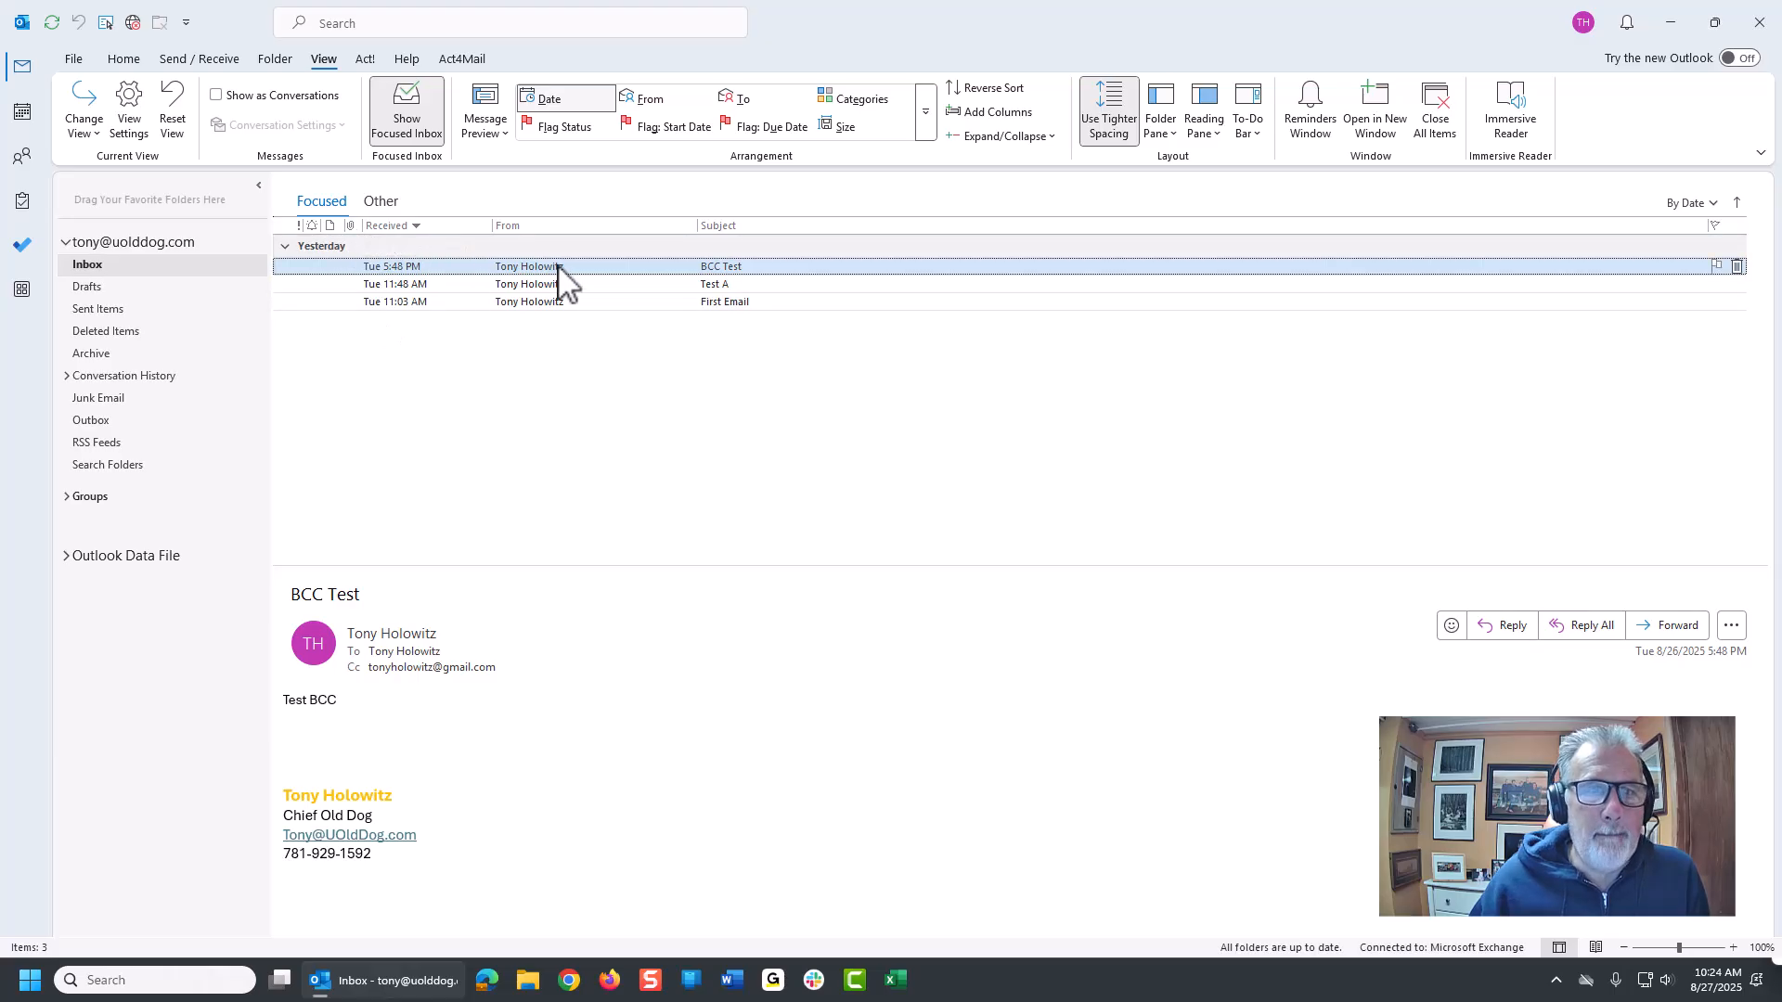
{"action": "mouse_move", "coordinate": [637, 282]}
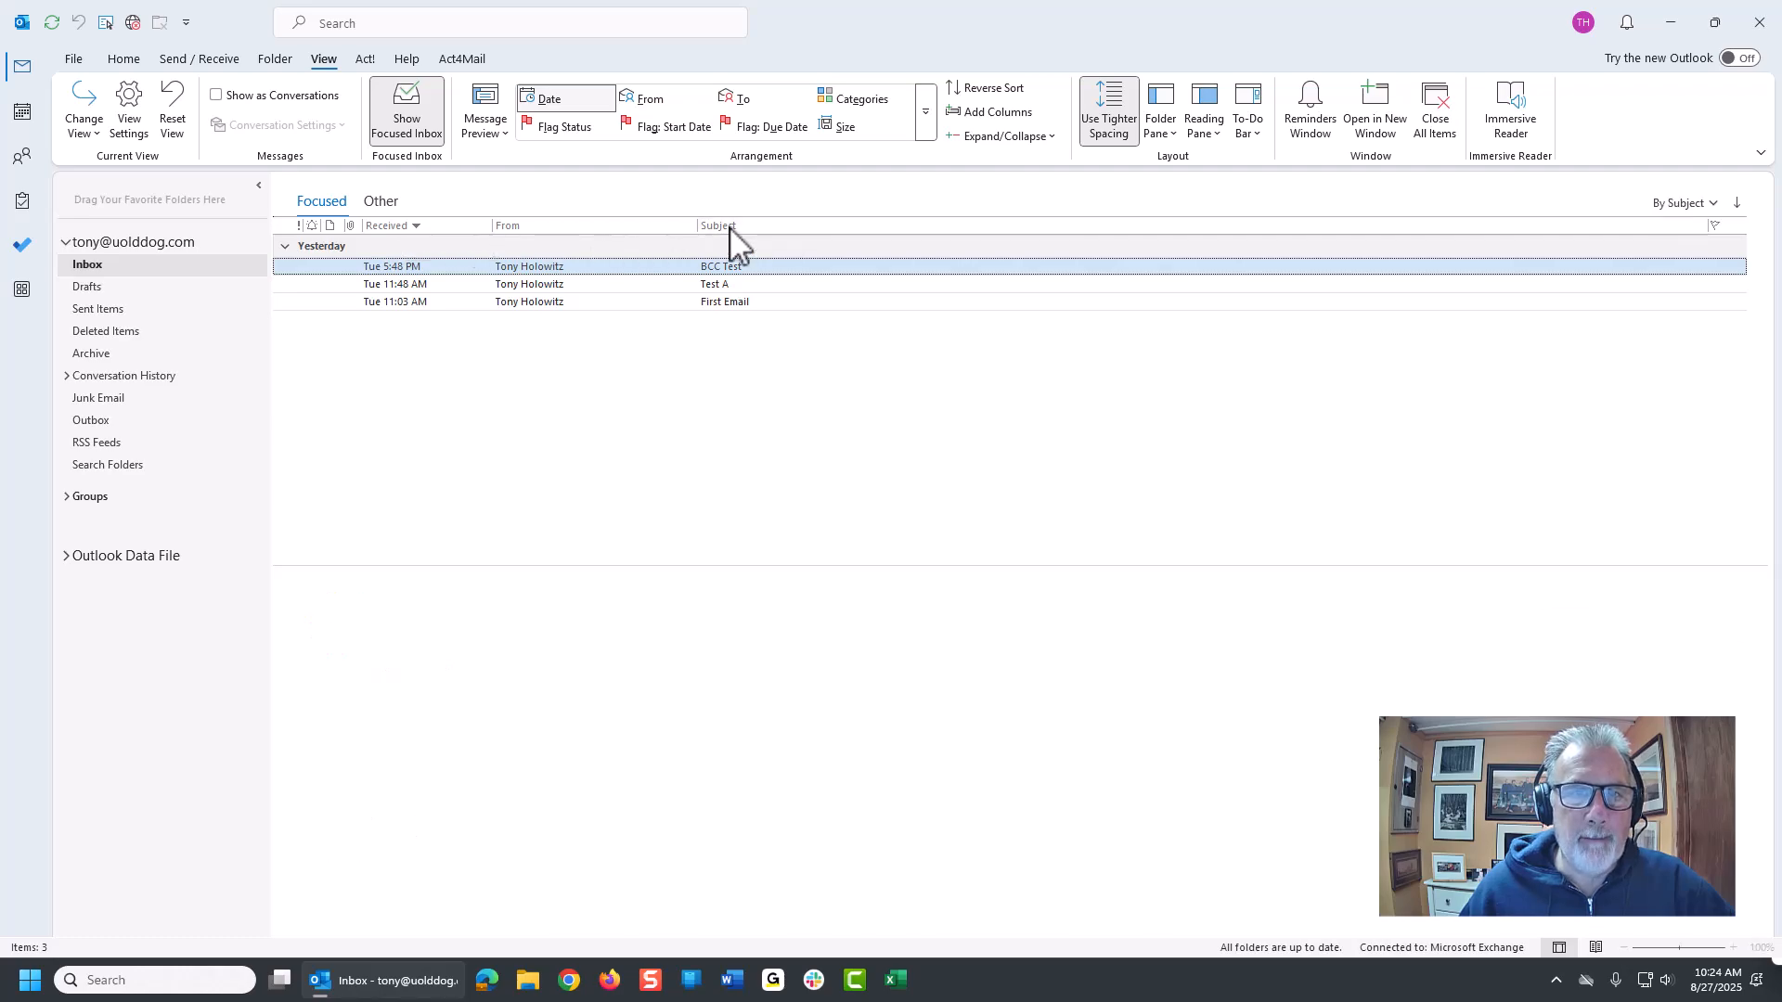
- Sort the inbox by Subject, then reverse it to descending order
{"action": "left_click", "coordinate": [718, 225]}
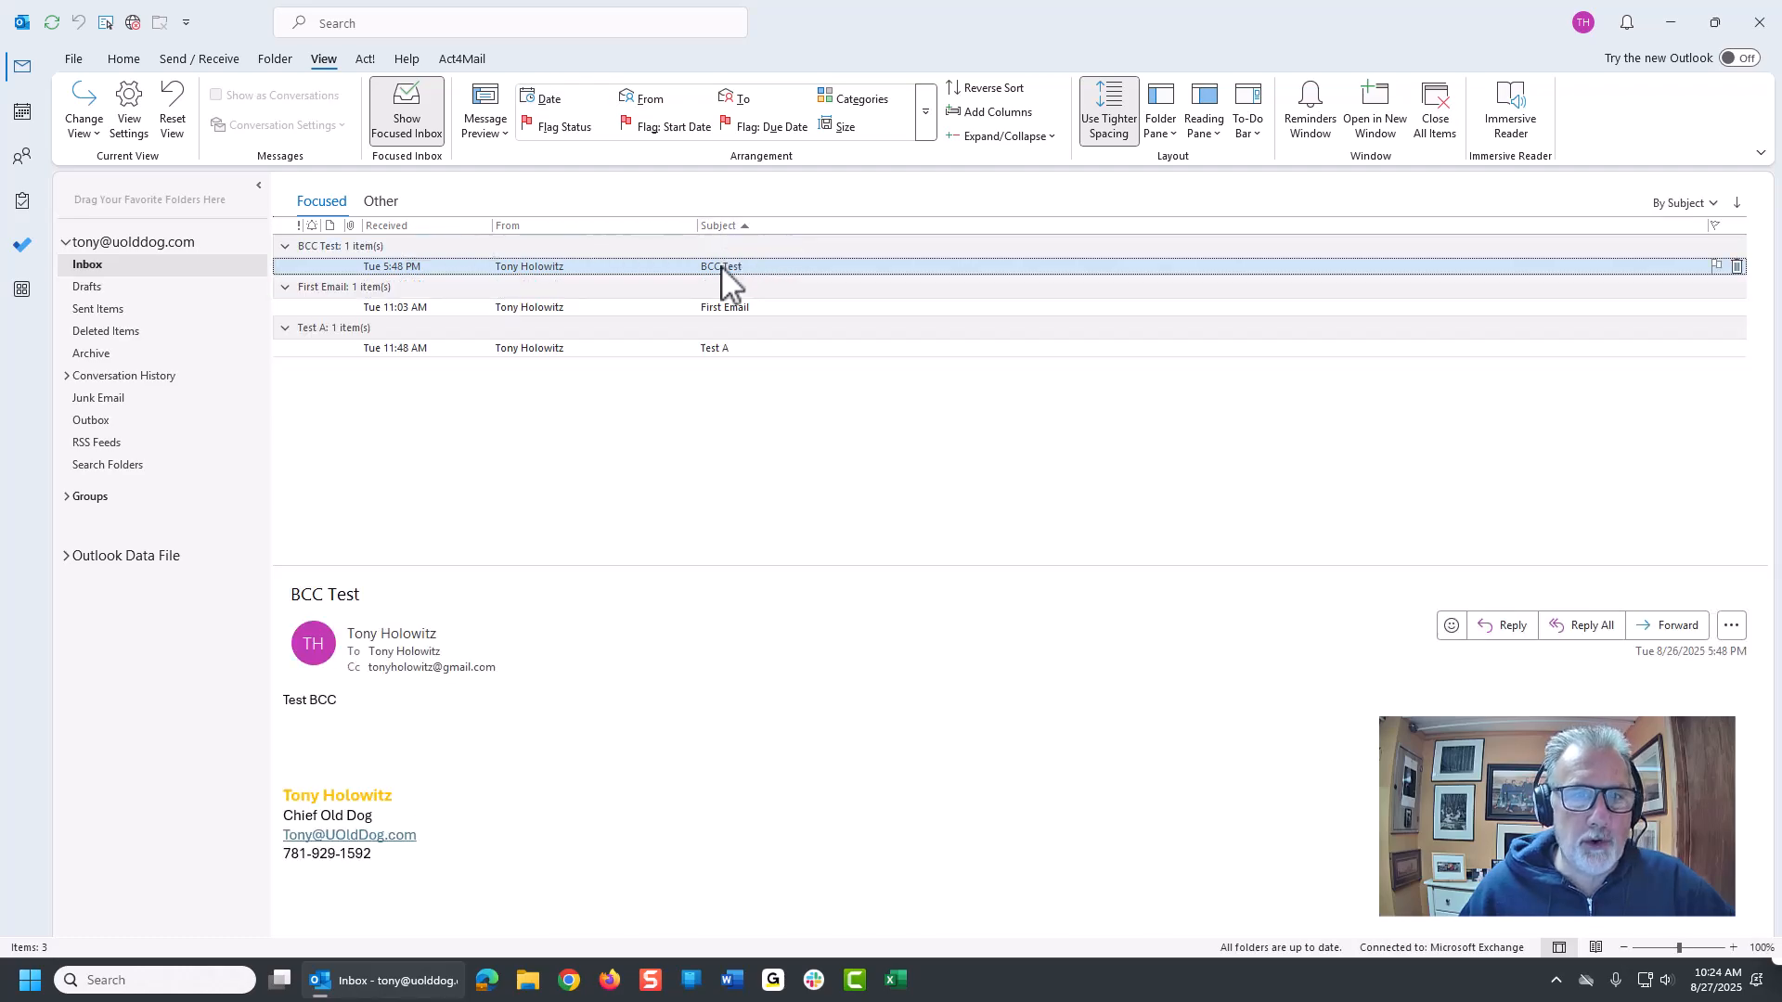
{"action": "mouse_move", "coordinate": [744, 391]}
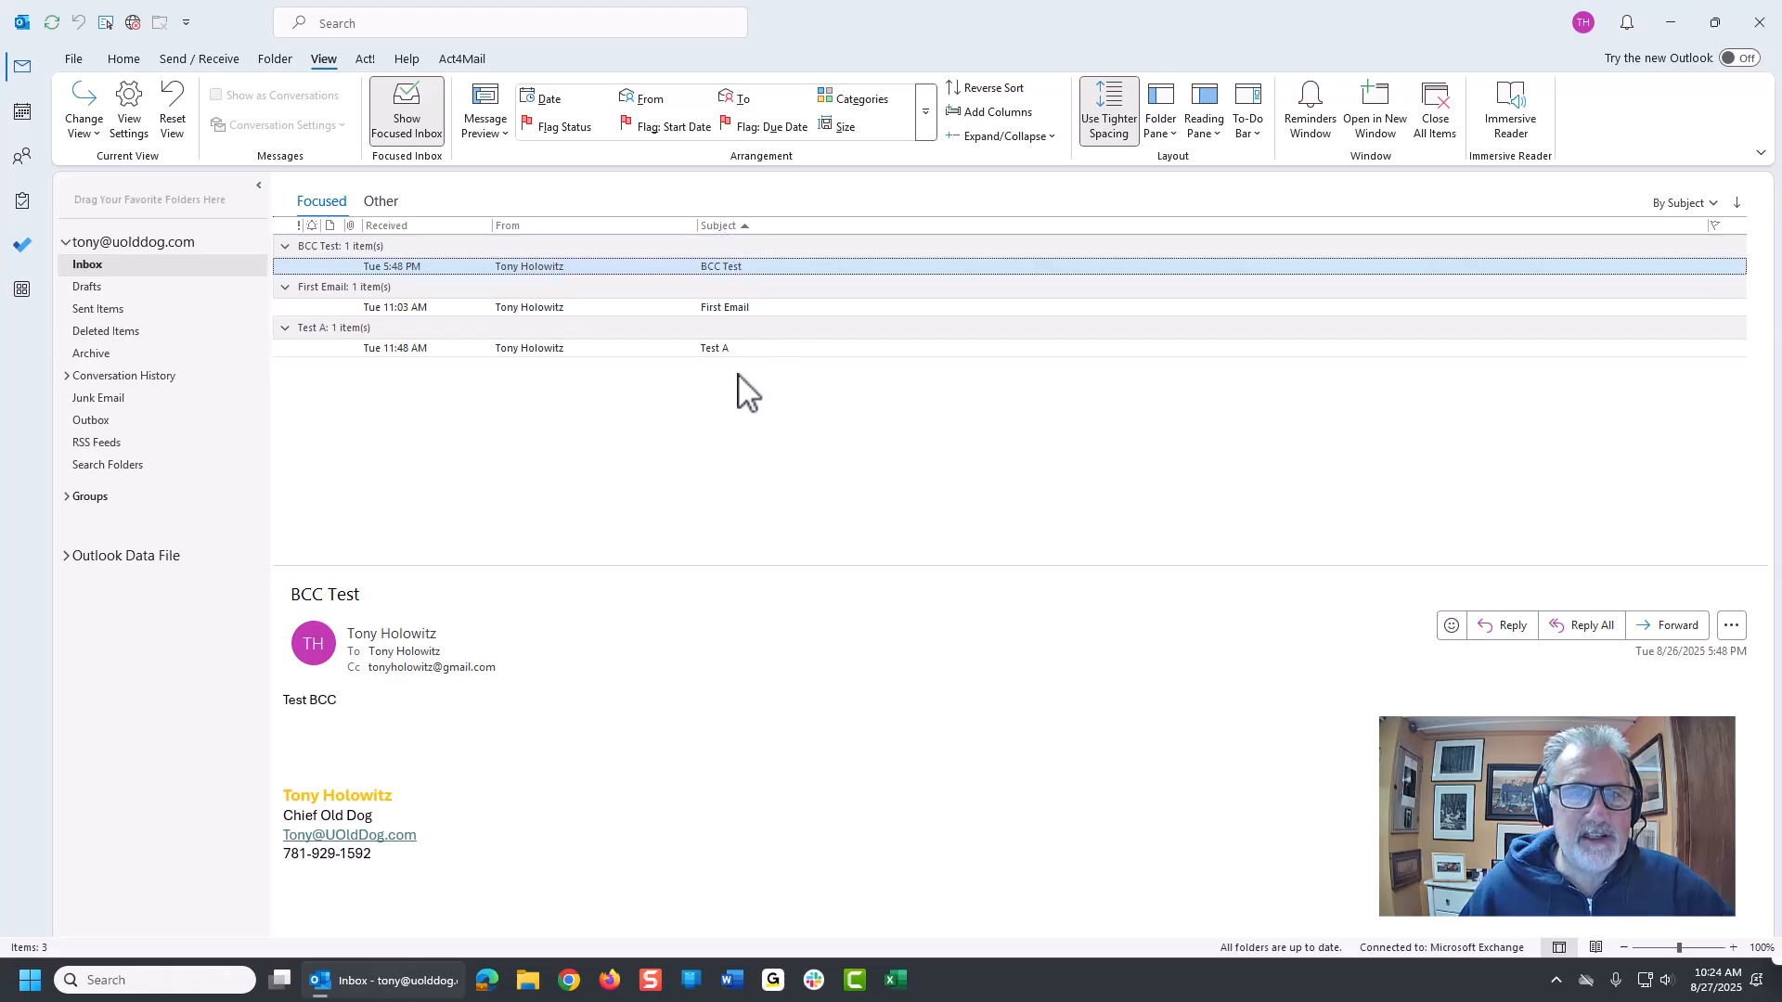
{"action": "mouse_move", "coordinate": [735, 384]}
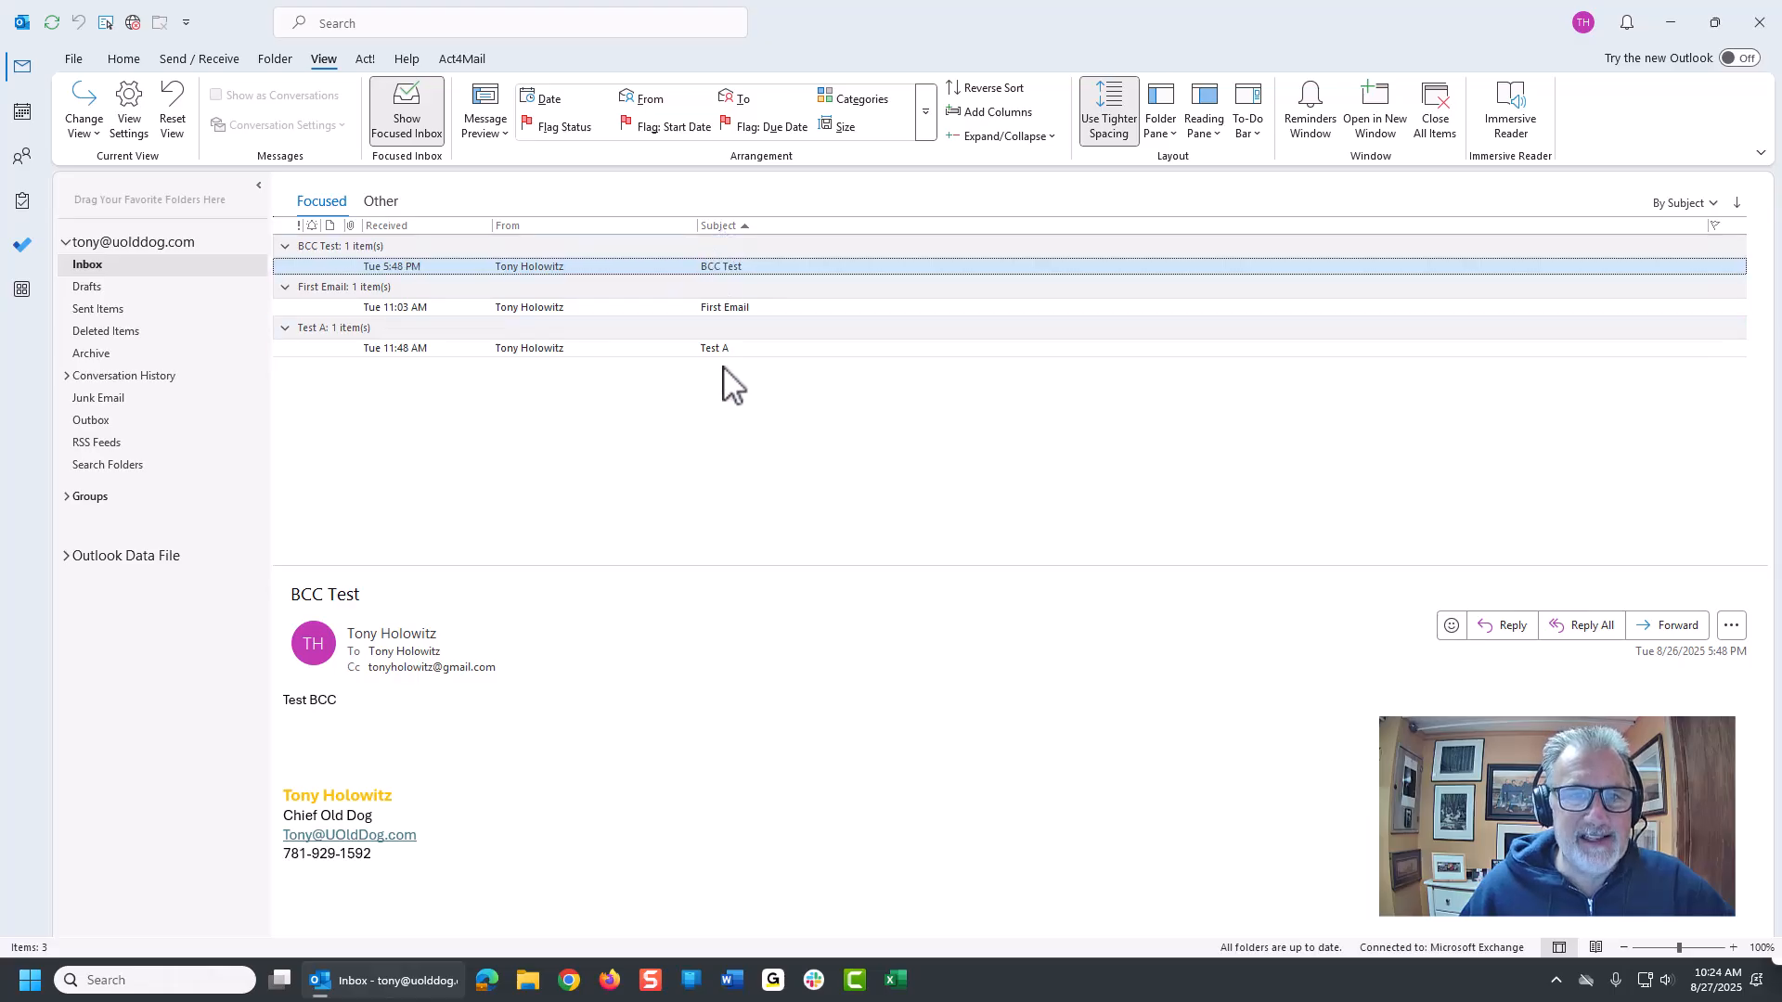
{"action": "mouse_move", "coordinate": [724, 233]}
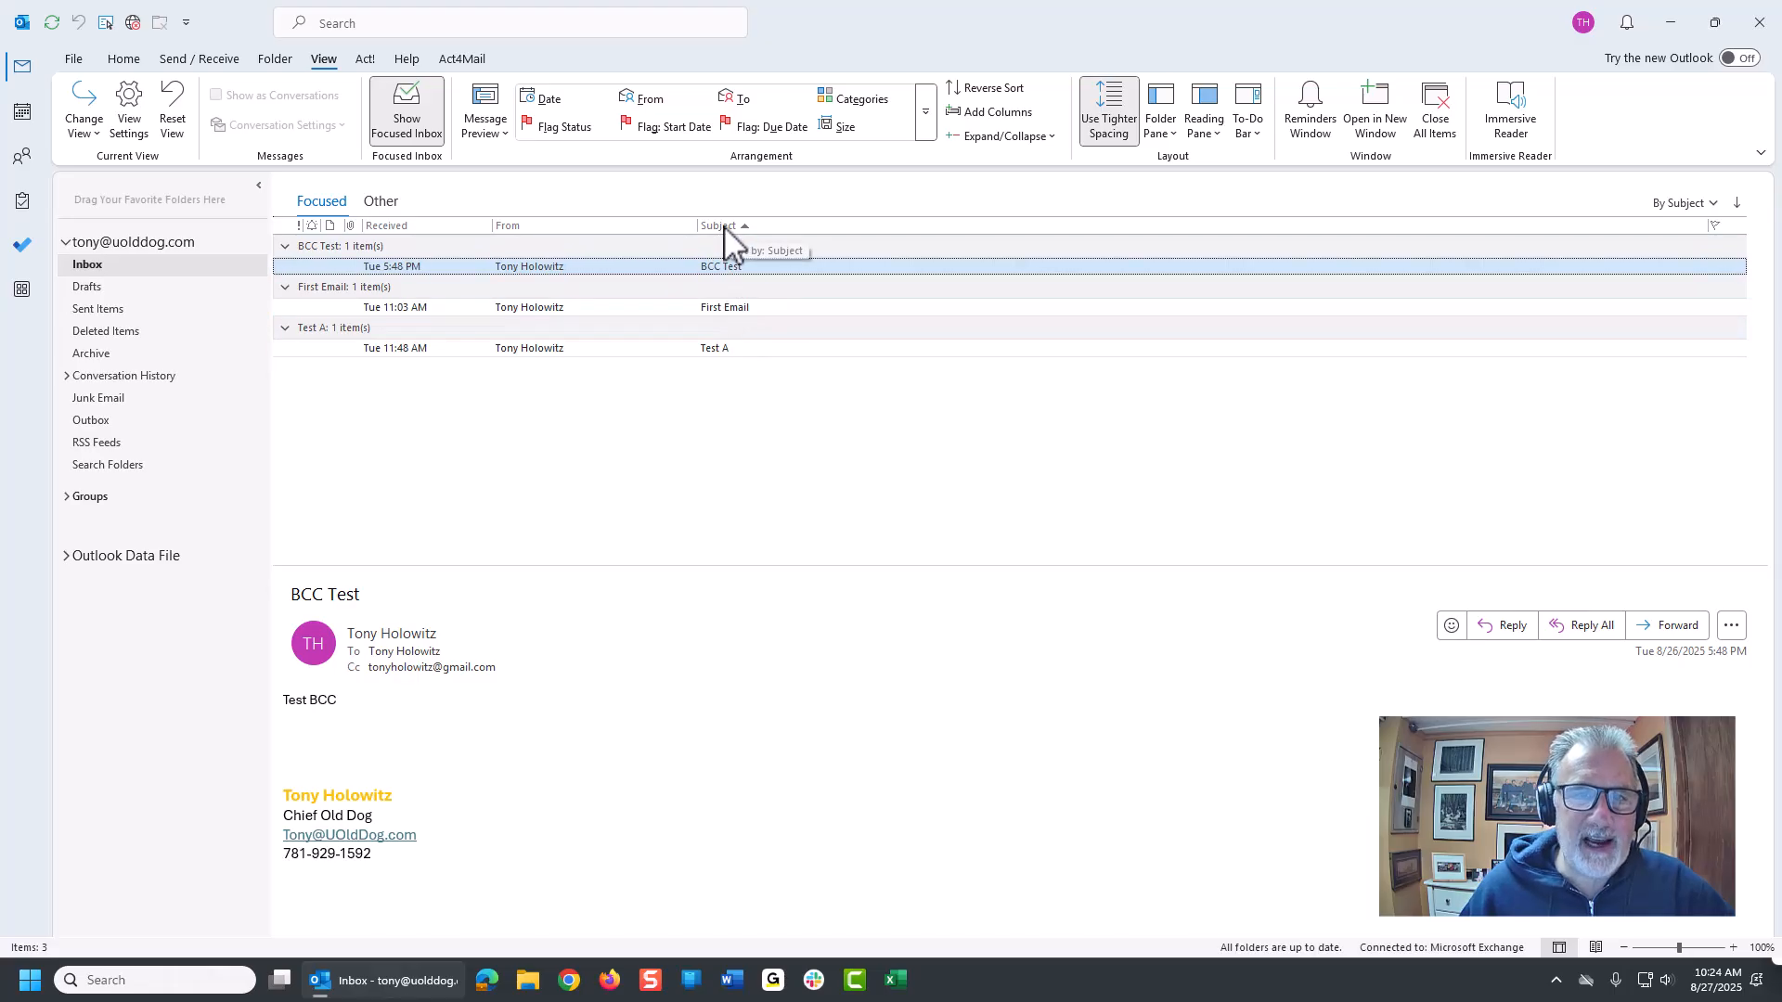
{"action": "left_click", "coordinate": [718, 224]}
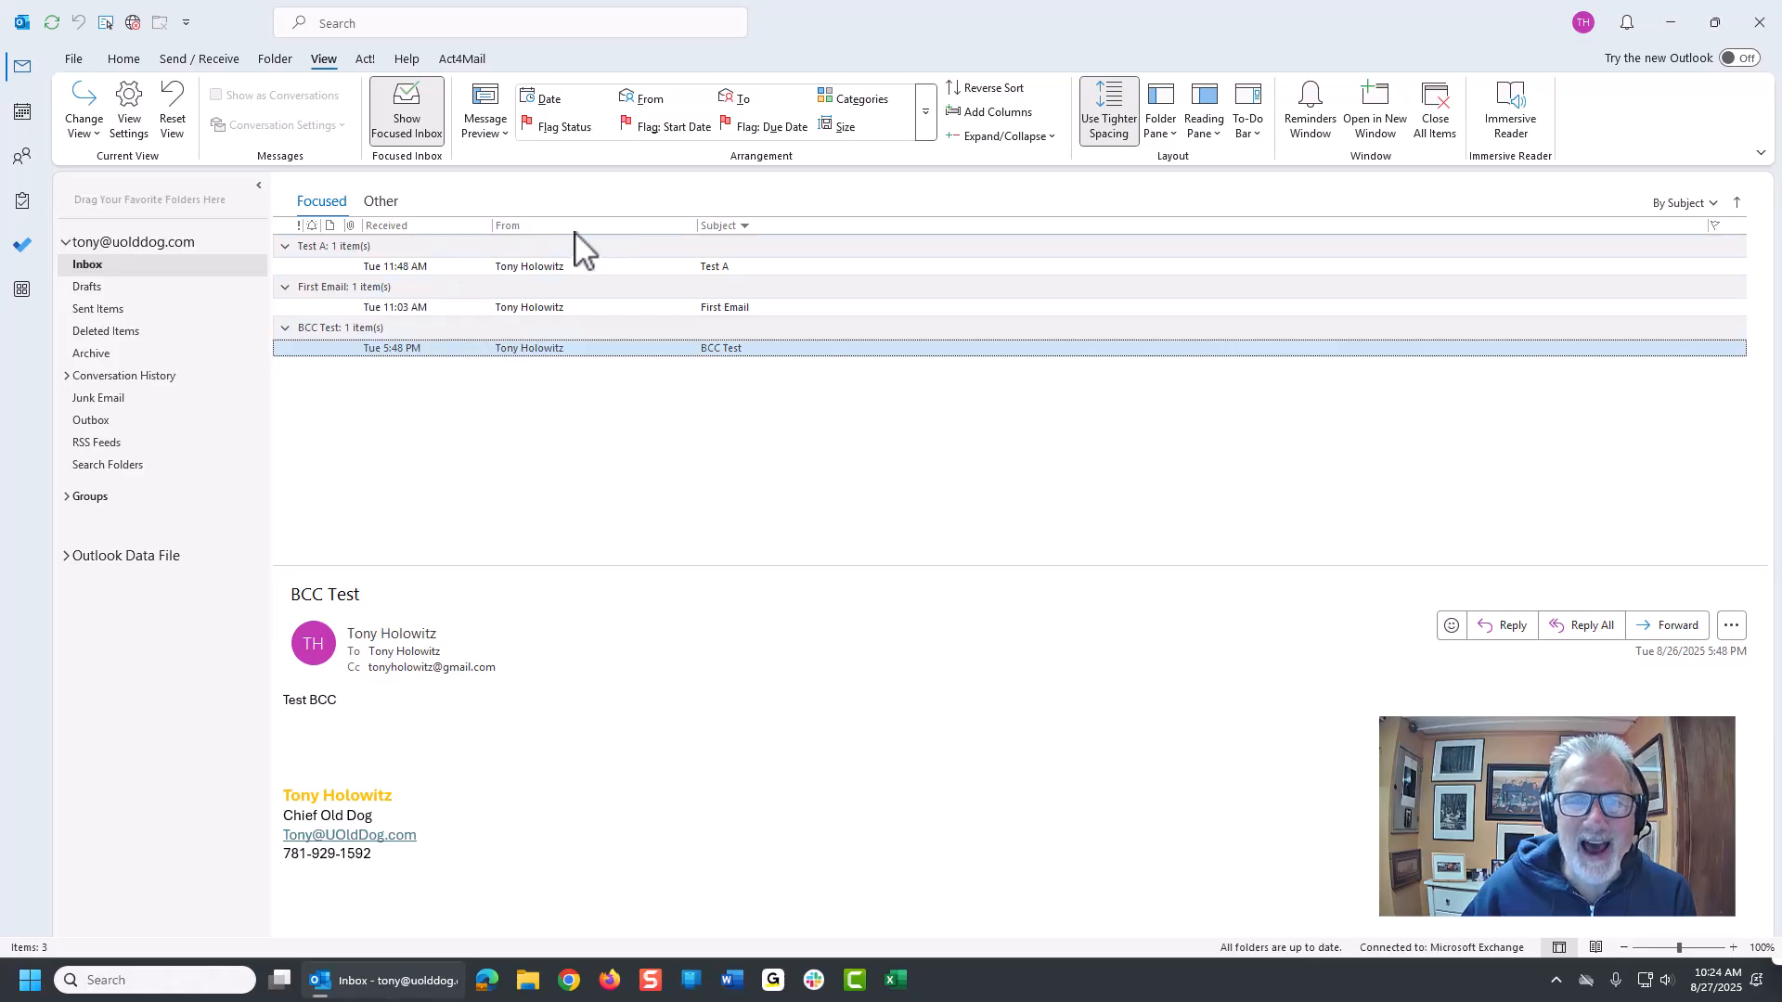
{"action": "mouse_move", "coordinate": [534, 307]}
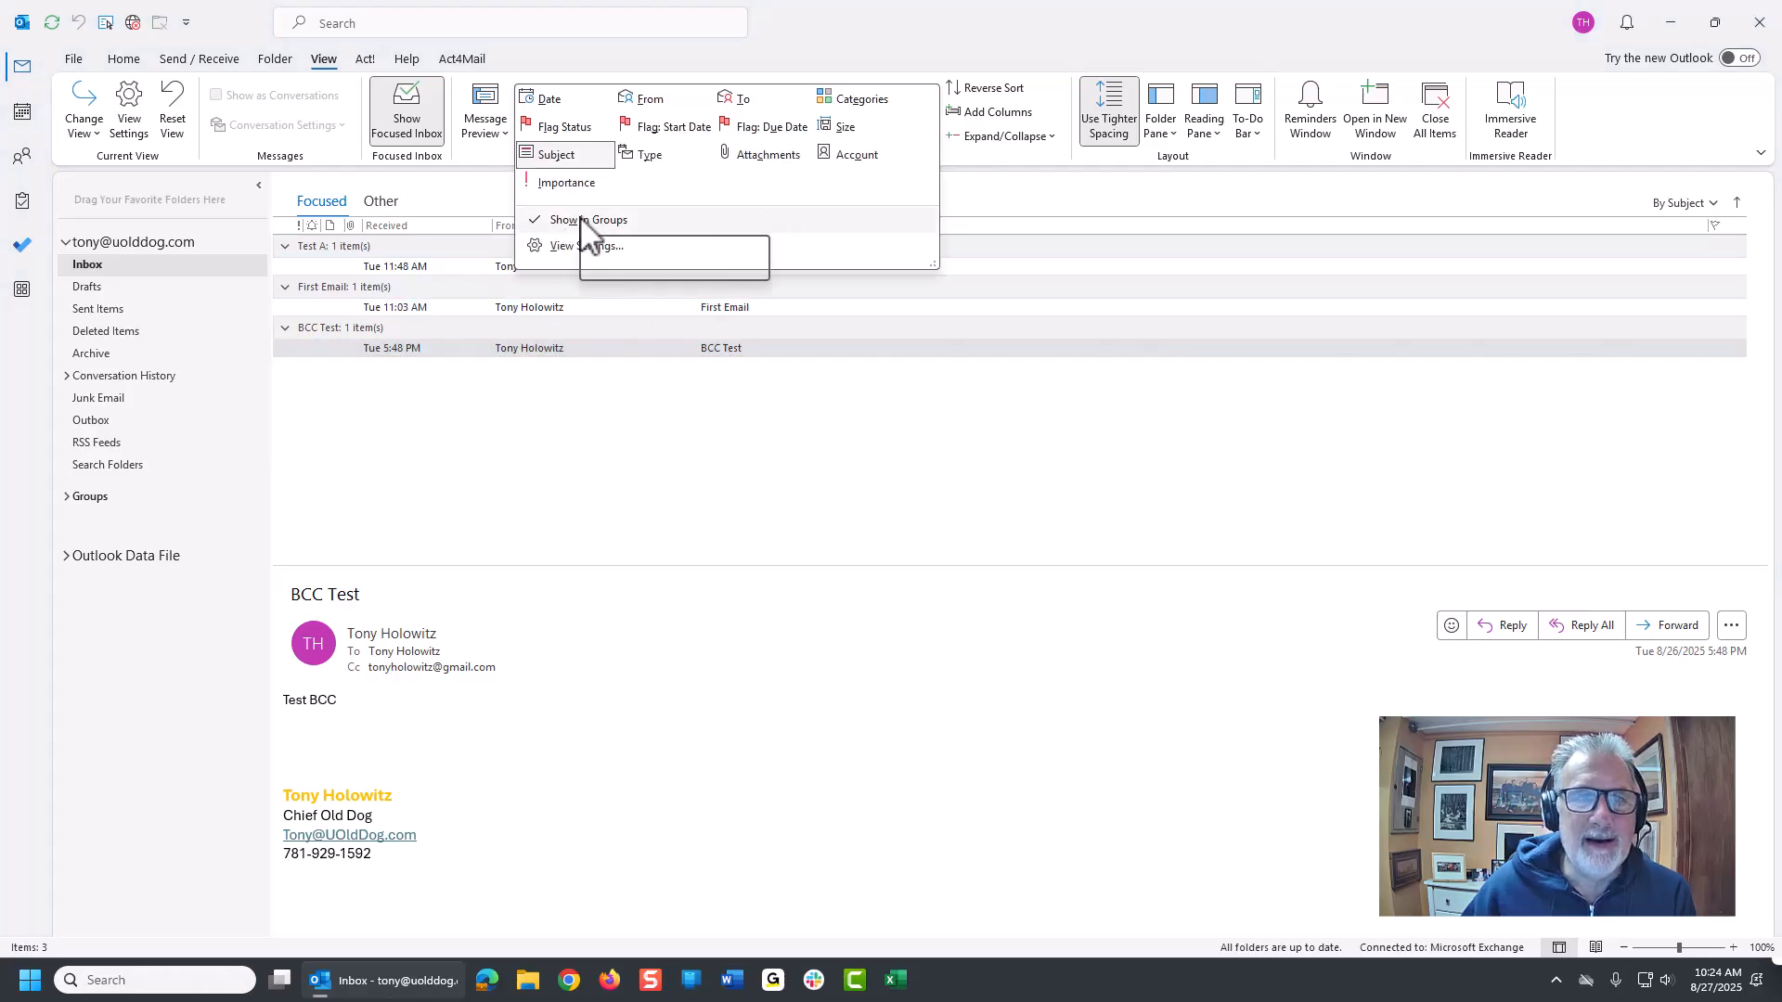
- Uncheck Show in Groups in the Arrangement gallery to remove subject group headings
{"action": "left_click", "coordinate": [736, 654]}
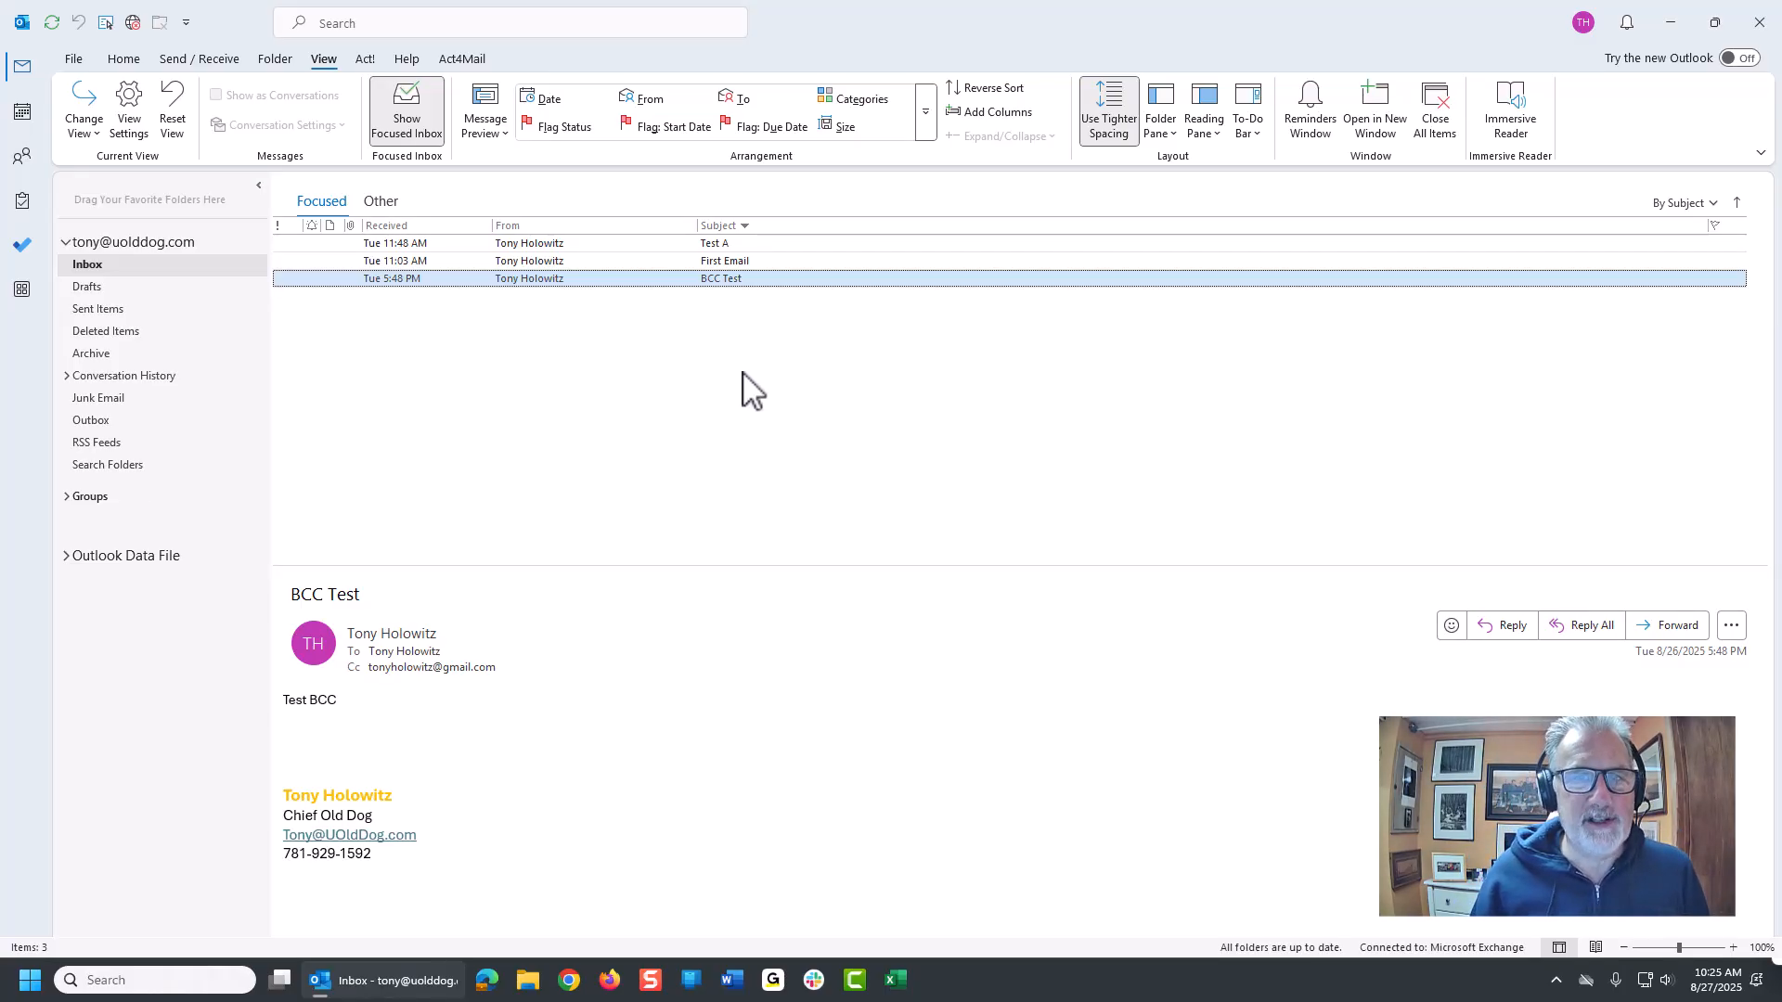
{"action": "mouse_move", "coordinate": [829, 269]}
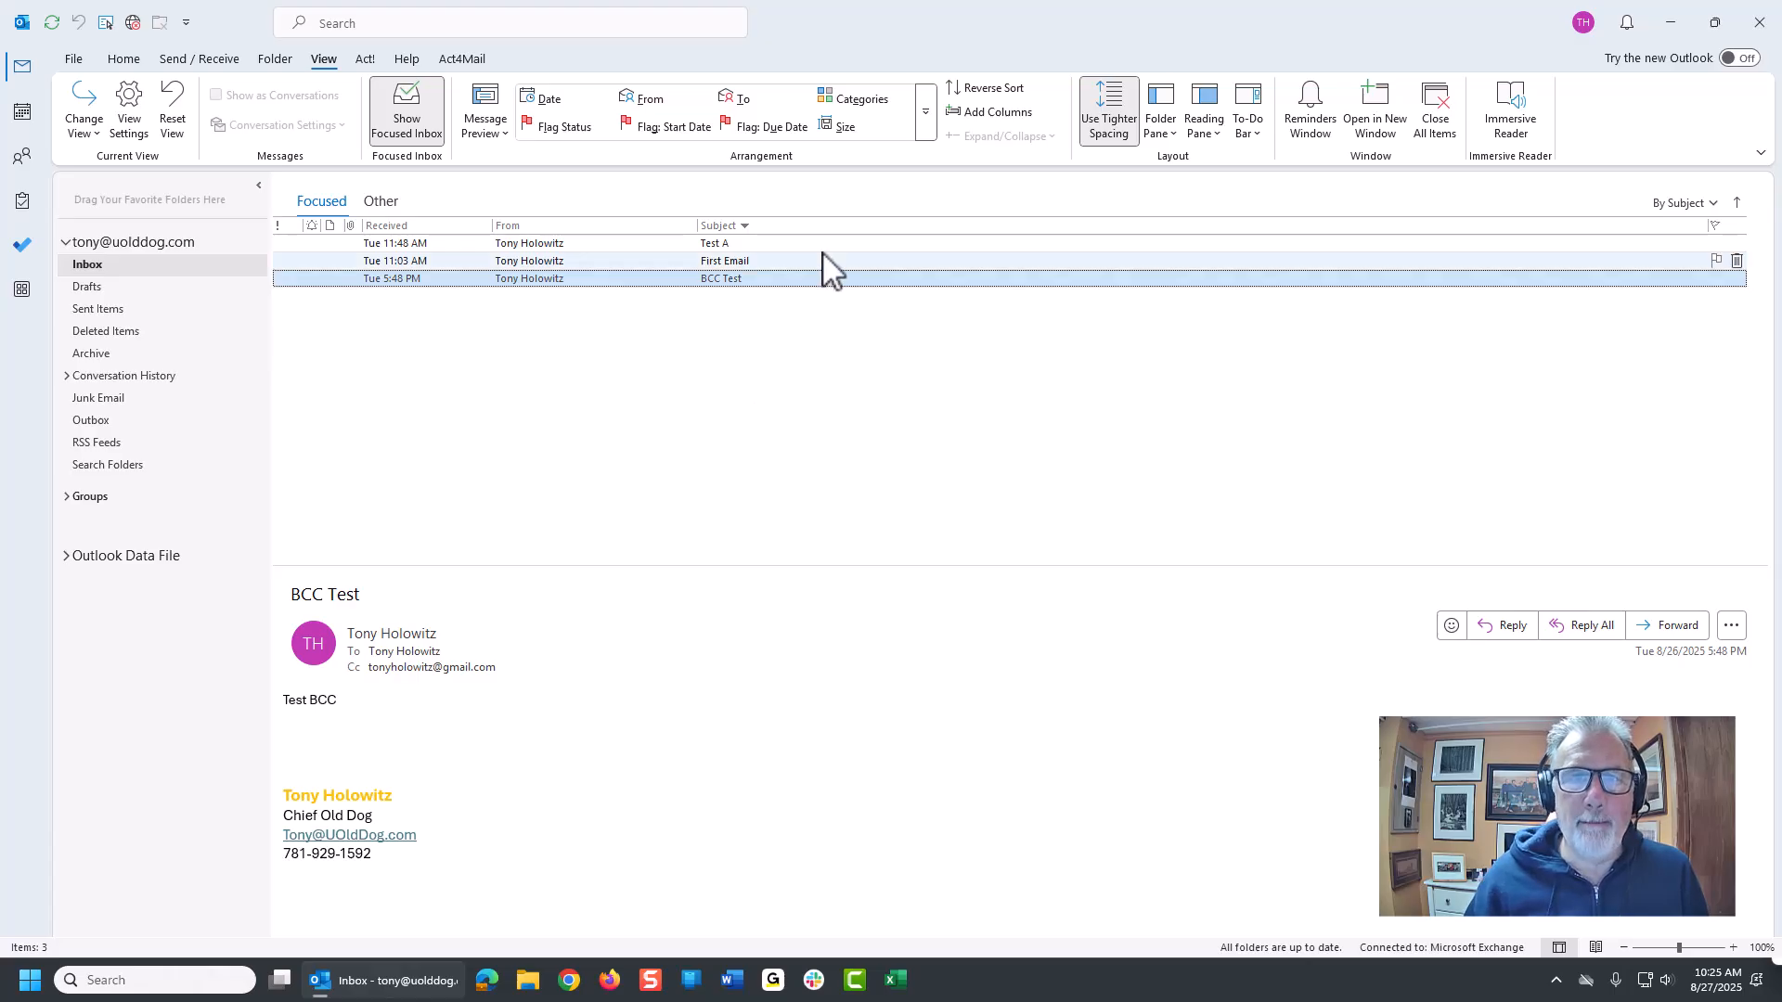
{"action": "right_click", "coordinate": [834, 261]}
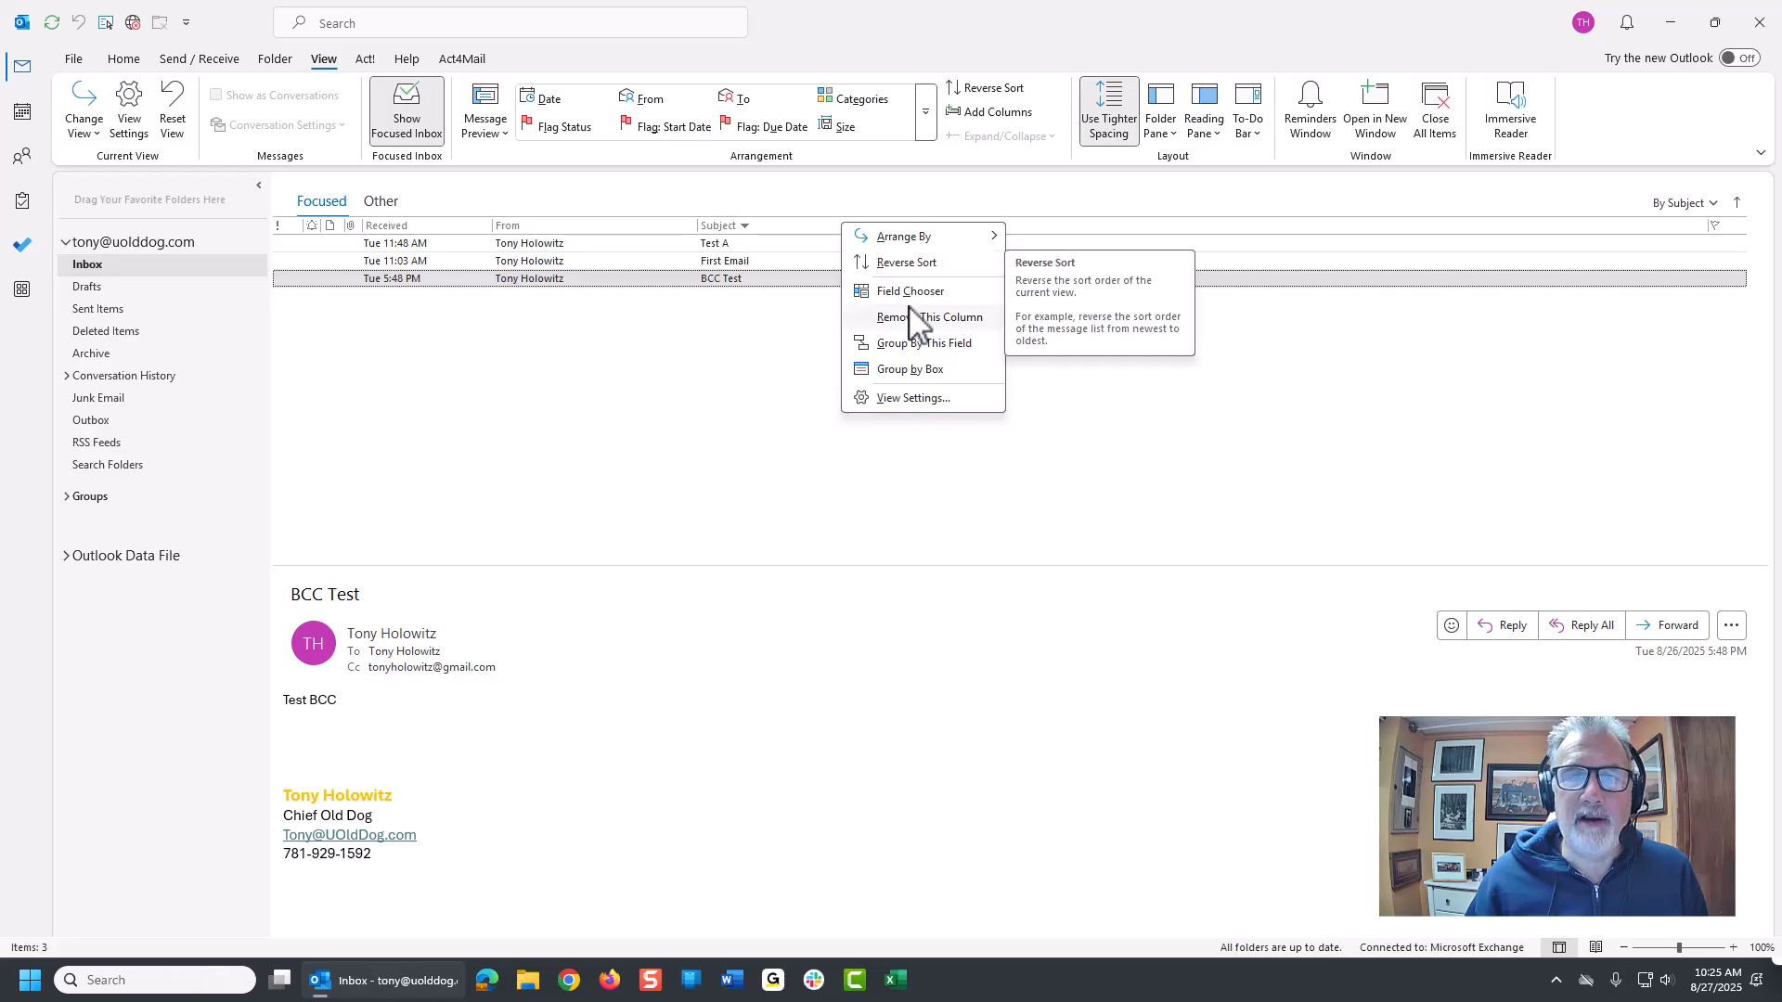
{"action": "mouse_move", "coordinate": [909, 290]}
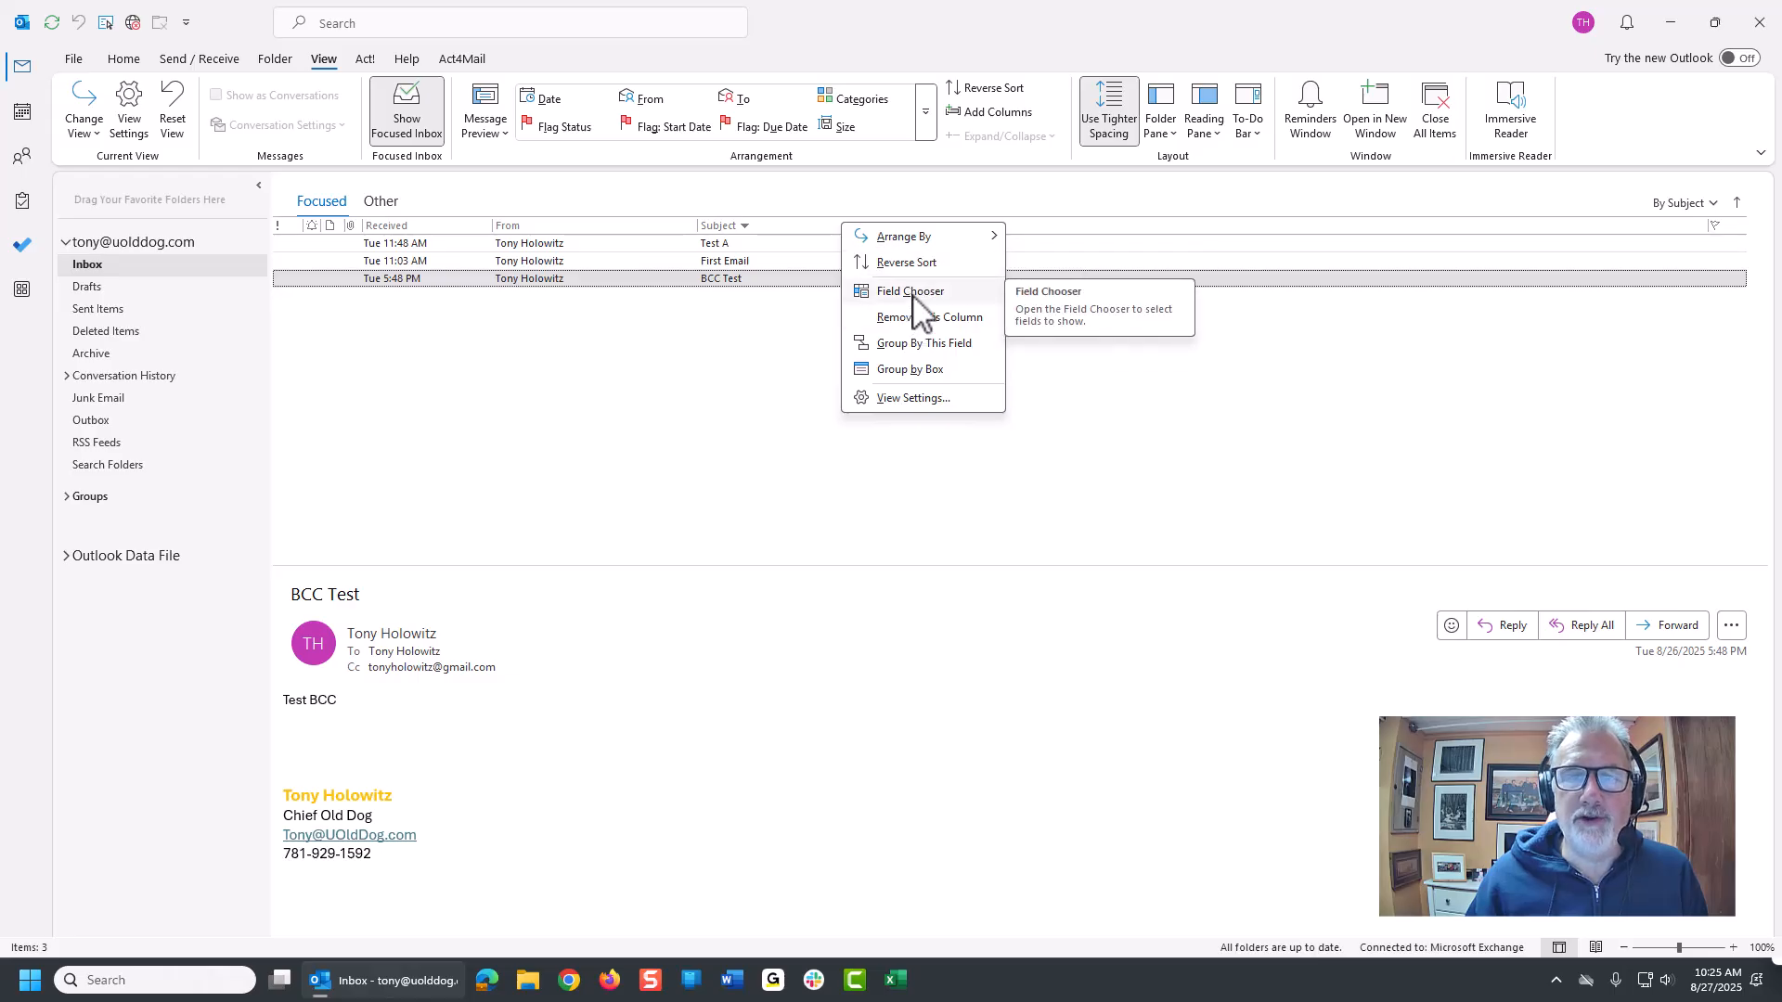
- Open Field Chooser from the column header menu and browse All Mail fields
{"action": "left_click", "coordinate": [909, 291]}
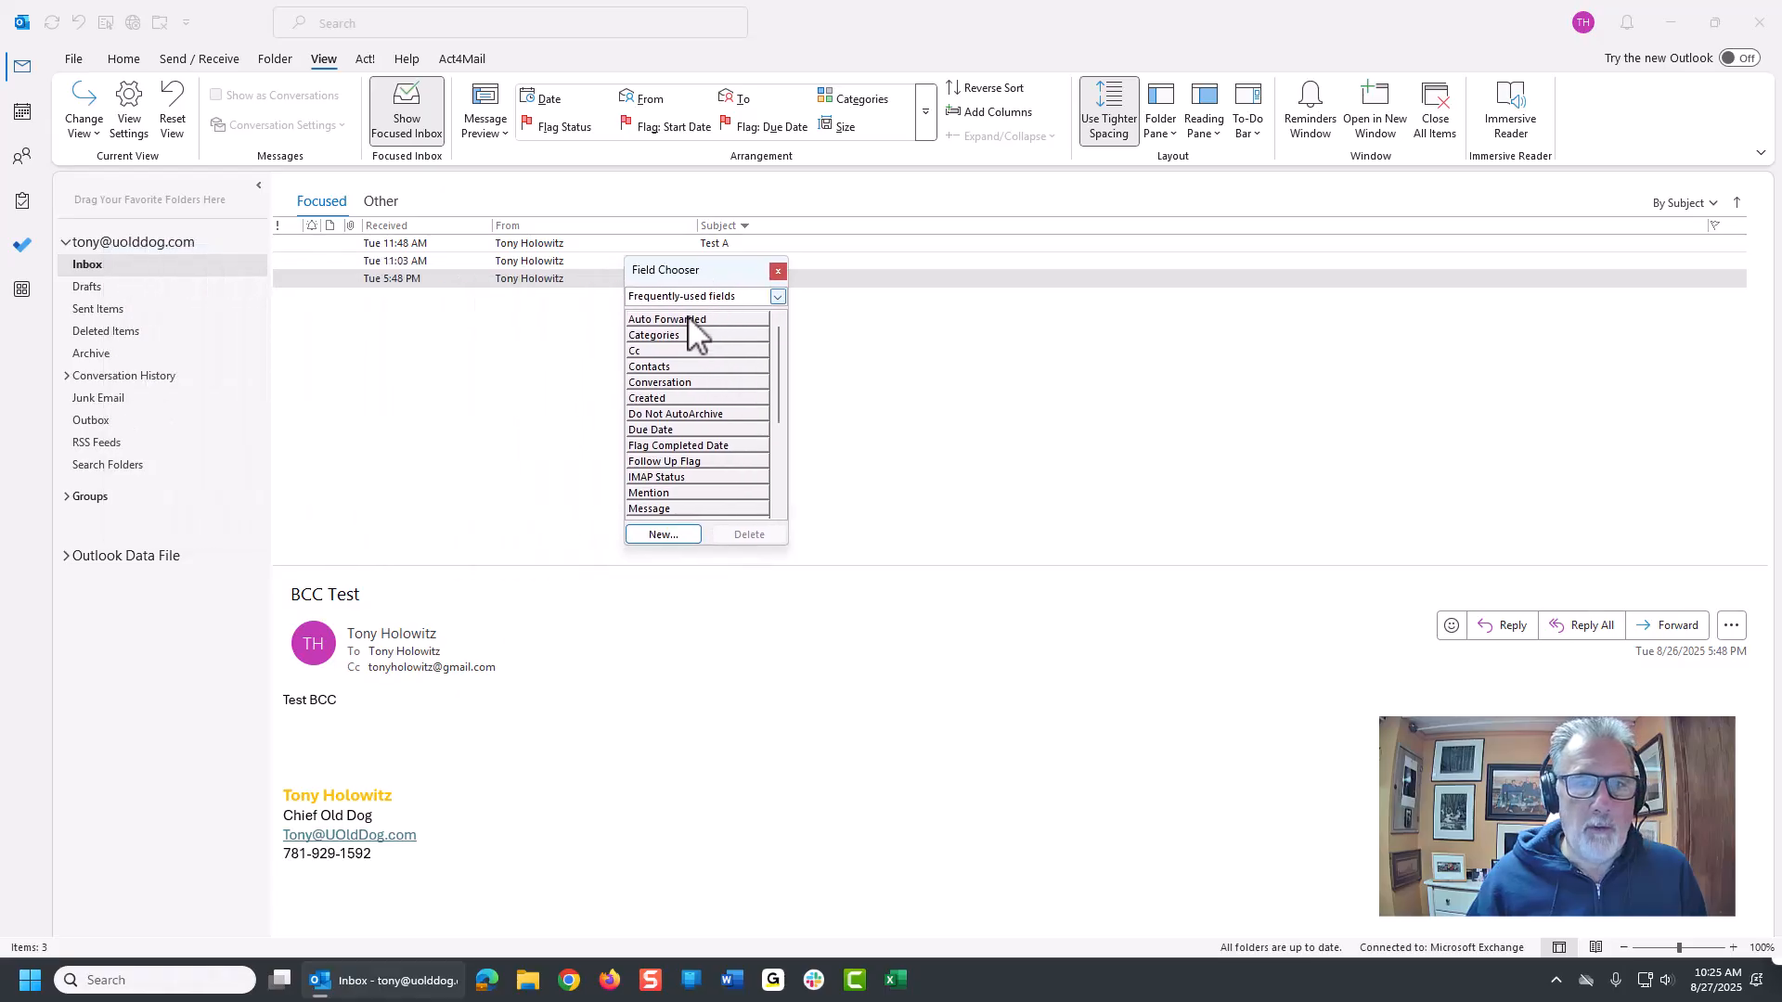
{"action": "scroll", "scroll_direction": "down", "scroll_amount": 3}
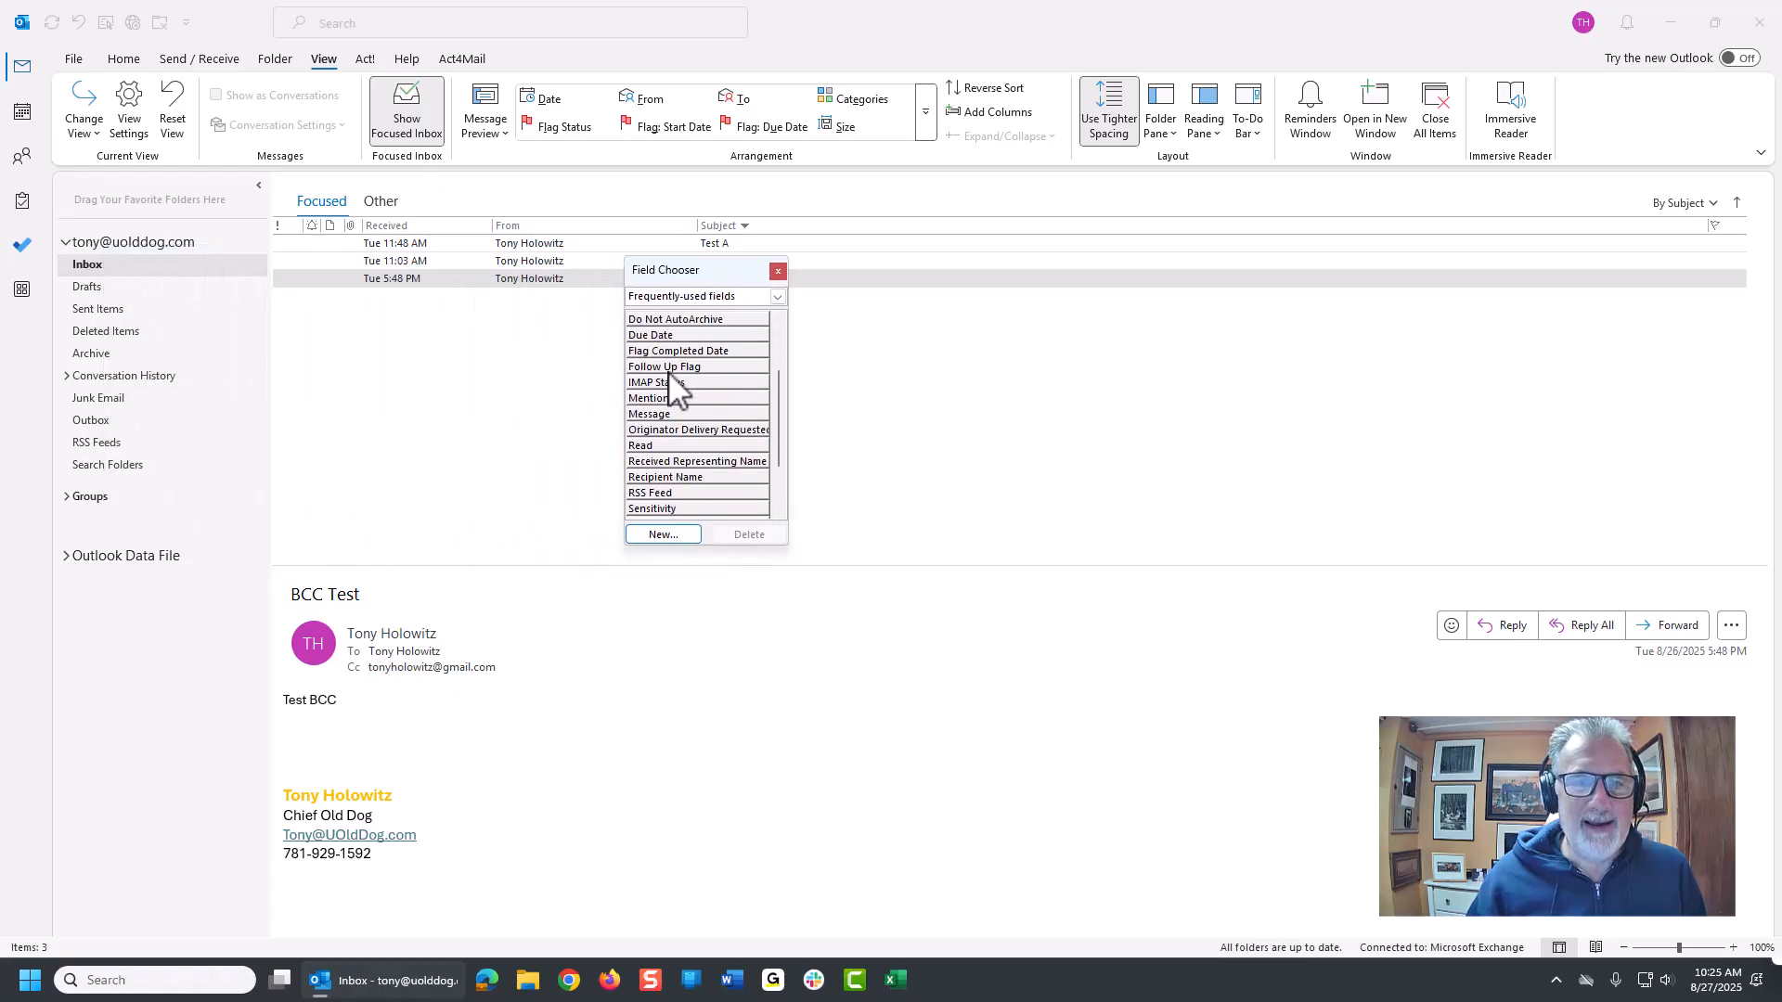
{"action": "scroll", "scroll_direction": "down", "scroll_amount": 3}
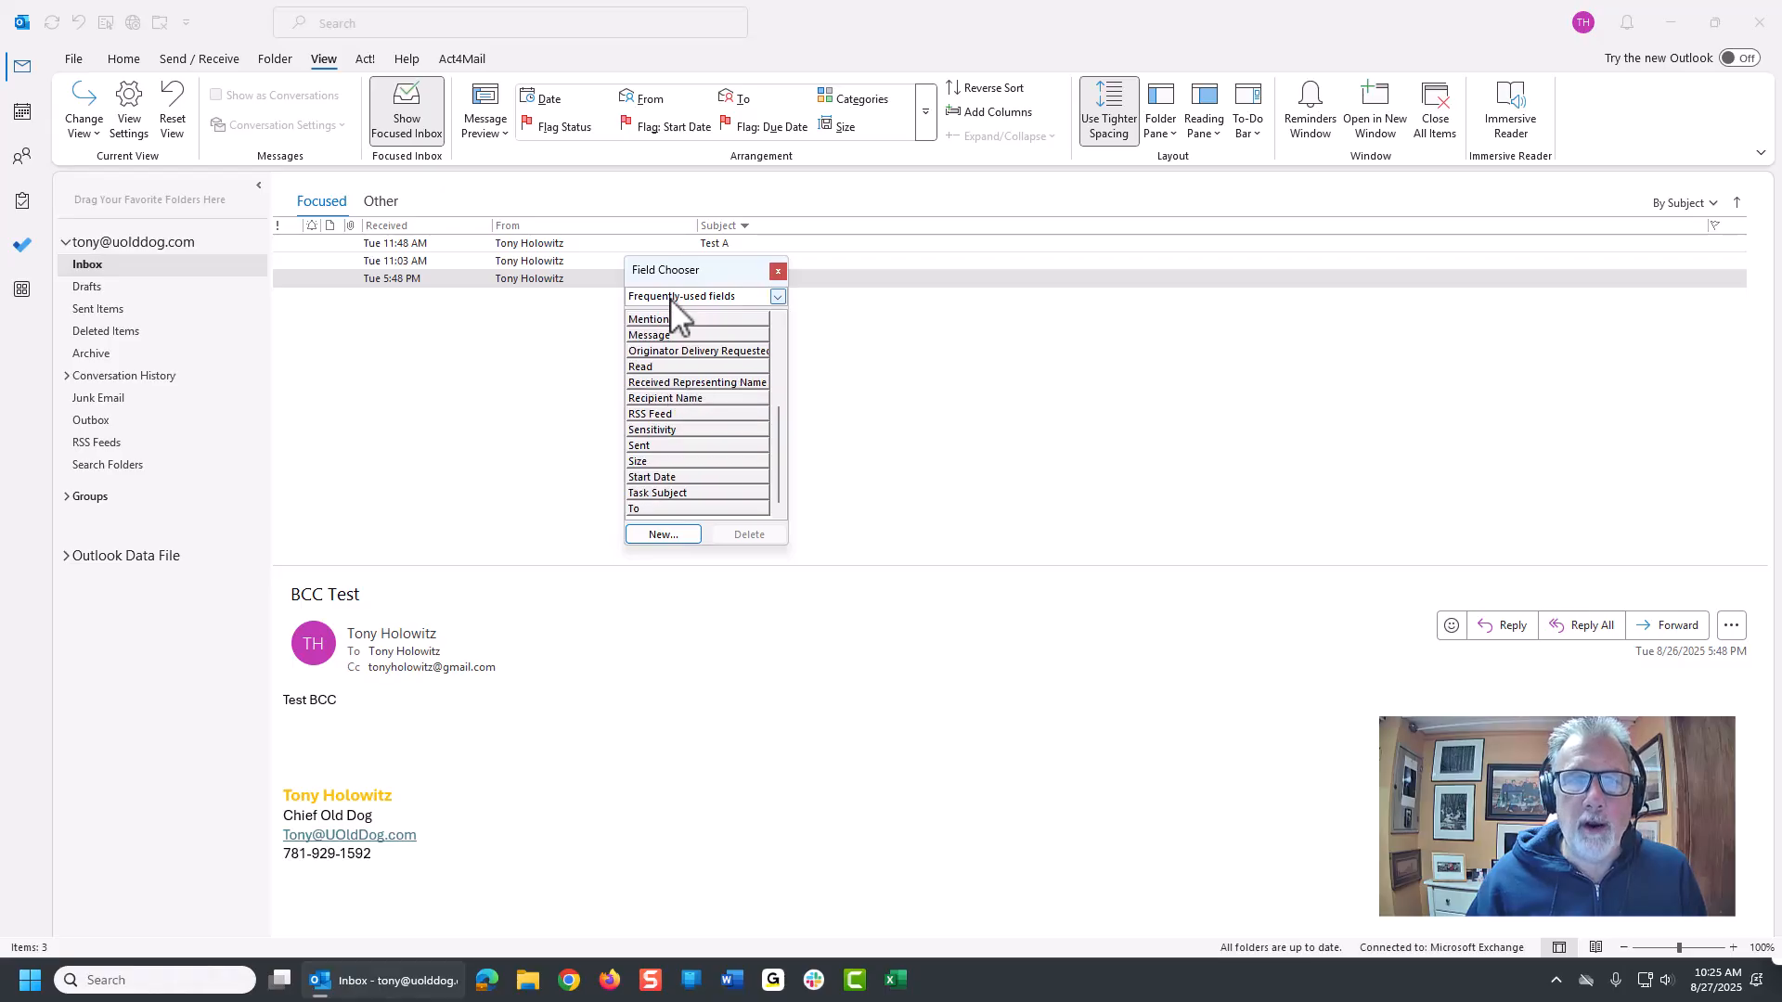
{"action": "mouse_move", "coordinate": [779, 270]}
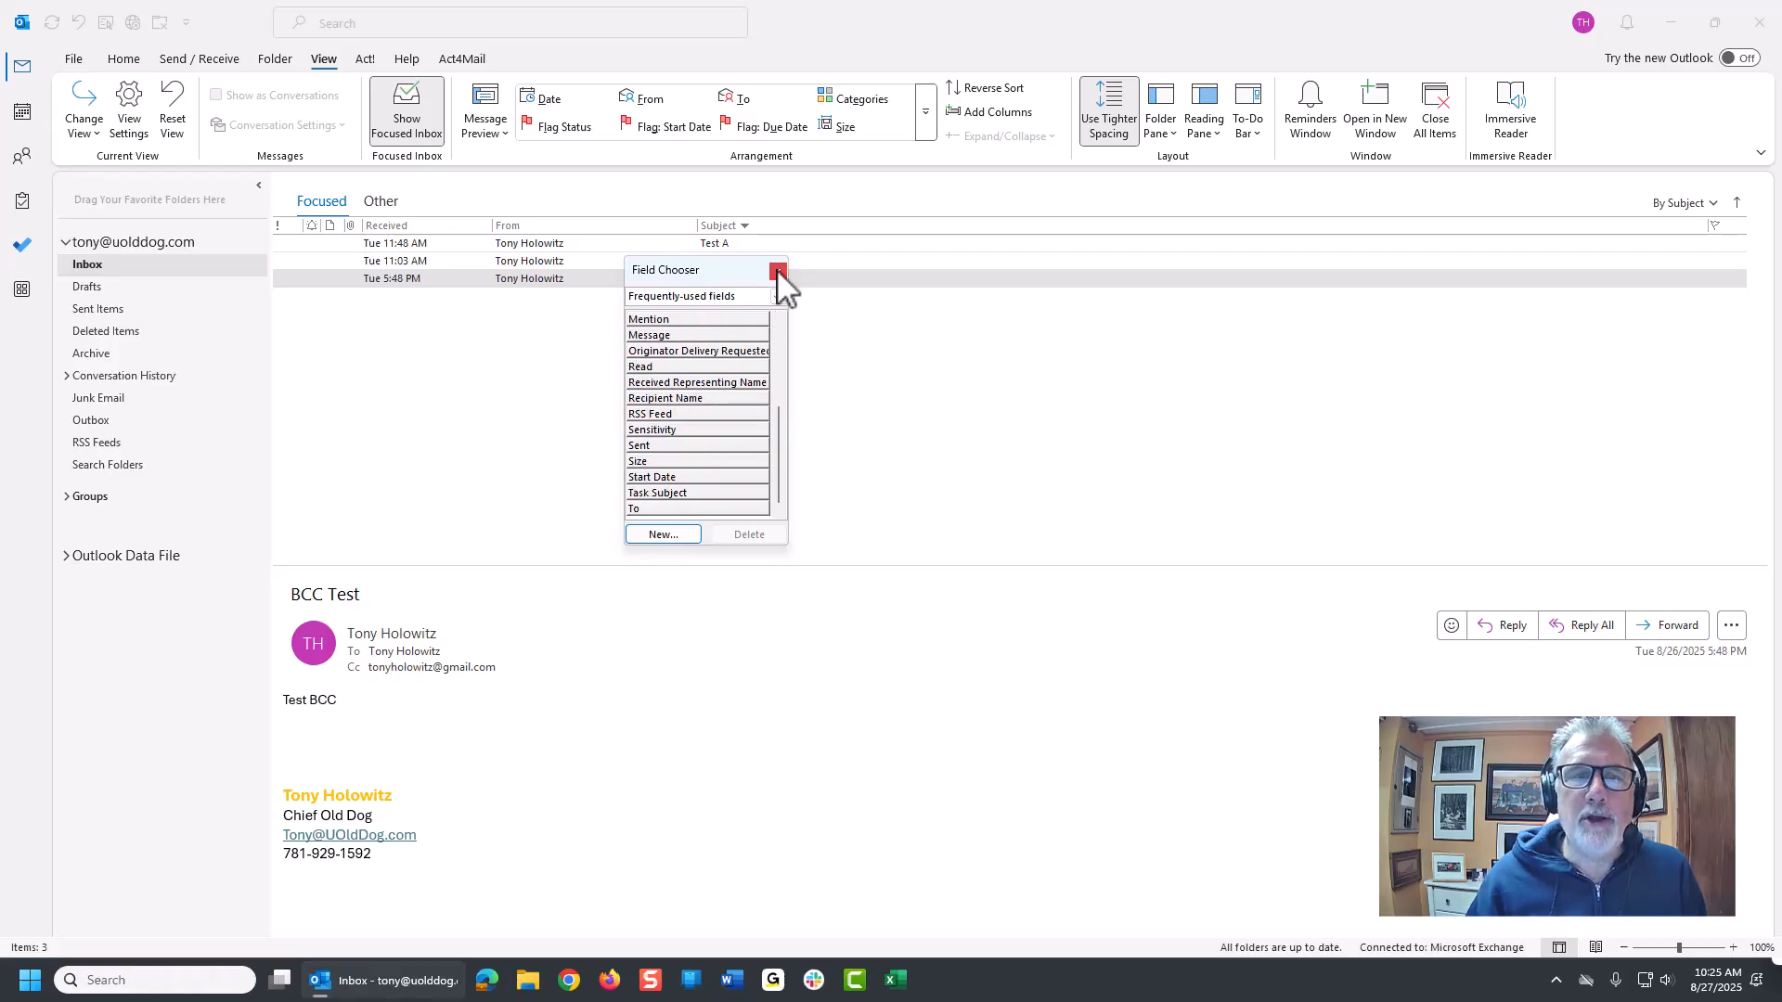
{"action": "left_click", "coordinate": [778, 297]}
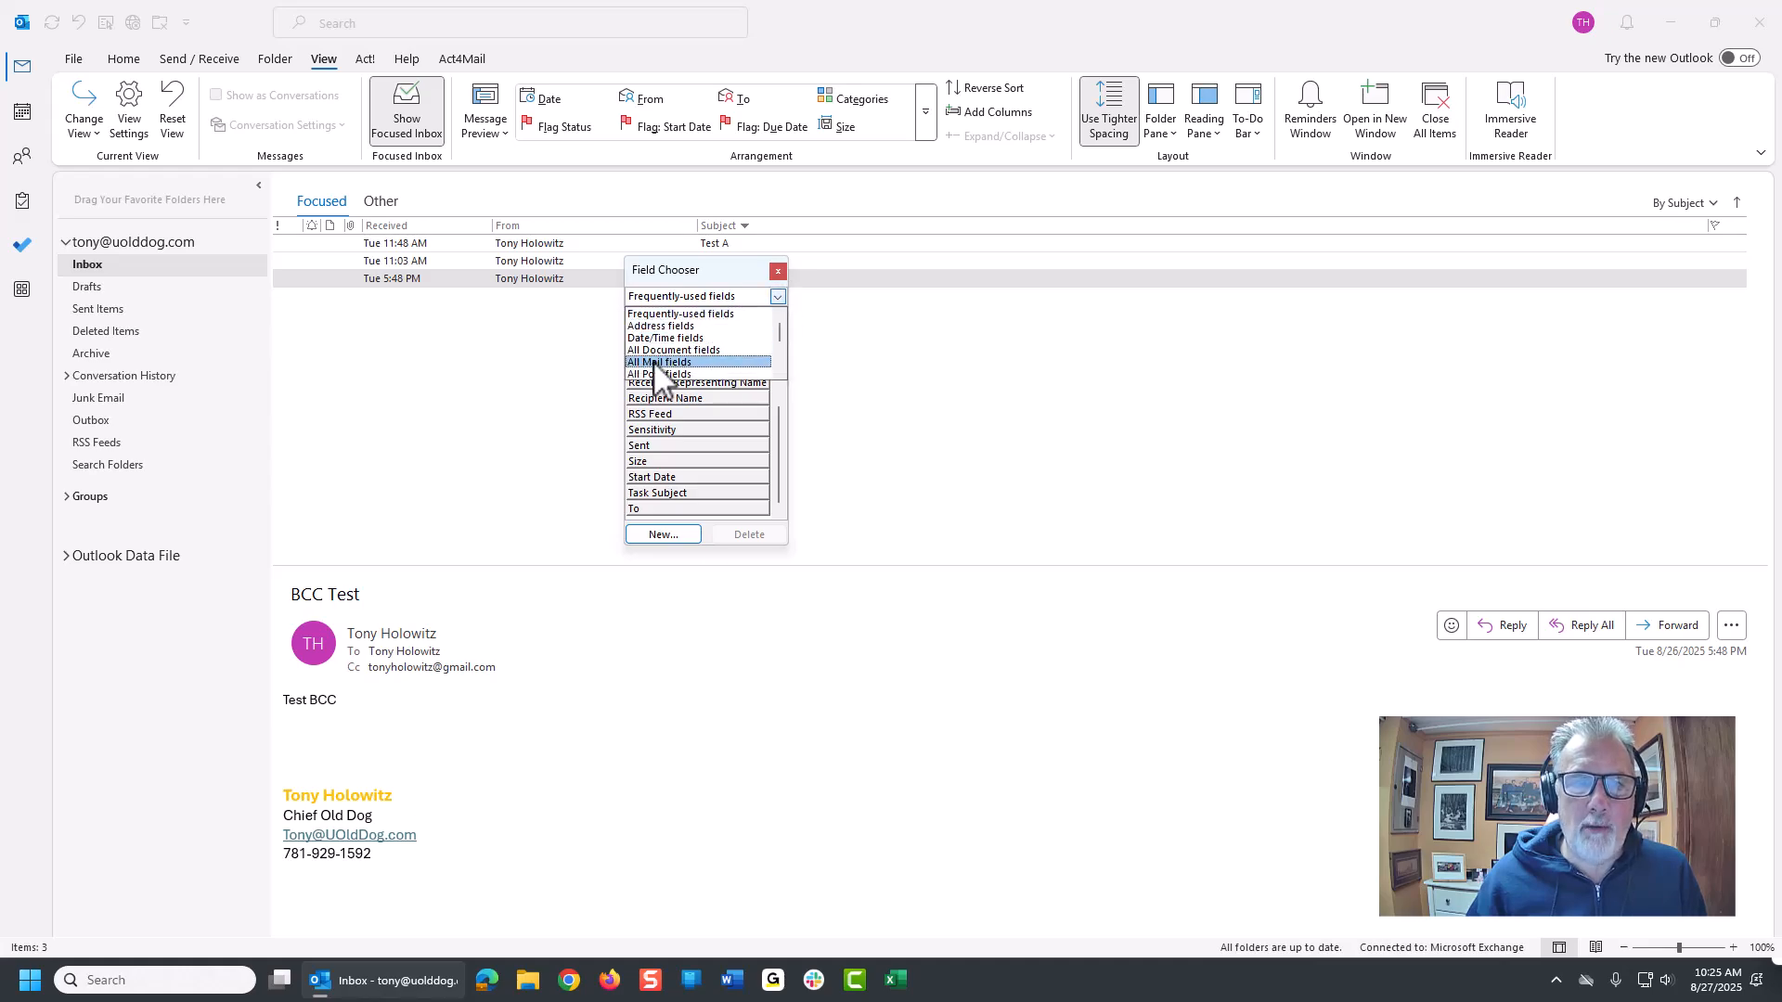
{"action": "left_click", "coordinate": [659, 361]}
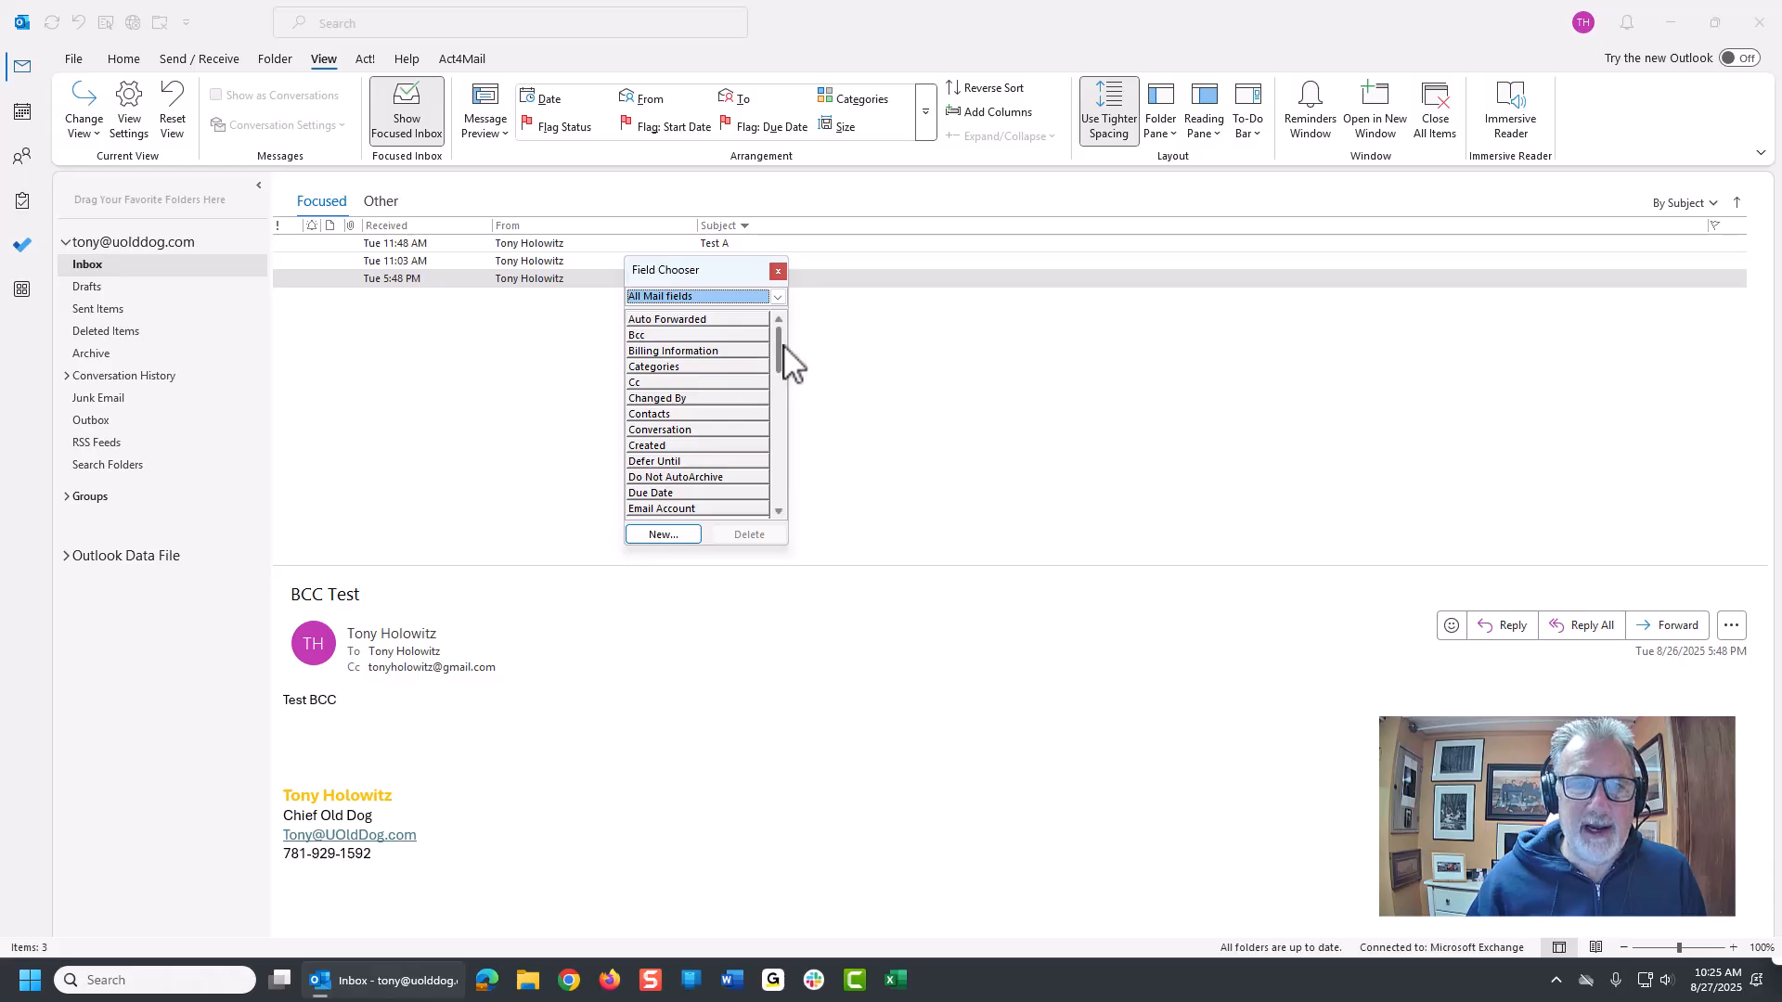
{"action": "scroll", "scroll_direction": "down", "scroll_amount": 3}
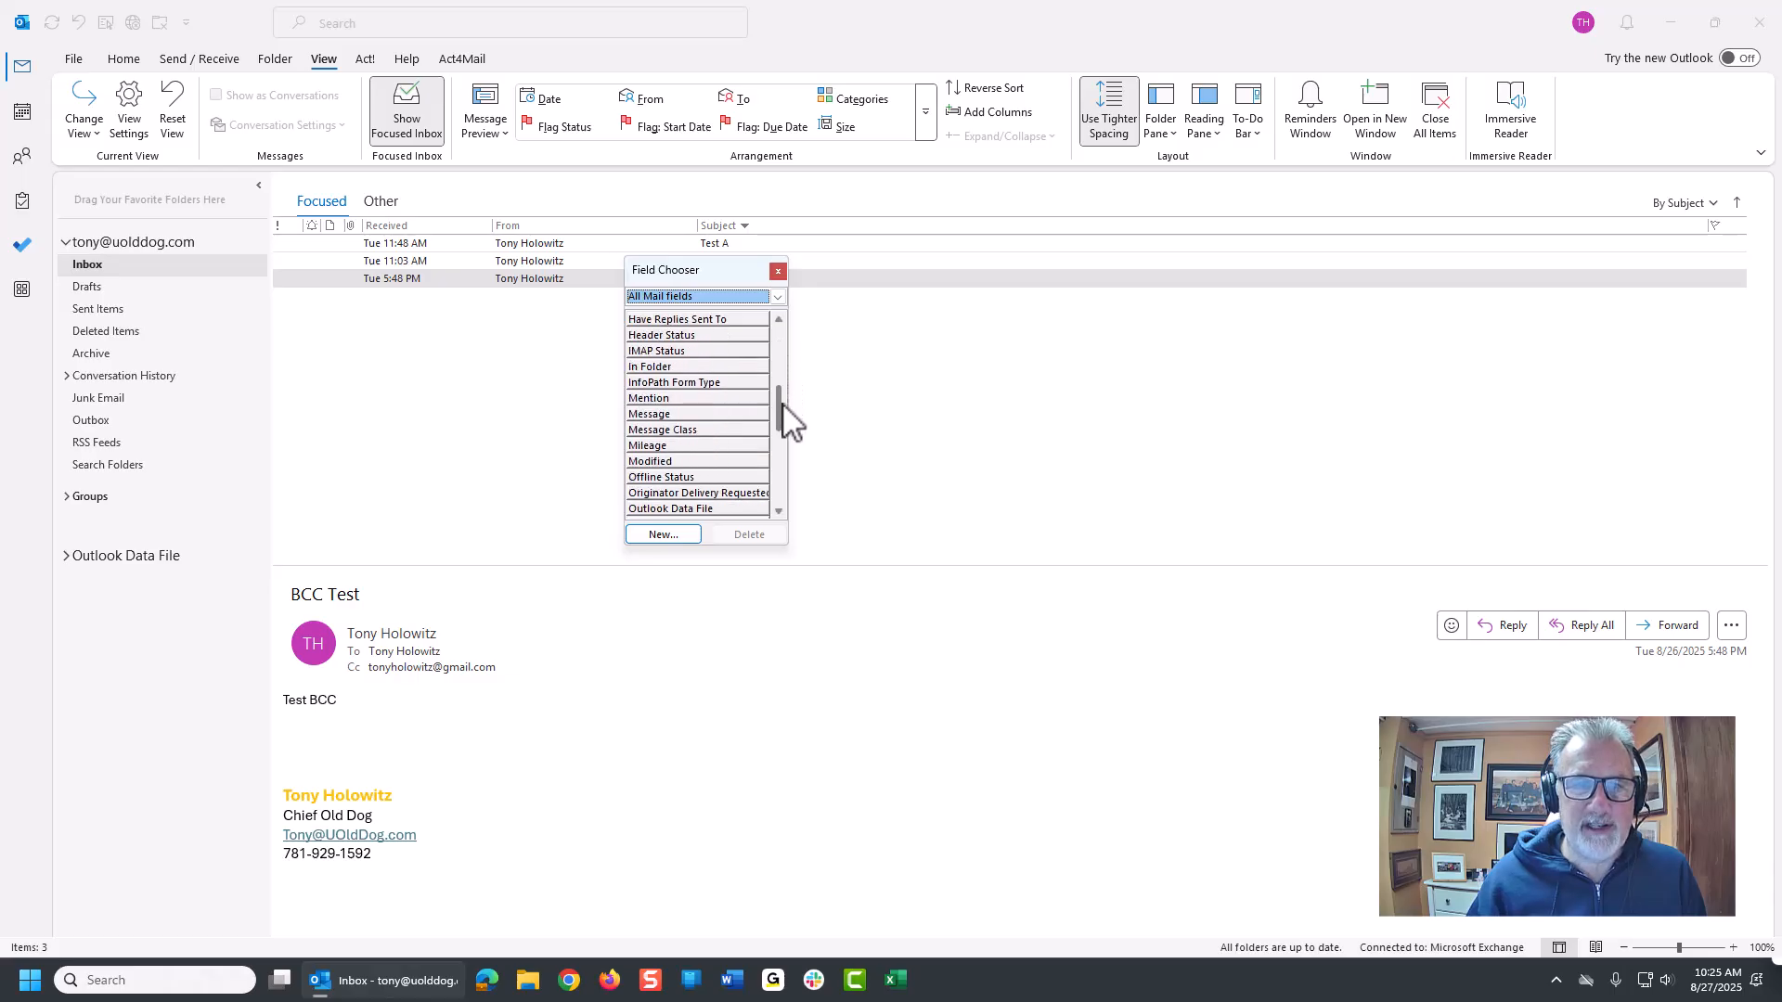
{"action": "scroll", "scroll_direction": "down", "scroll_amount": 3}
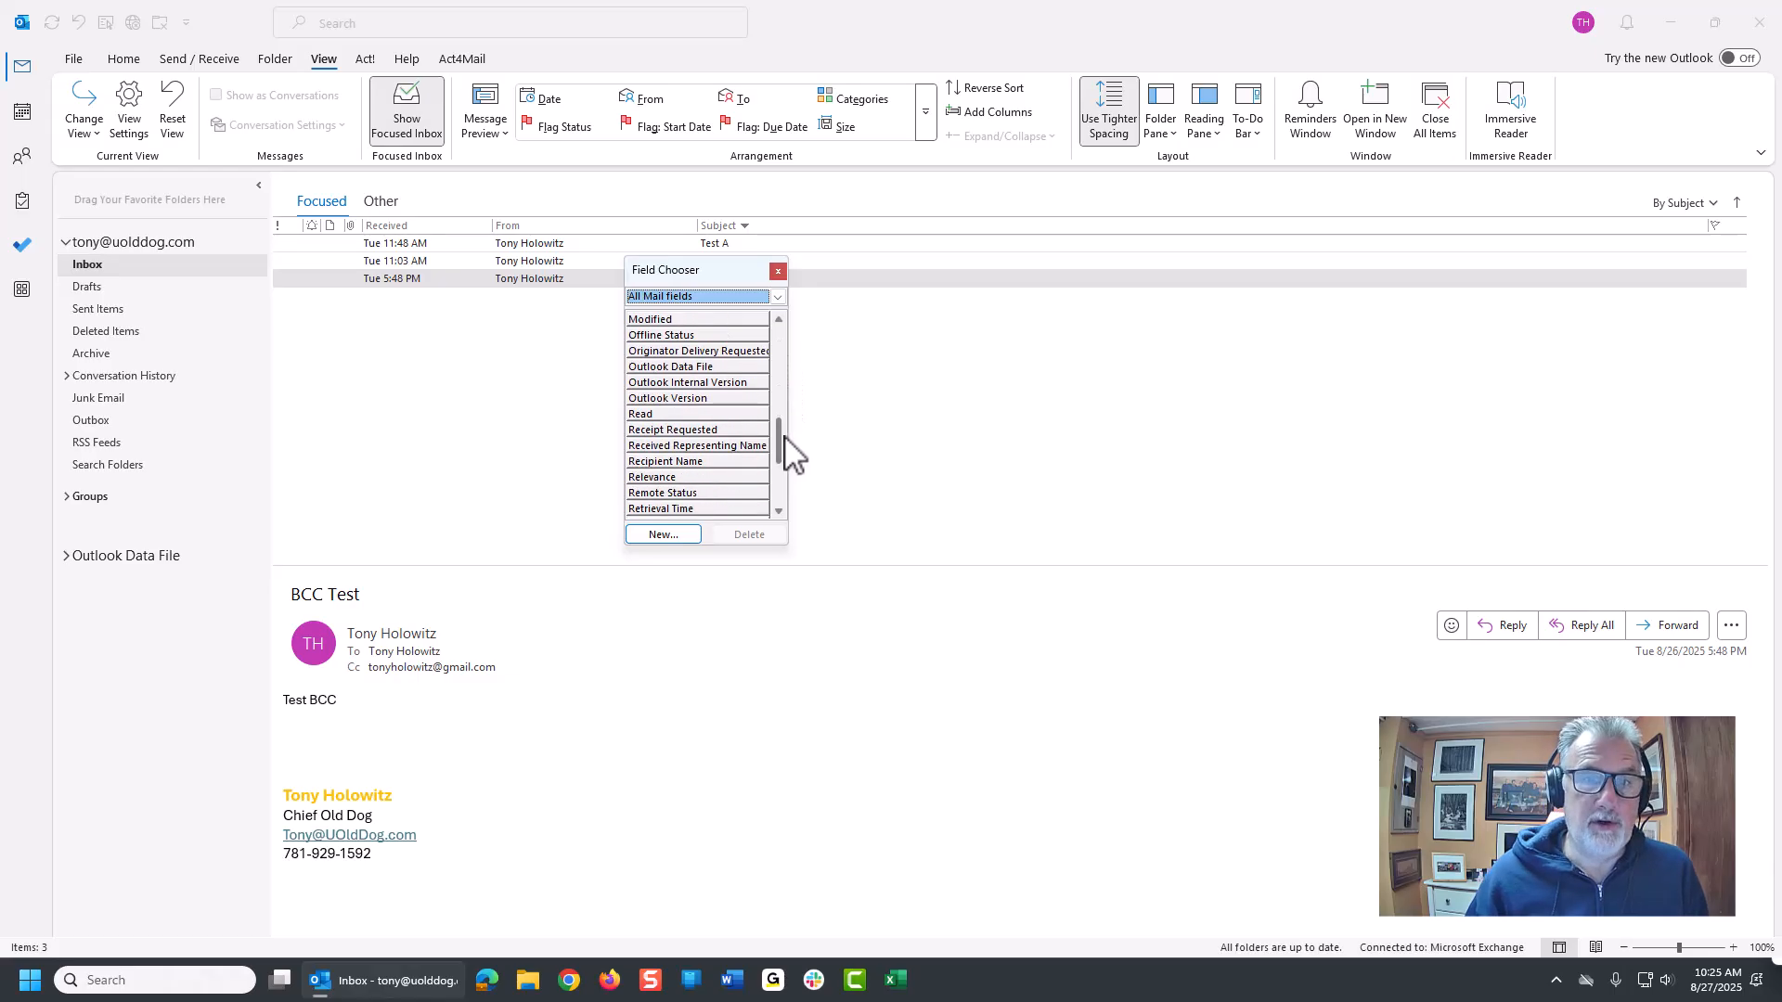
{"action": "scroll", "scroll_direction": "down", "scroll_amount": 3}
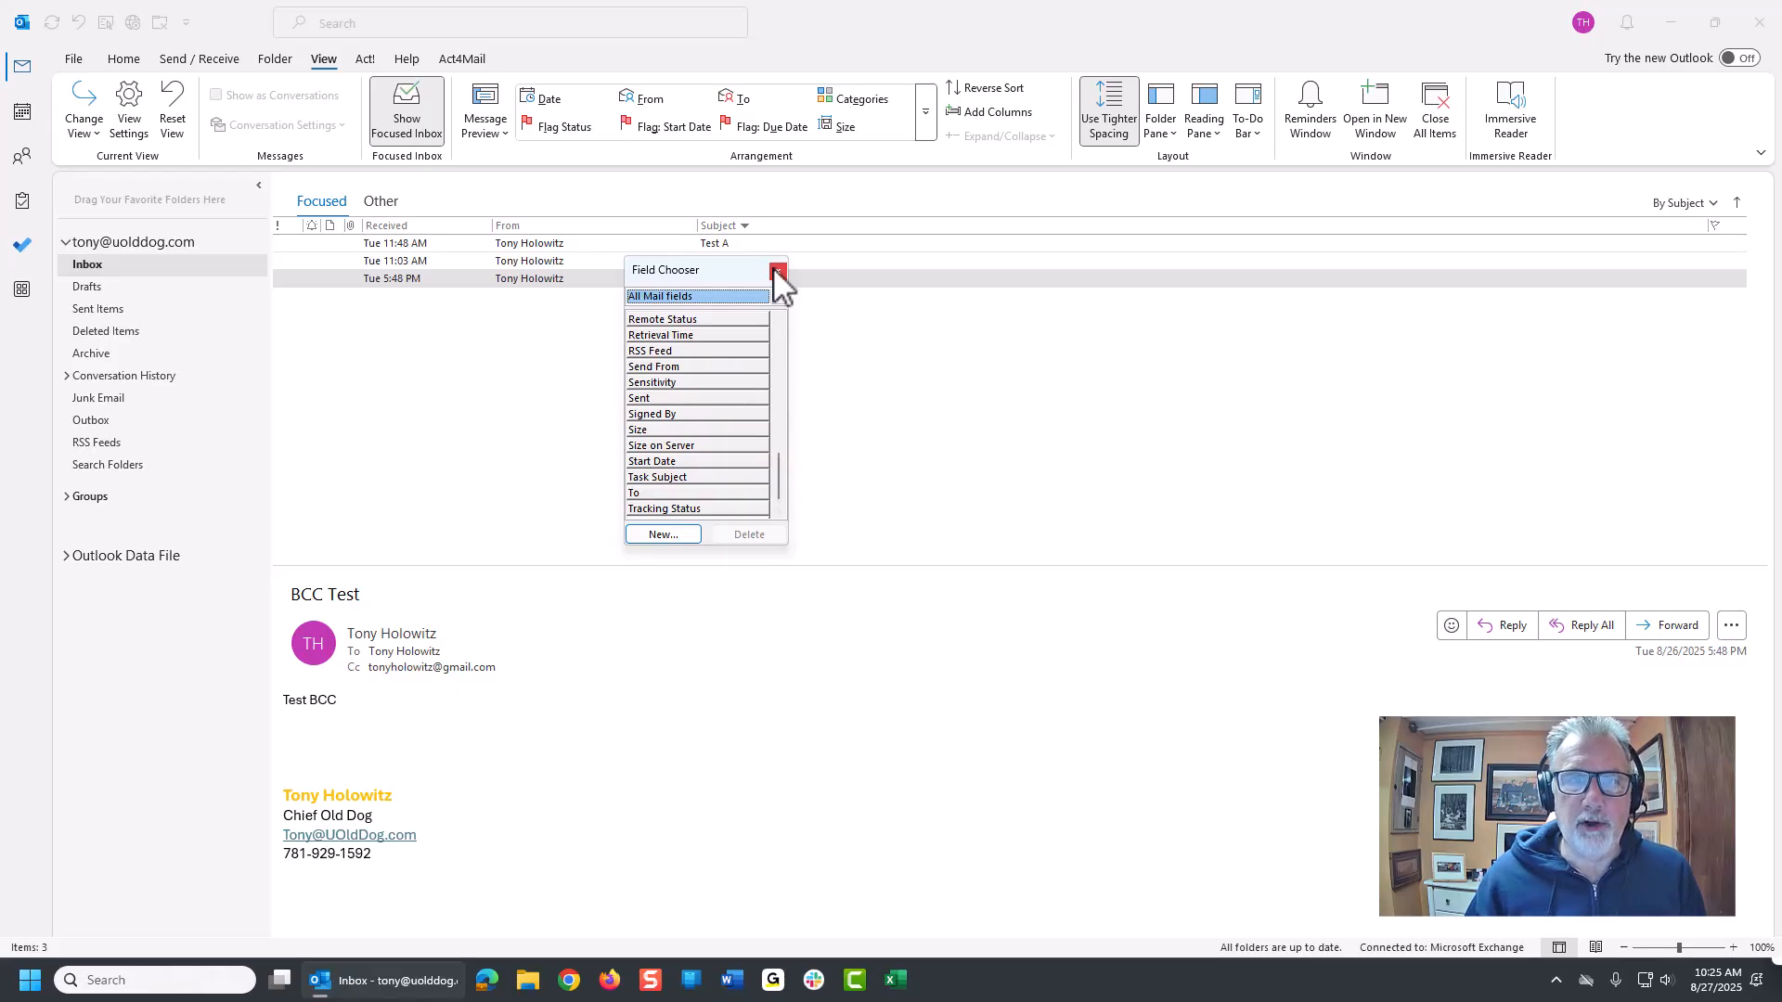
{"action": "left_click", "coordinate": [779, 273]}
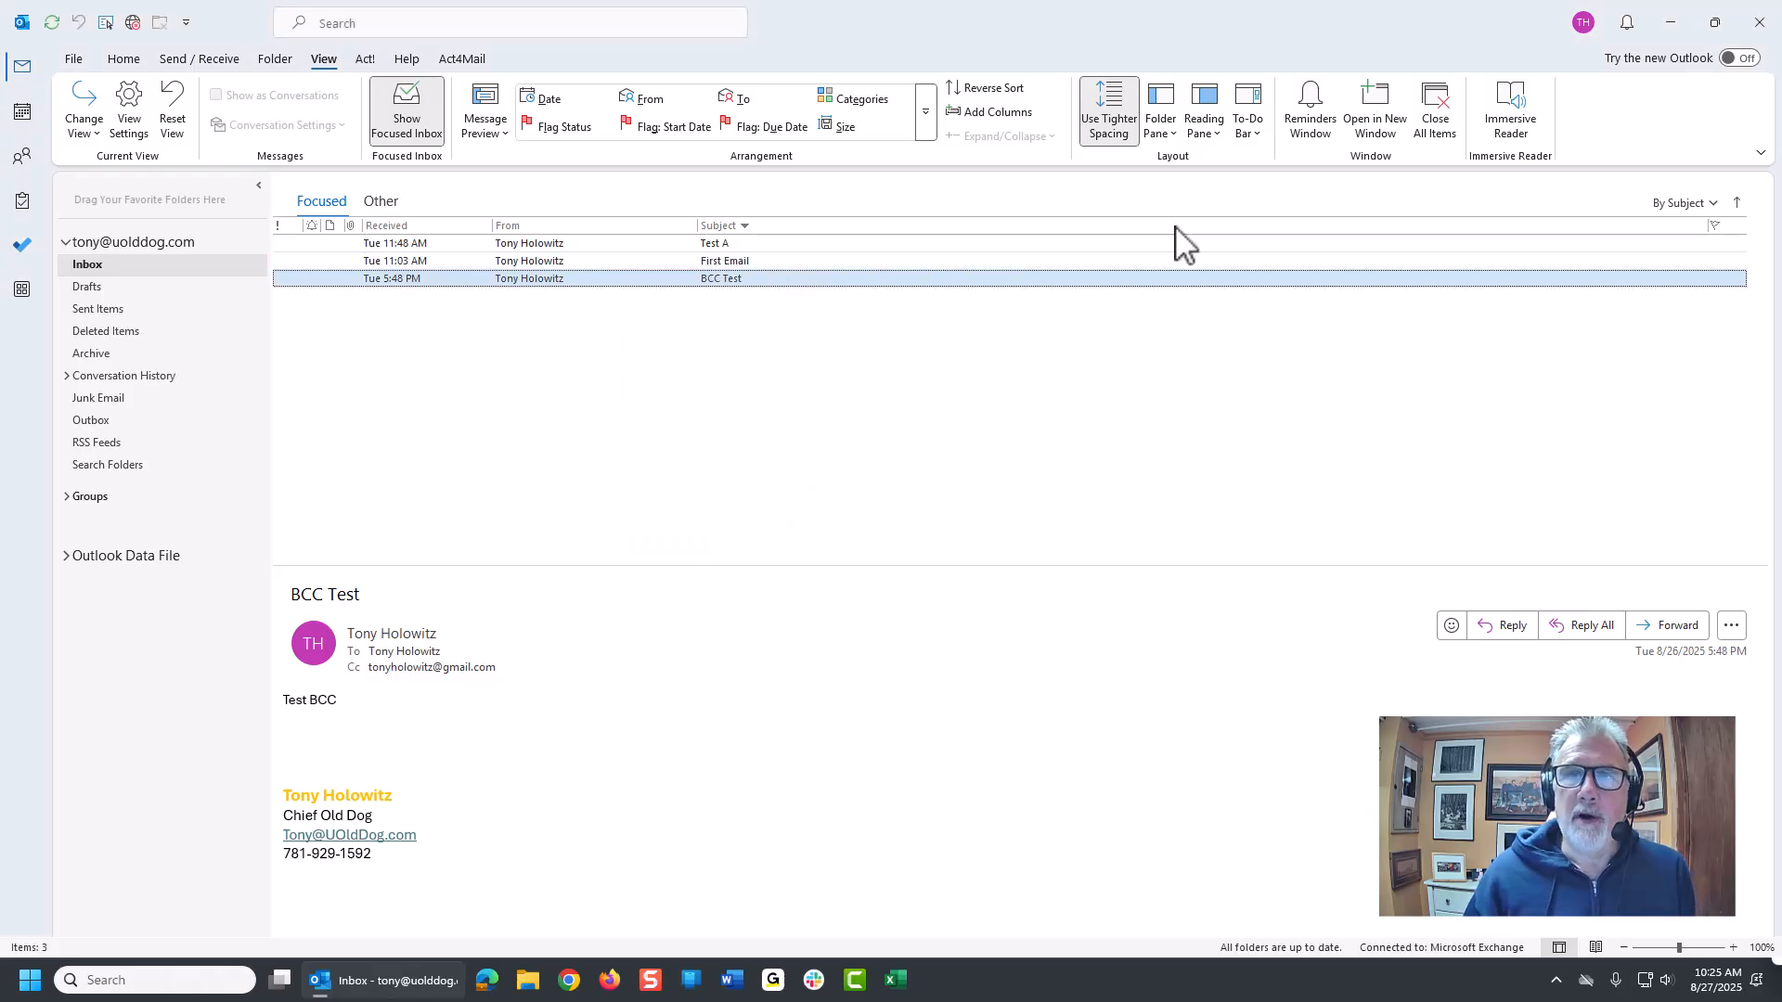
{"action": "mouse_move", "coordinate": [1155, 107]}
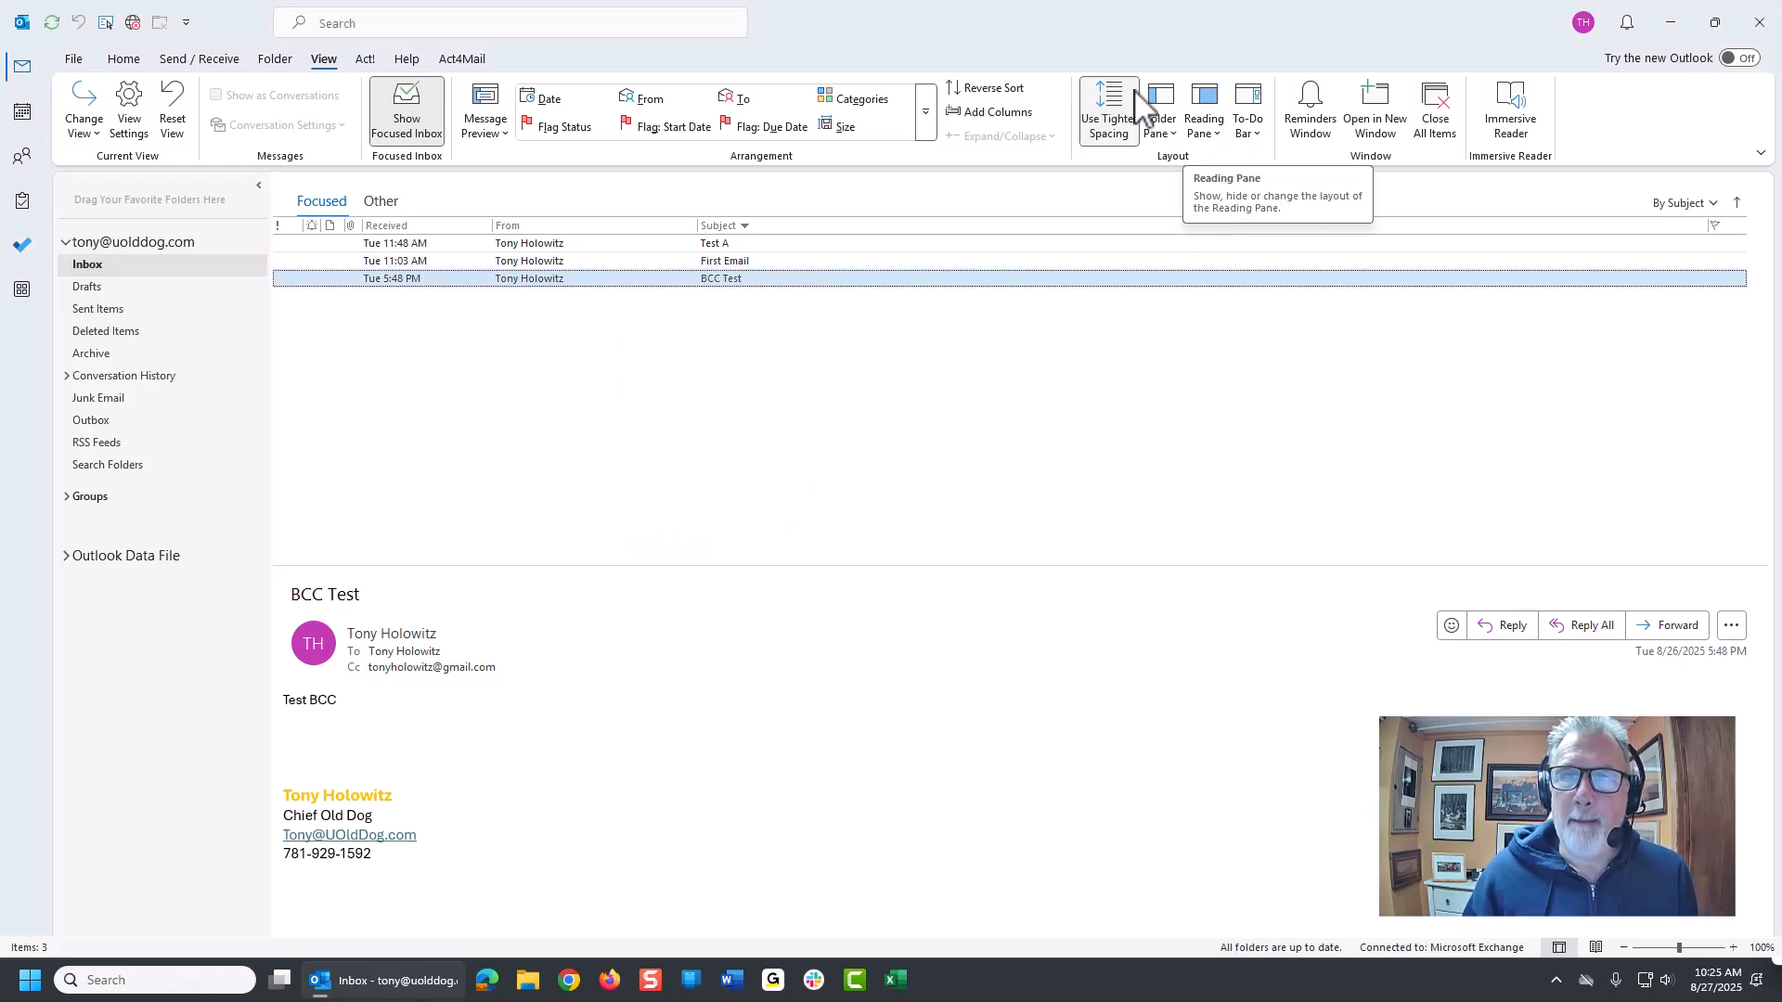
{"action": "mouse_move", "coordinate": [1159, 108]}
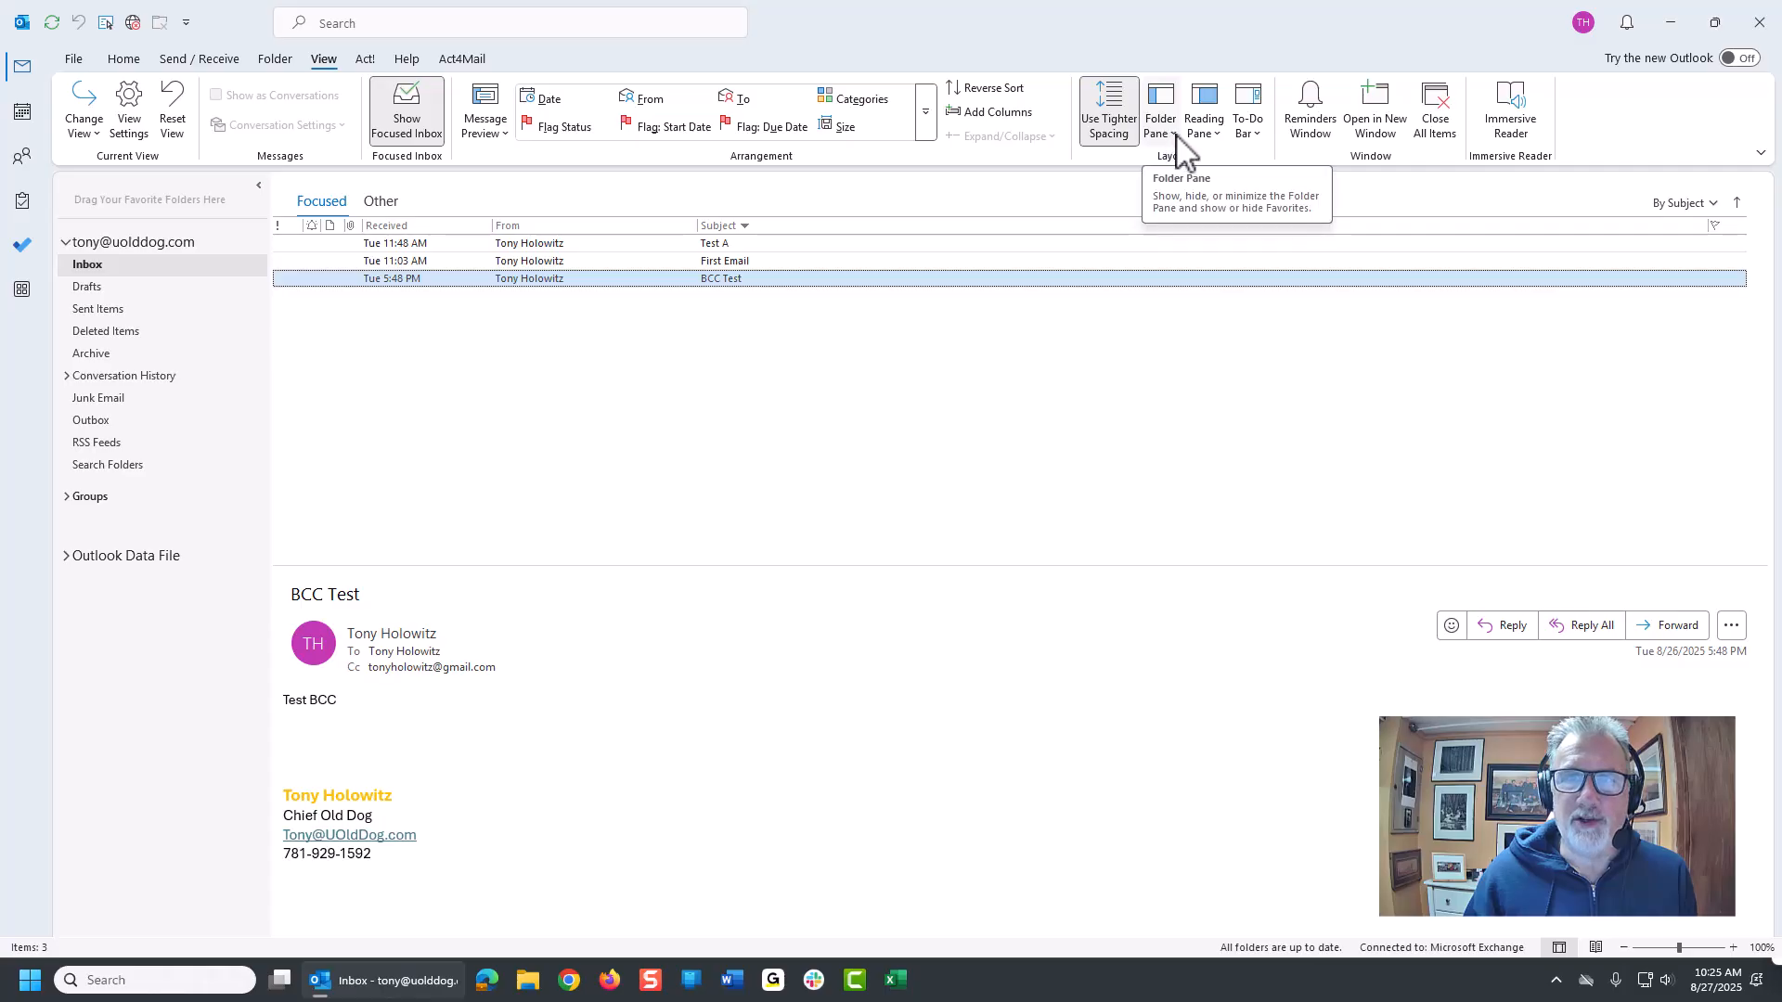
{"action": "left_click", "coordinate": [1160, 111]}
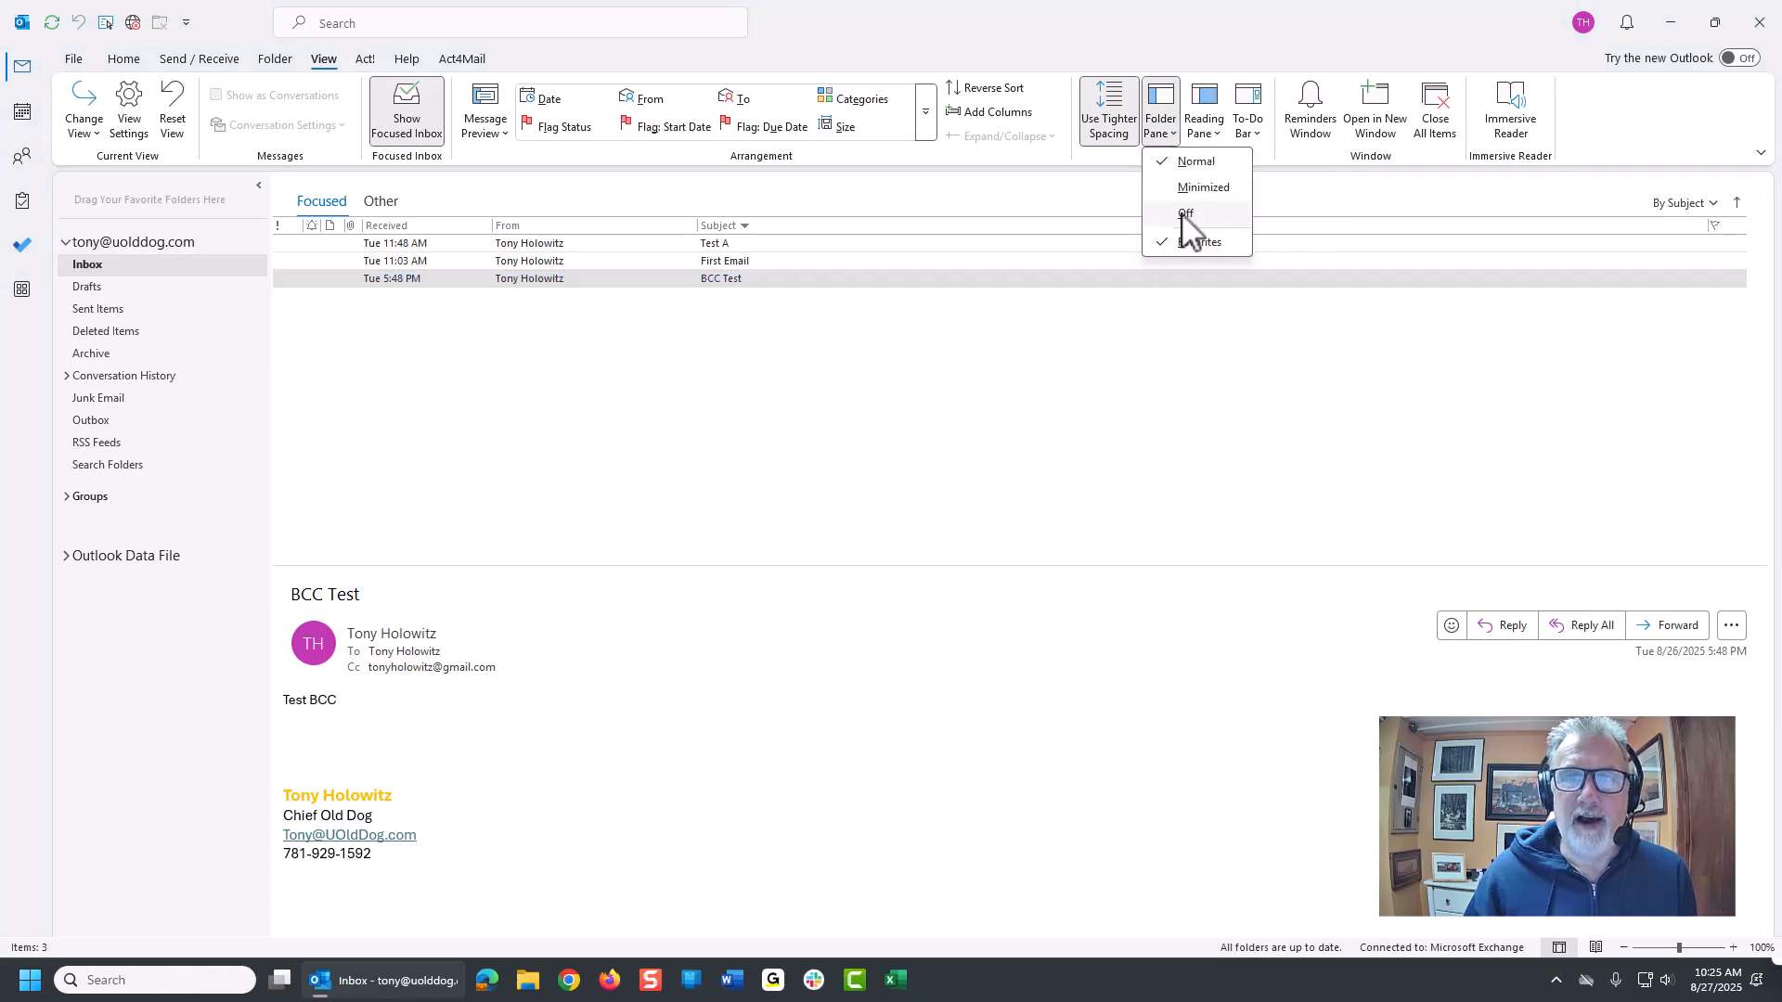
{"action": "left_click", "coordinate": [1185, 215]}
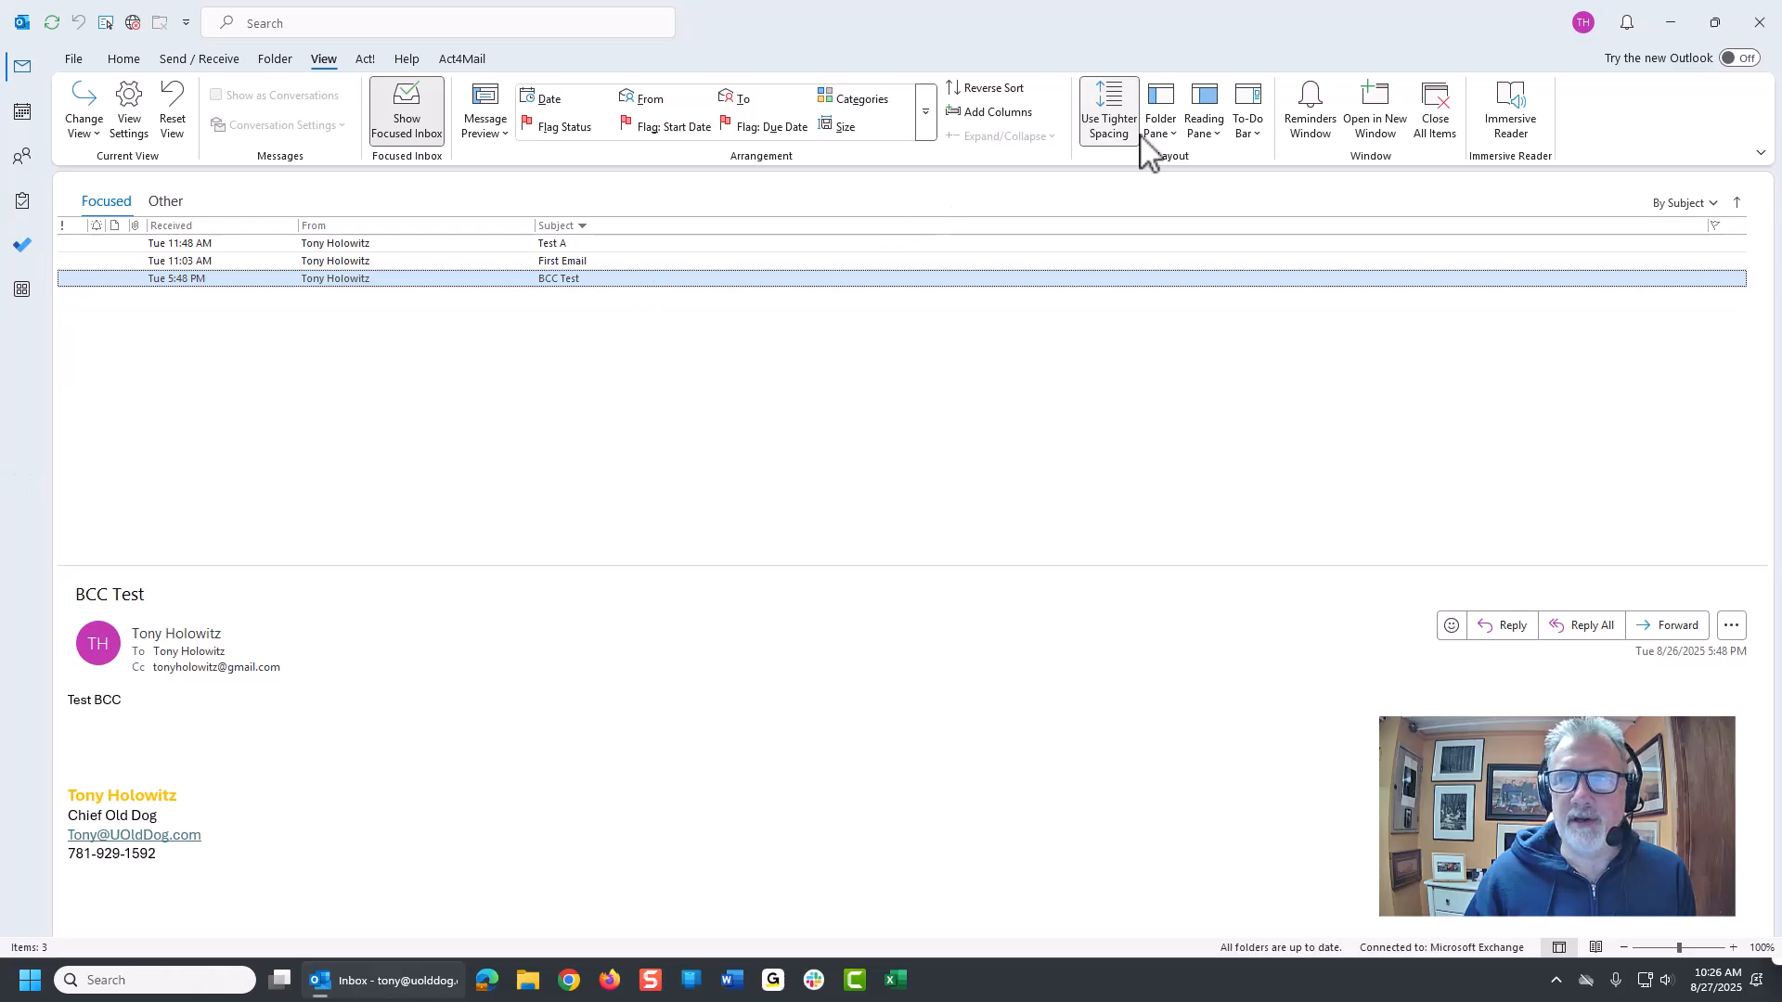
{"action": "left_click", "coordinate": [1159, 111]}
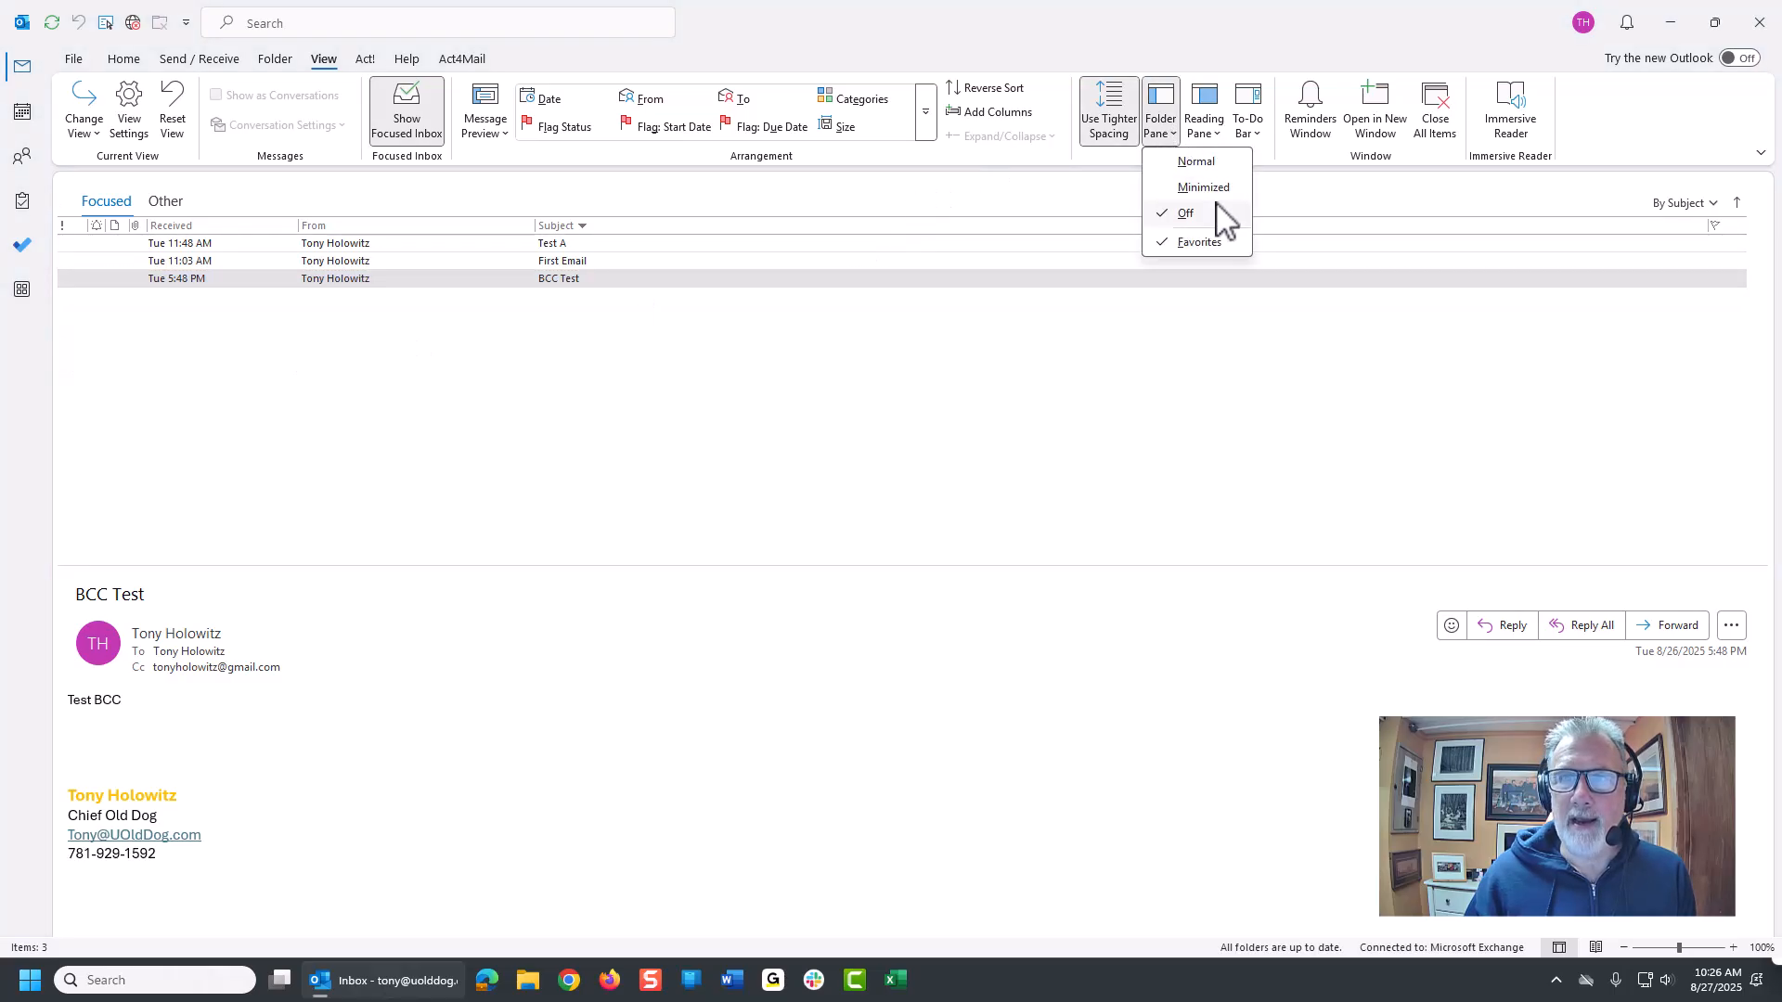
{"action": "left_click", "coordinate": [1194, 161]}
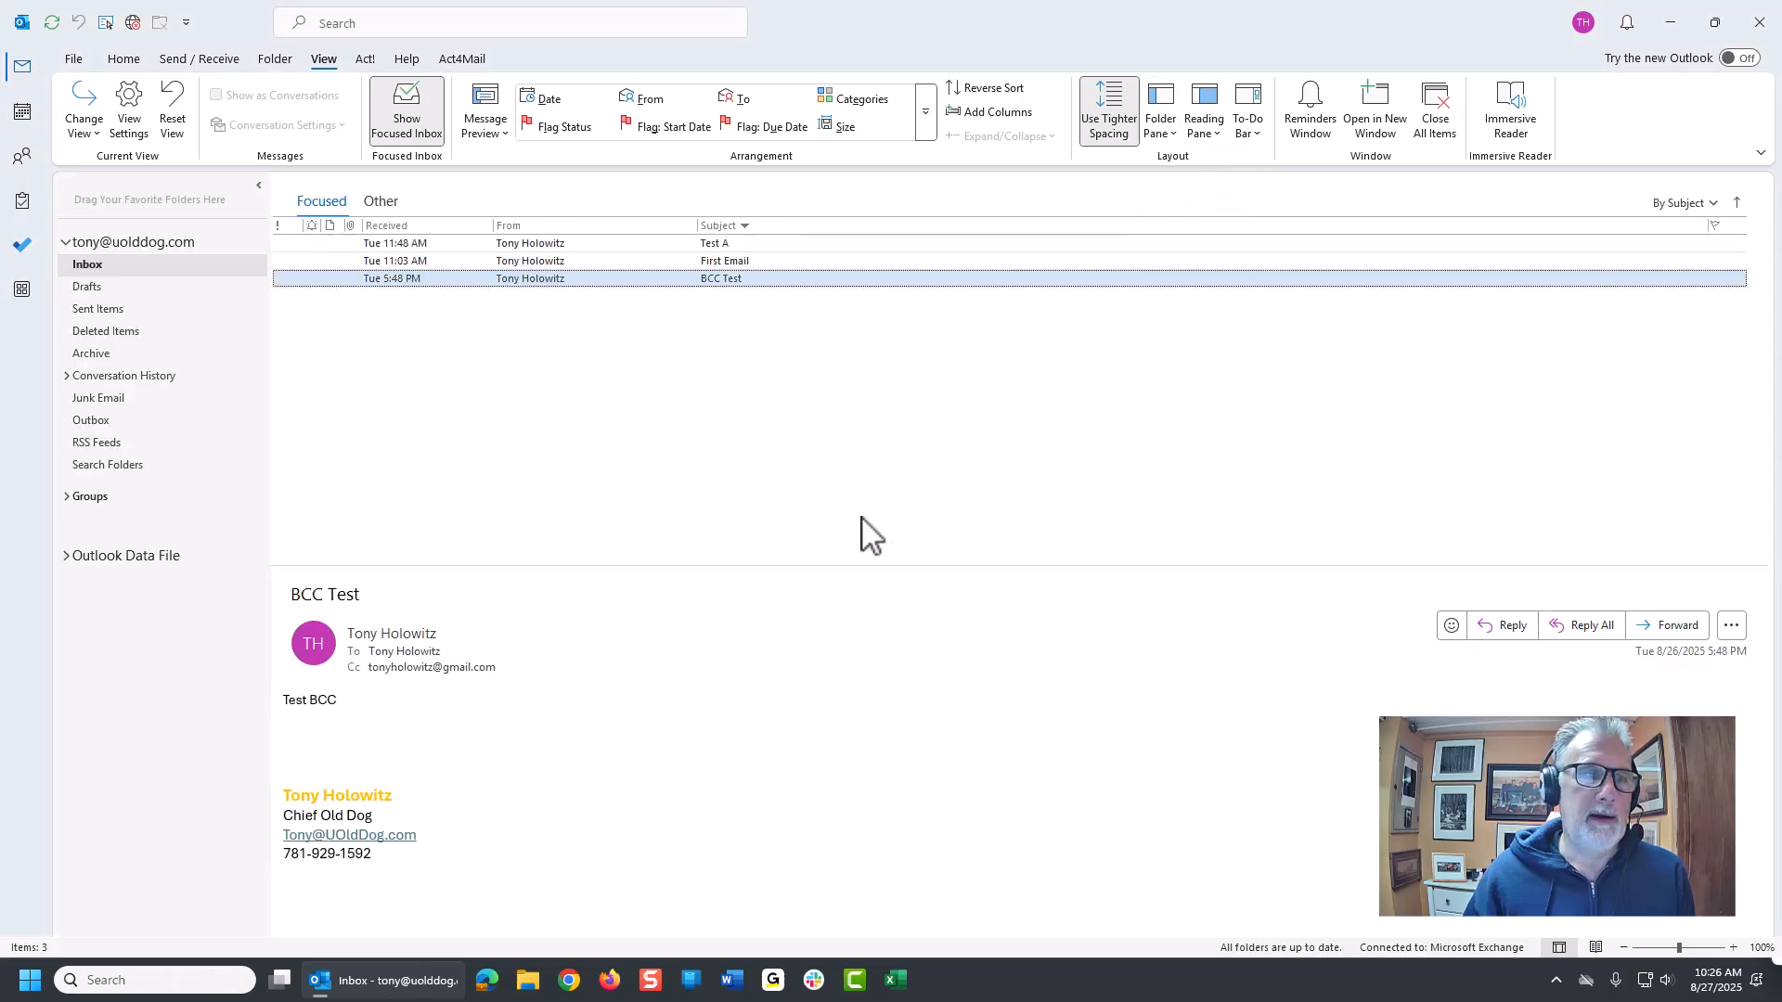
{"action": "mouse_move", "coordinate": [211, 709]}
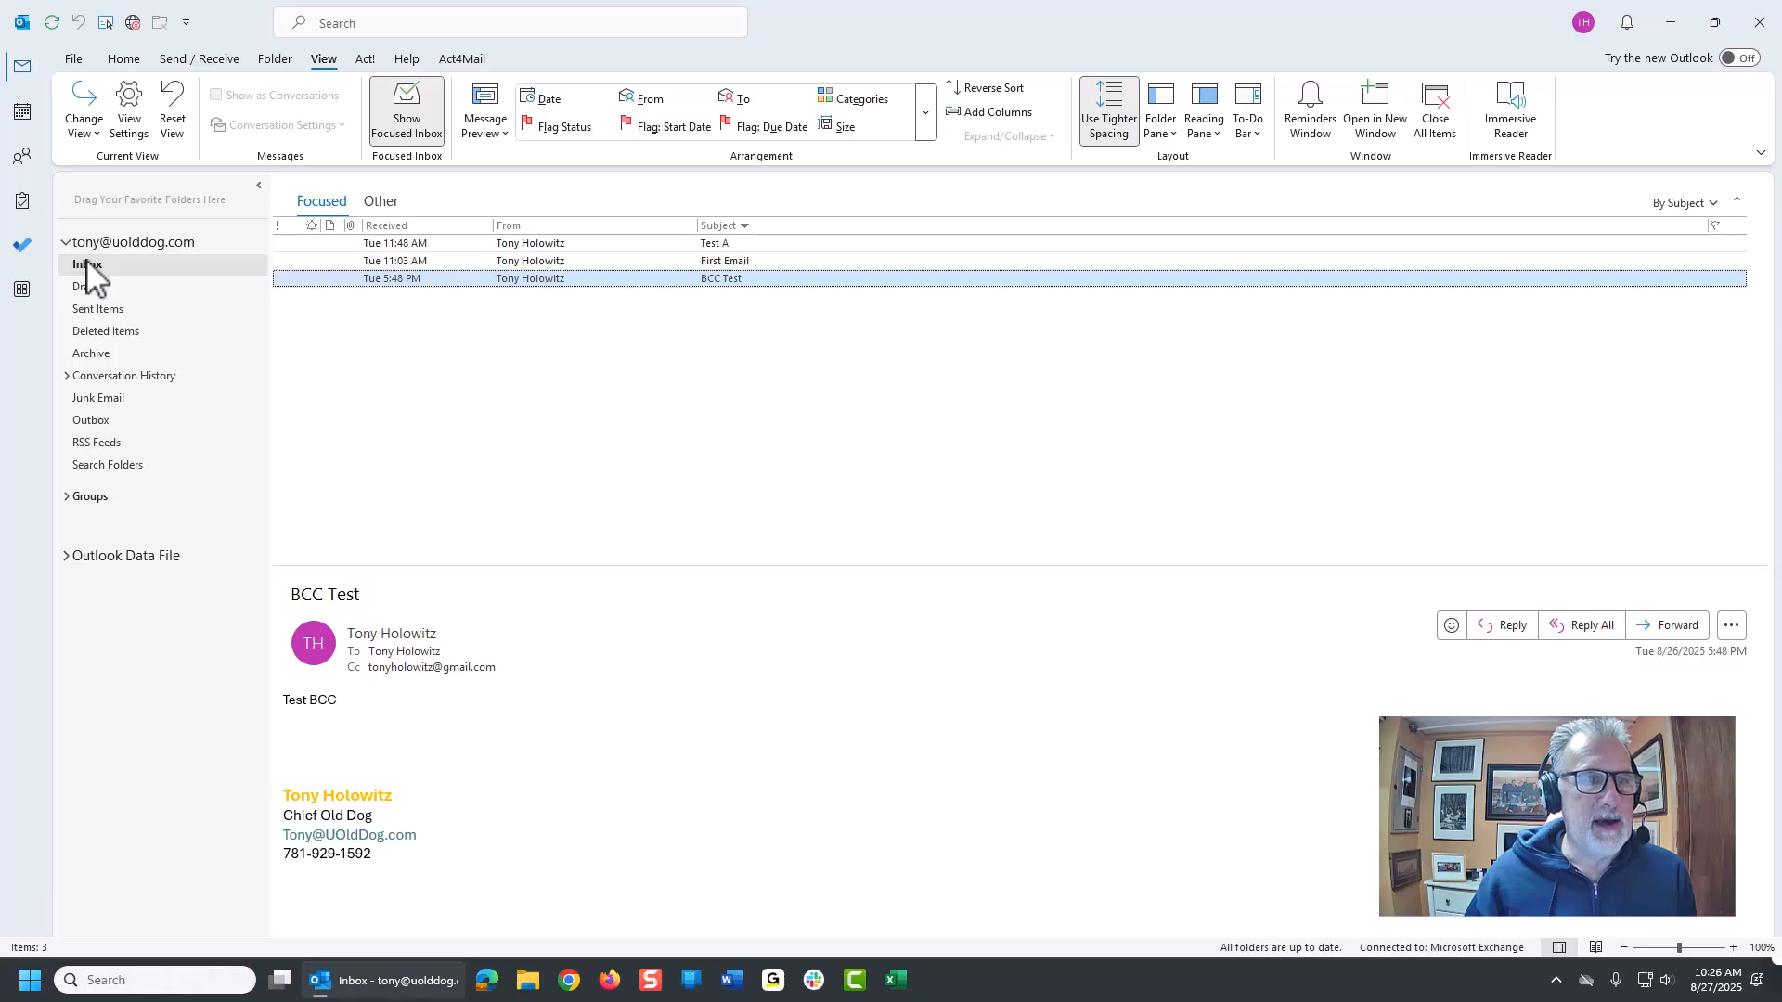
{"action": "mouse_move", "coordinate": [111, 502]}
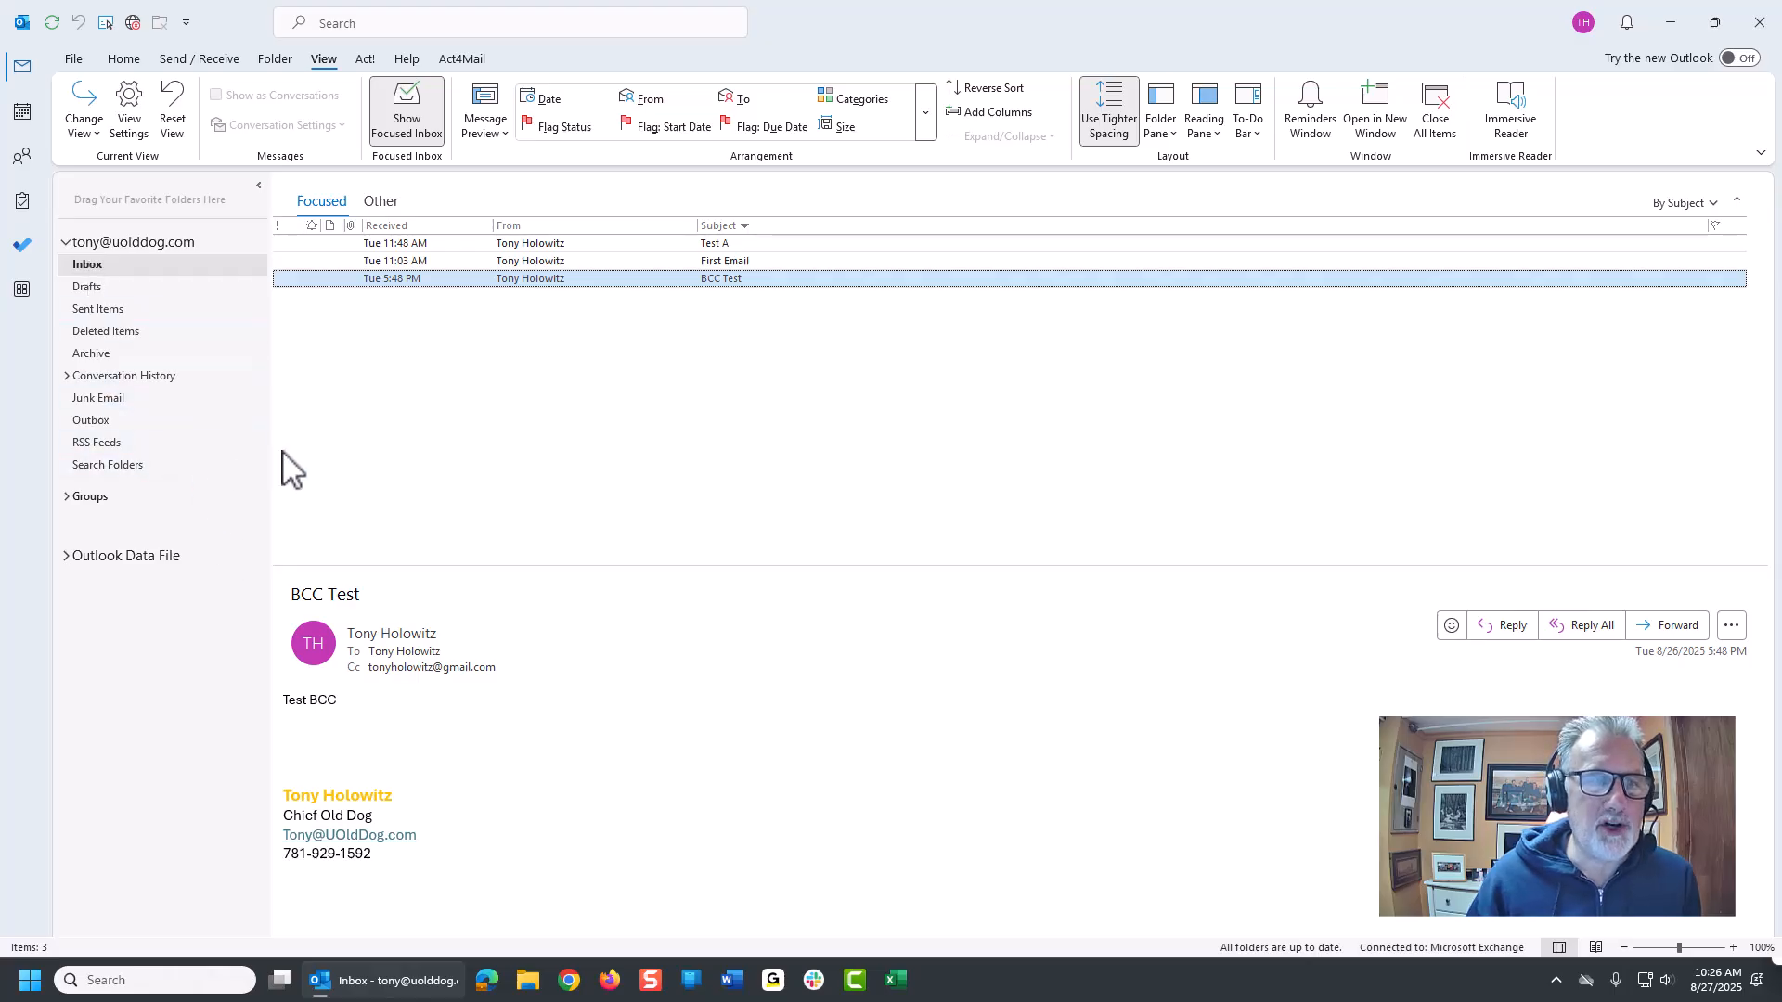
{"action": "mouse_move", "coordinate": [258, 186]}
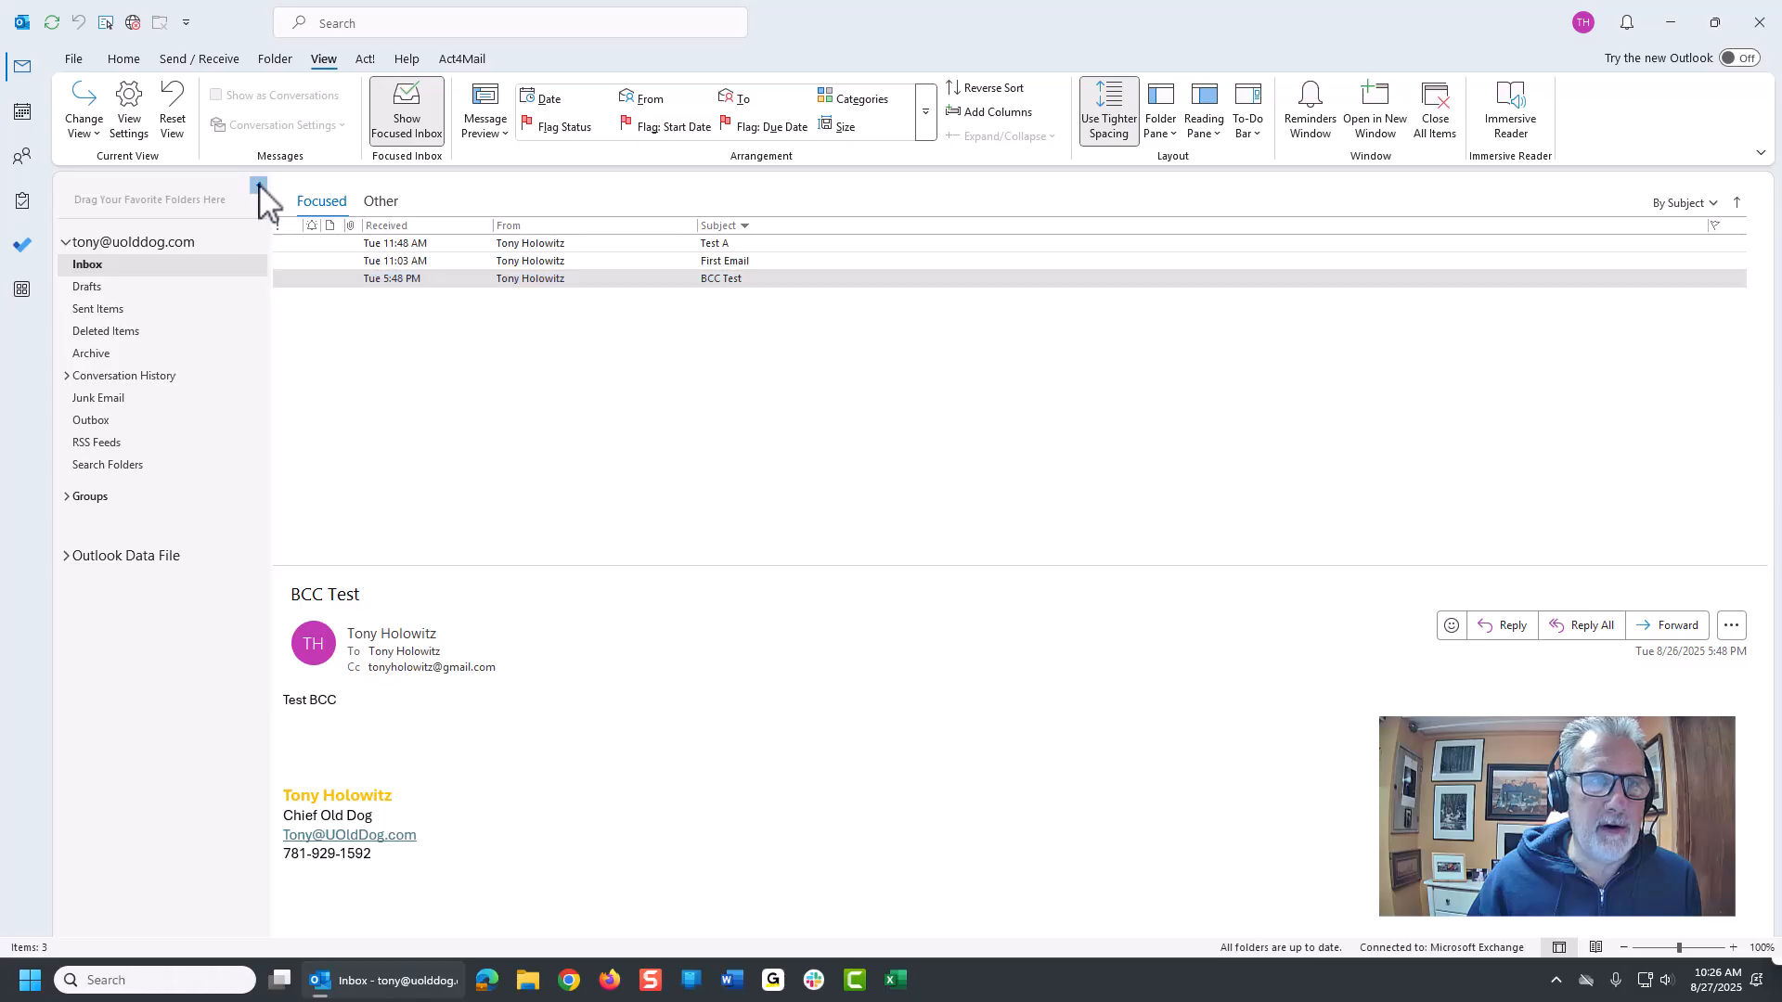
{"action": "left_click", "coordinate": [258, 196]}
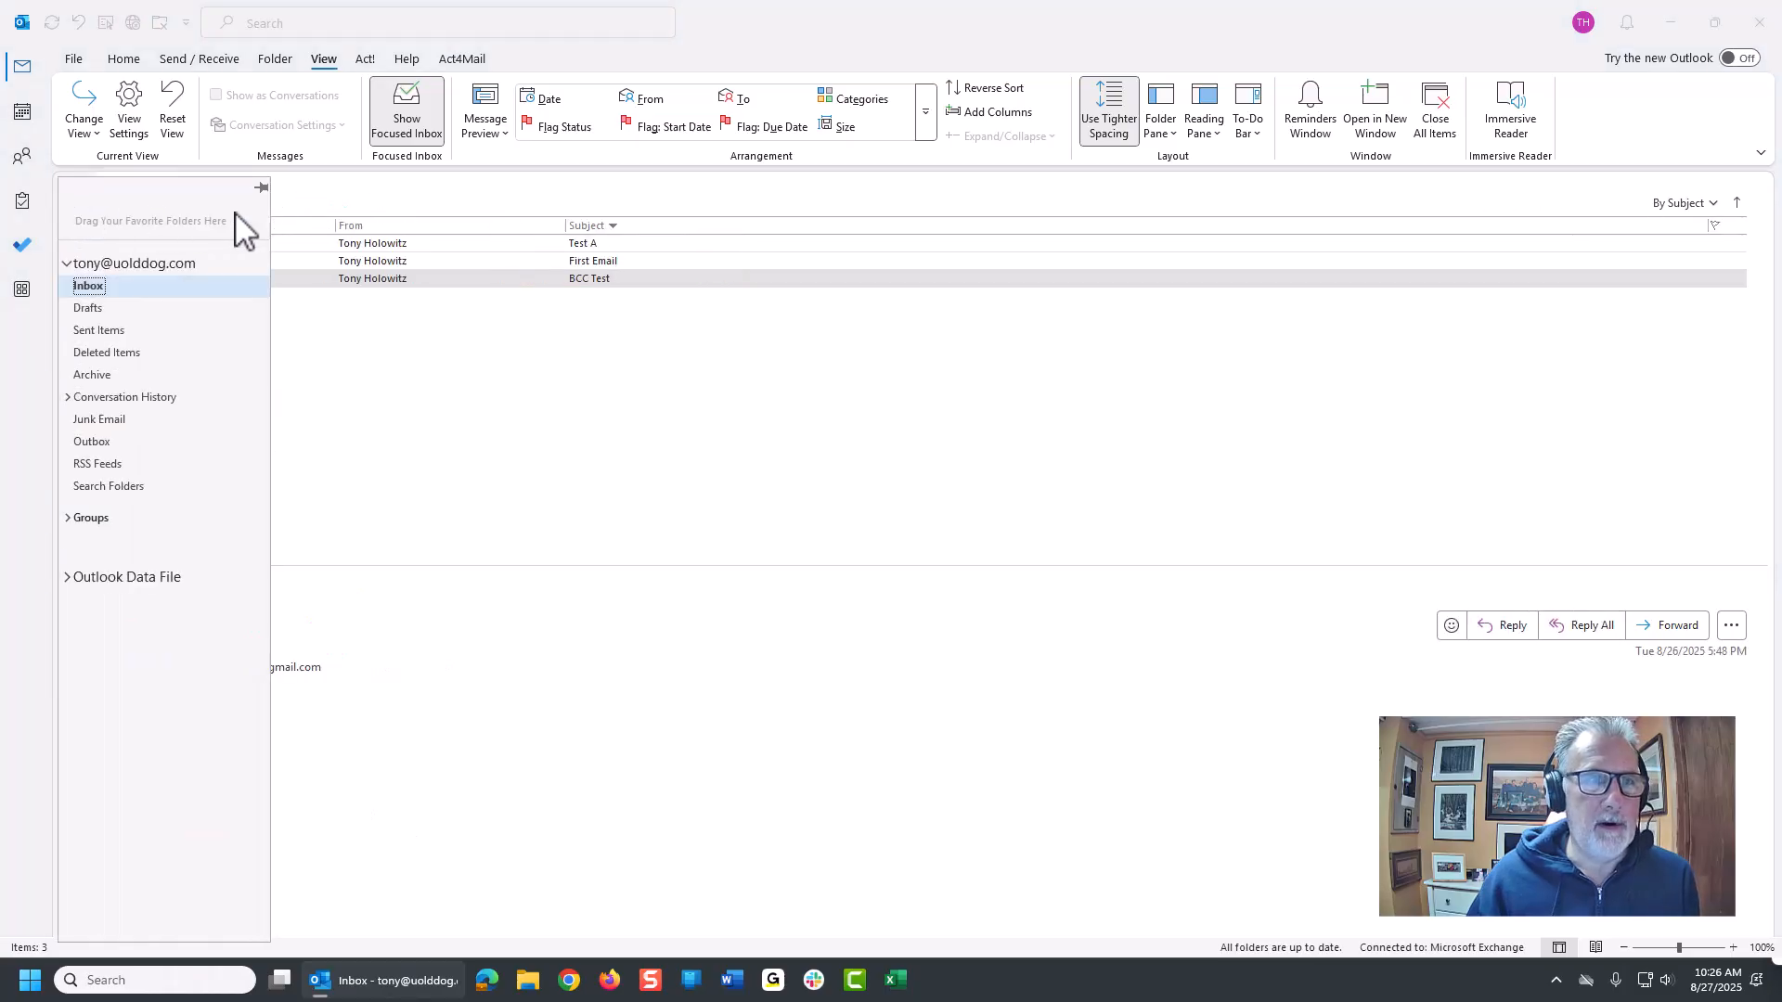
{"action": "mouse_move", "coordinate": [273, 205]}
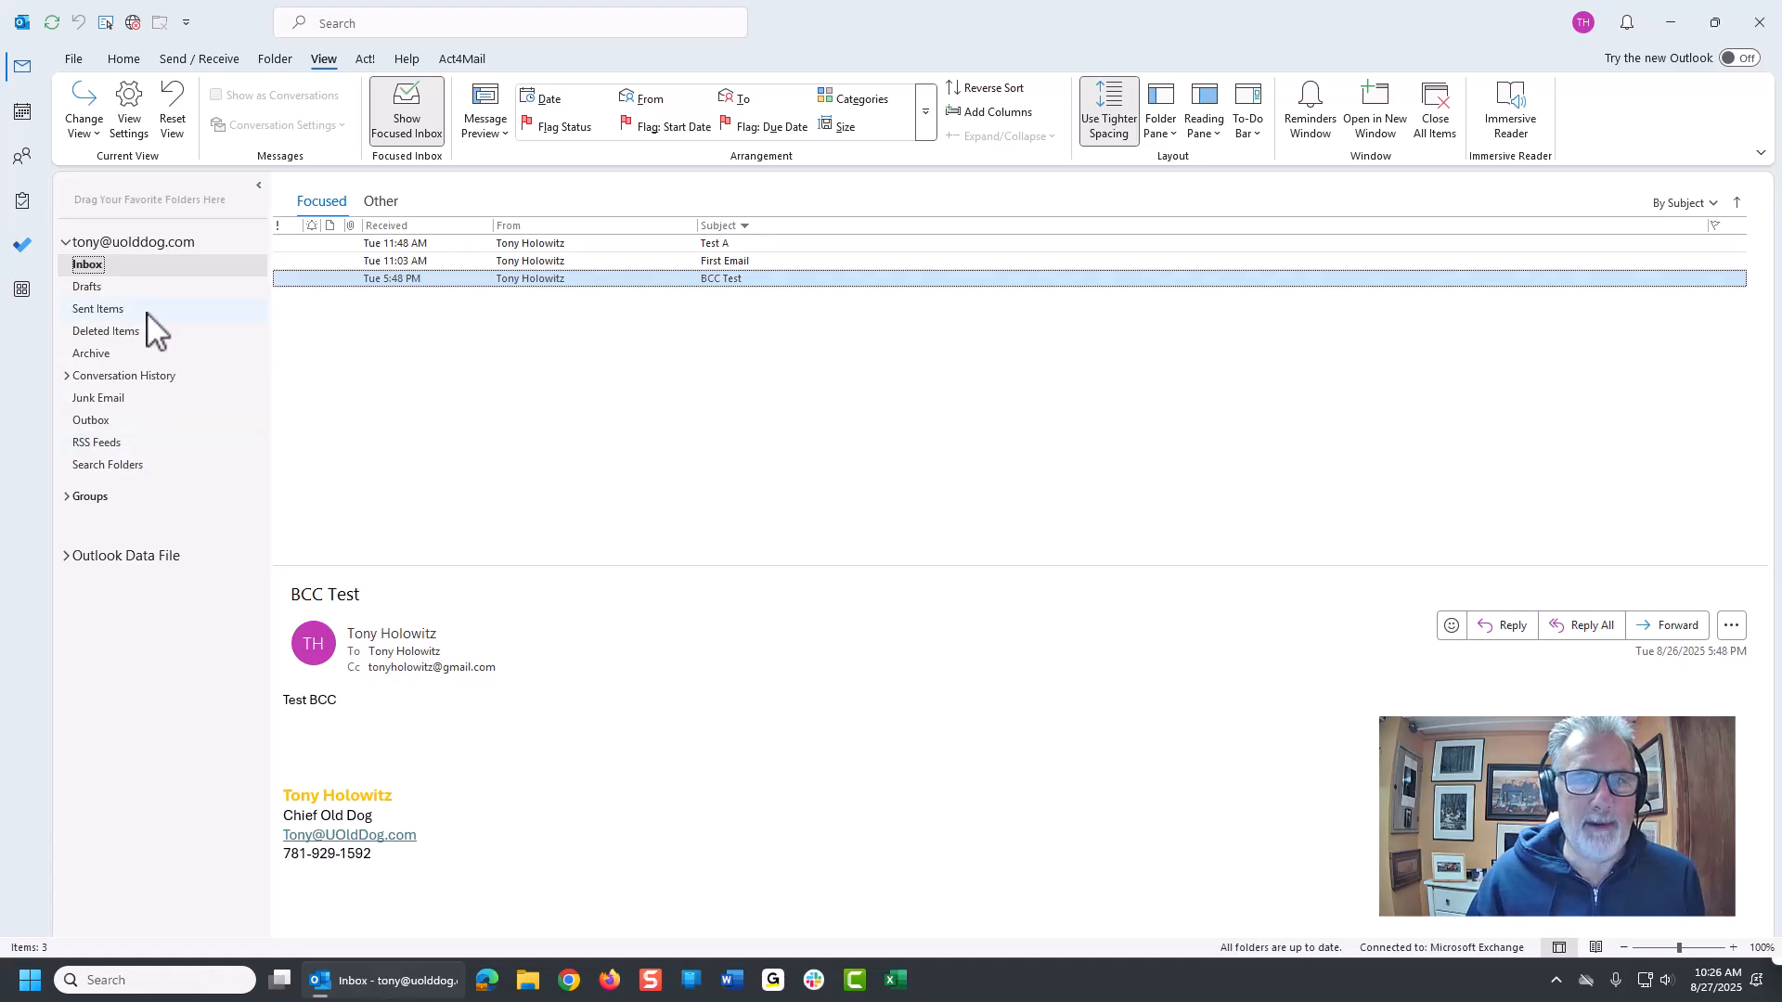
{"action": "mouse_move", "coordinate": [443, 278]}
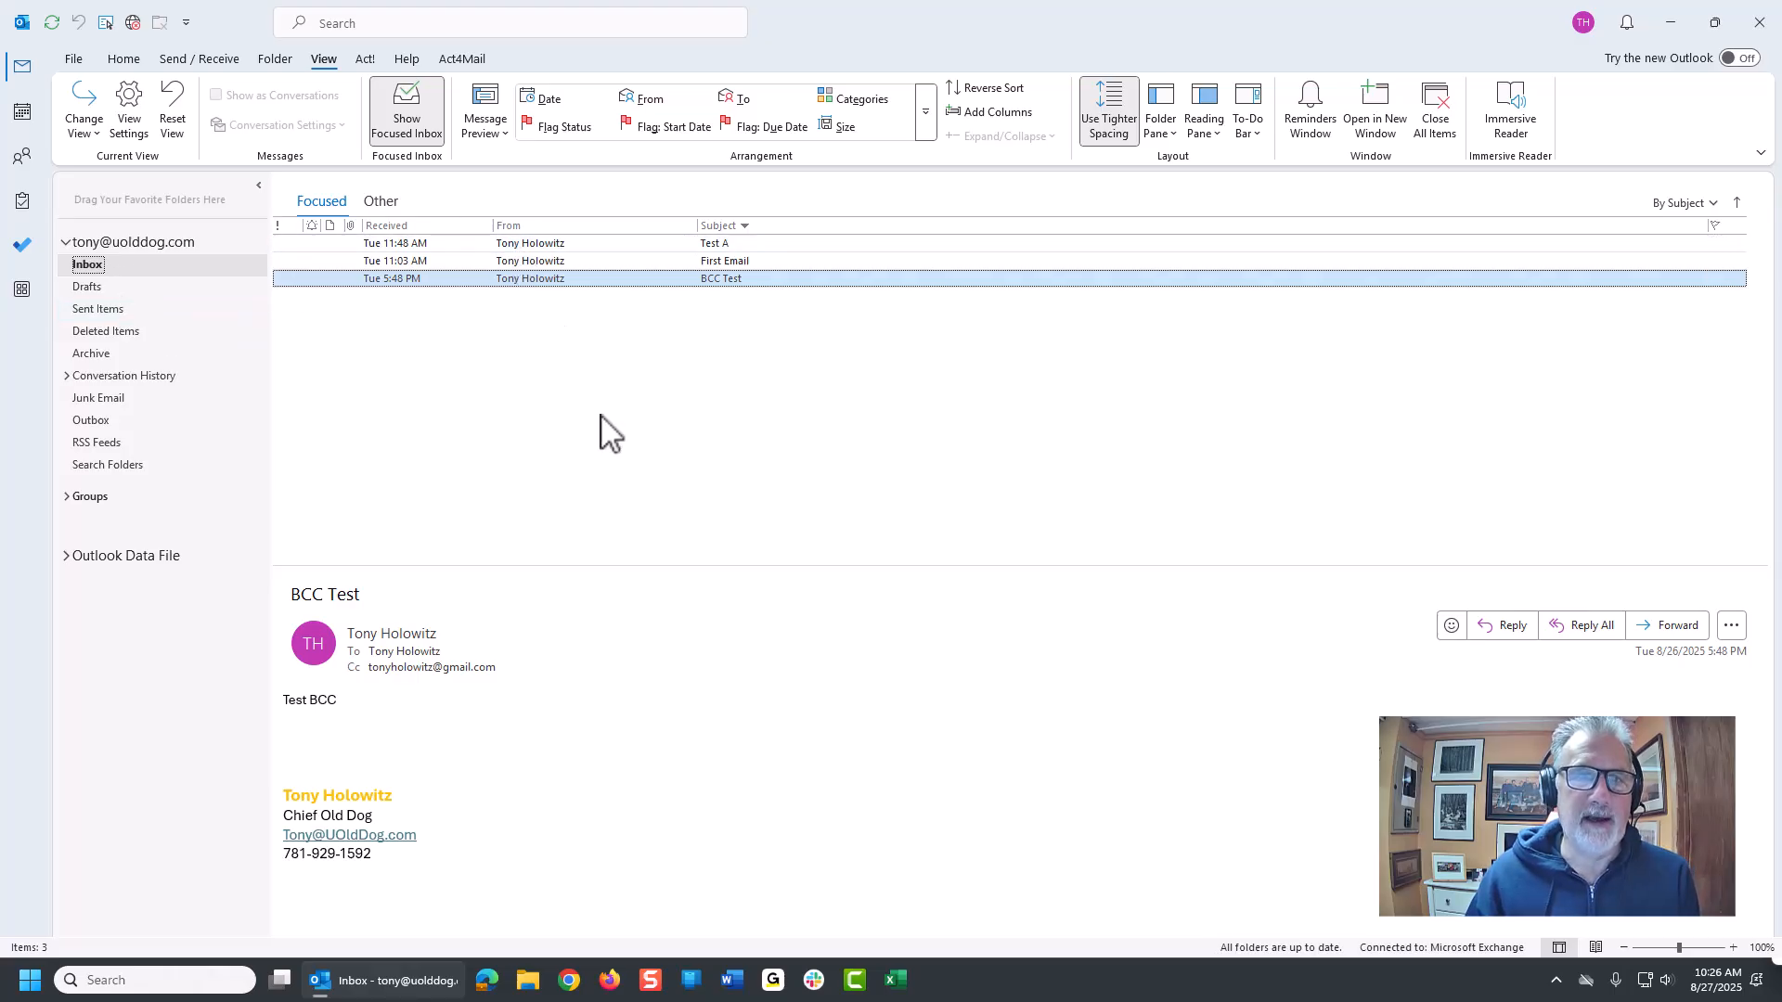
{"action": "mouse_move", "coordinate": [489, 236]}
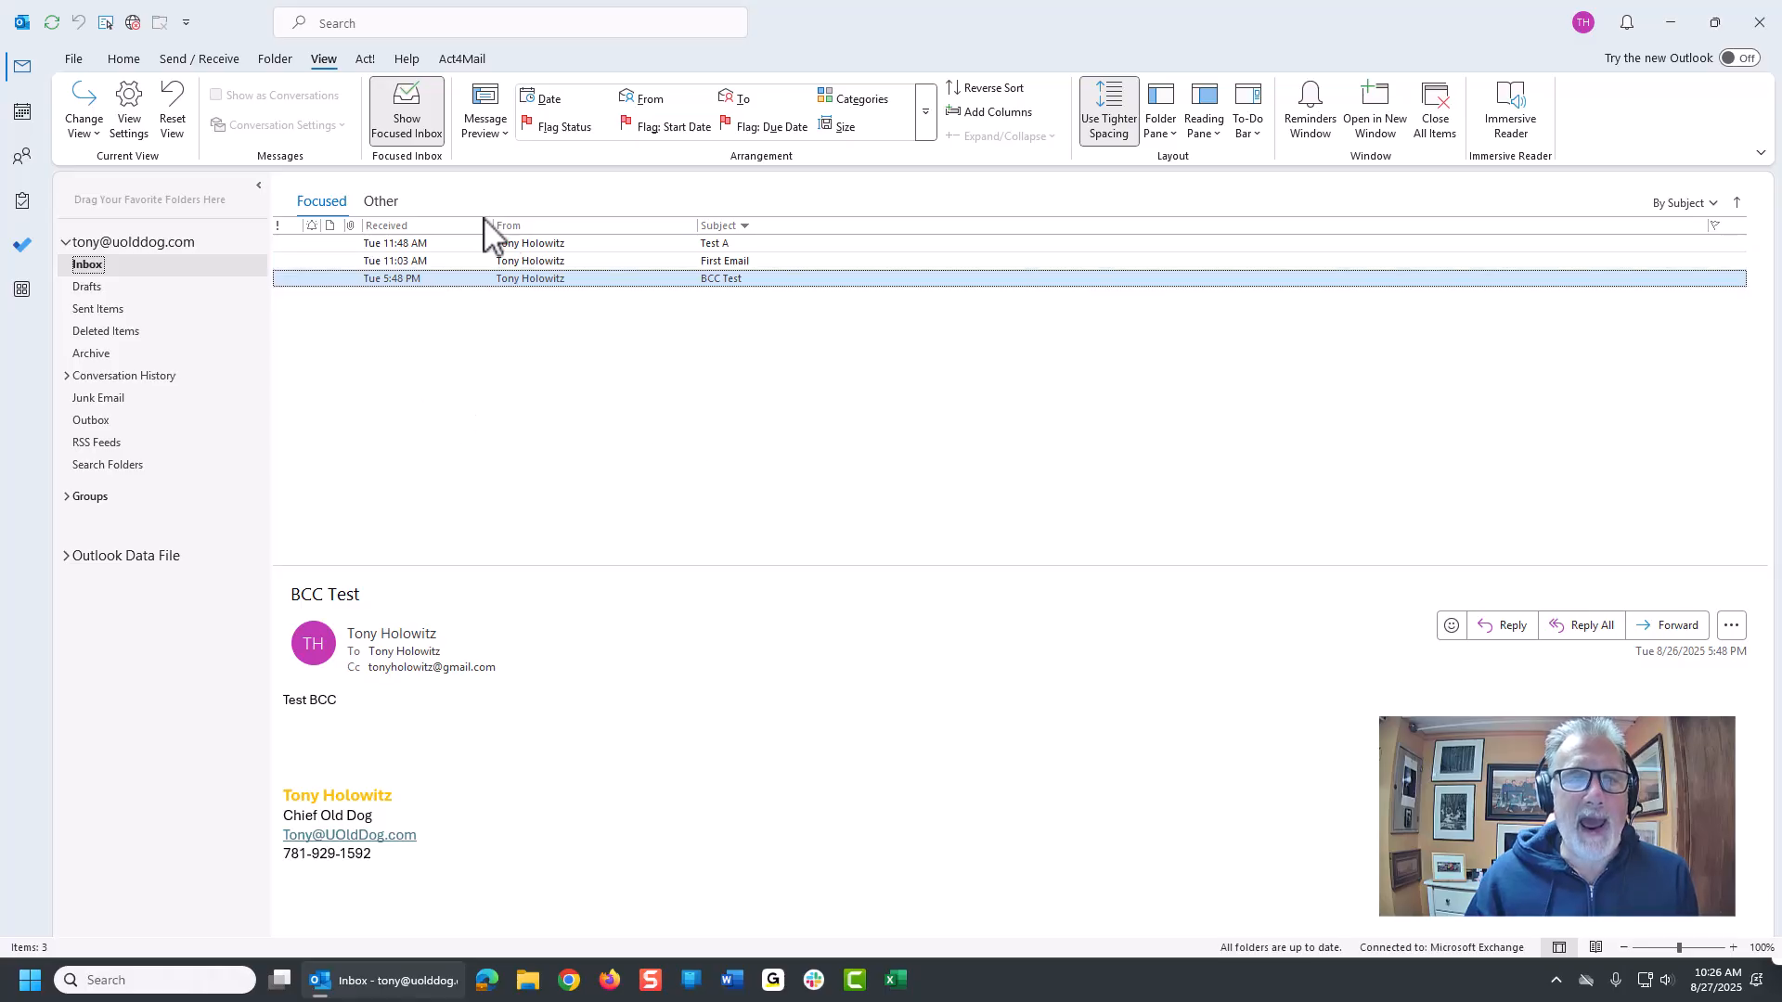
{"action": "mouse_move", "coordinate": [299, 139]}
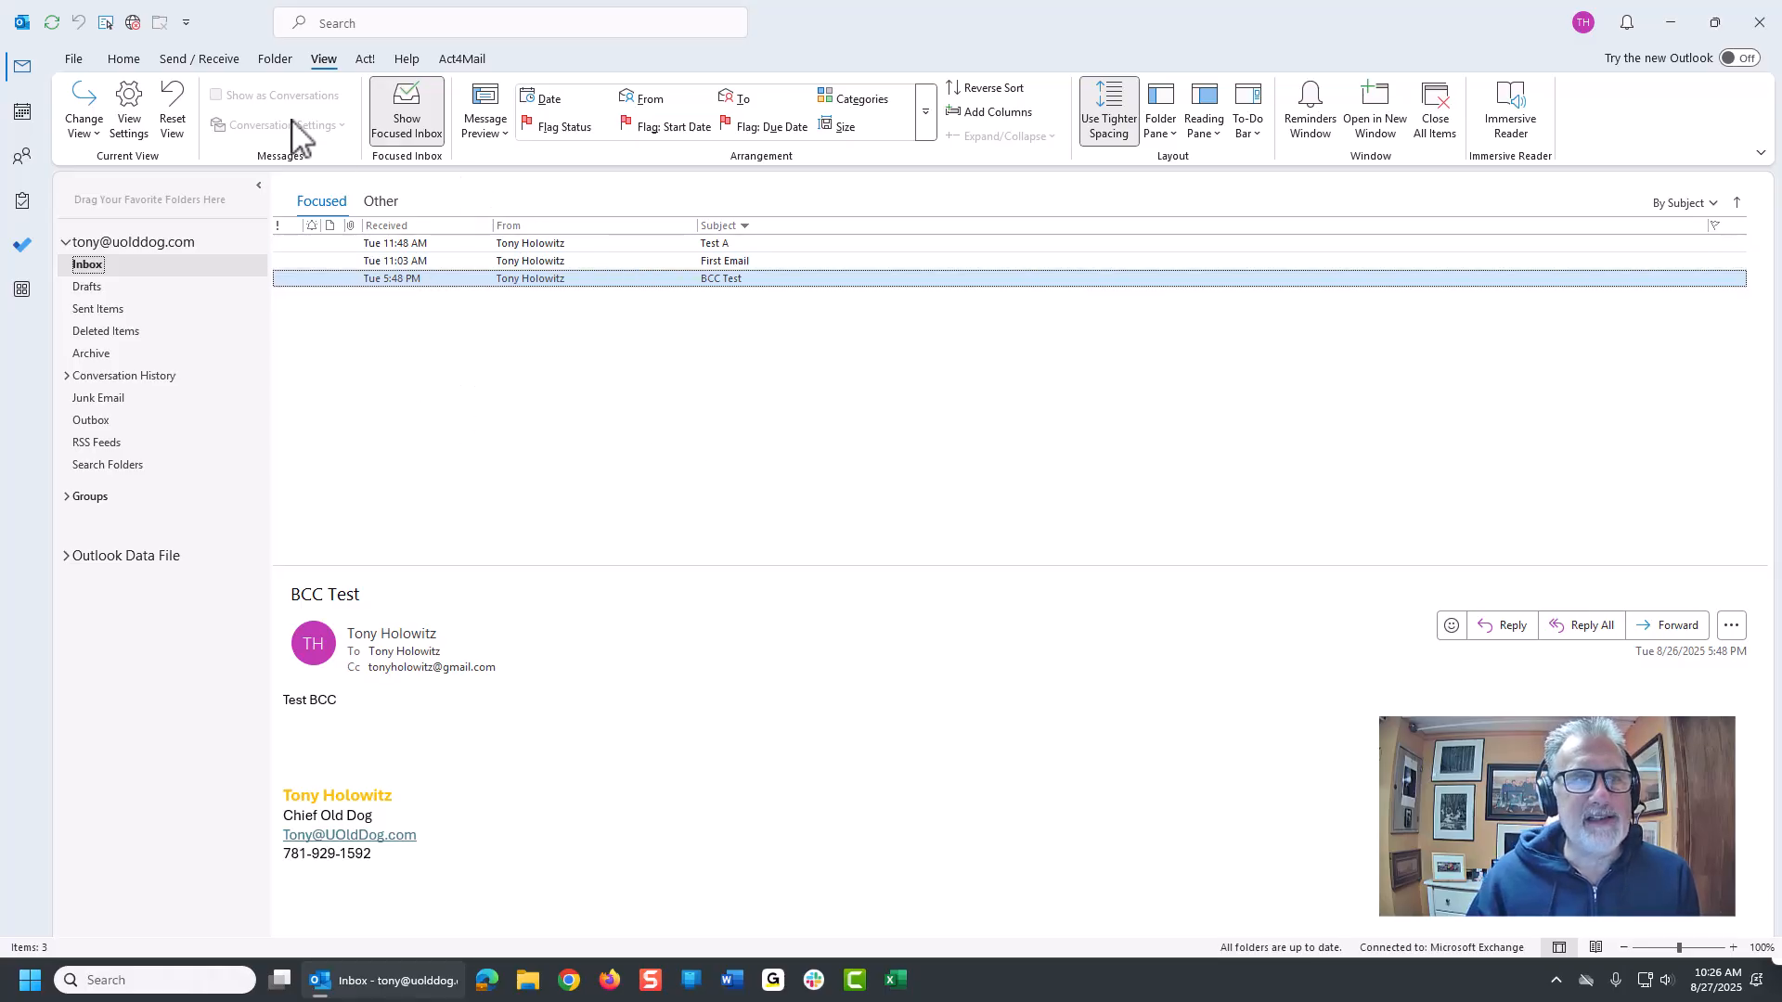
- Select the Test A message from the Home tab to show it in the reading pane
{"action": "left_click", "coordinate": [122, 57]}
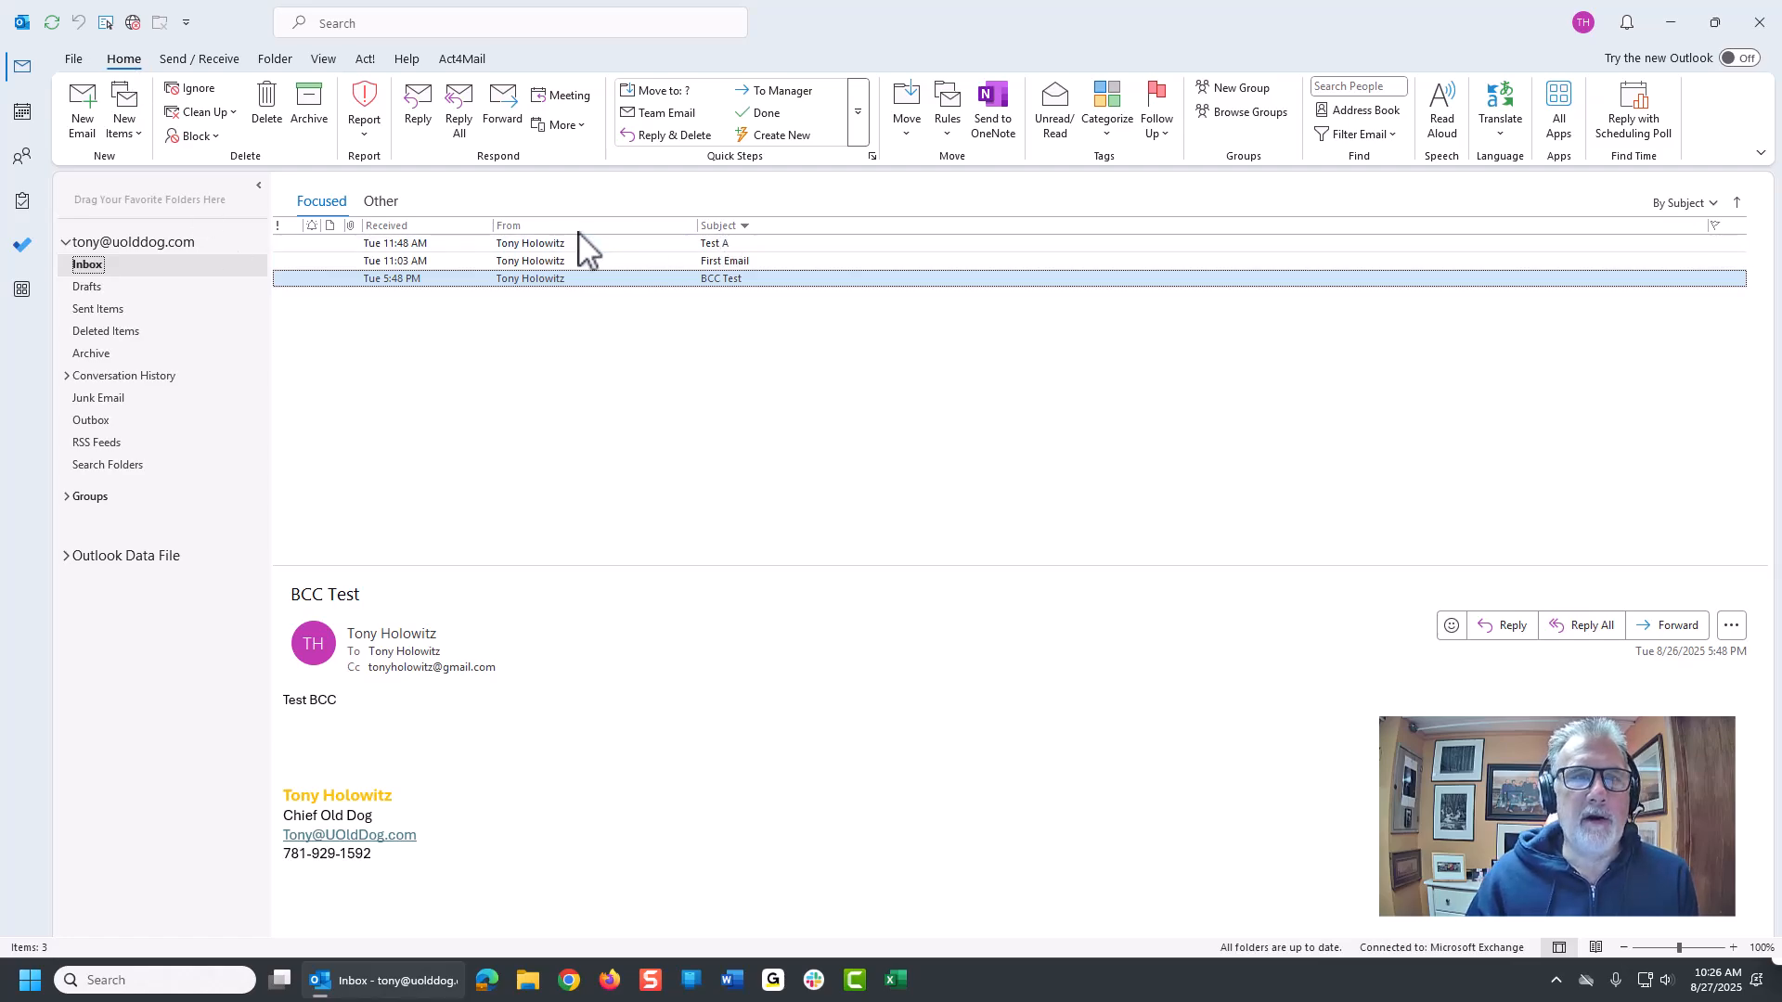
{"action": "left_click", "coordinate": [714, 244]}
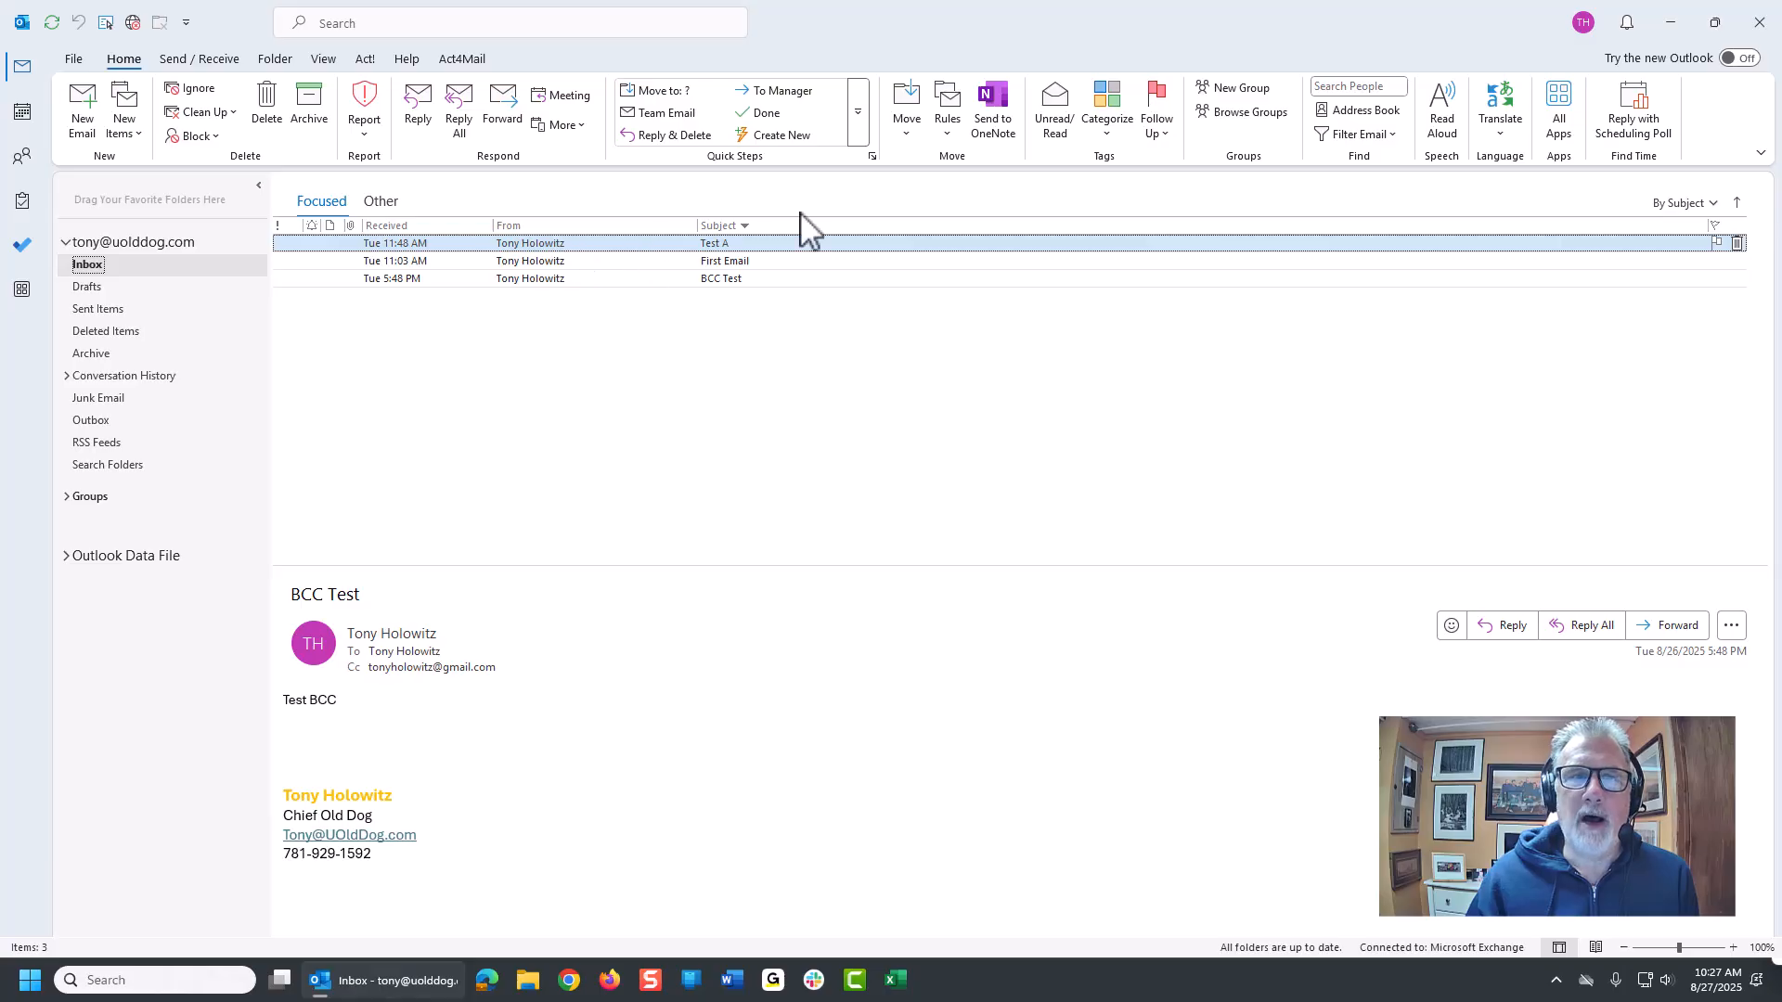
{"action": "left_click", "coordinate": [712, 243]}
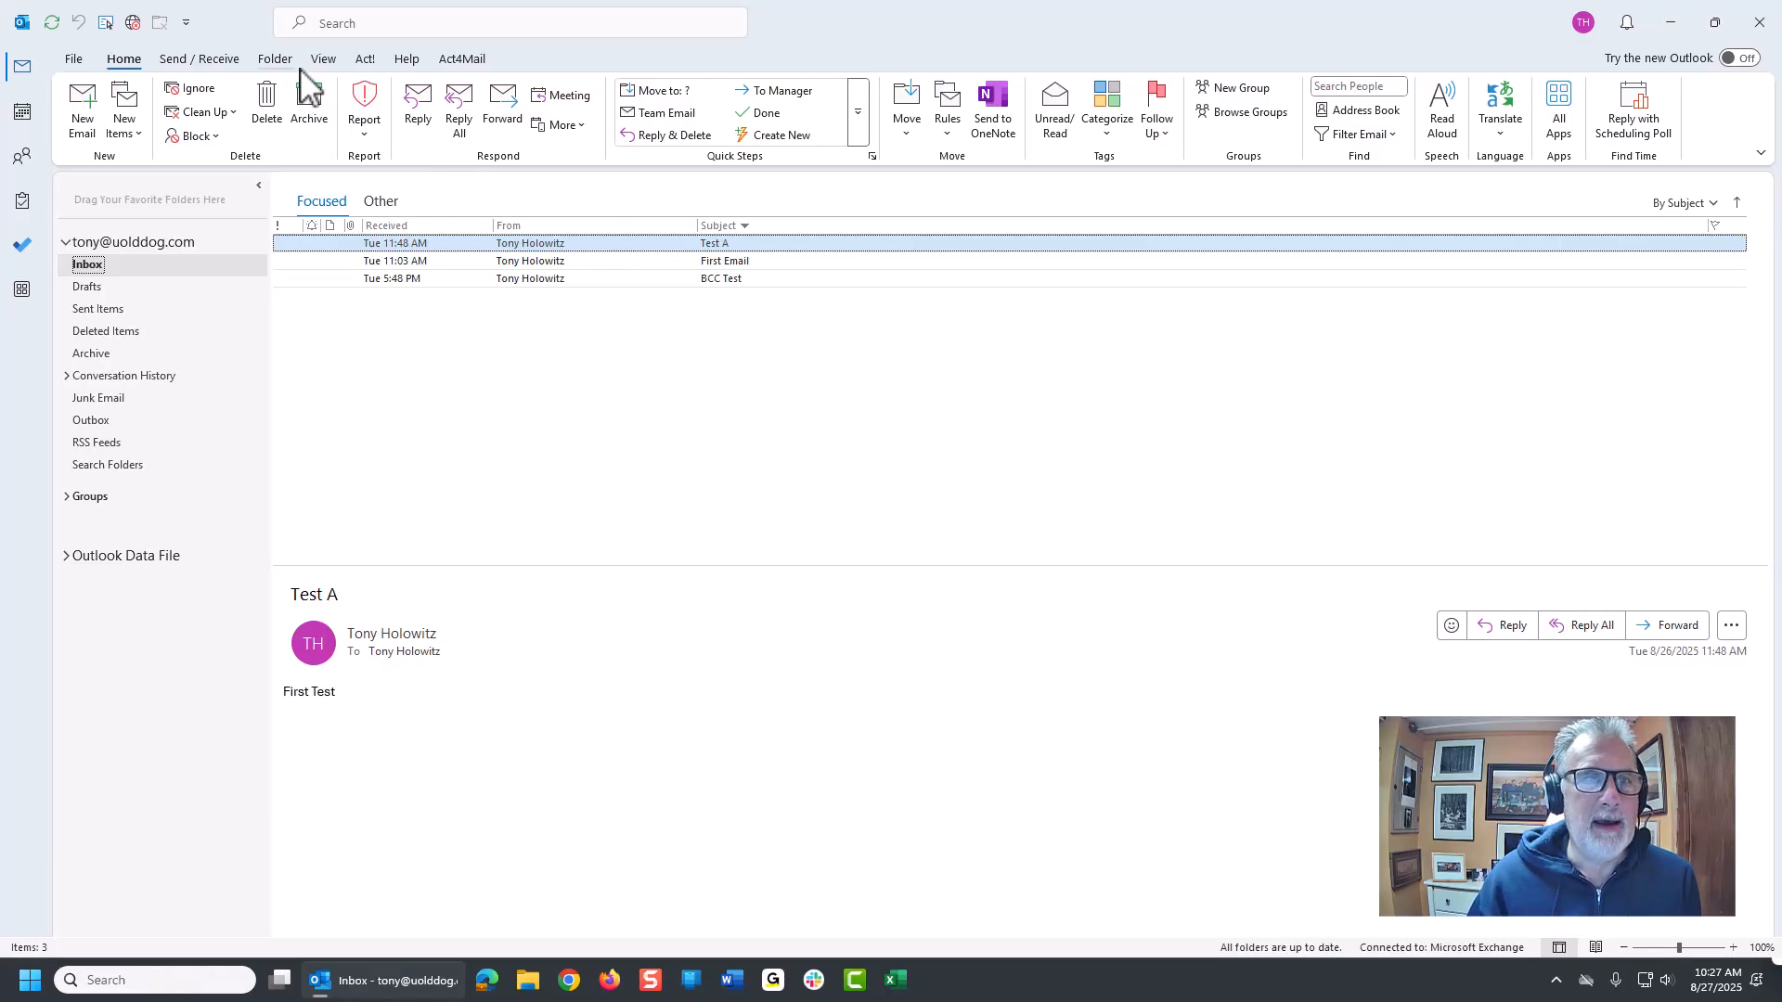
{"action": "left_click", "coordinate": [323, 59]}
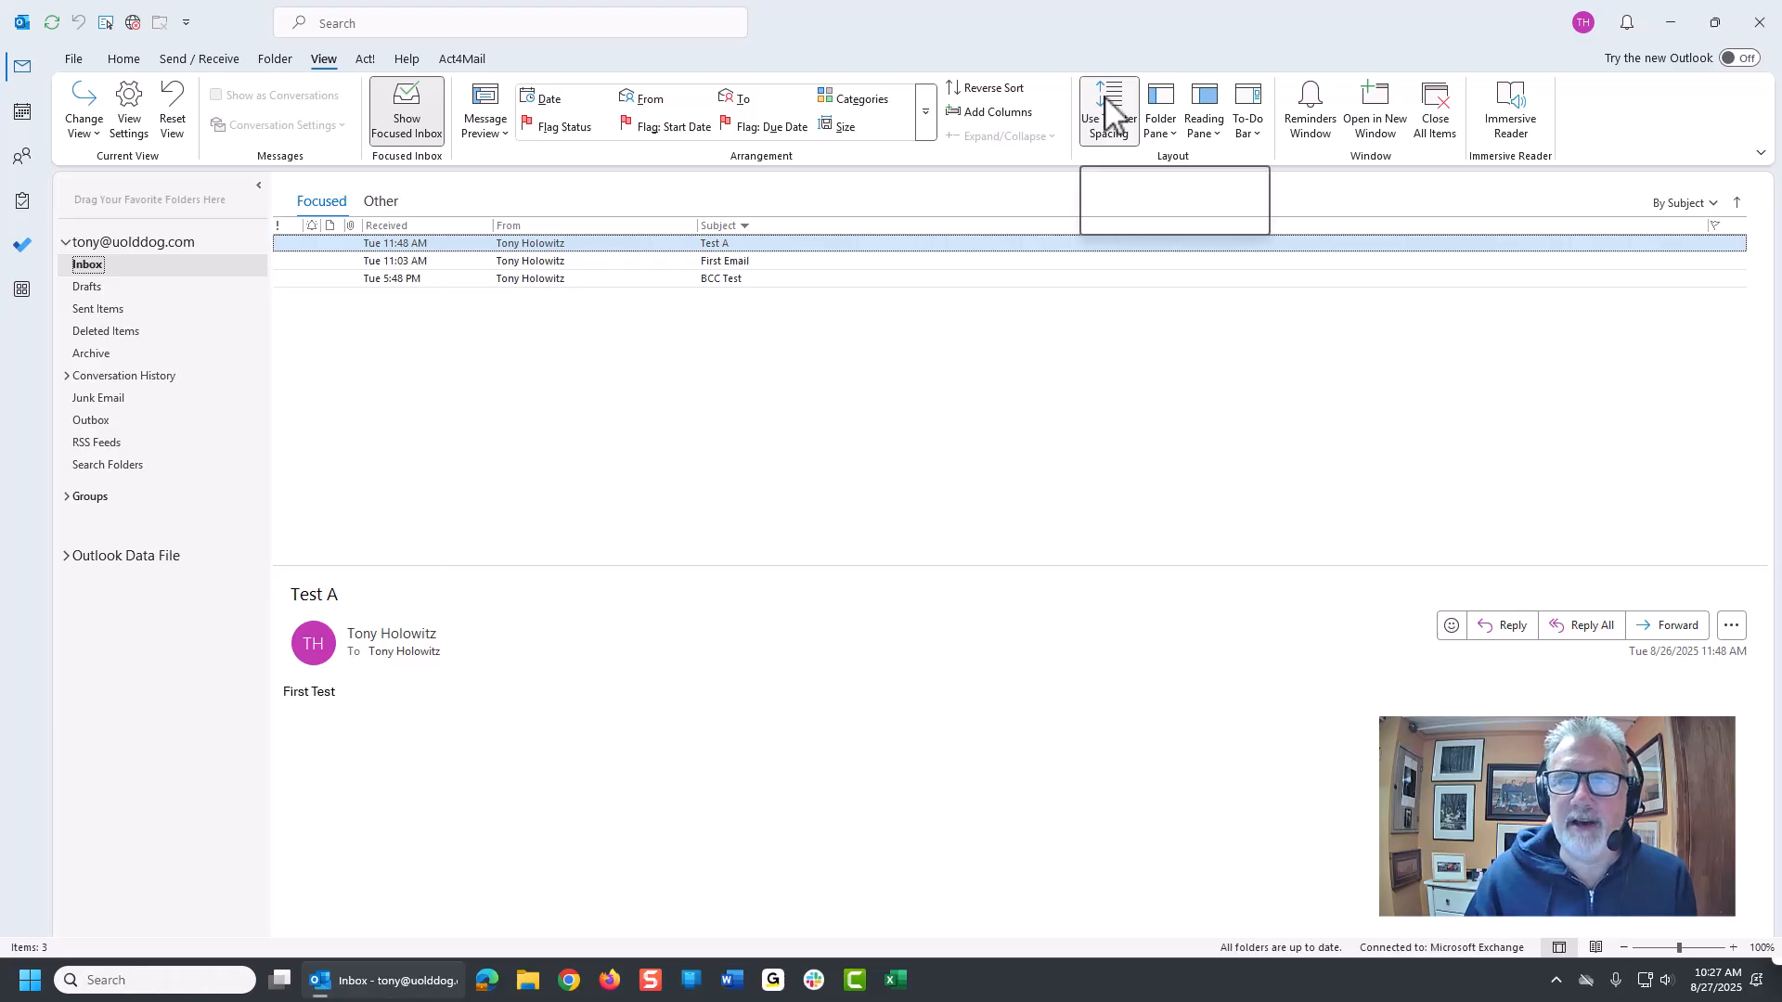
{"action": "left_click", "coordinate": [1104, 111]}
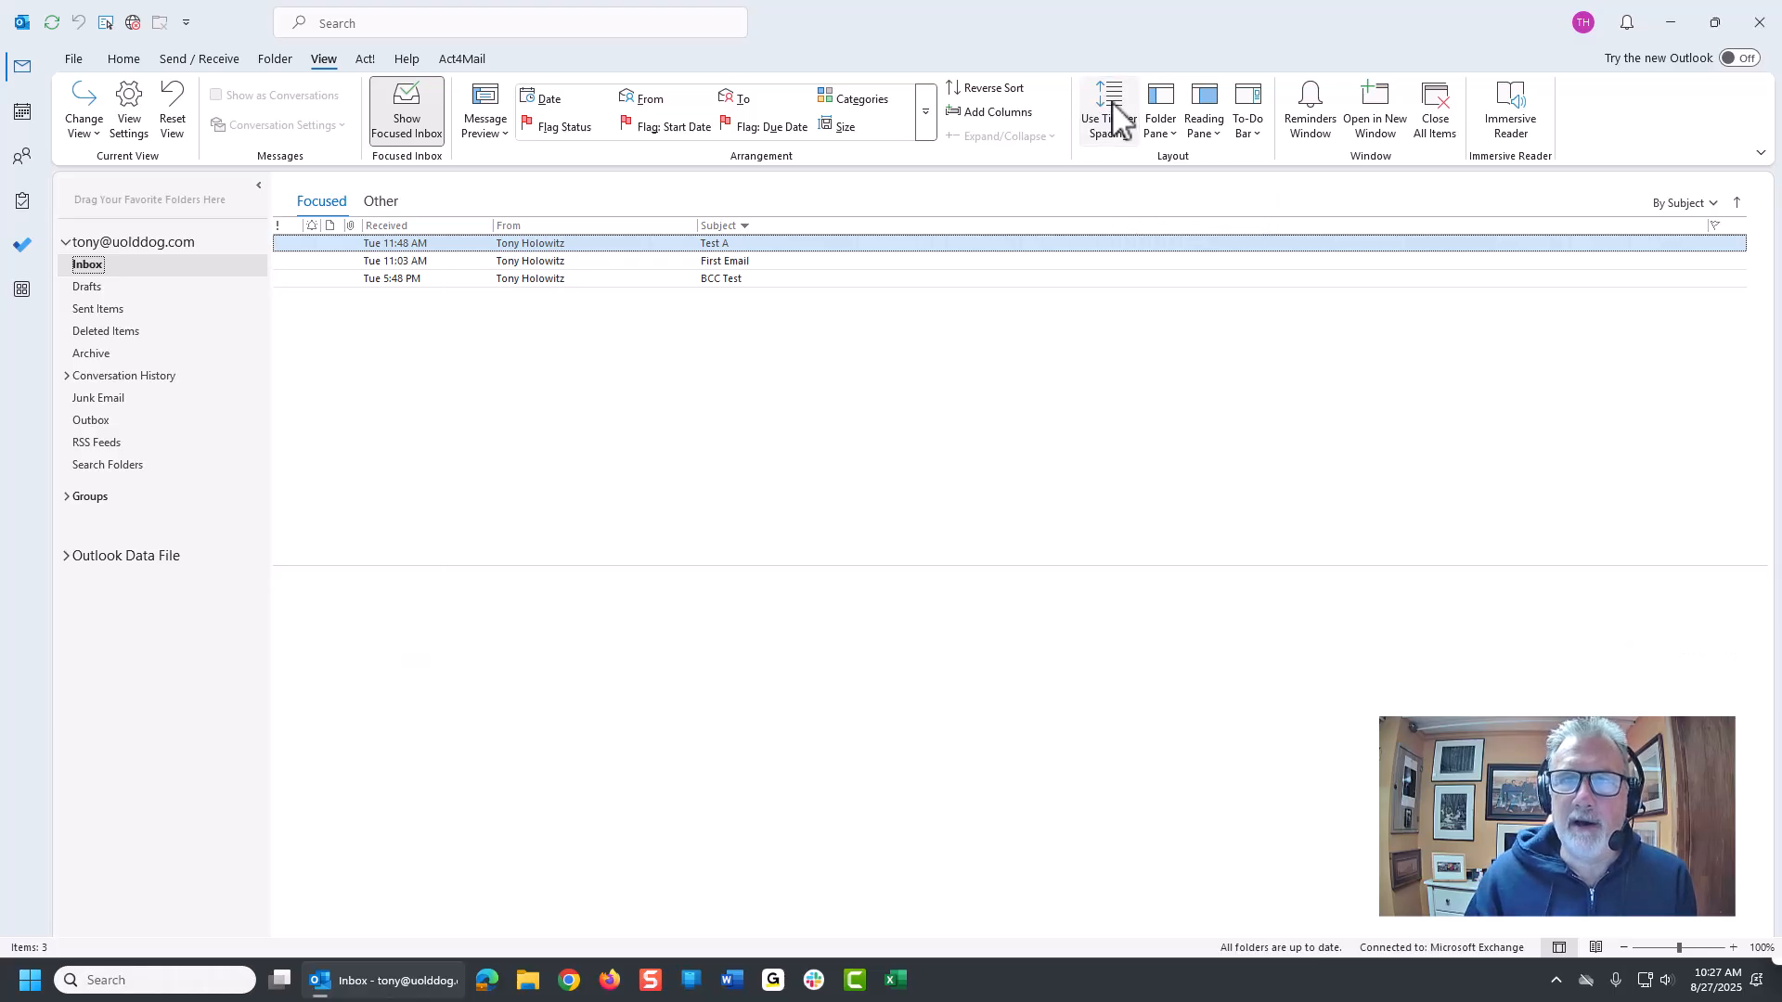
{"action": "left_click", "coordinate": [1108, 110]}
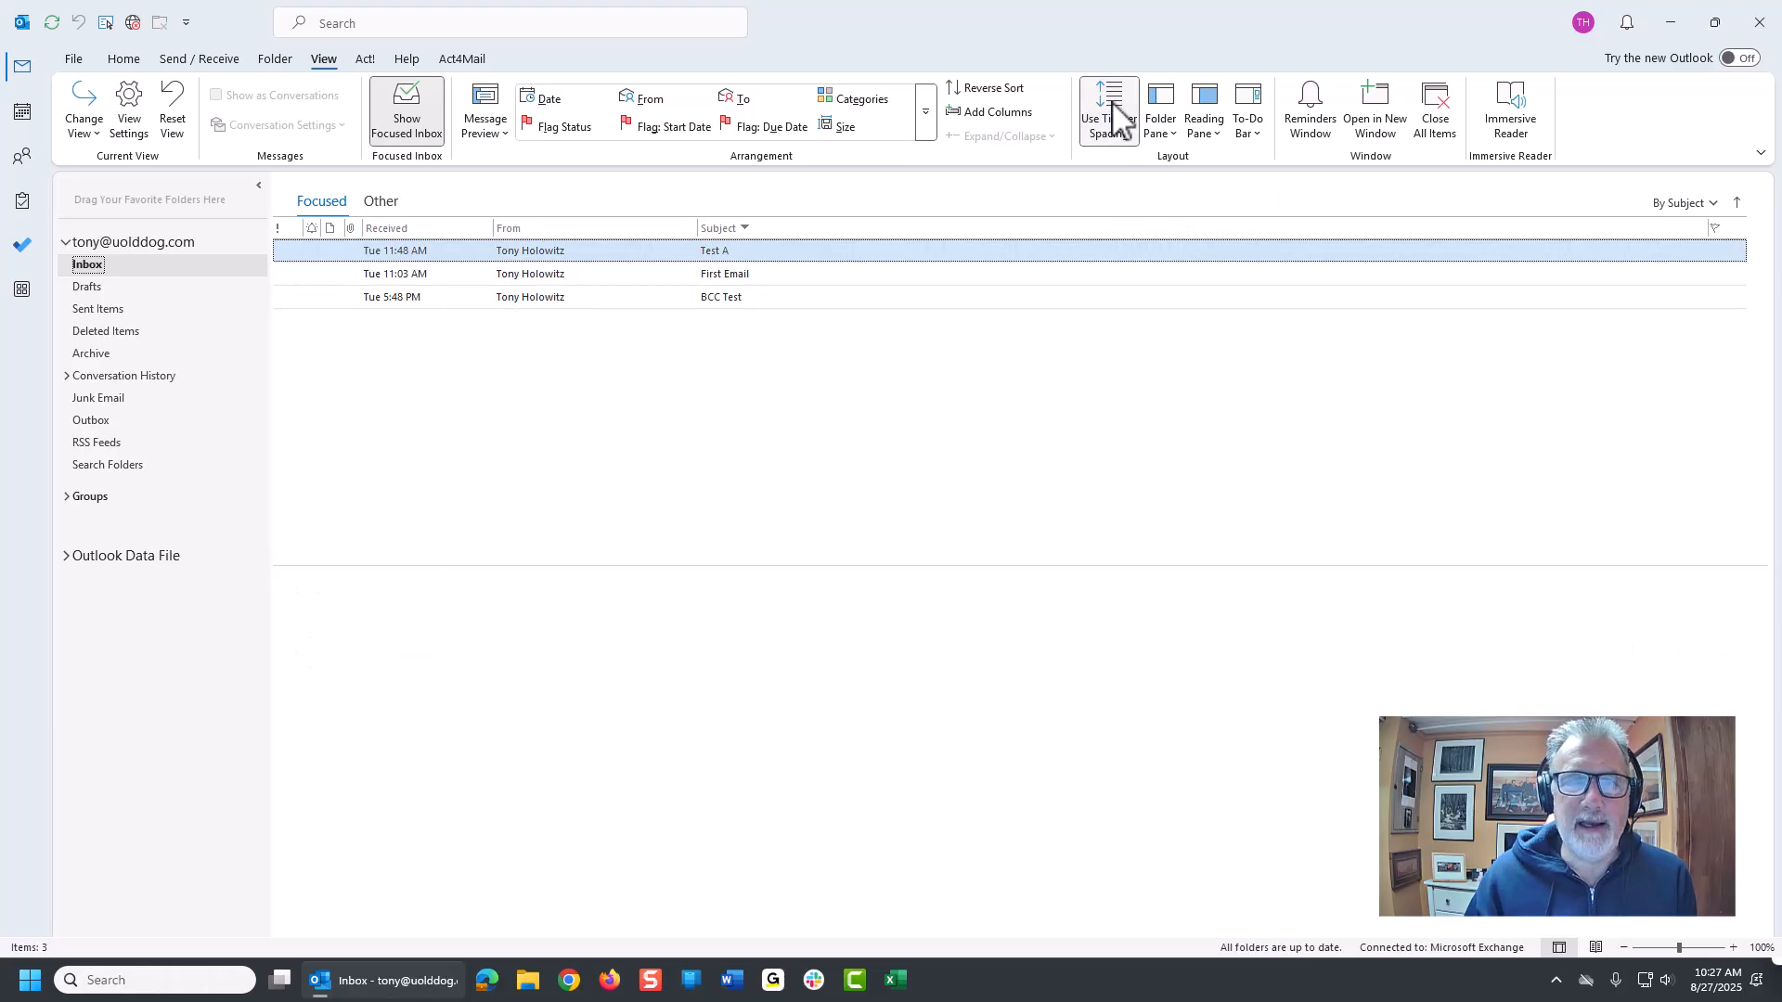
{"action": "left_click", "coordinate": [1104, 110]}
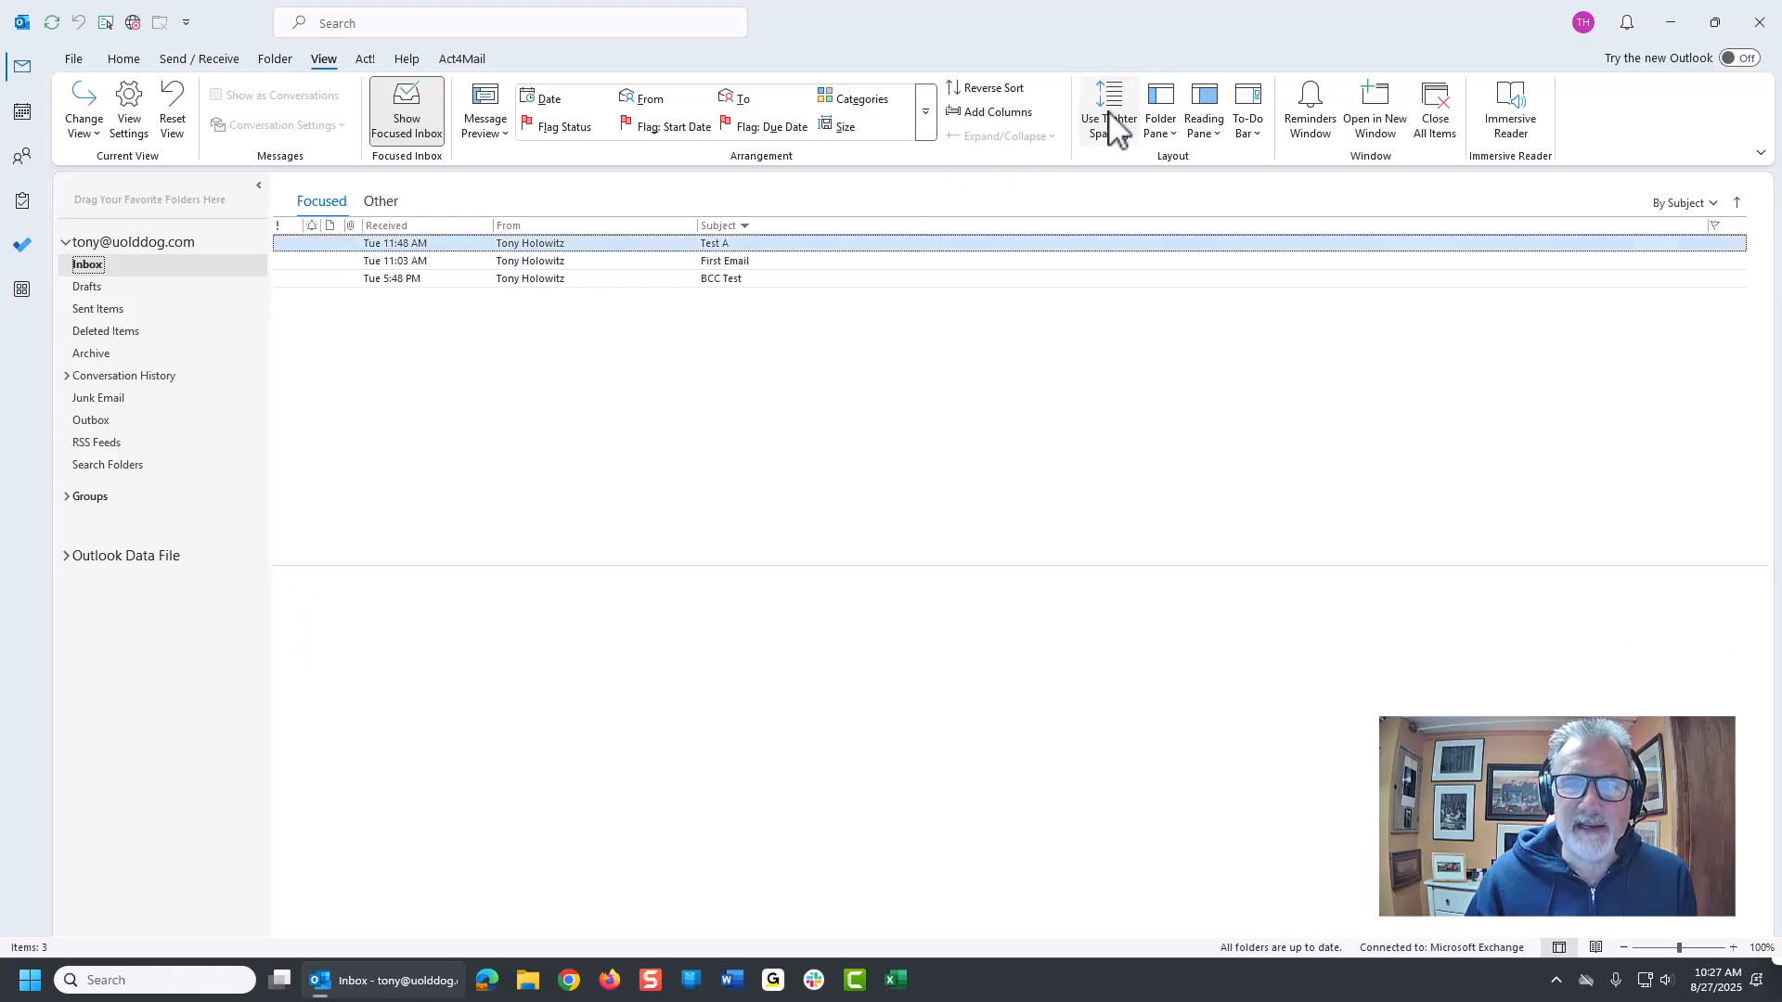
{"action": "left_click", "coordinate": [714, 243]}
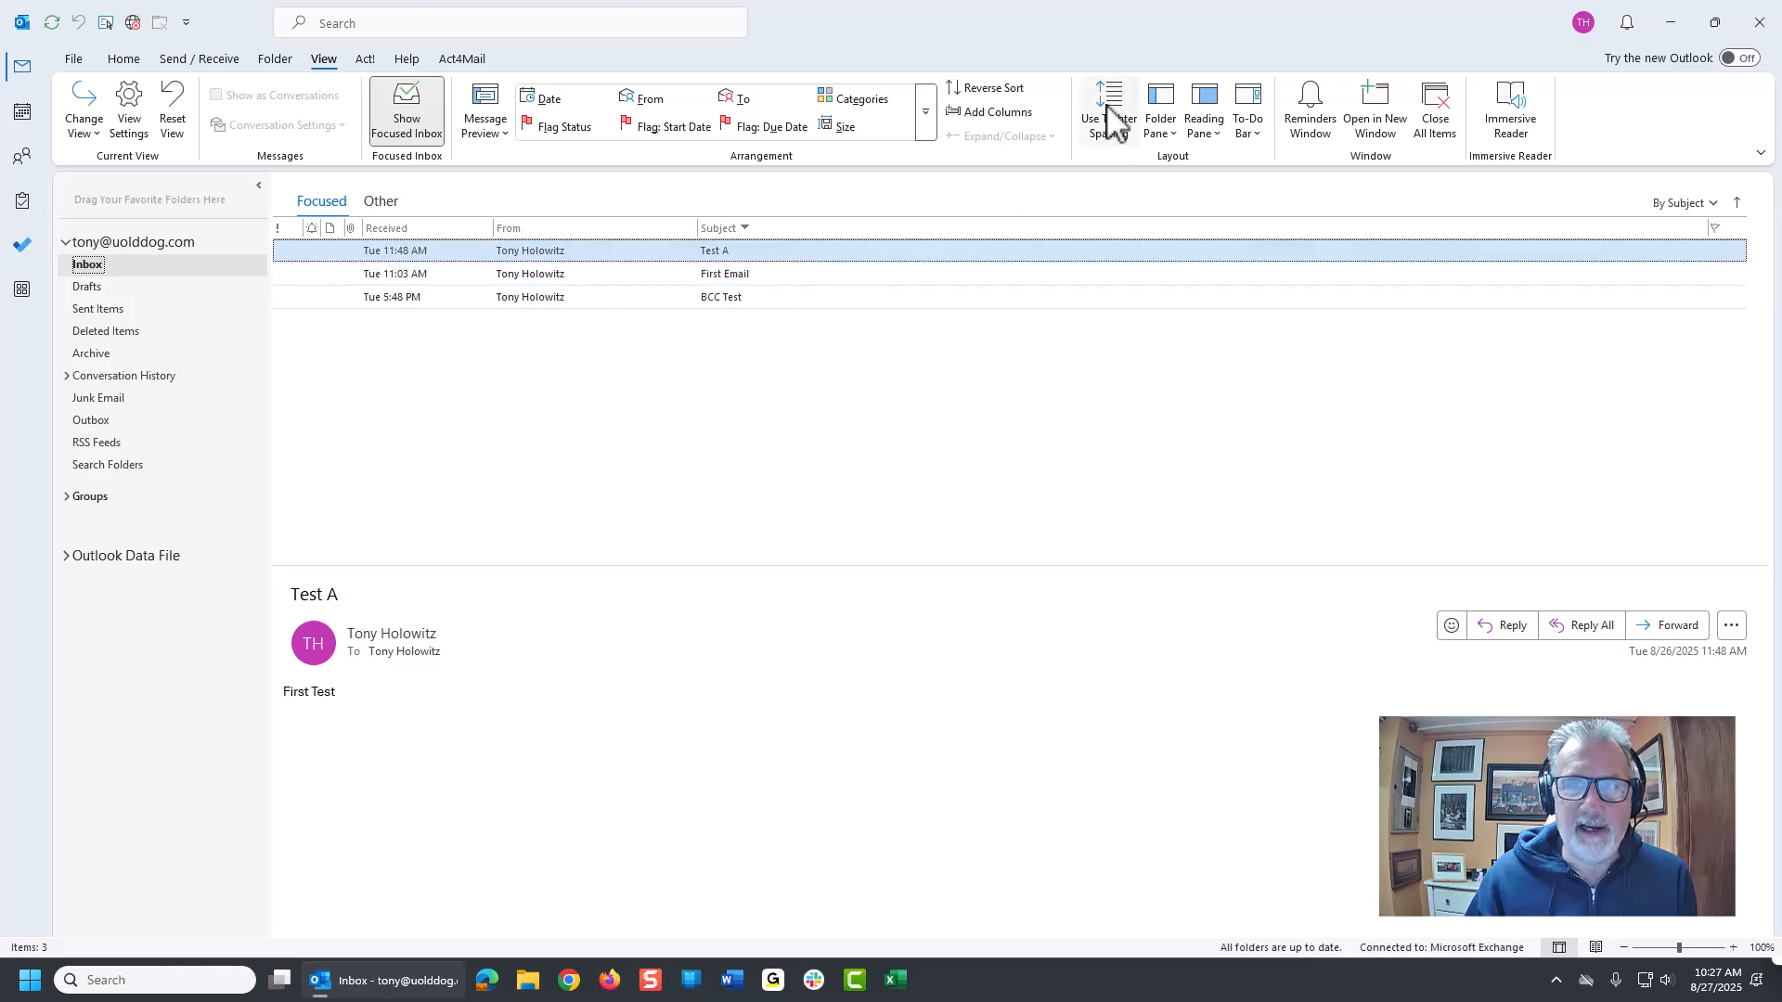
{"action": "left_click", "coordinate": [1108, 111]}
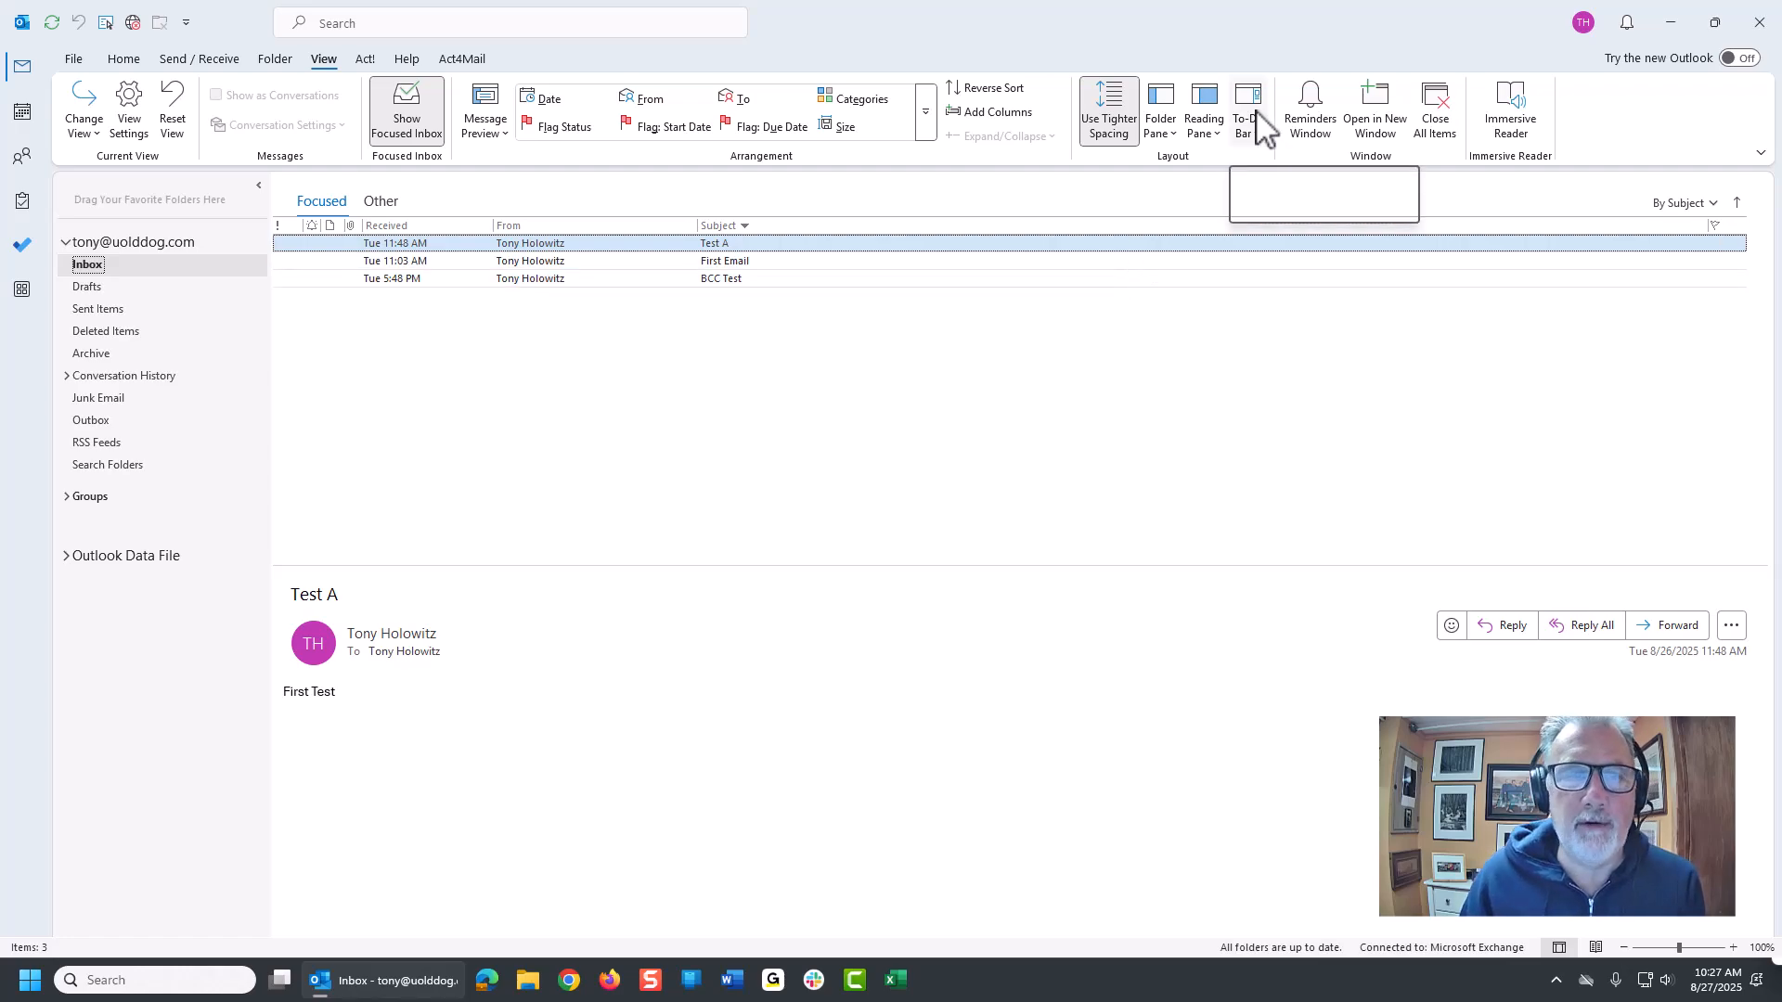
{"action": "mouse_move", "coordinate": [1245, 107]}
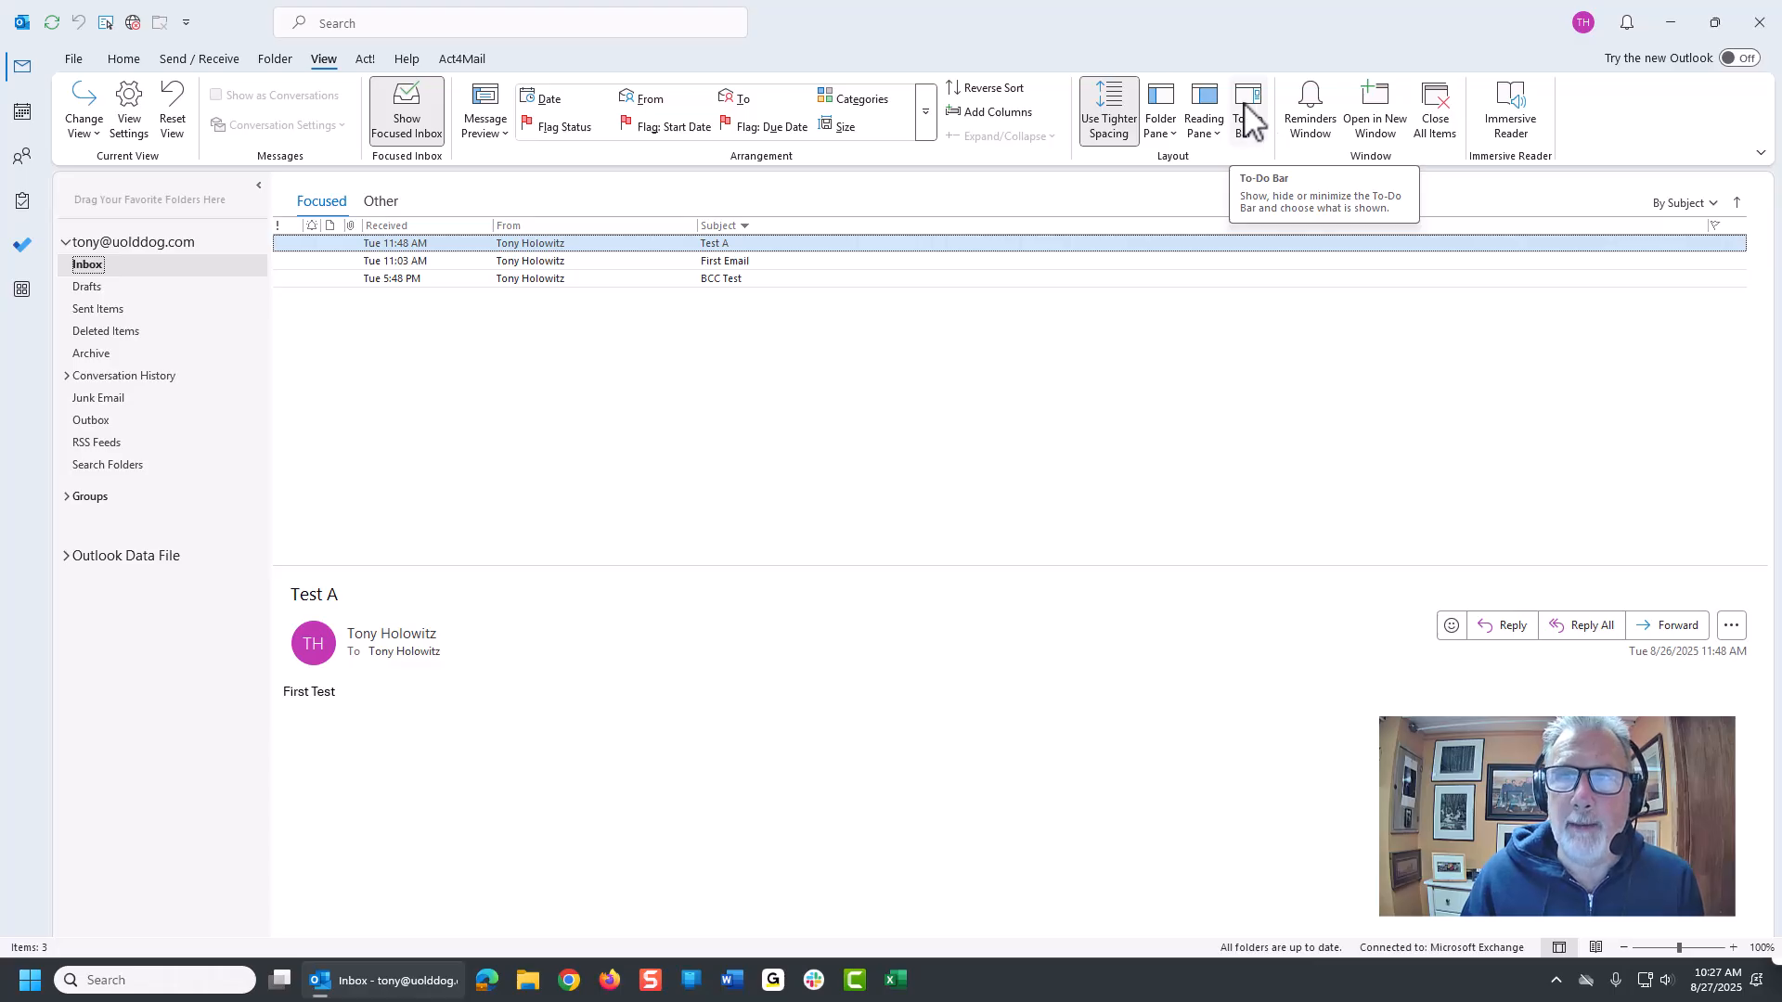
- Show the People section of the To-Do Bar, then reopen the To-Do Bar menu
{"action": "left_click", "coordinate": [1247, 109]}
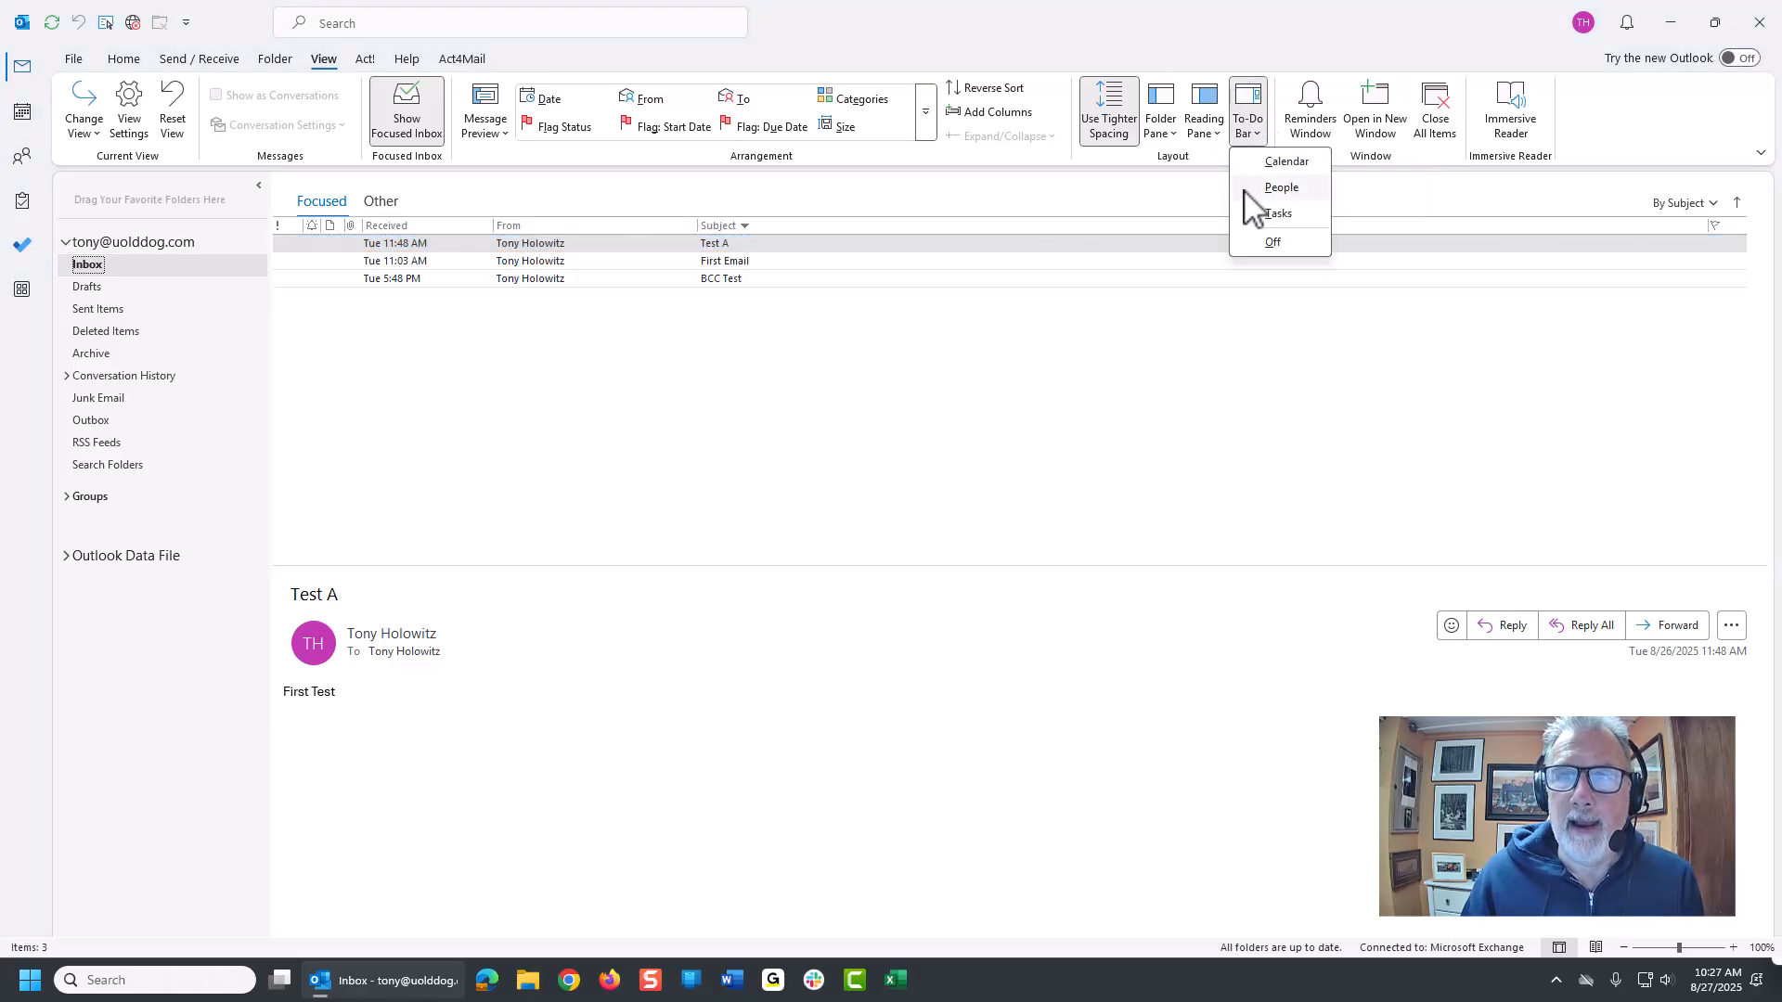
{"action": "mouse_move", "coordinate": [1286, 160]}
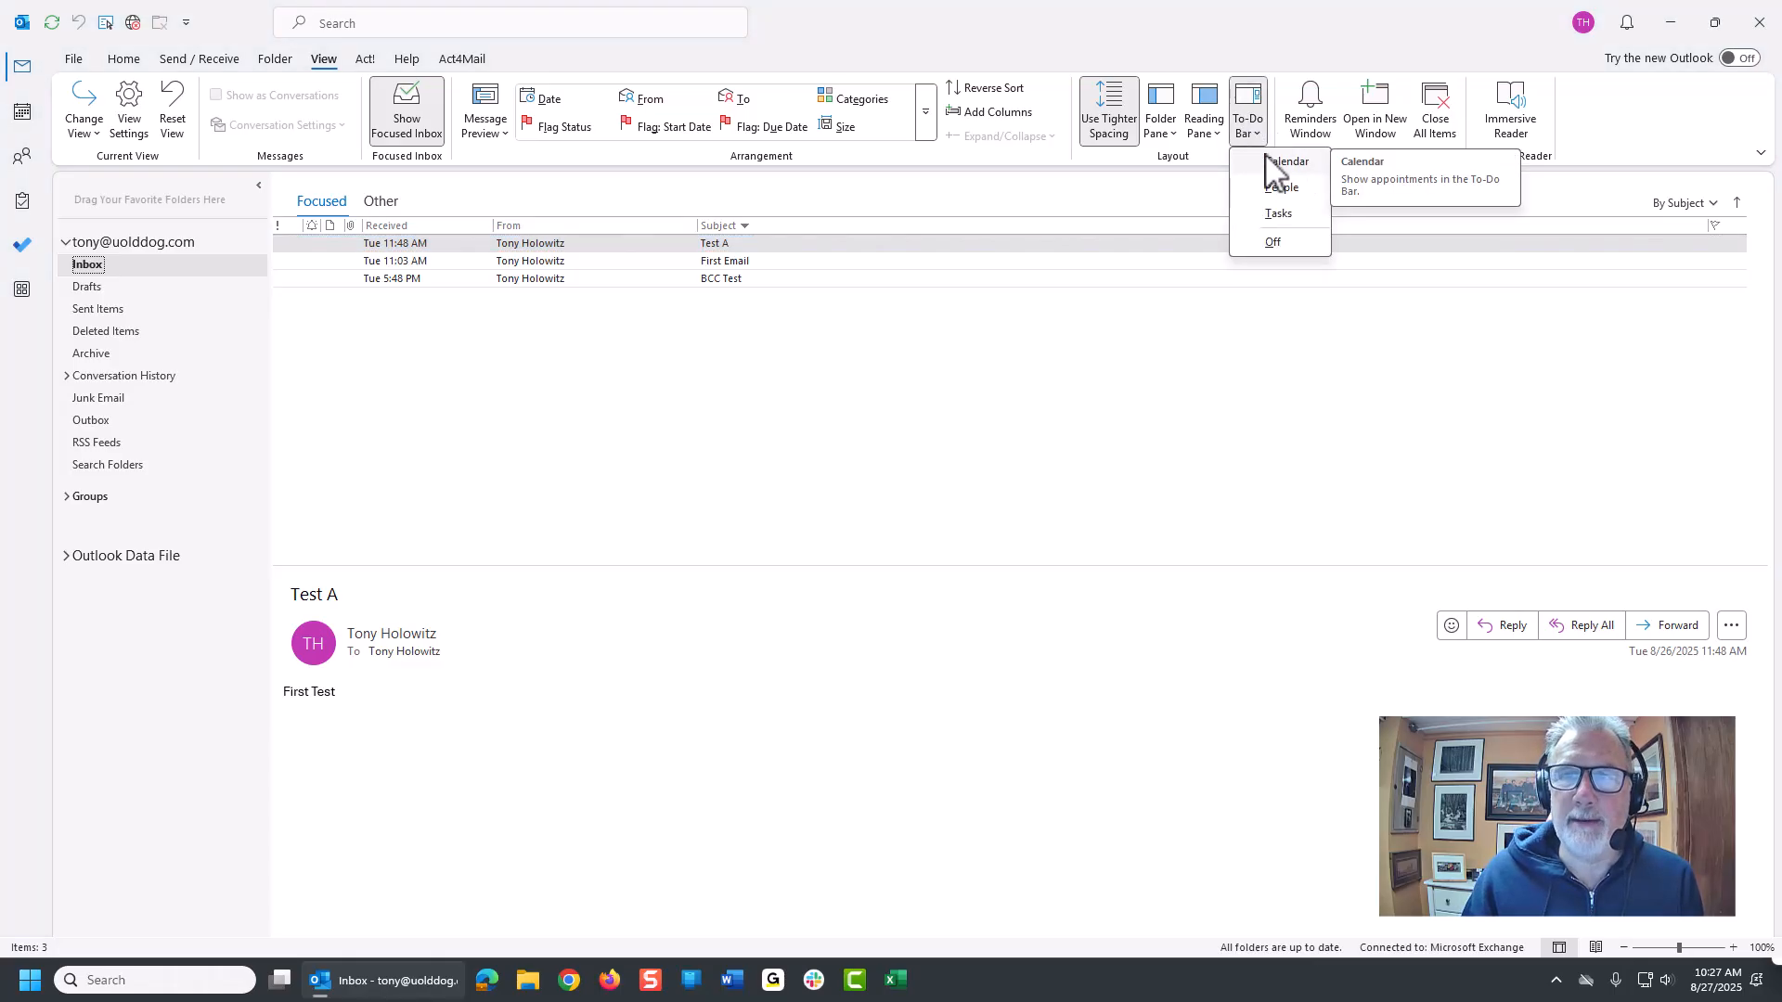
{"action": "mouse_move", "coordinate": [1280, 187]}
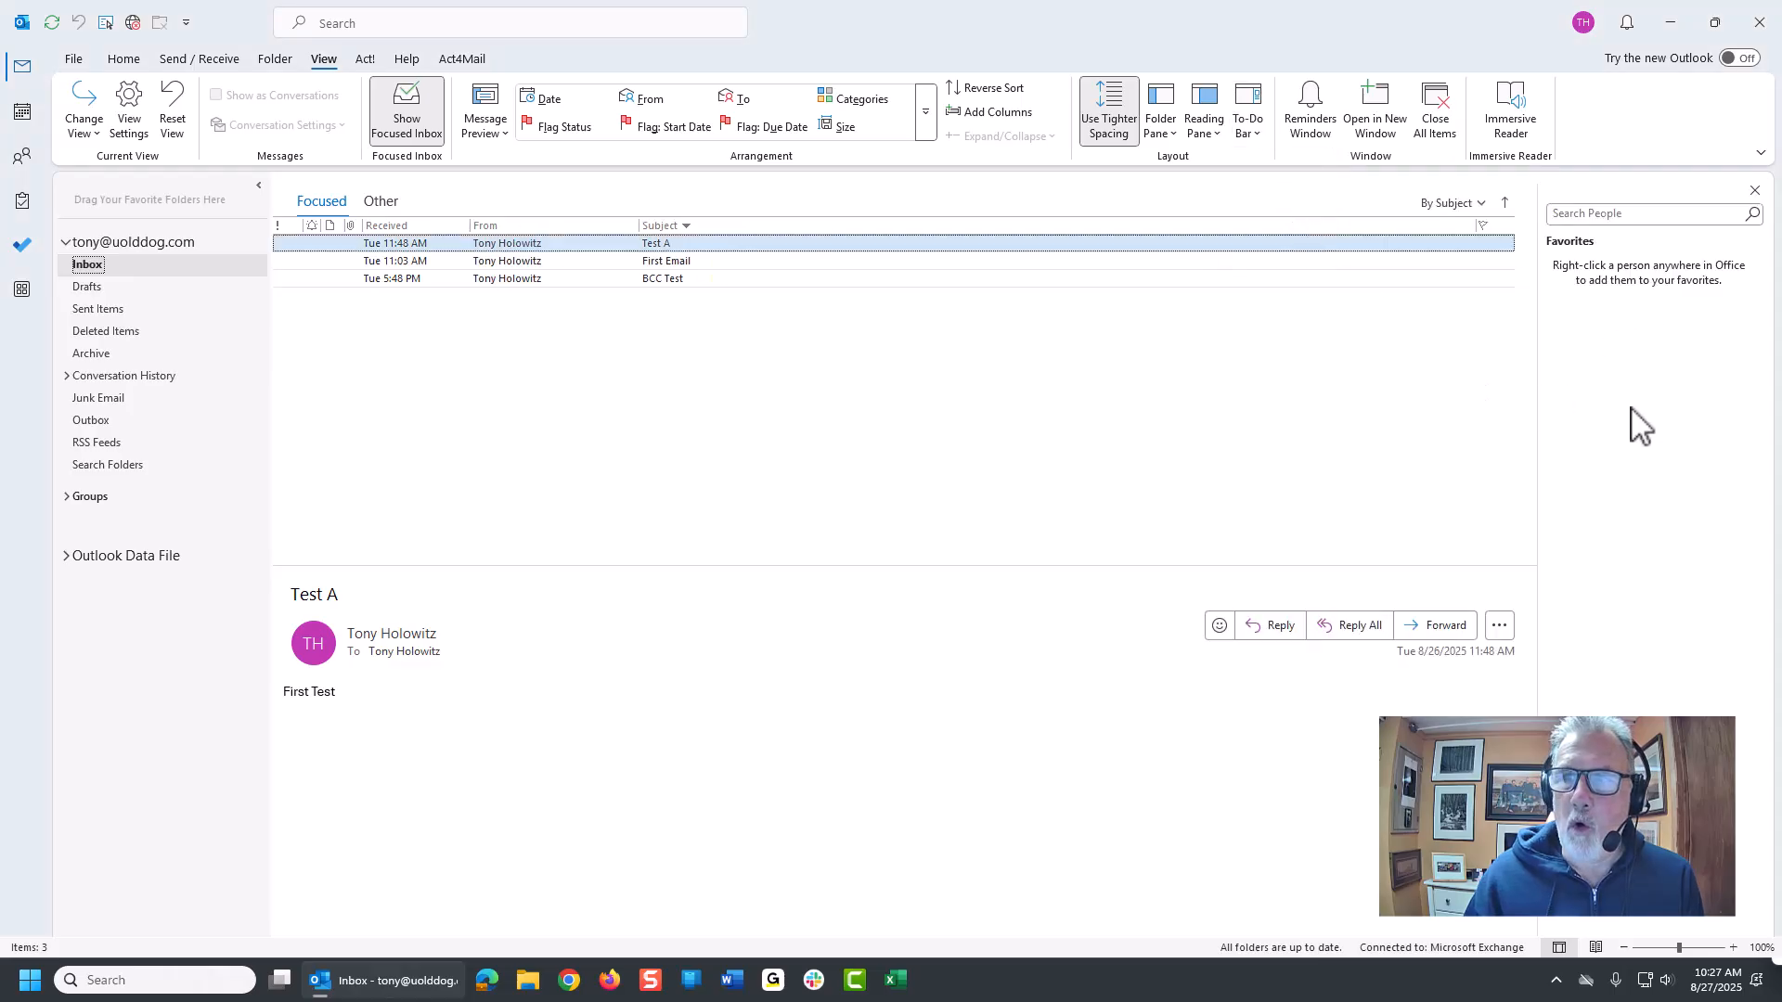
{"action": "mouse_move", "coordinate": [1633, 364]}
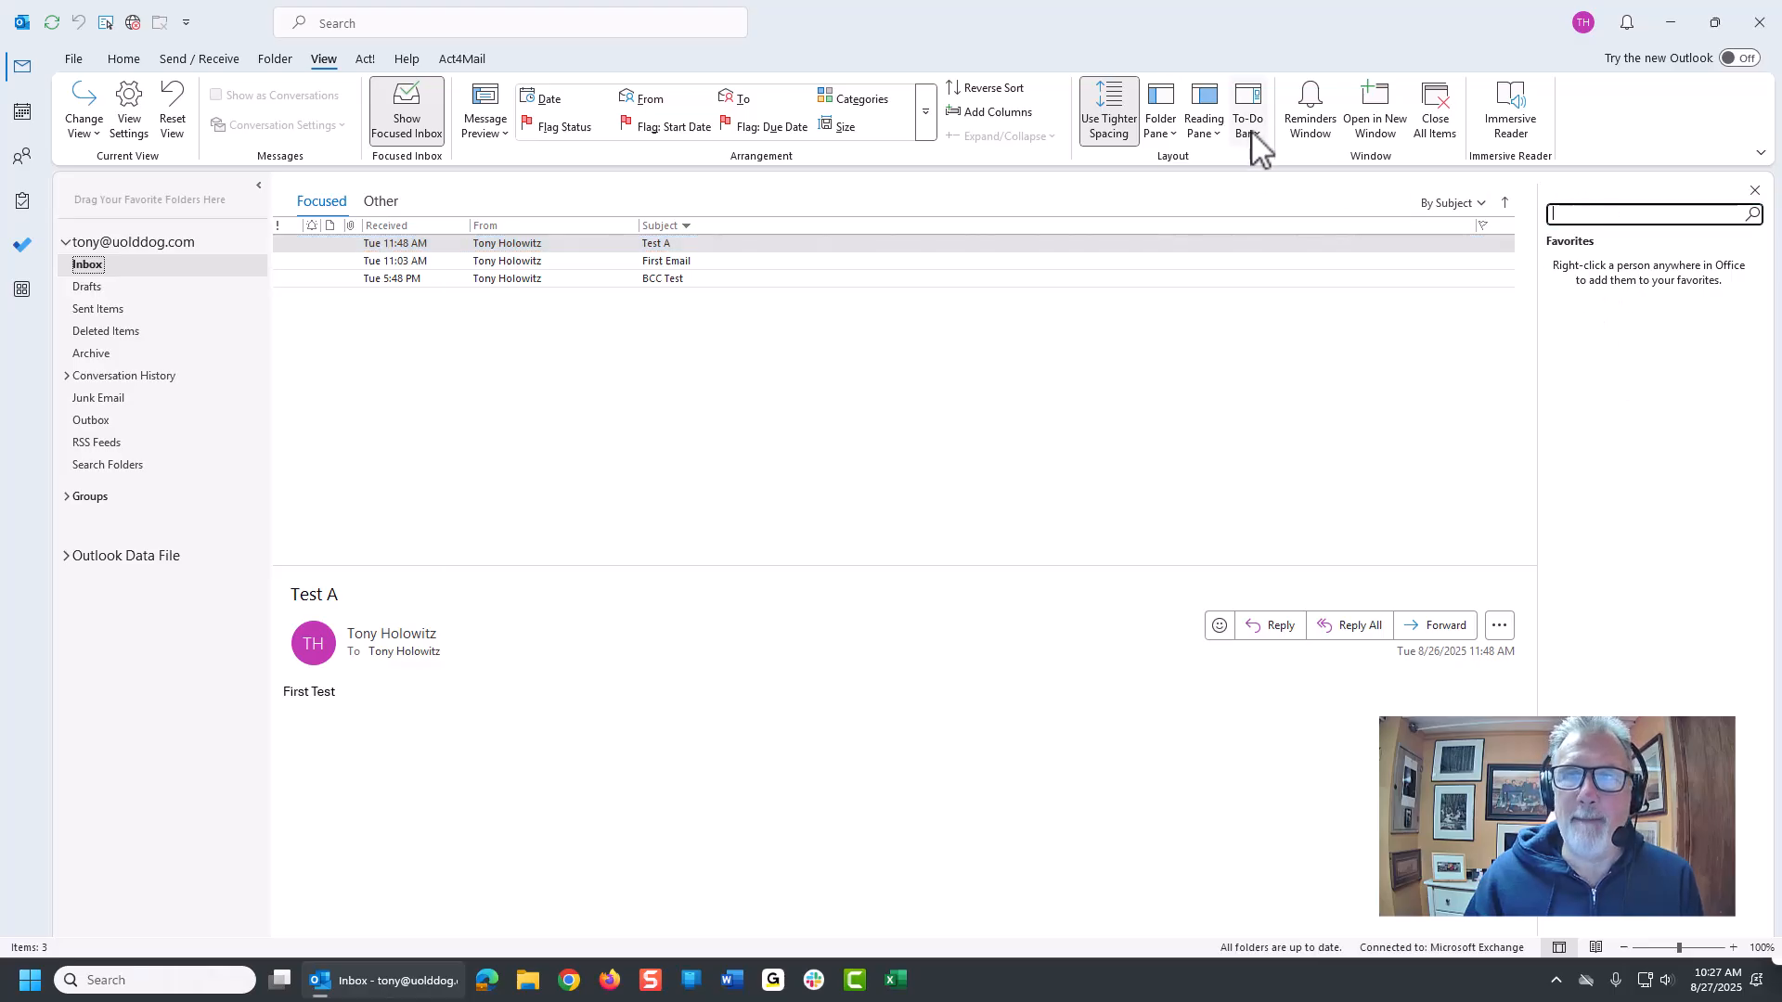
{"action": "left_click", "coordinate": [1246, 109]}
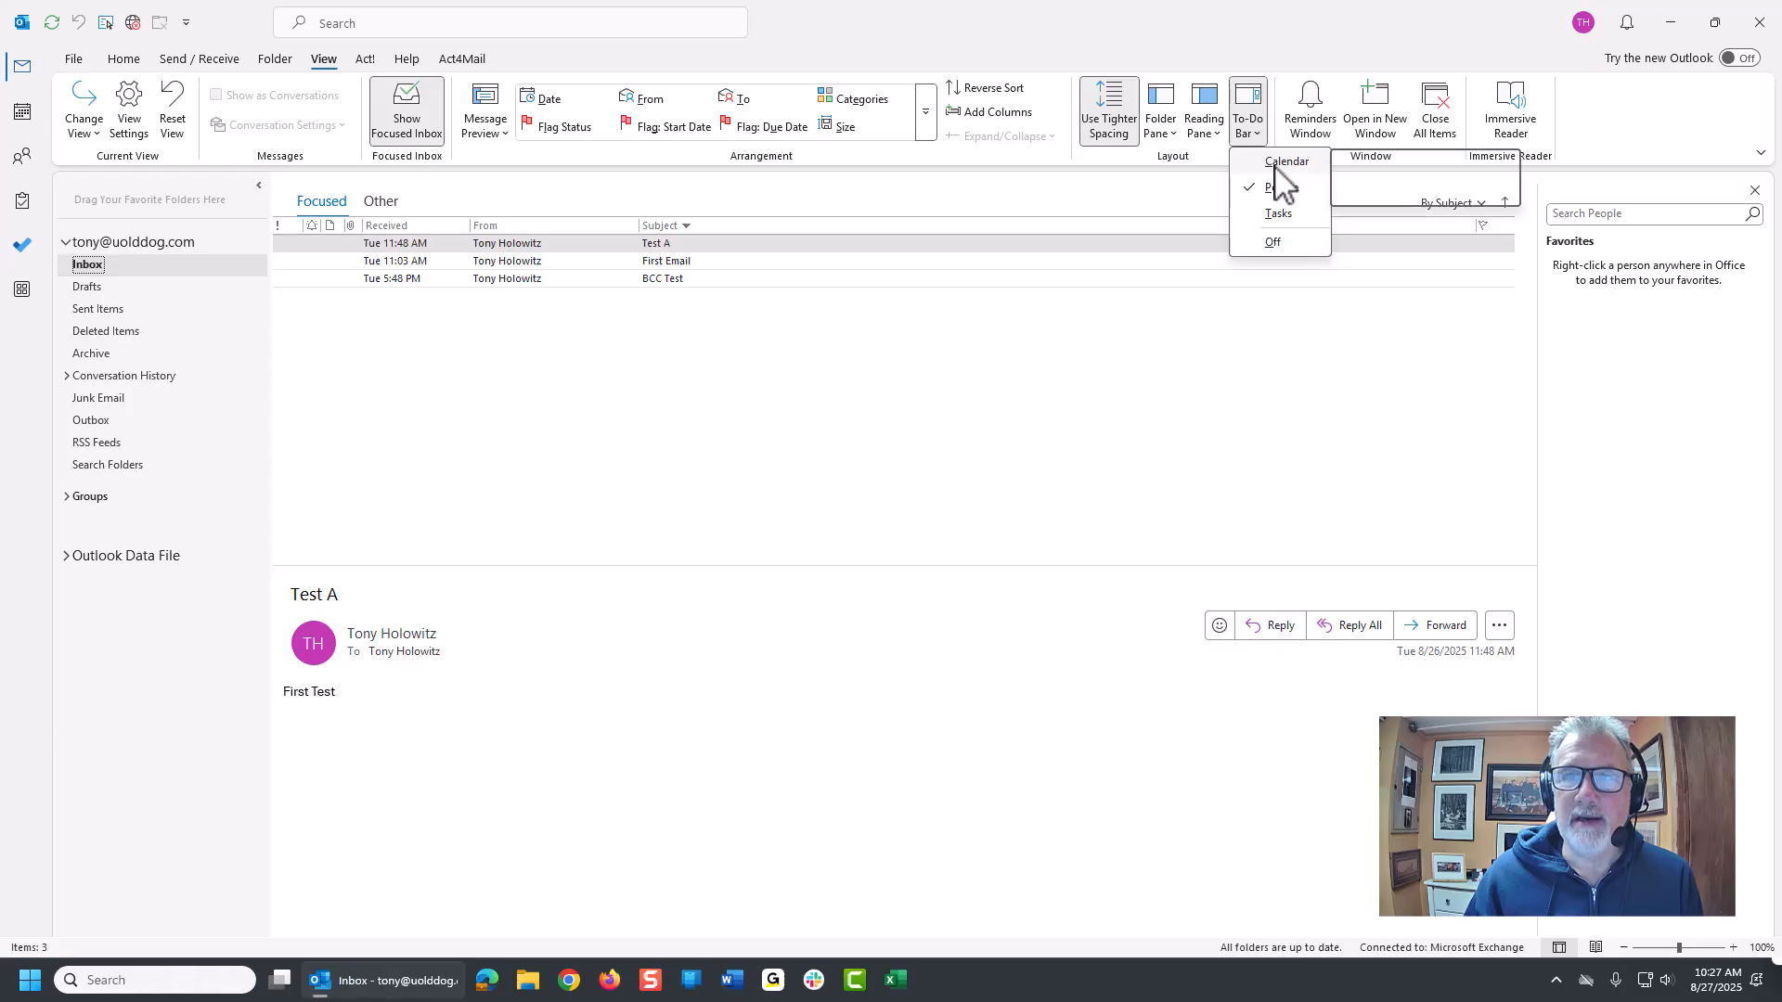